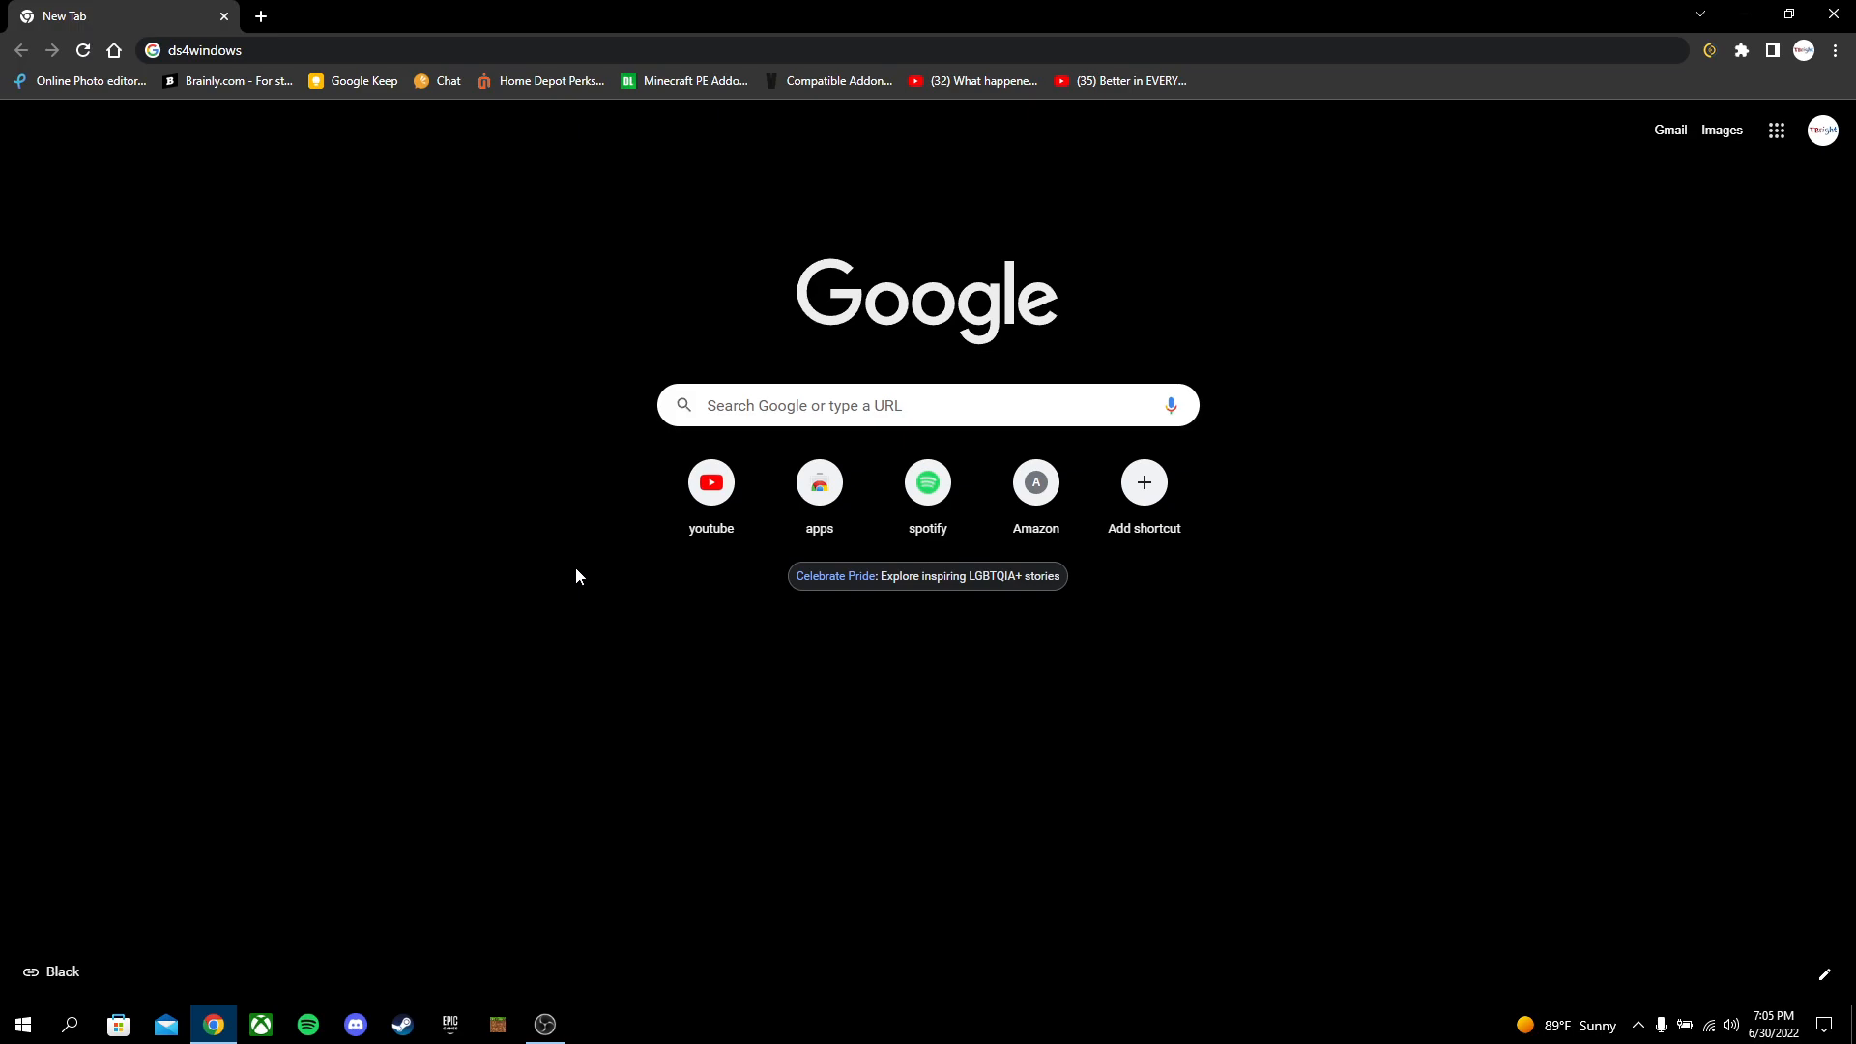
mouse_move(161, 544)
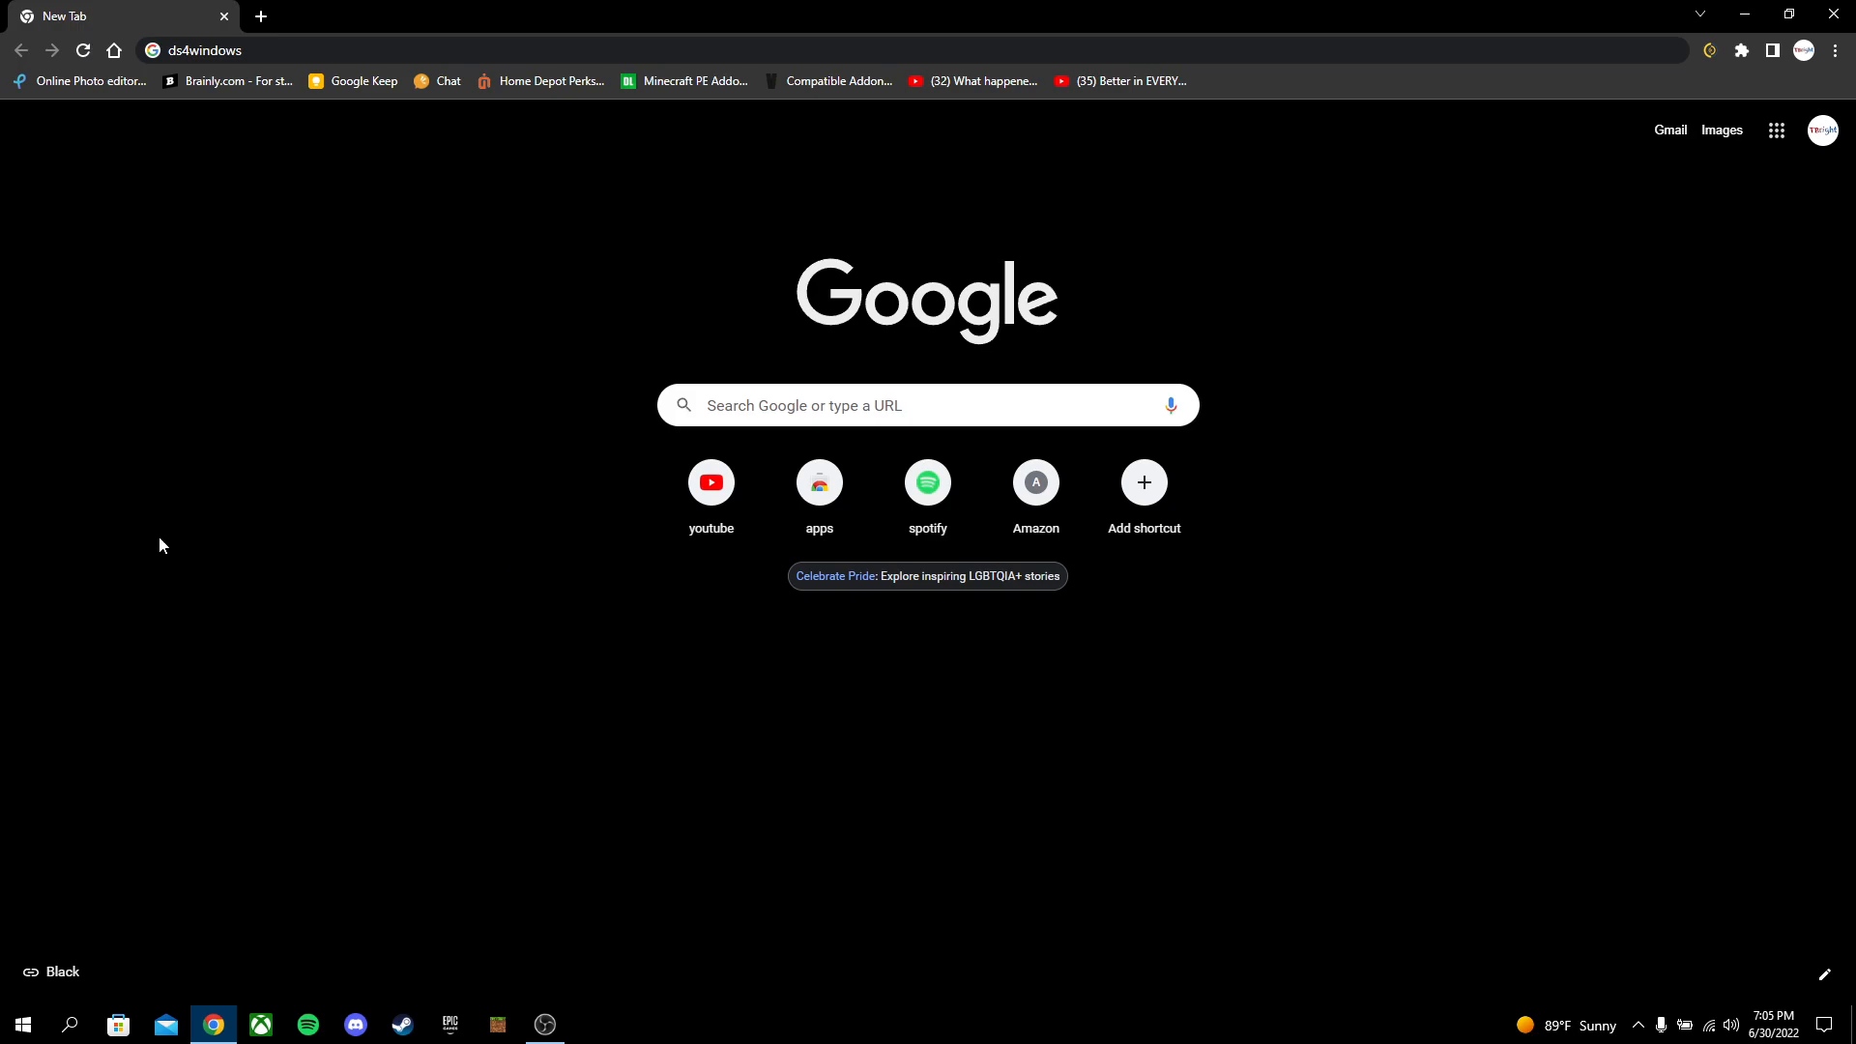
Run the Google search for ds4windows
key("Return")
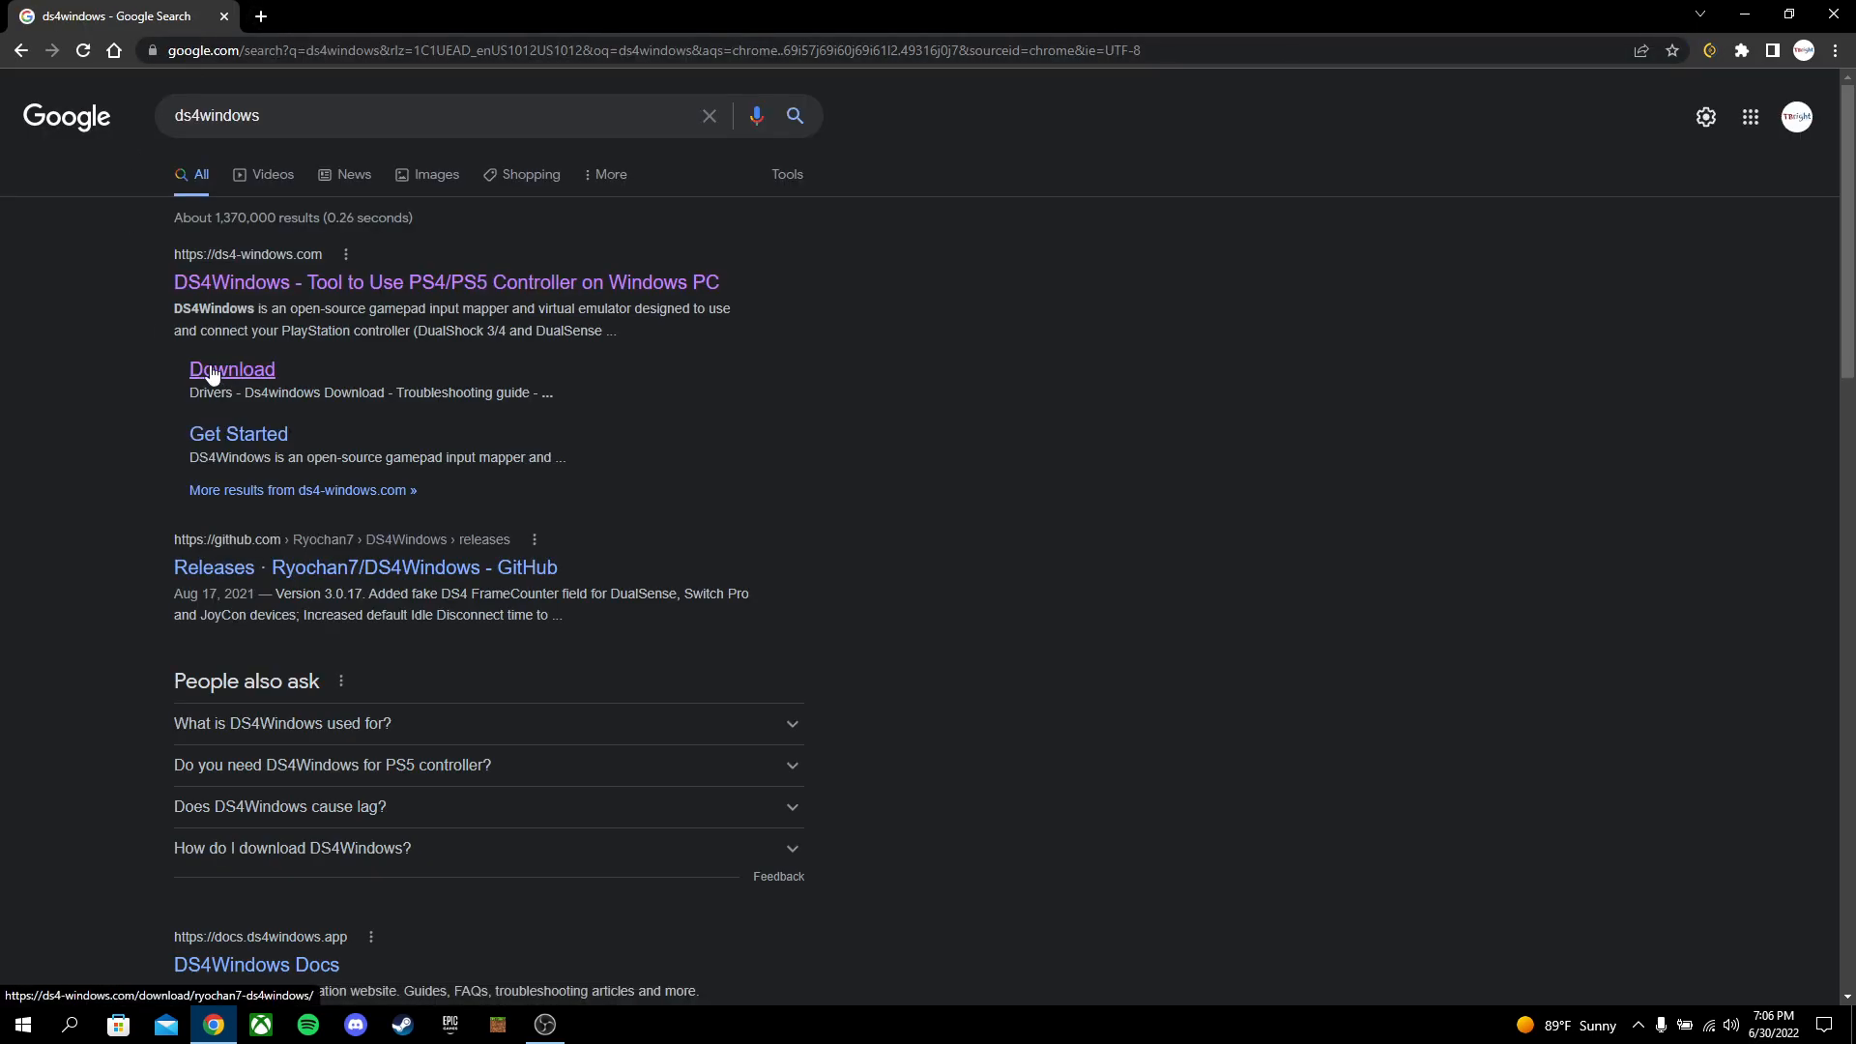
Open the DS4Windows download page and start downloading the DS4Windows release zip
left_click(232, 370)
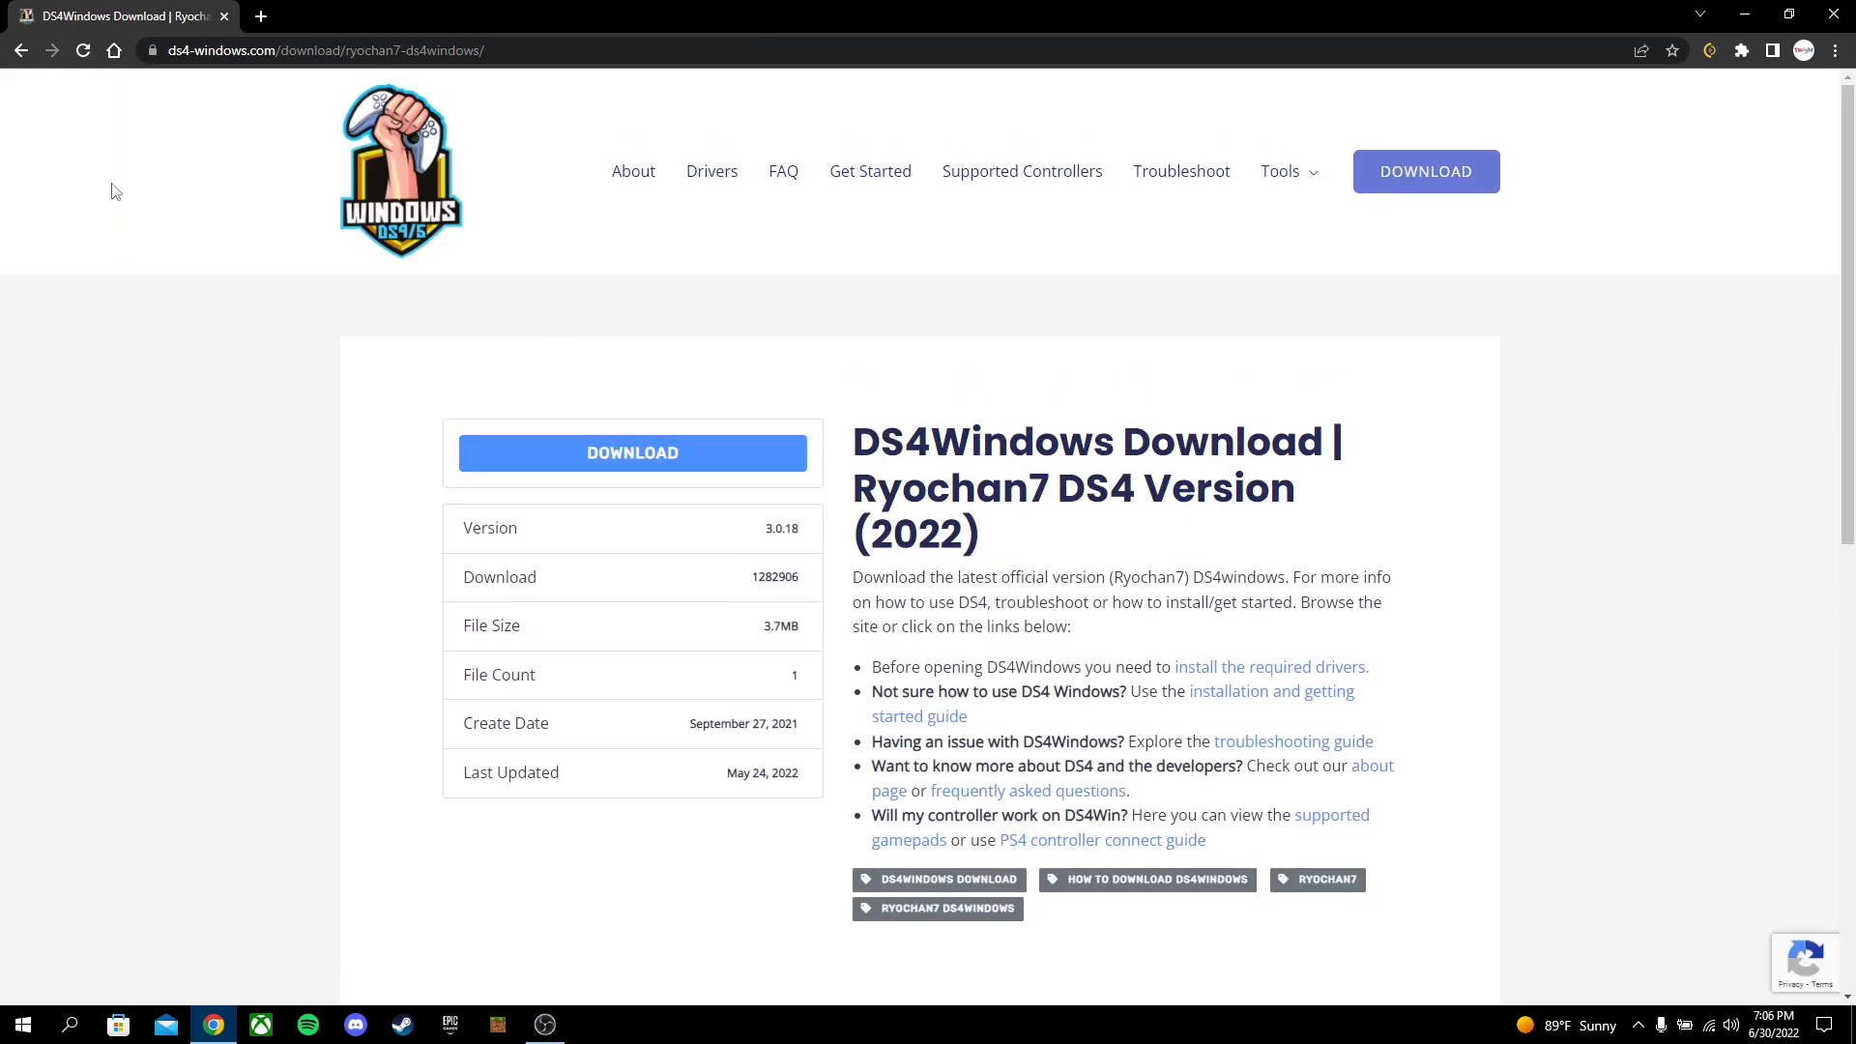
left_click(21, 49)
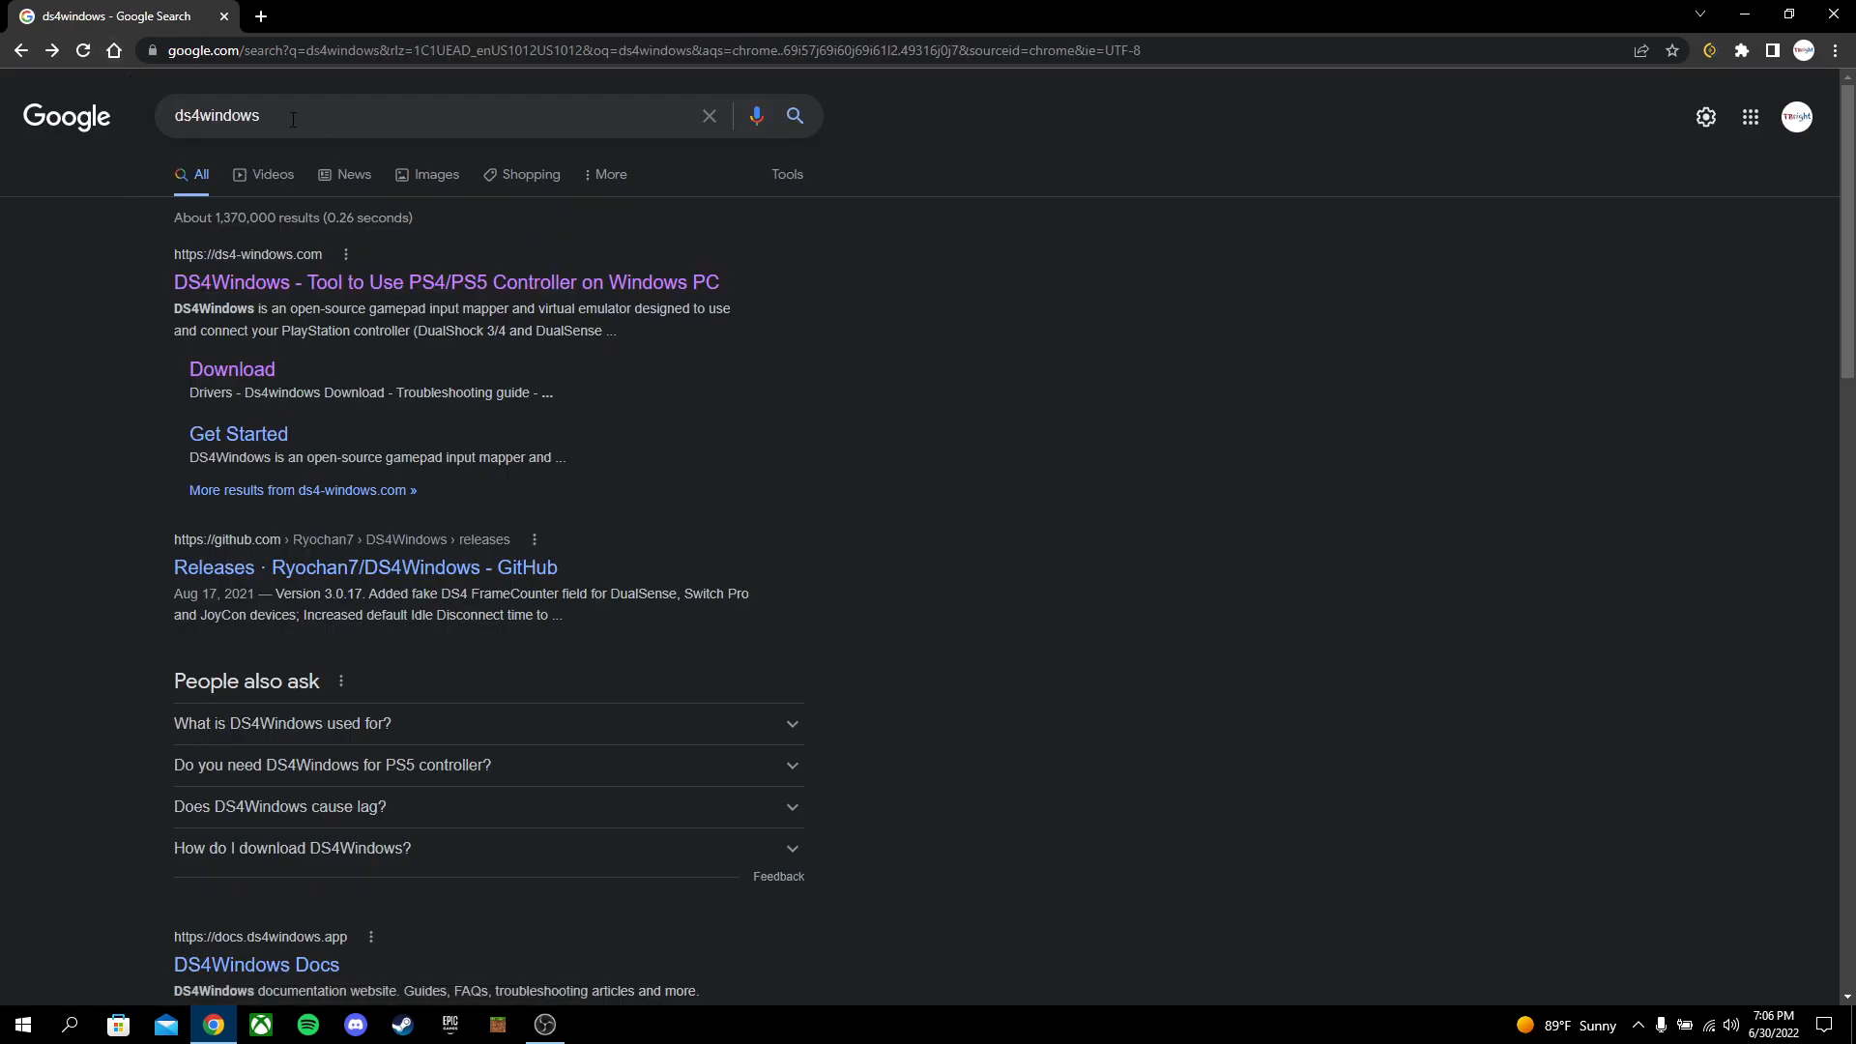
mouse_move(232, 368)
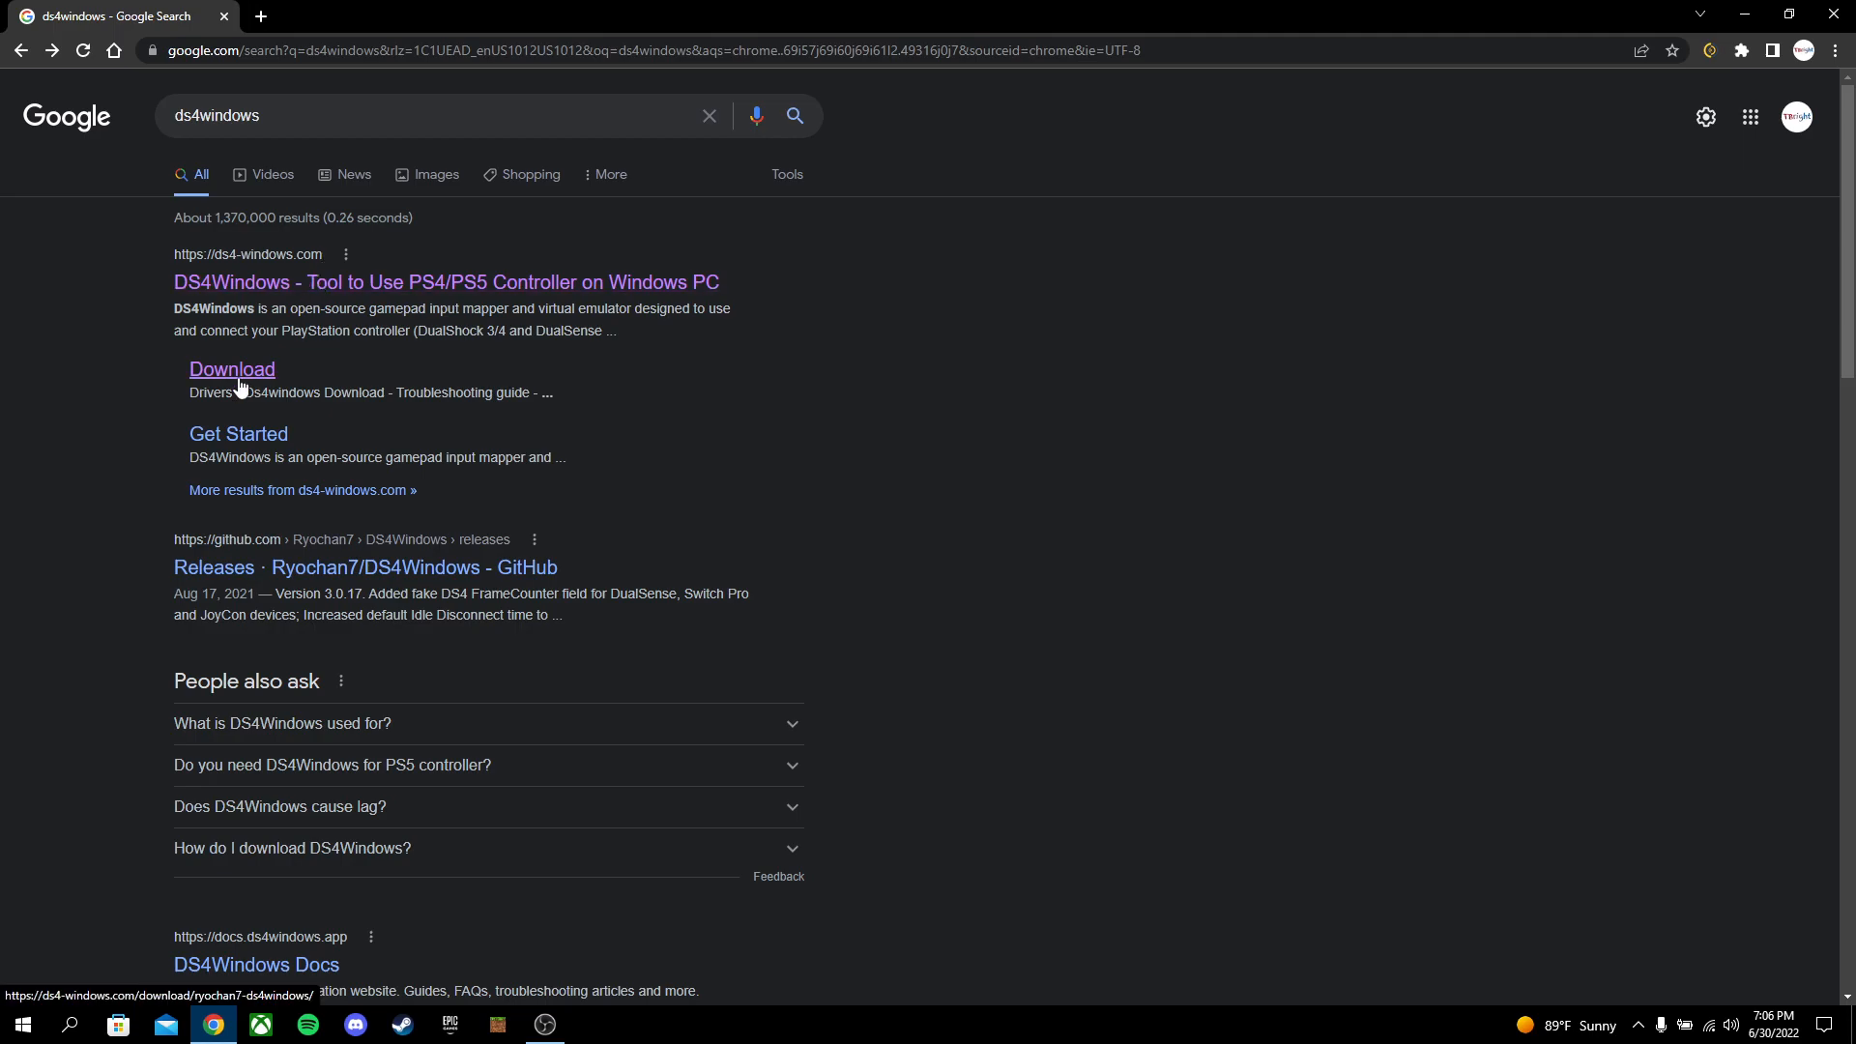
left_click(232, 369)
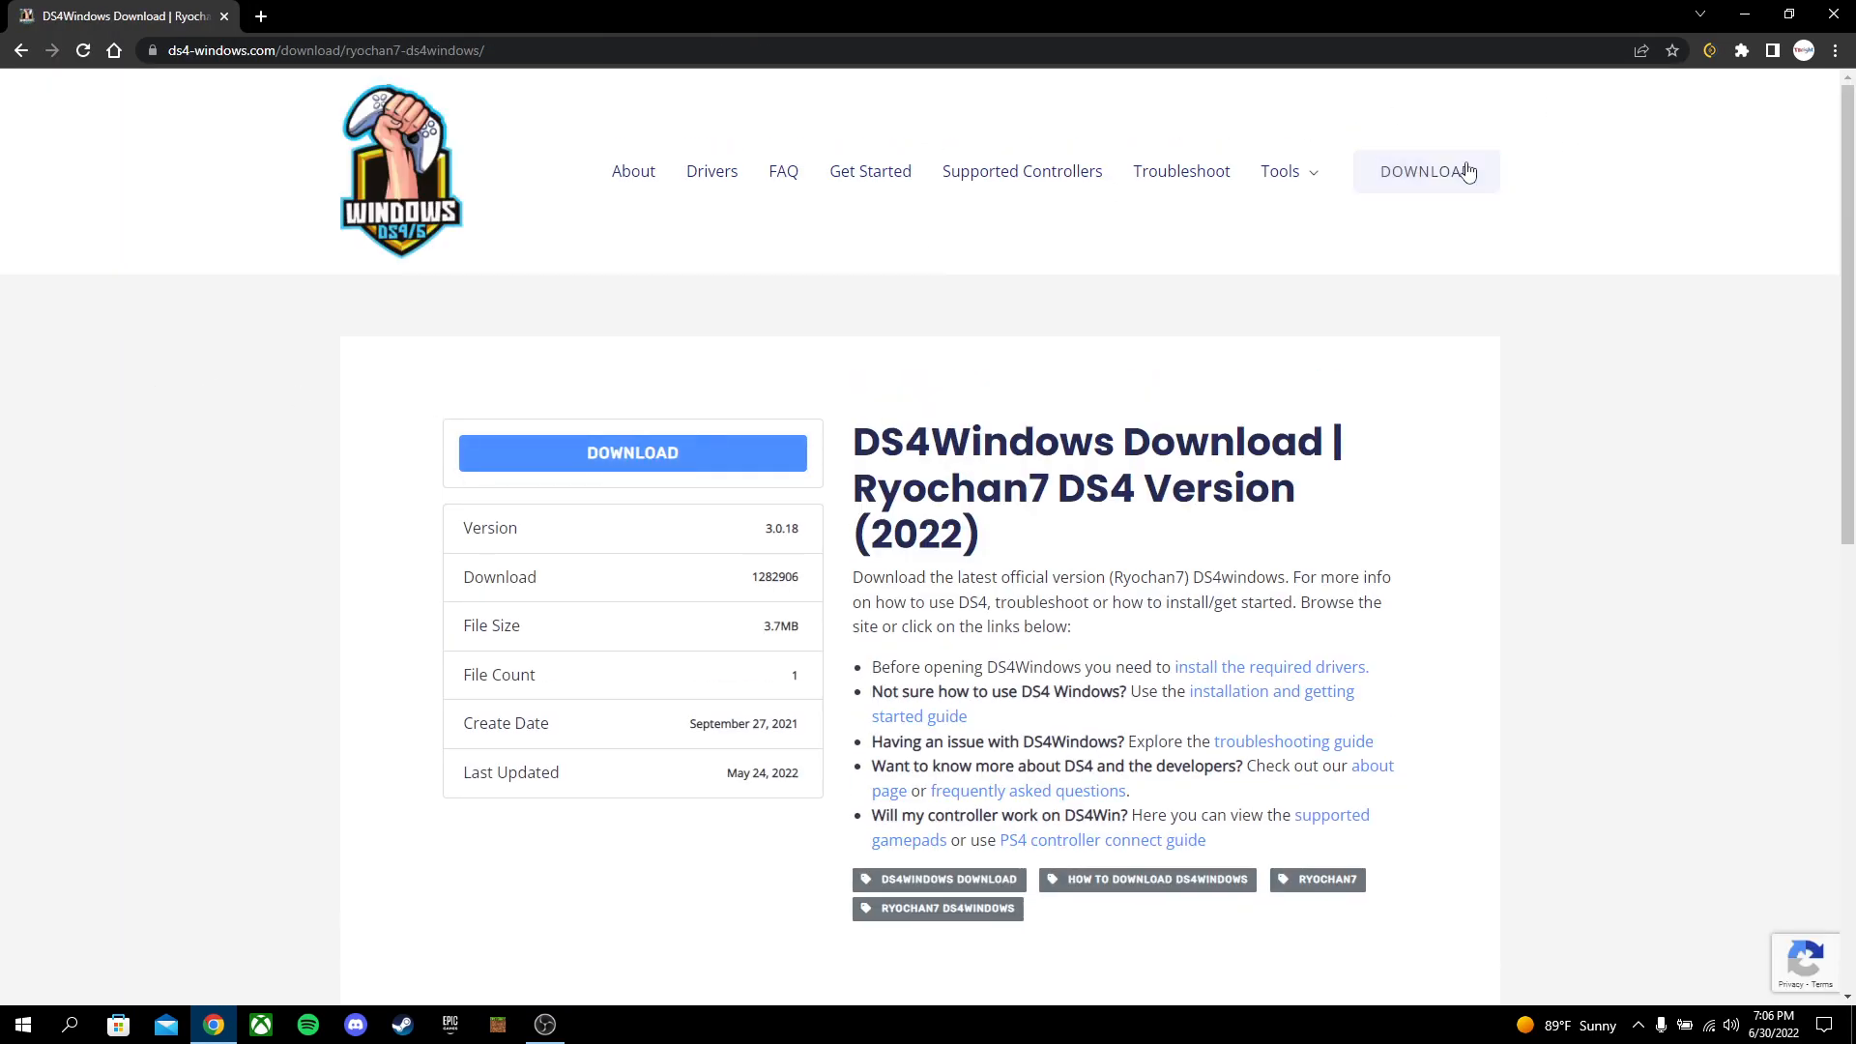
mouse_move(908, 84)
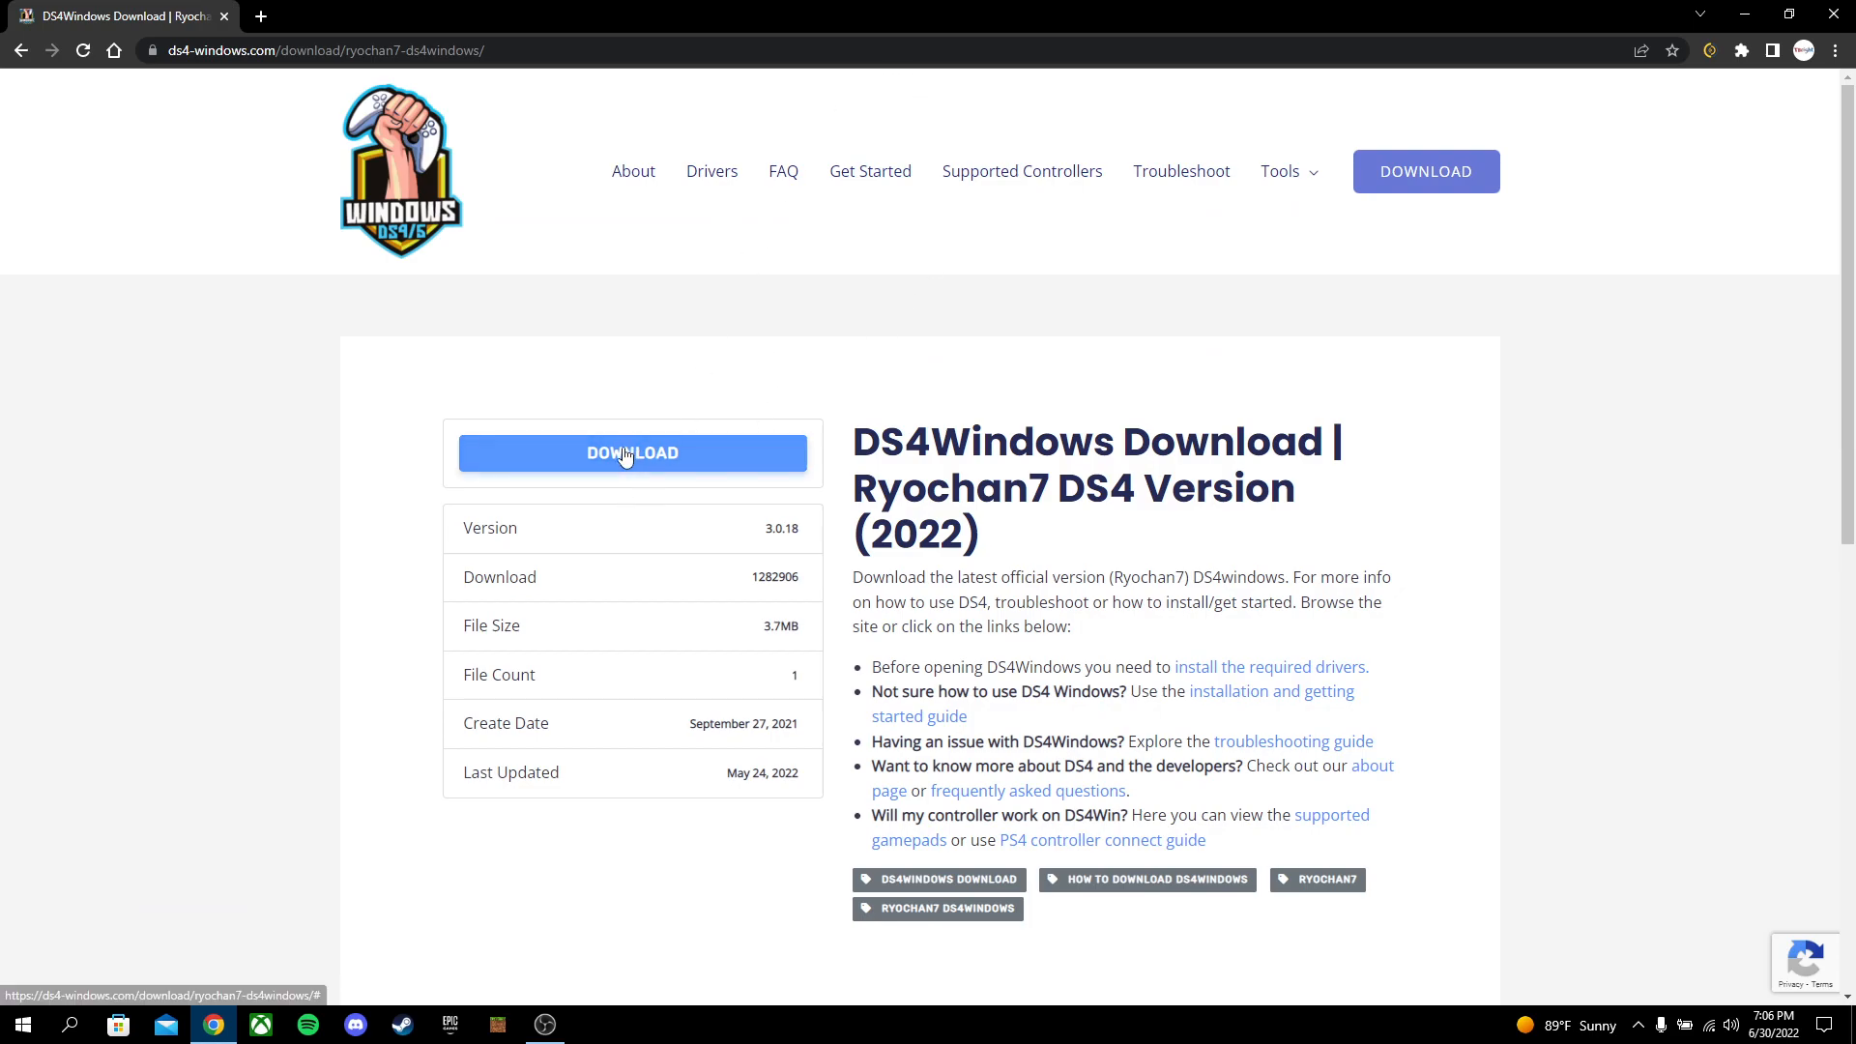
left_click(632, 452)
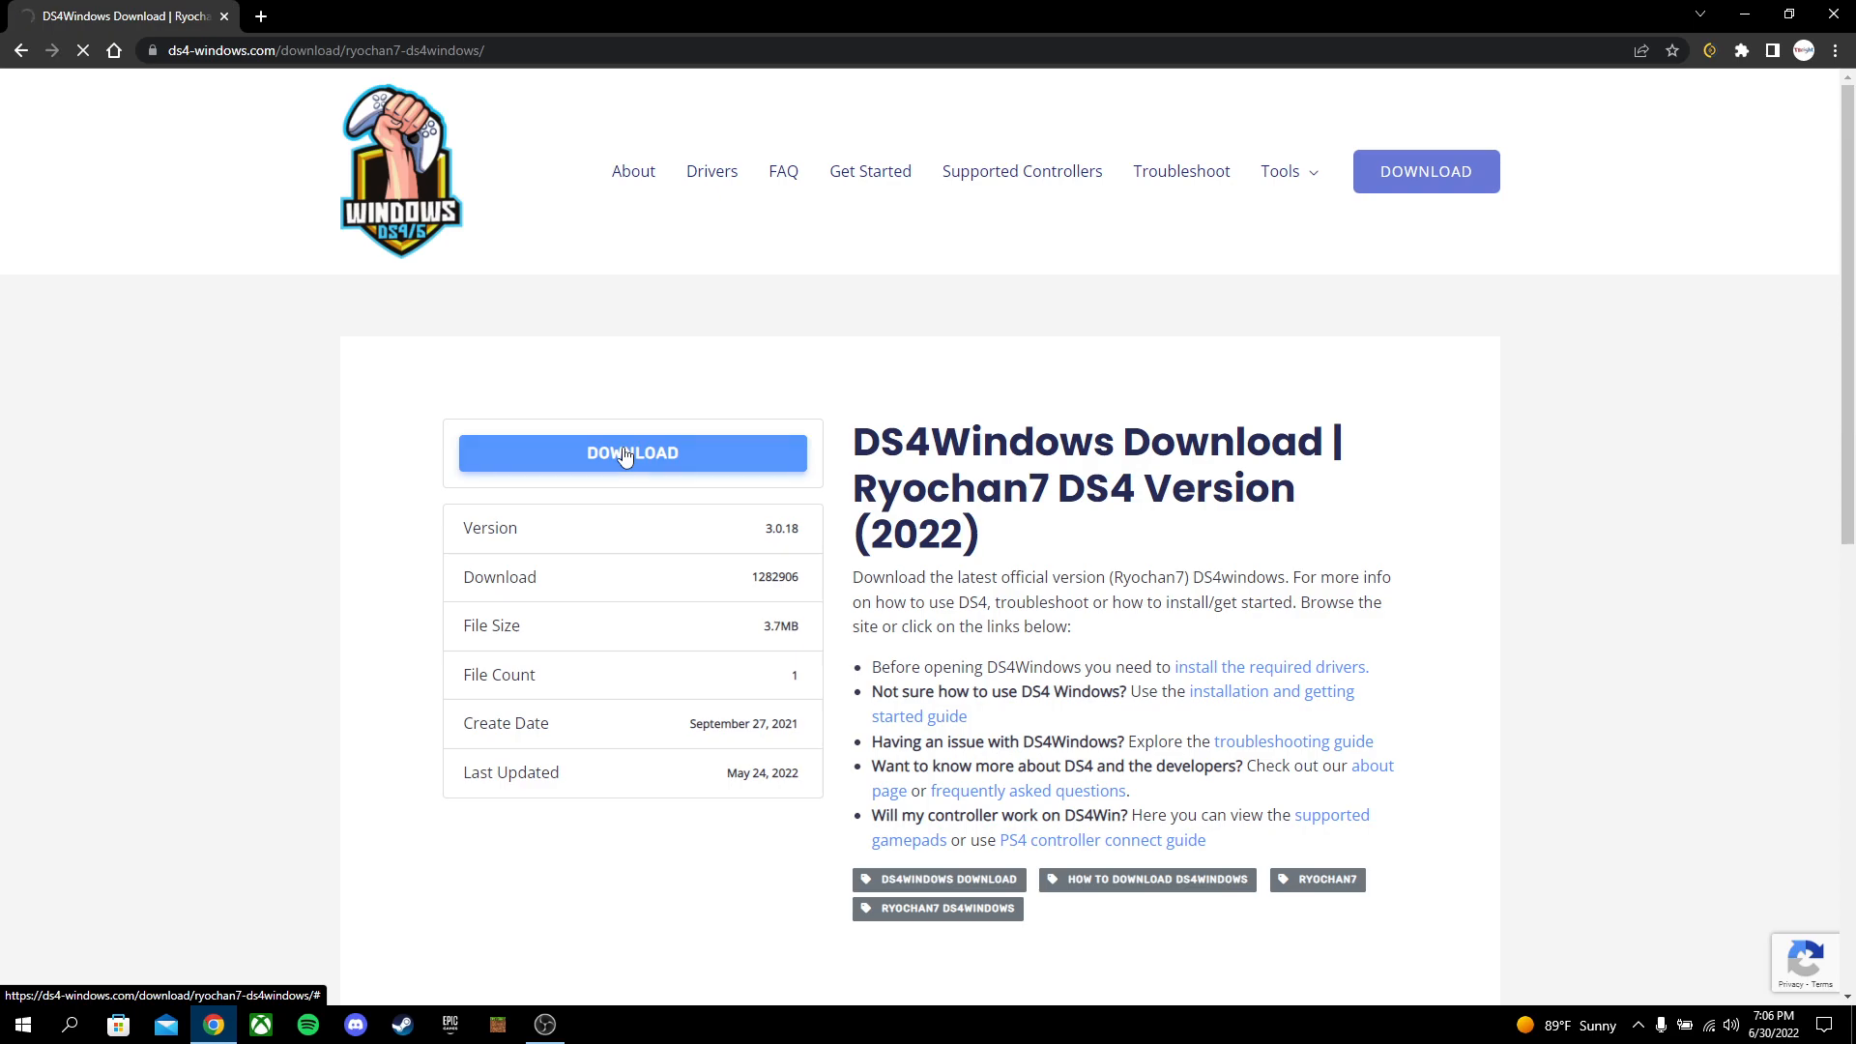
left_click(632, 452)
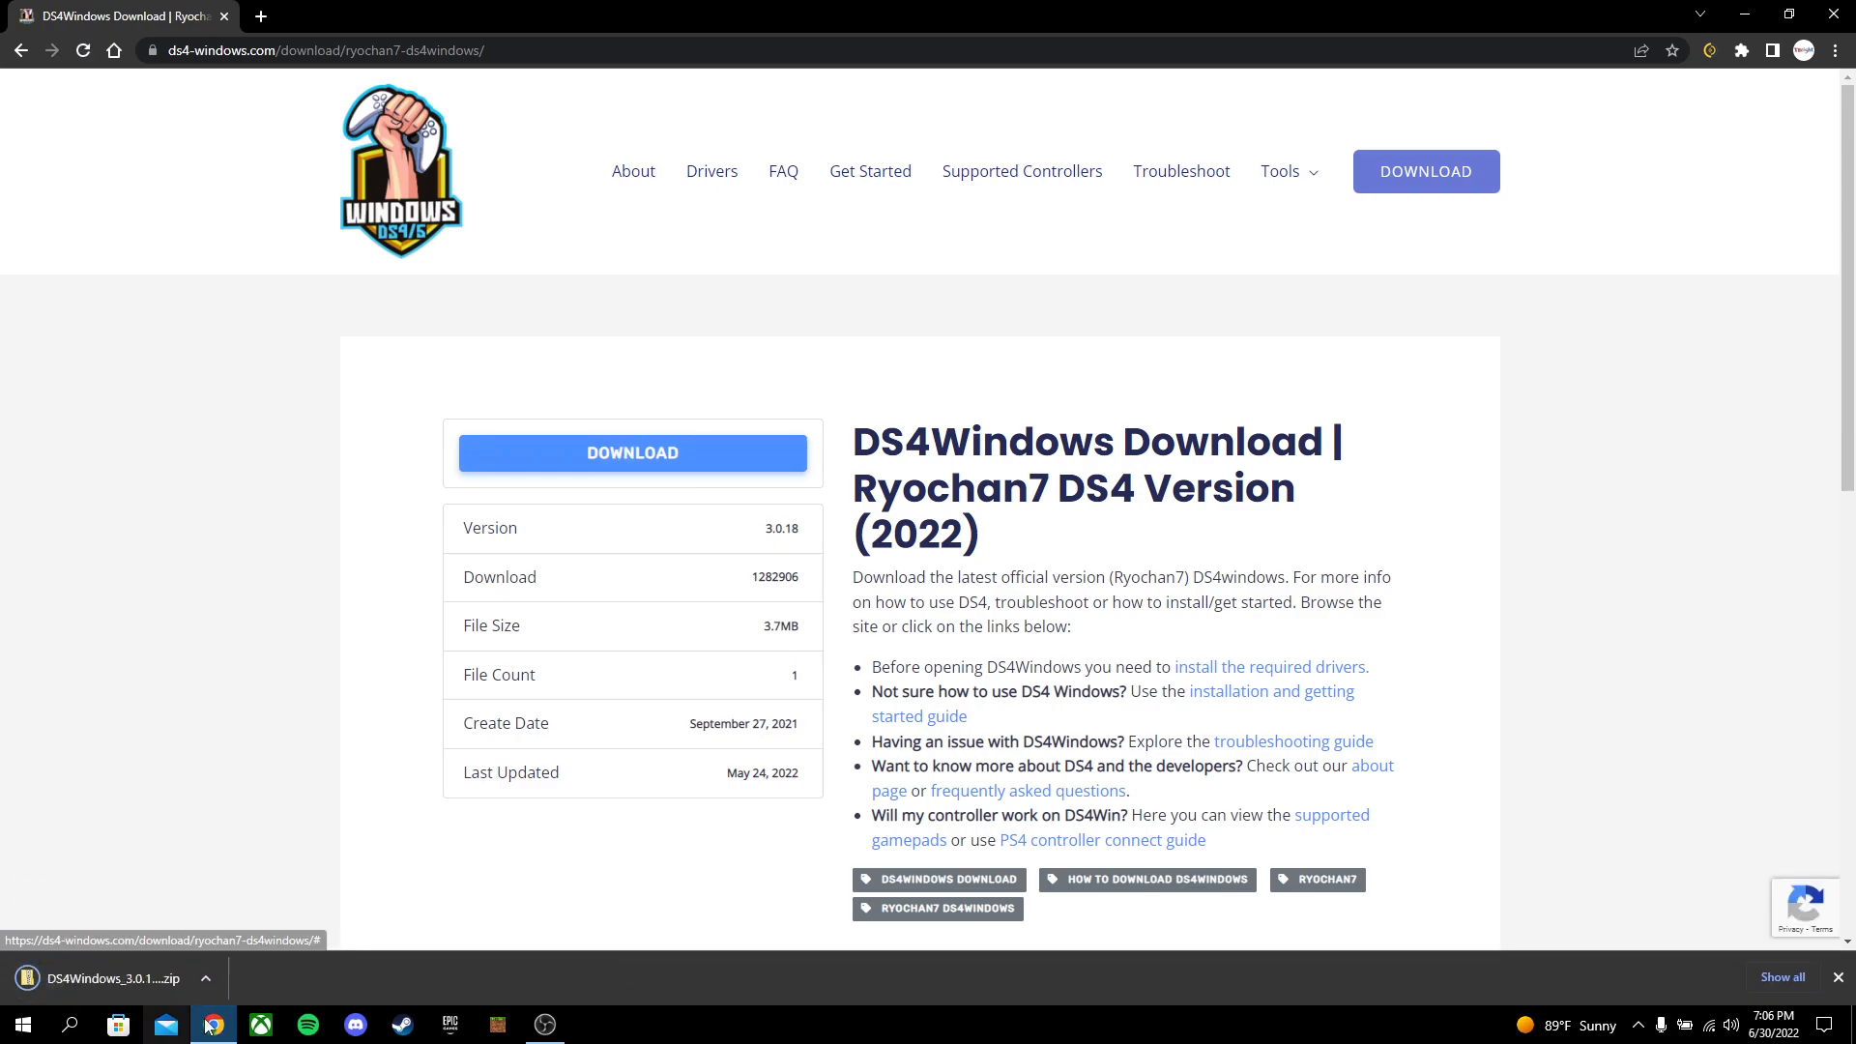
Show the downloaded DS4Windows zip in its folder and extract all into the suggested folder
left_click(205, 977)
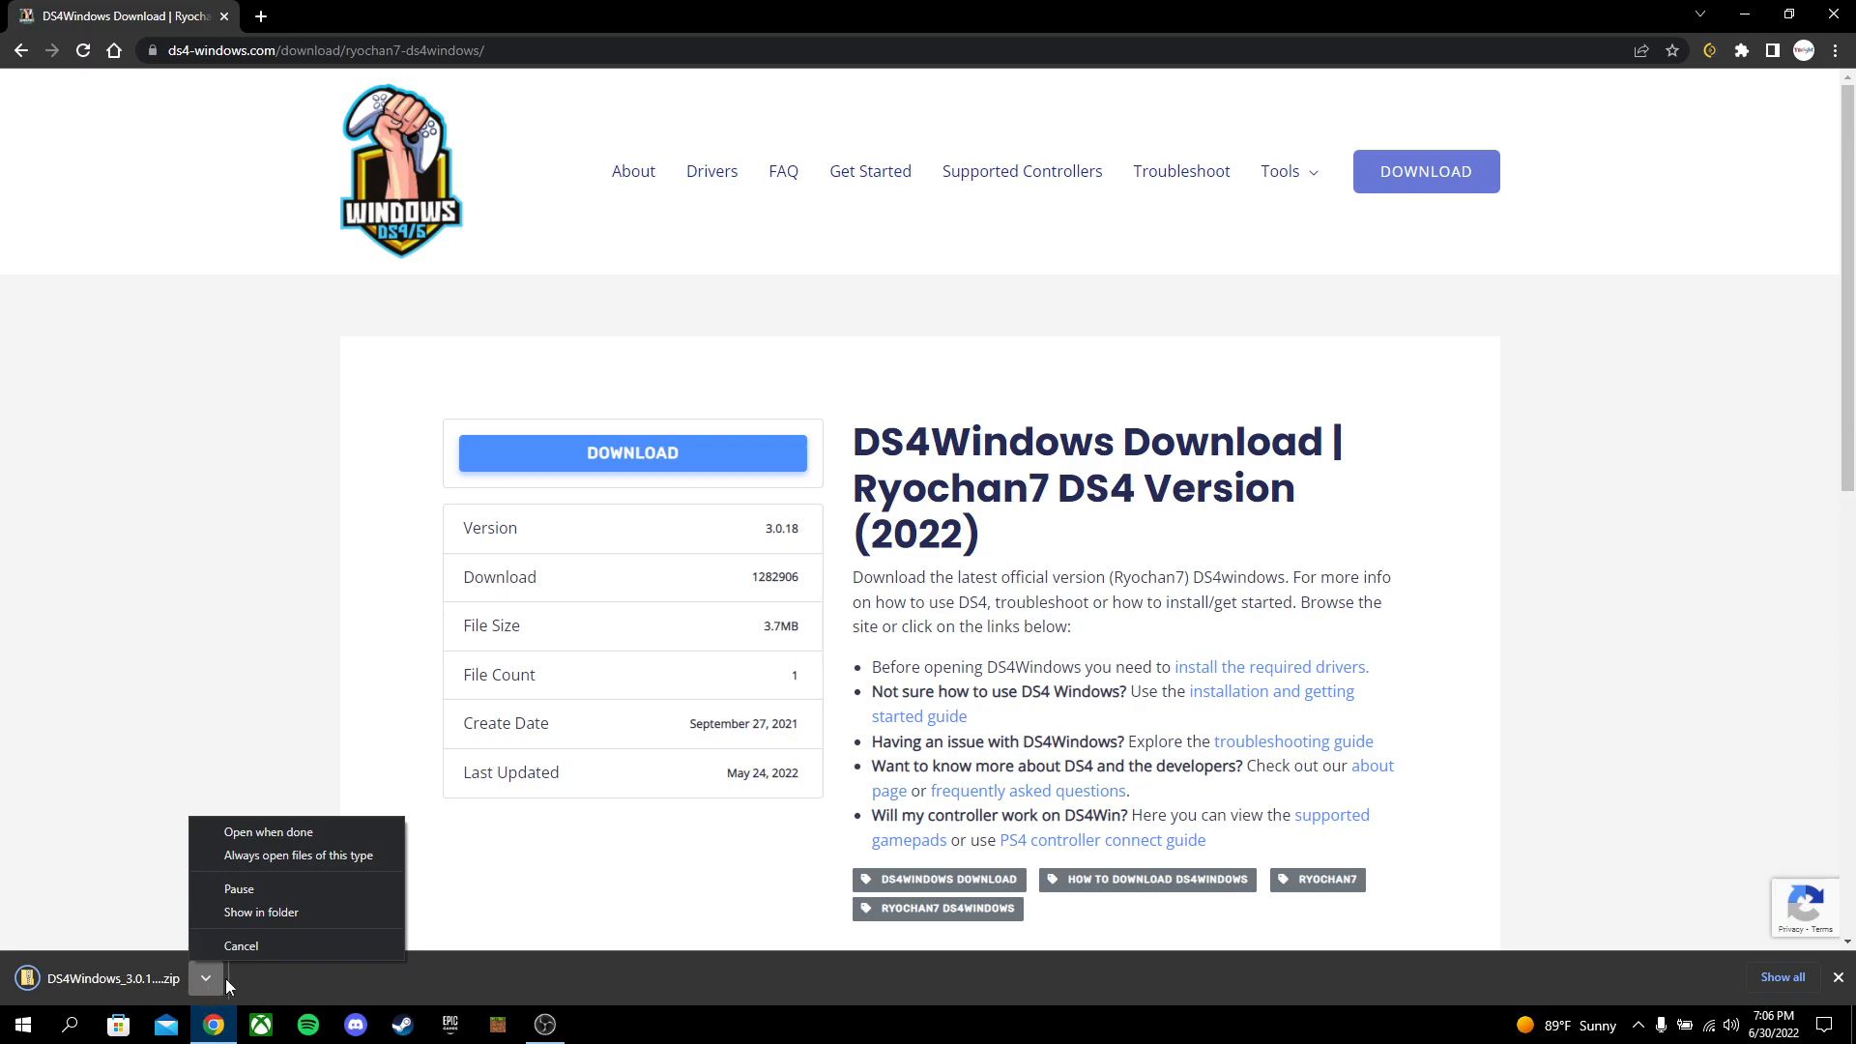
mouse_move(260, 912)
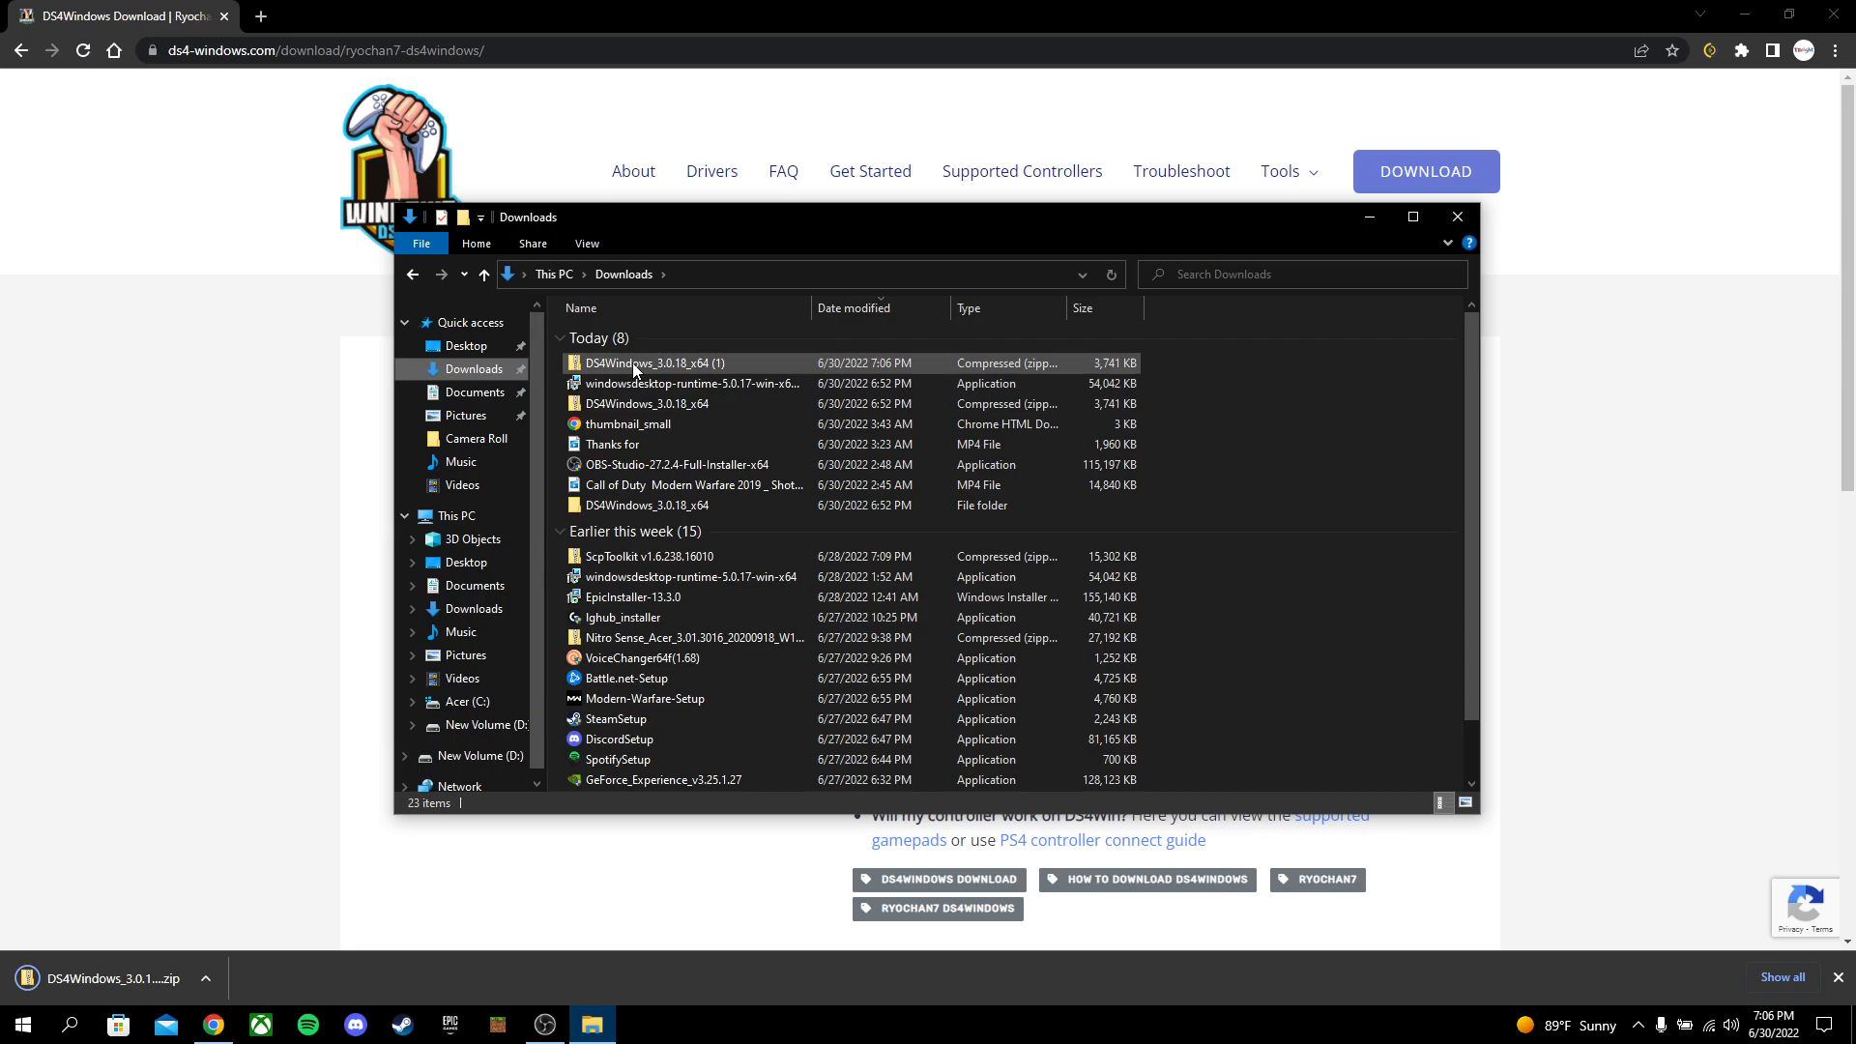
double_click(652, 362)
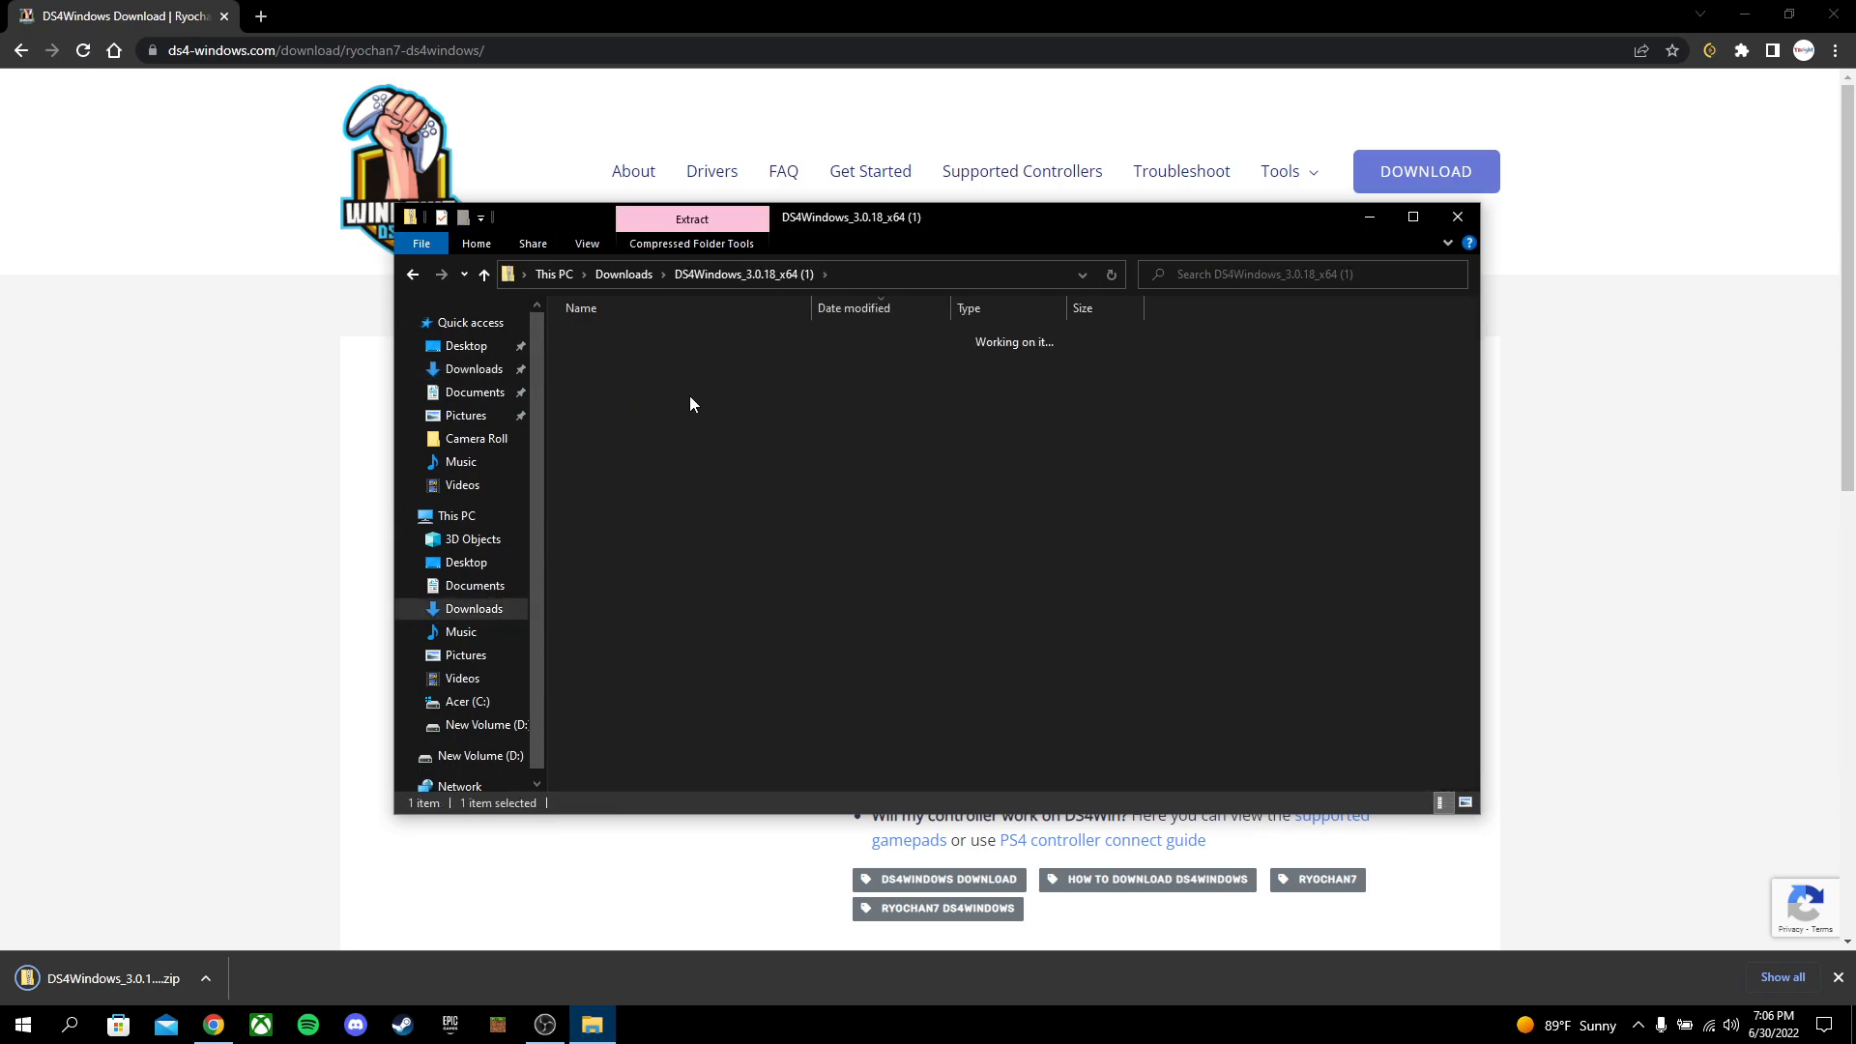
right_click(652, 364)
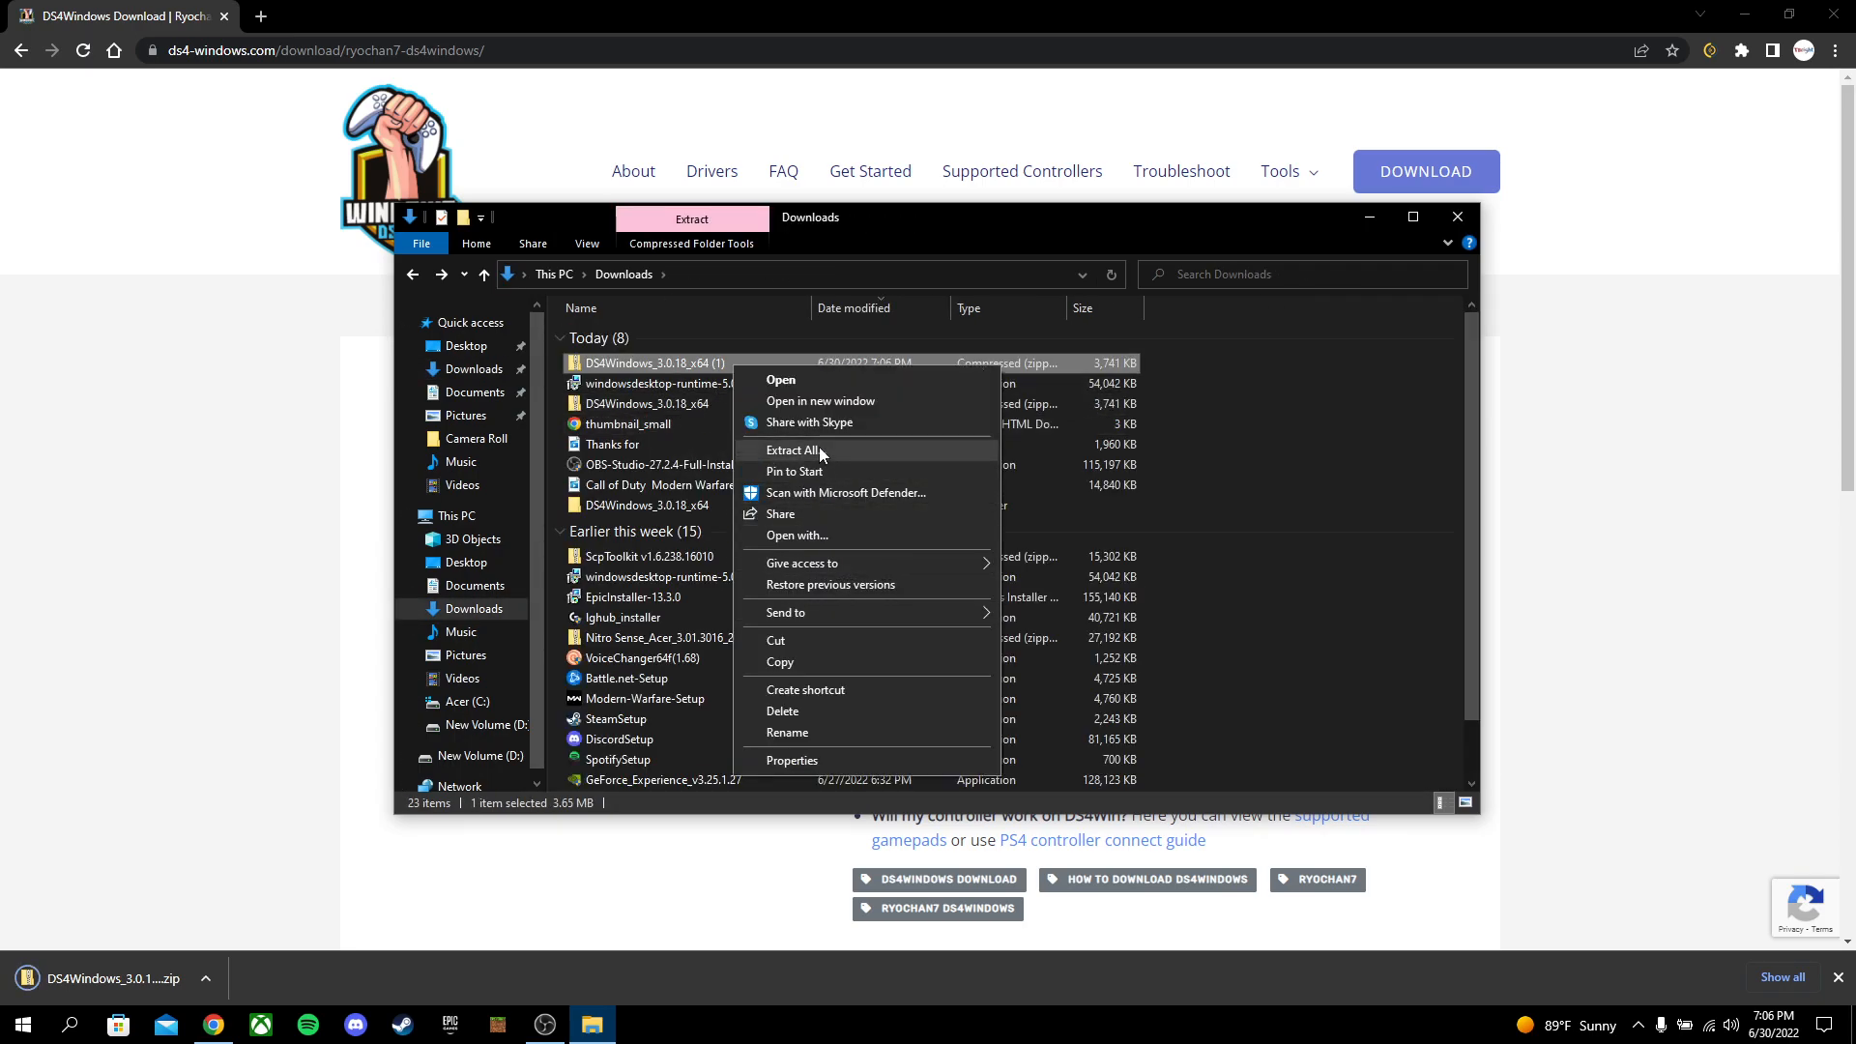
left_click(790, 449)
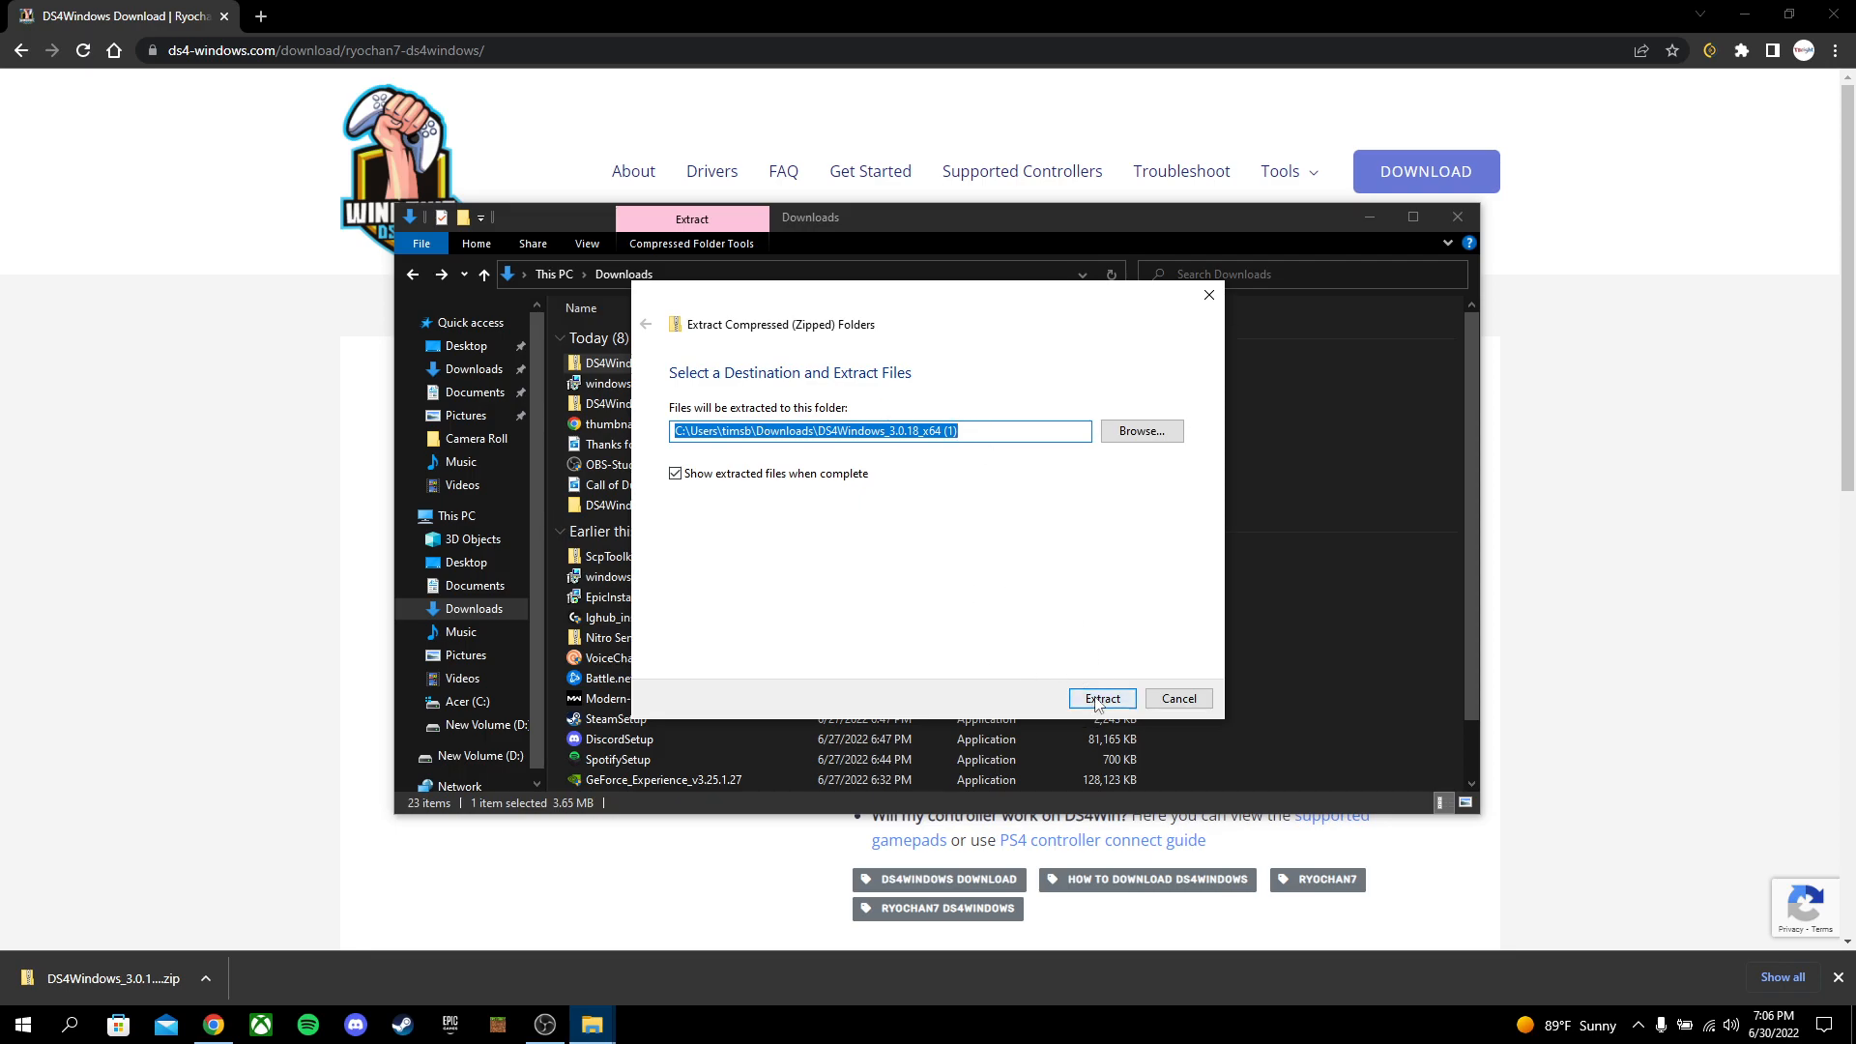
left_click(1100, 697)
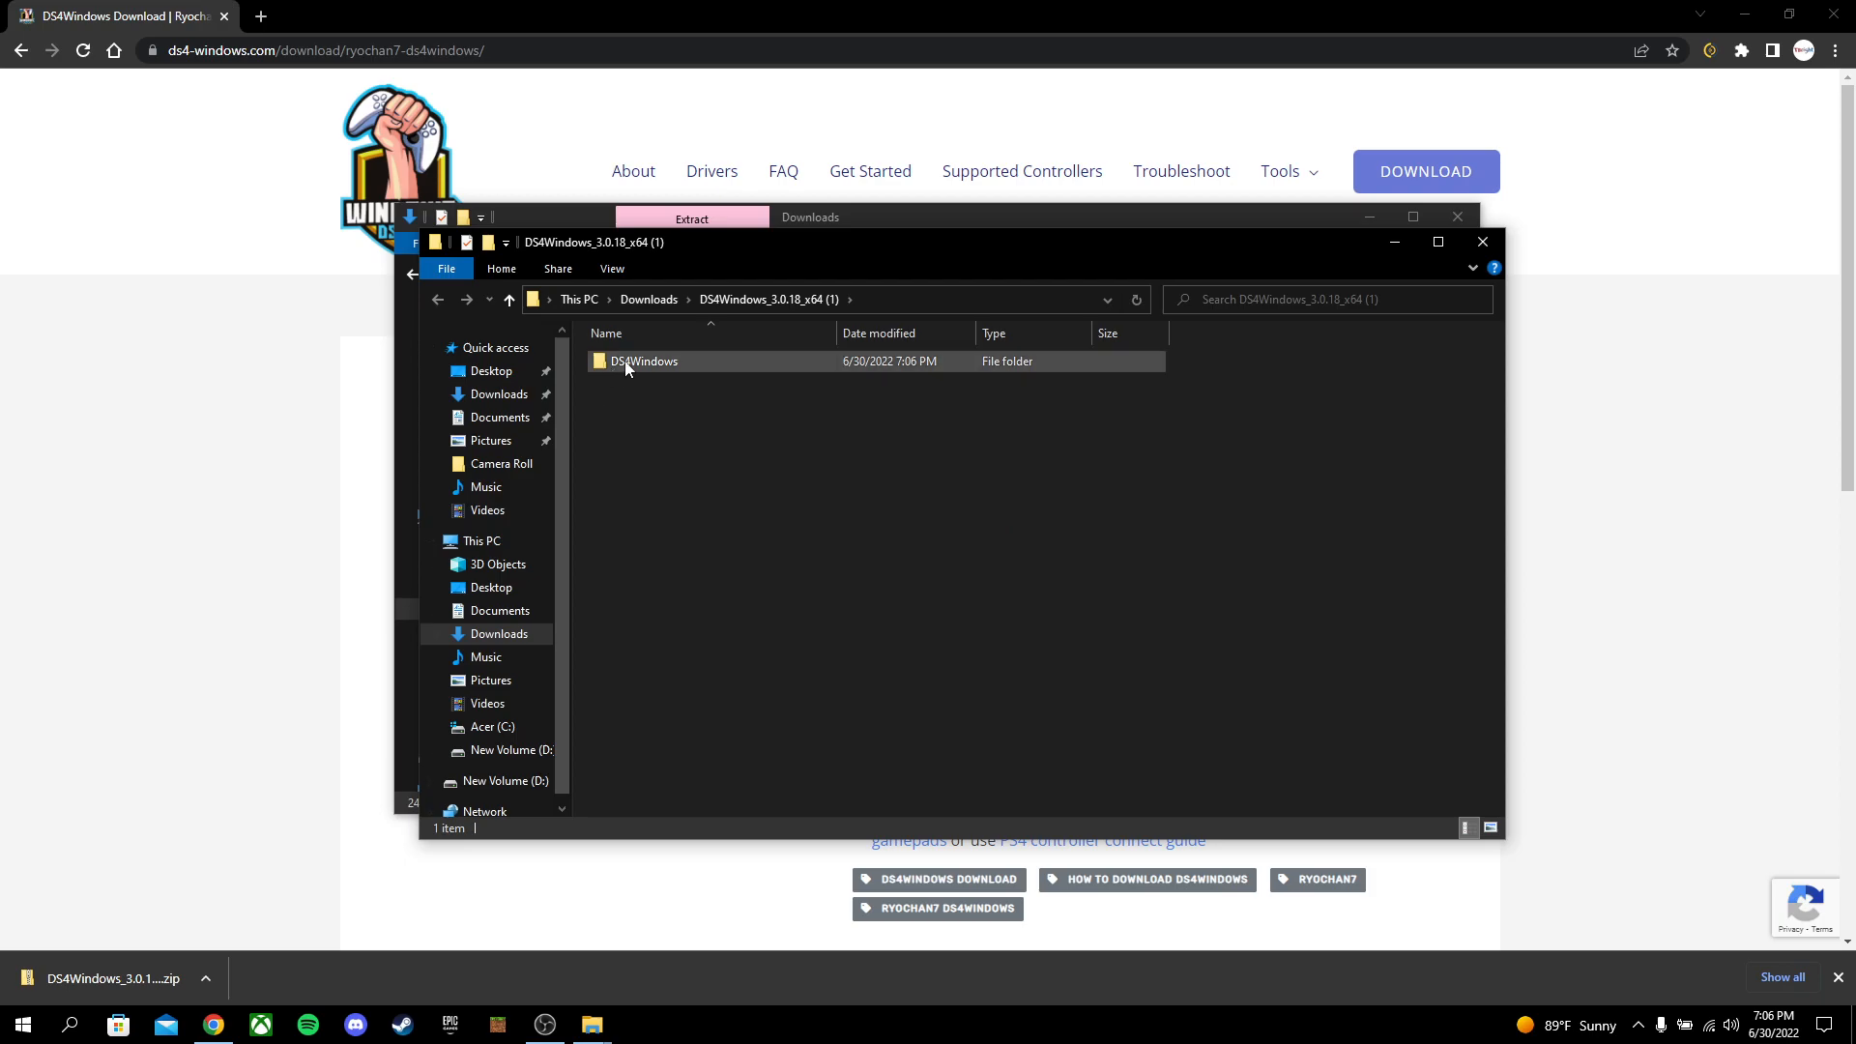
mouse_move(644, 361)
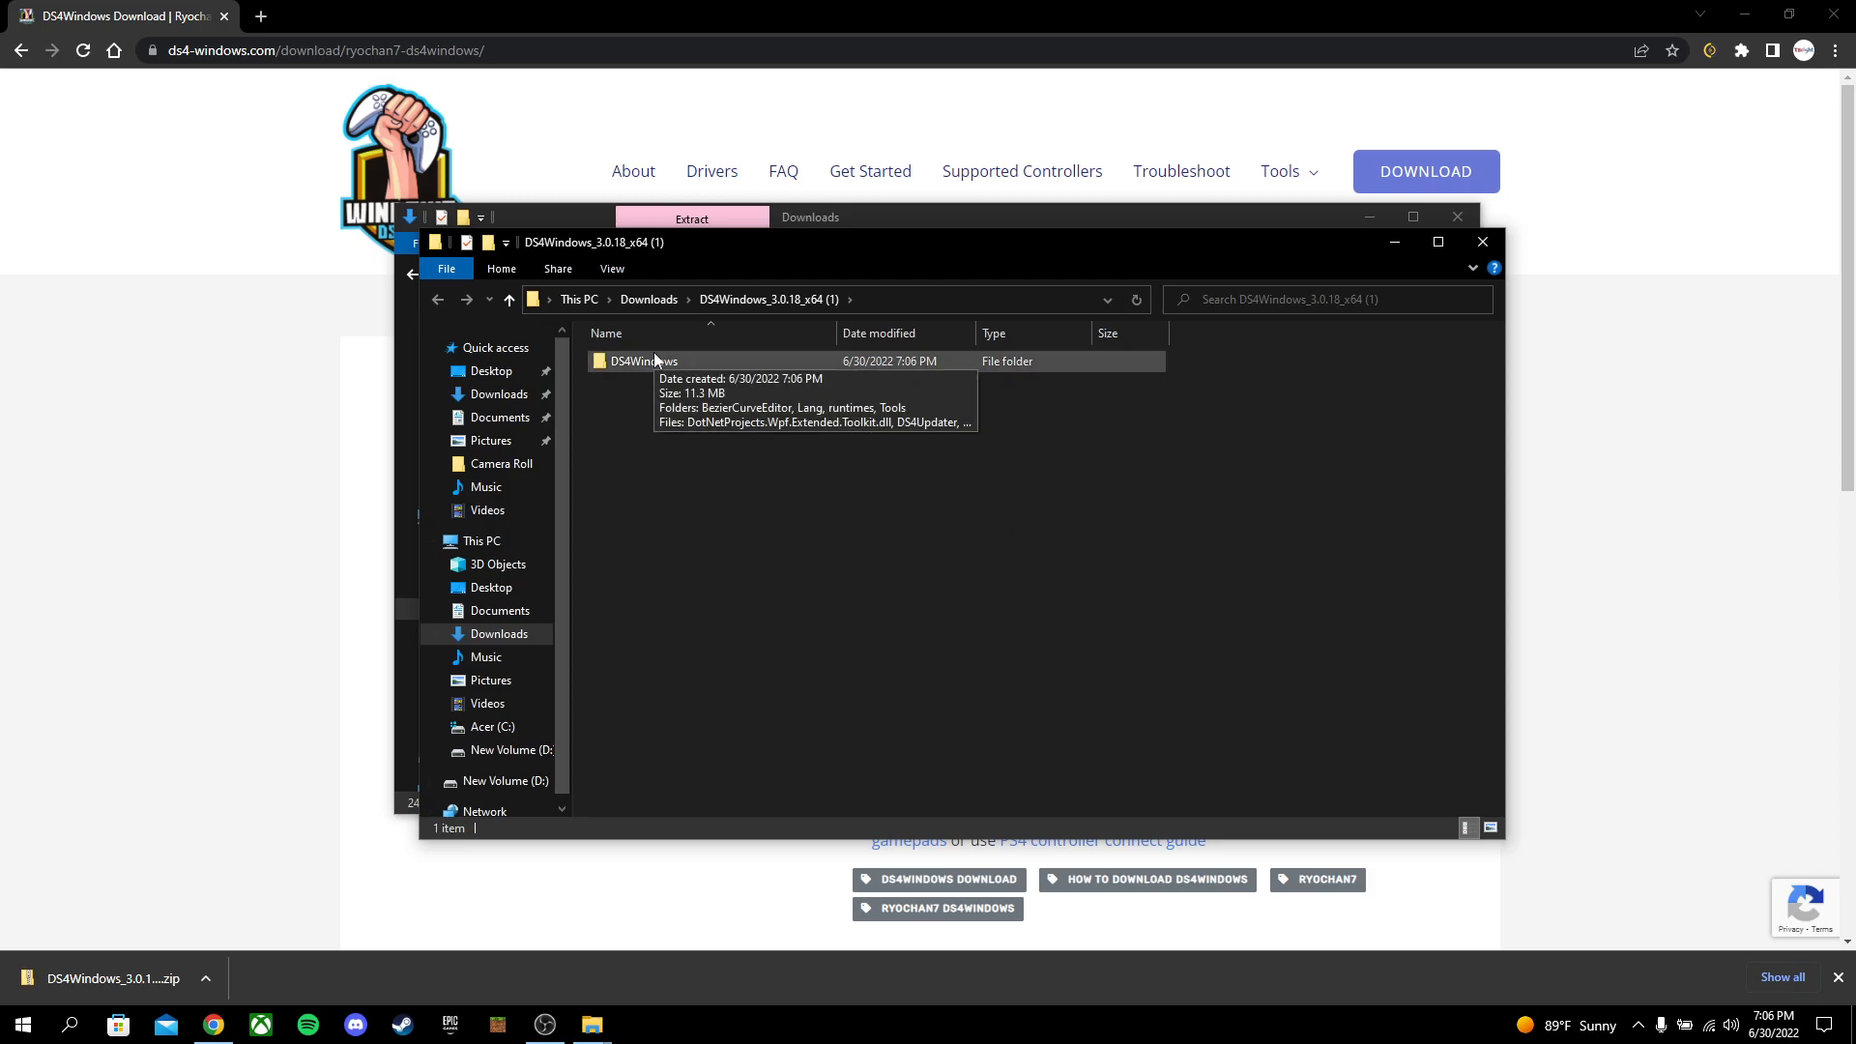
Run DS4Windows.exe from the extracted folder and accept the .NET download prompt
double_click(644, 361)
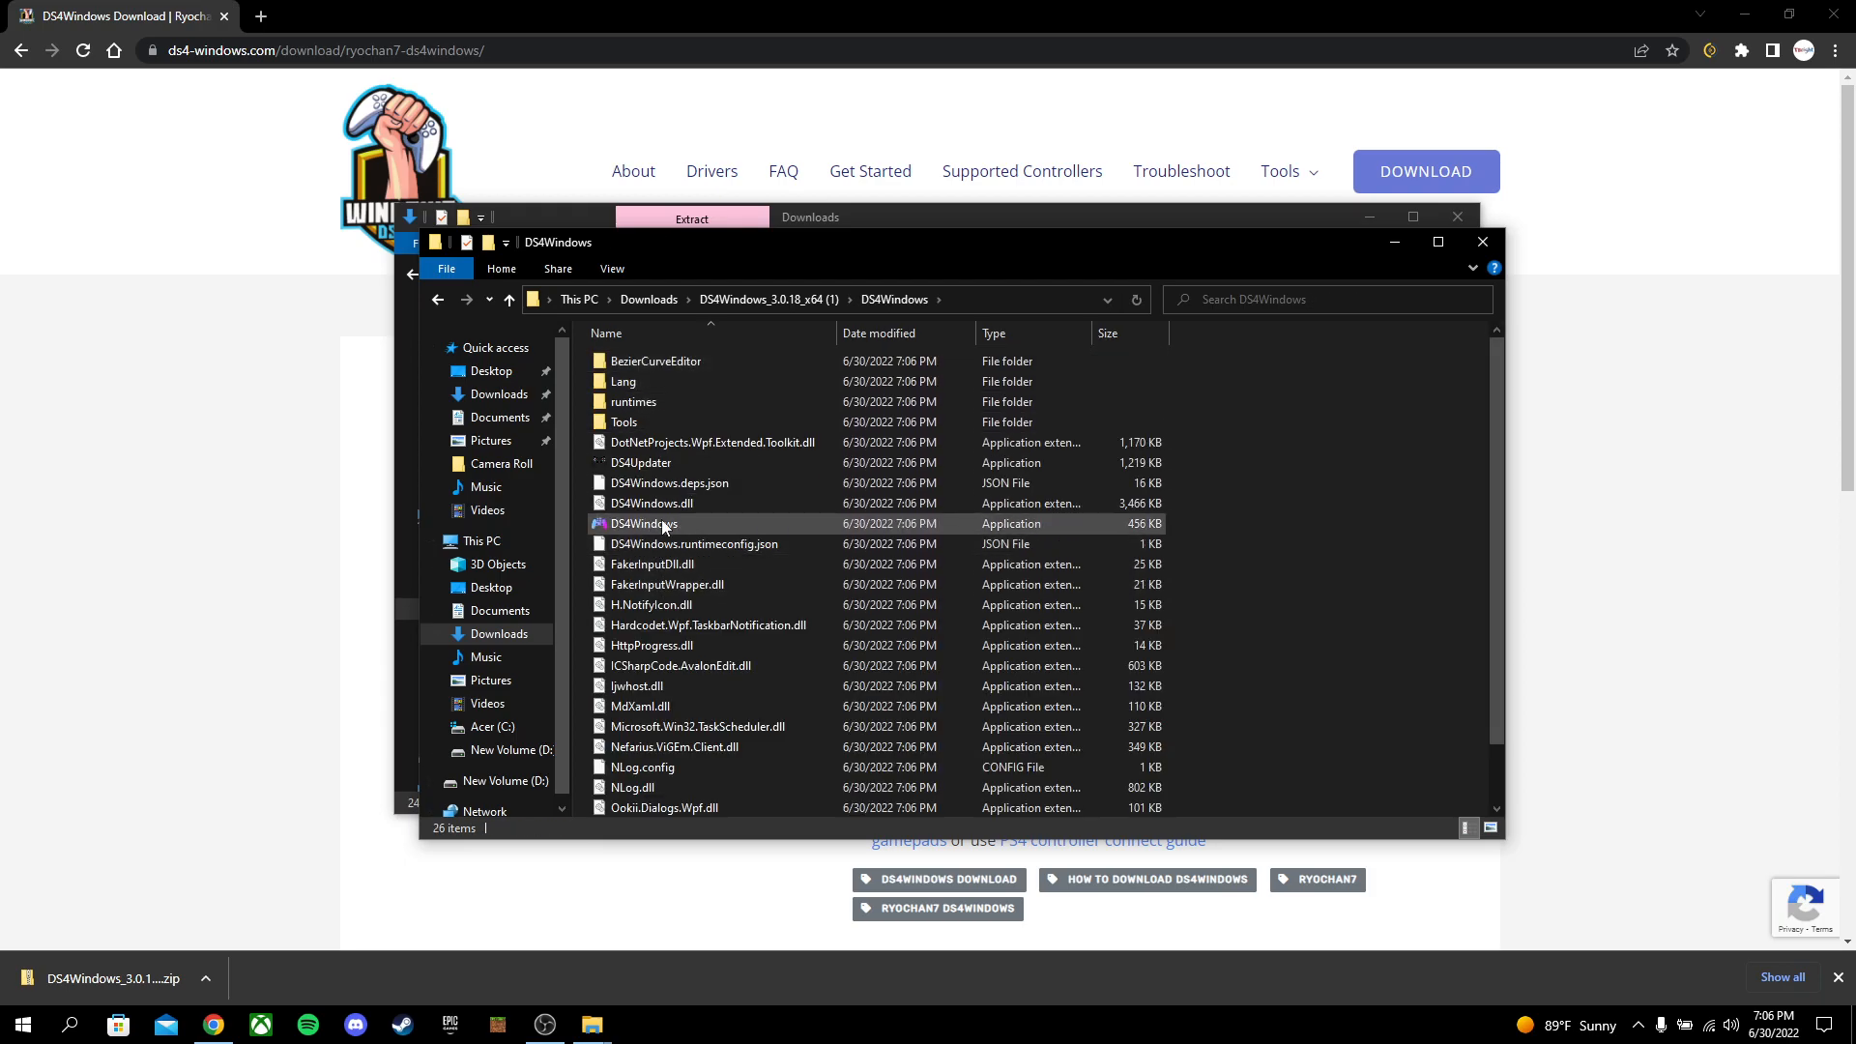
double_click(645, 523)
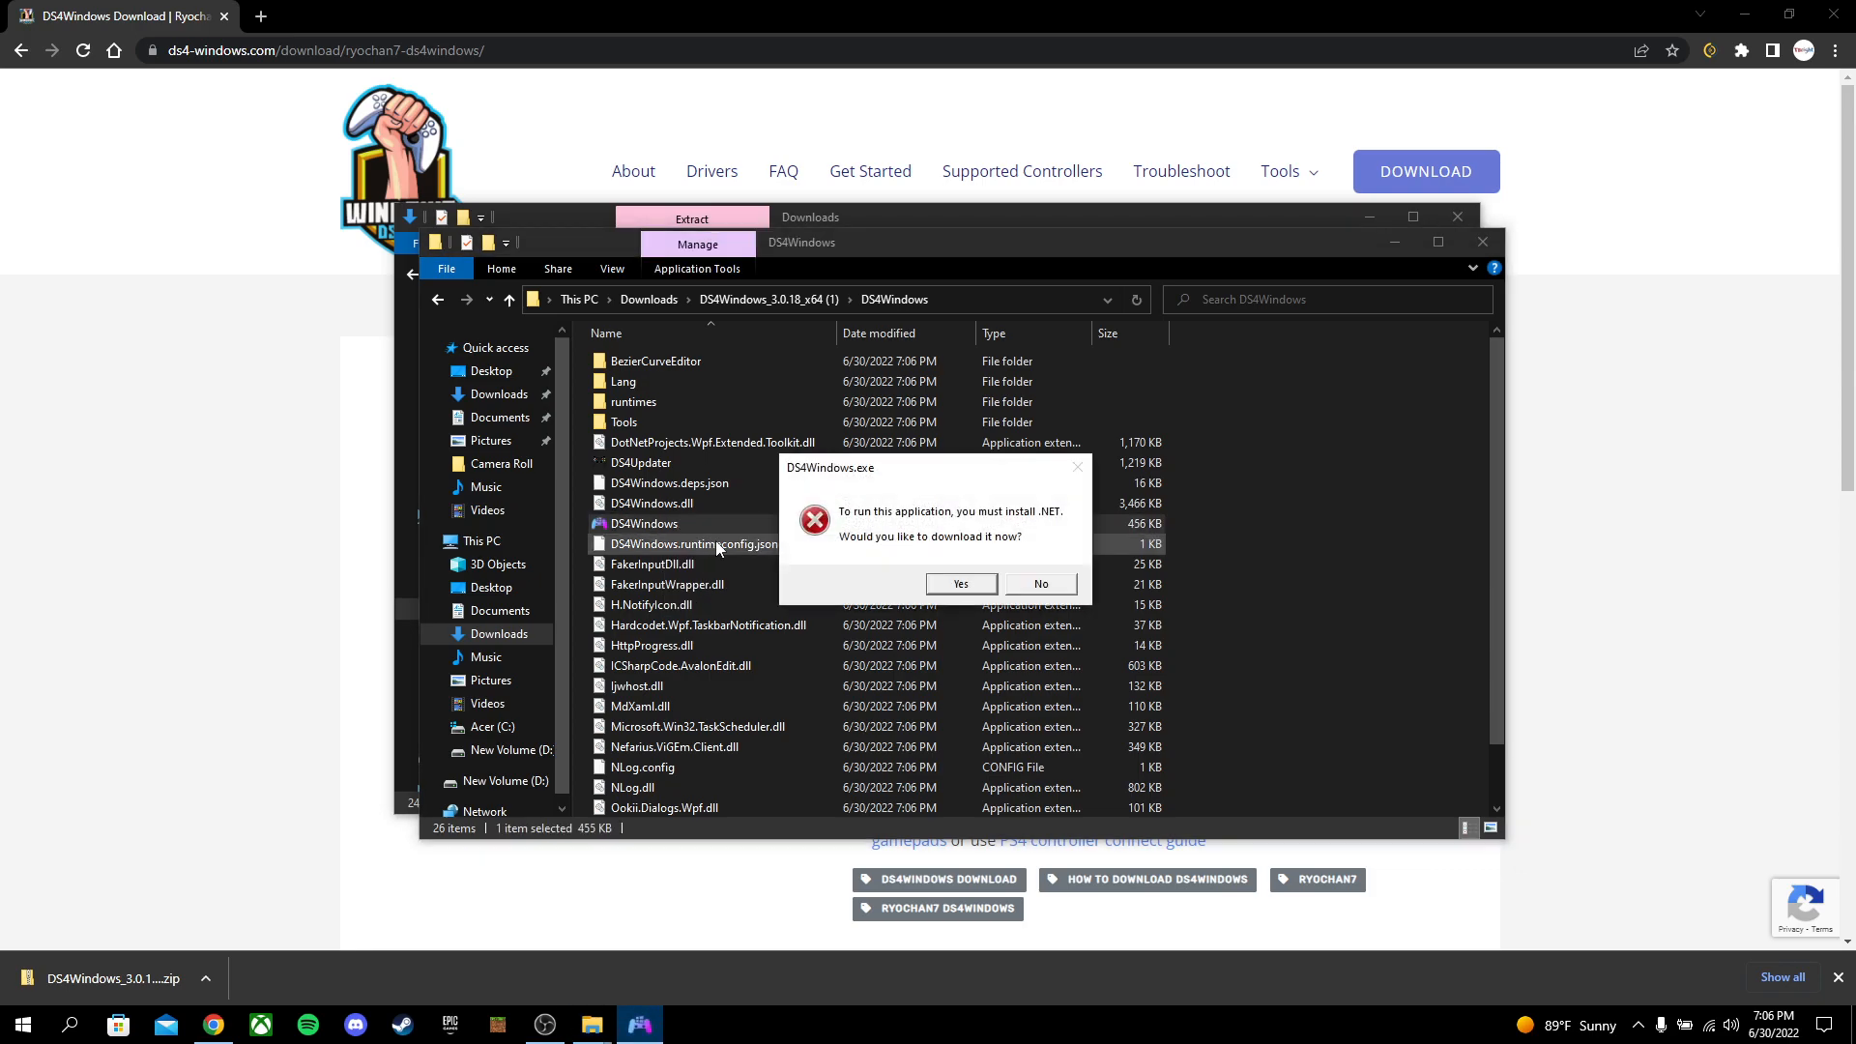
mouse_move(988, 521)
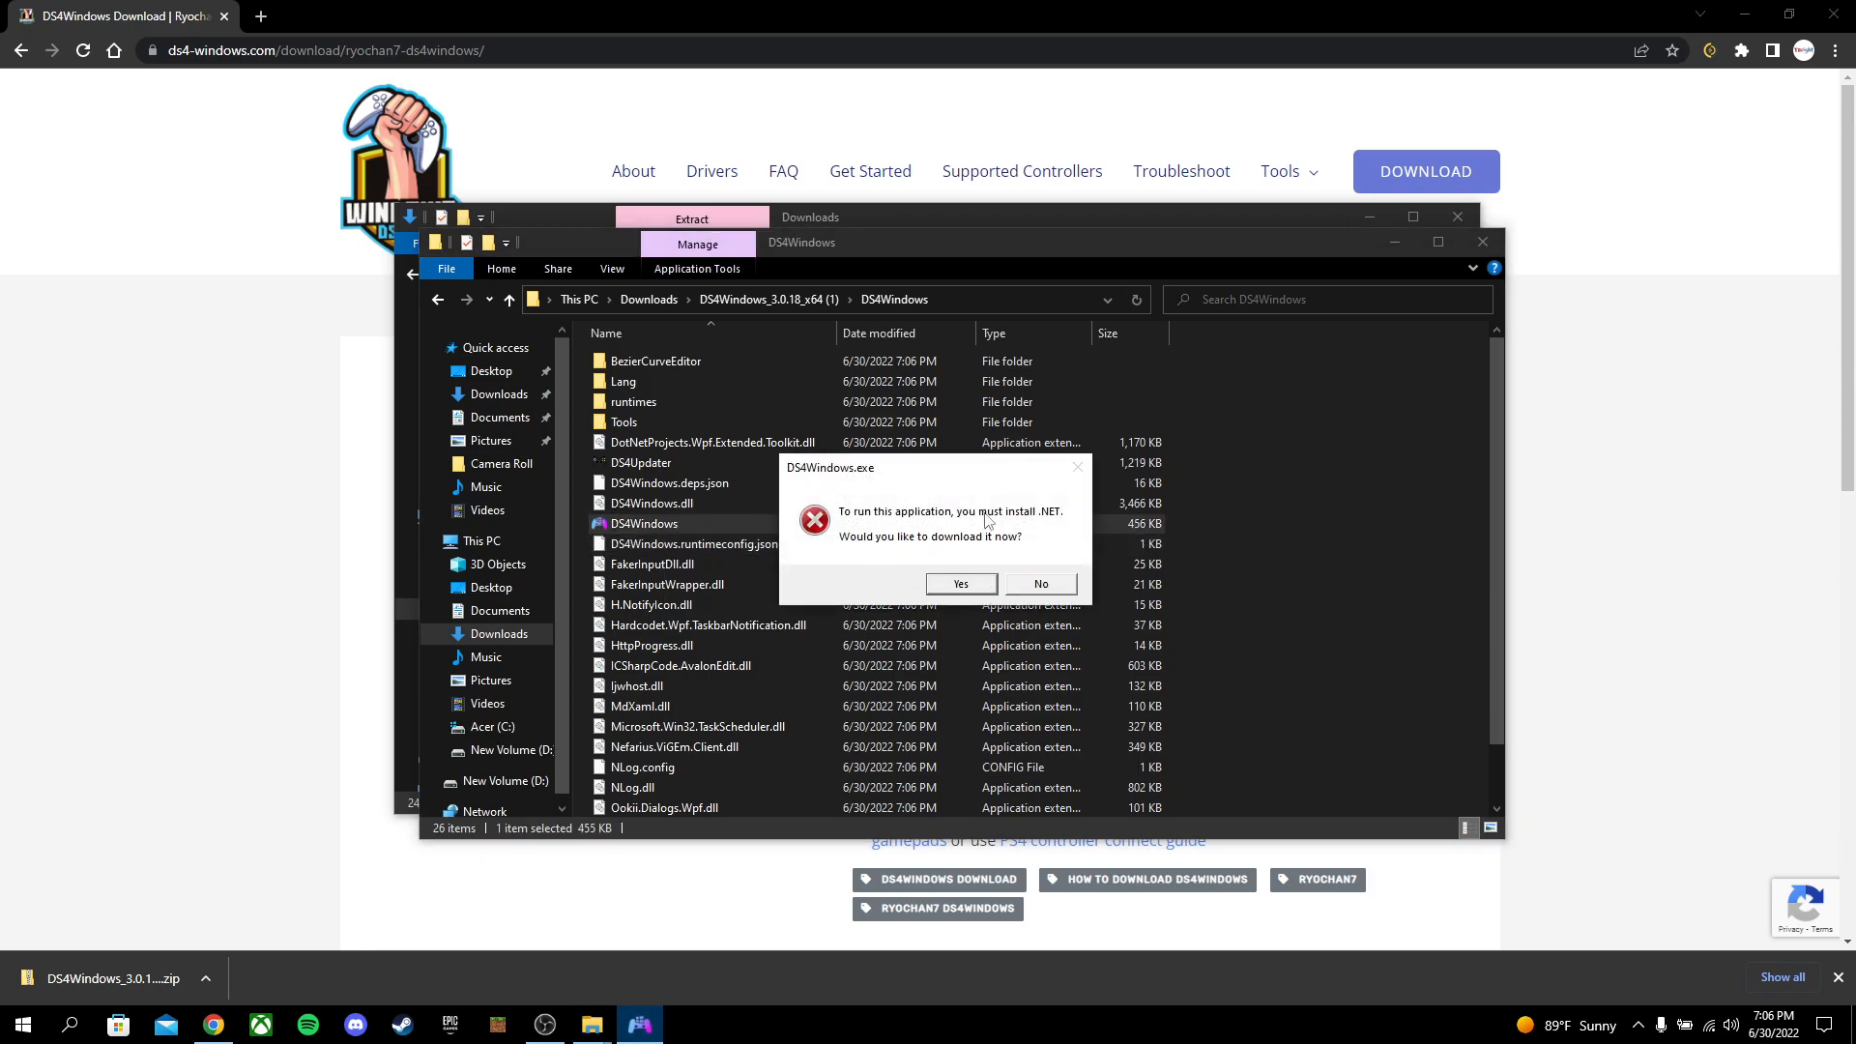
mouse_move(1056, 537)
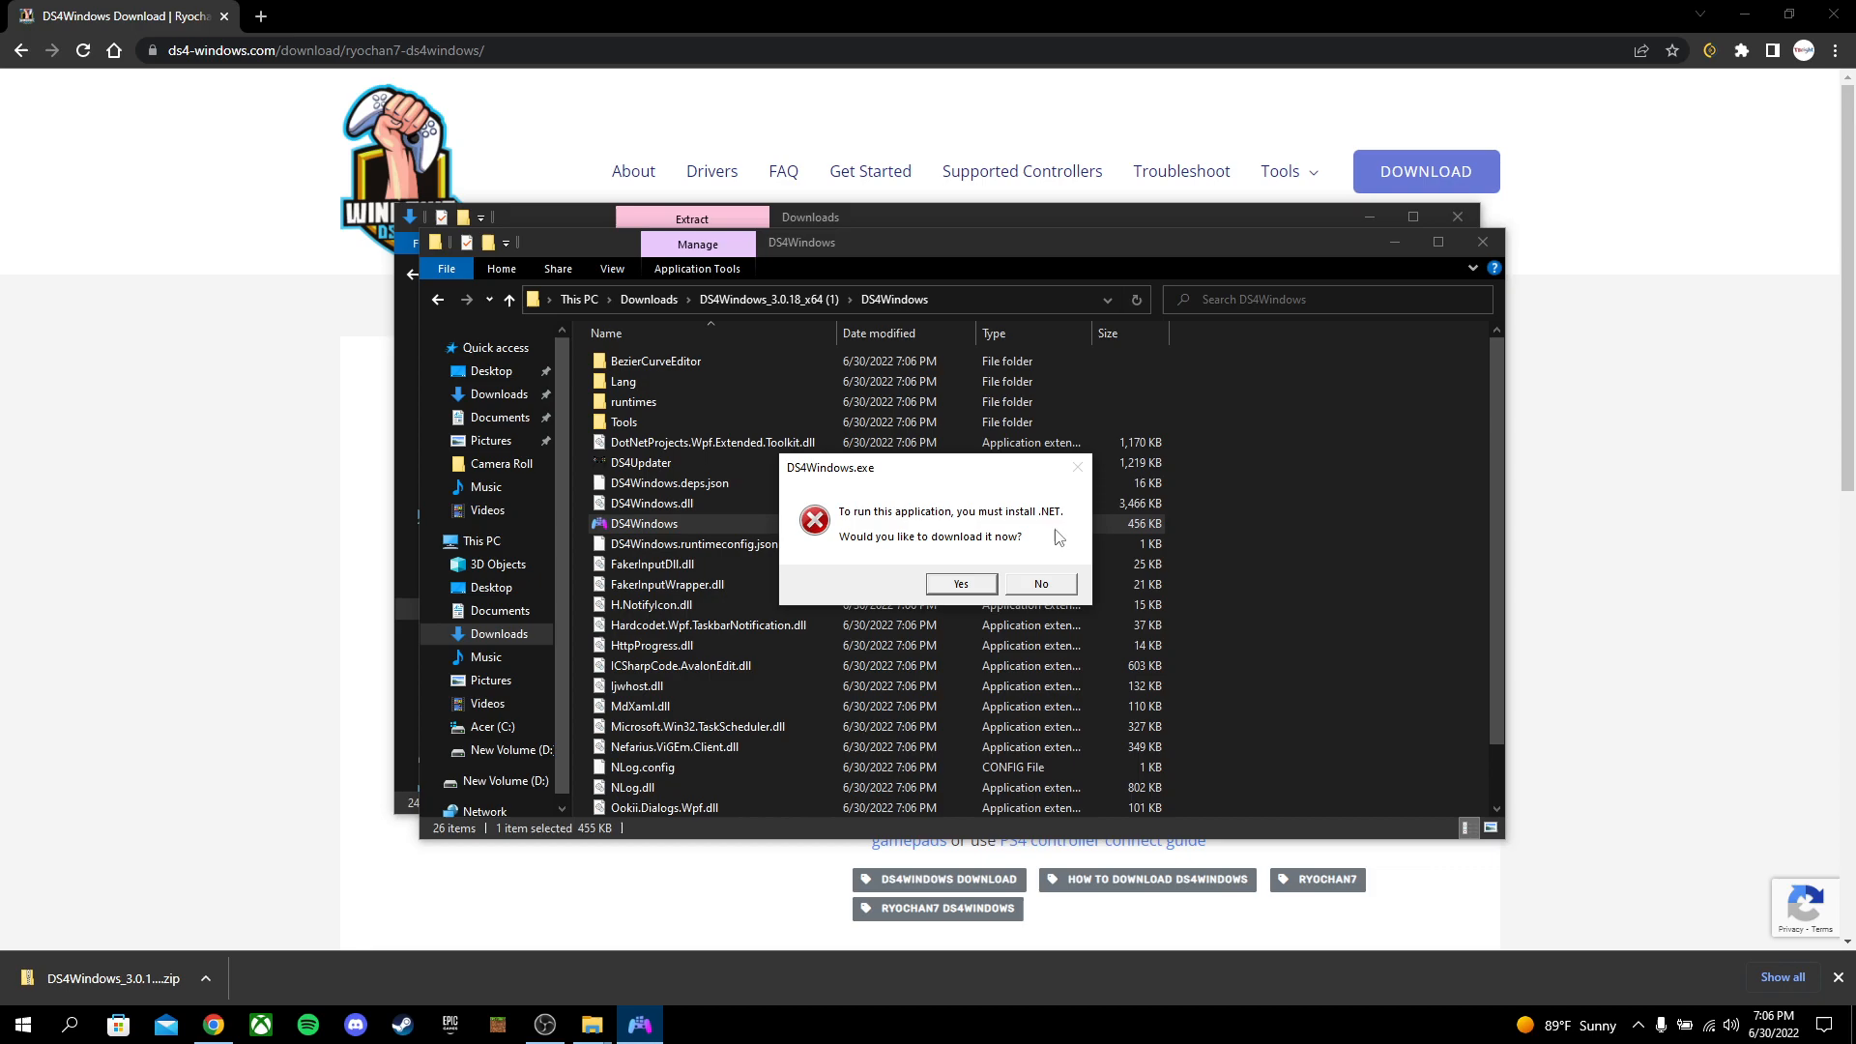
mouse_move(965, 592)
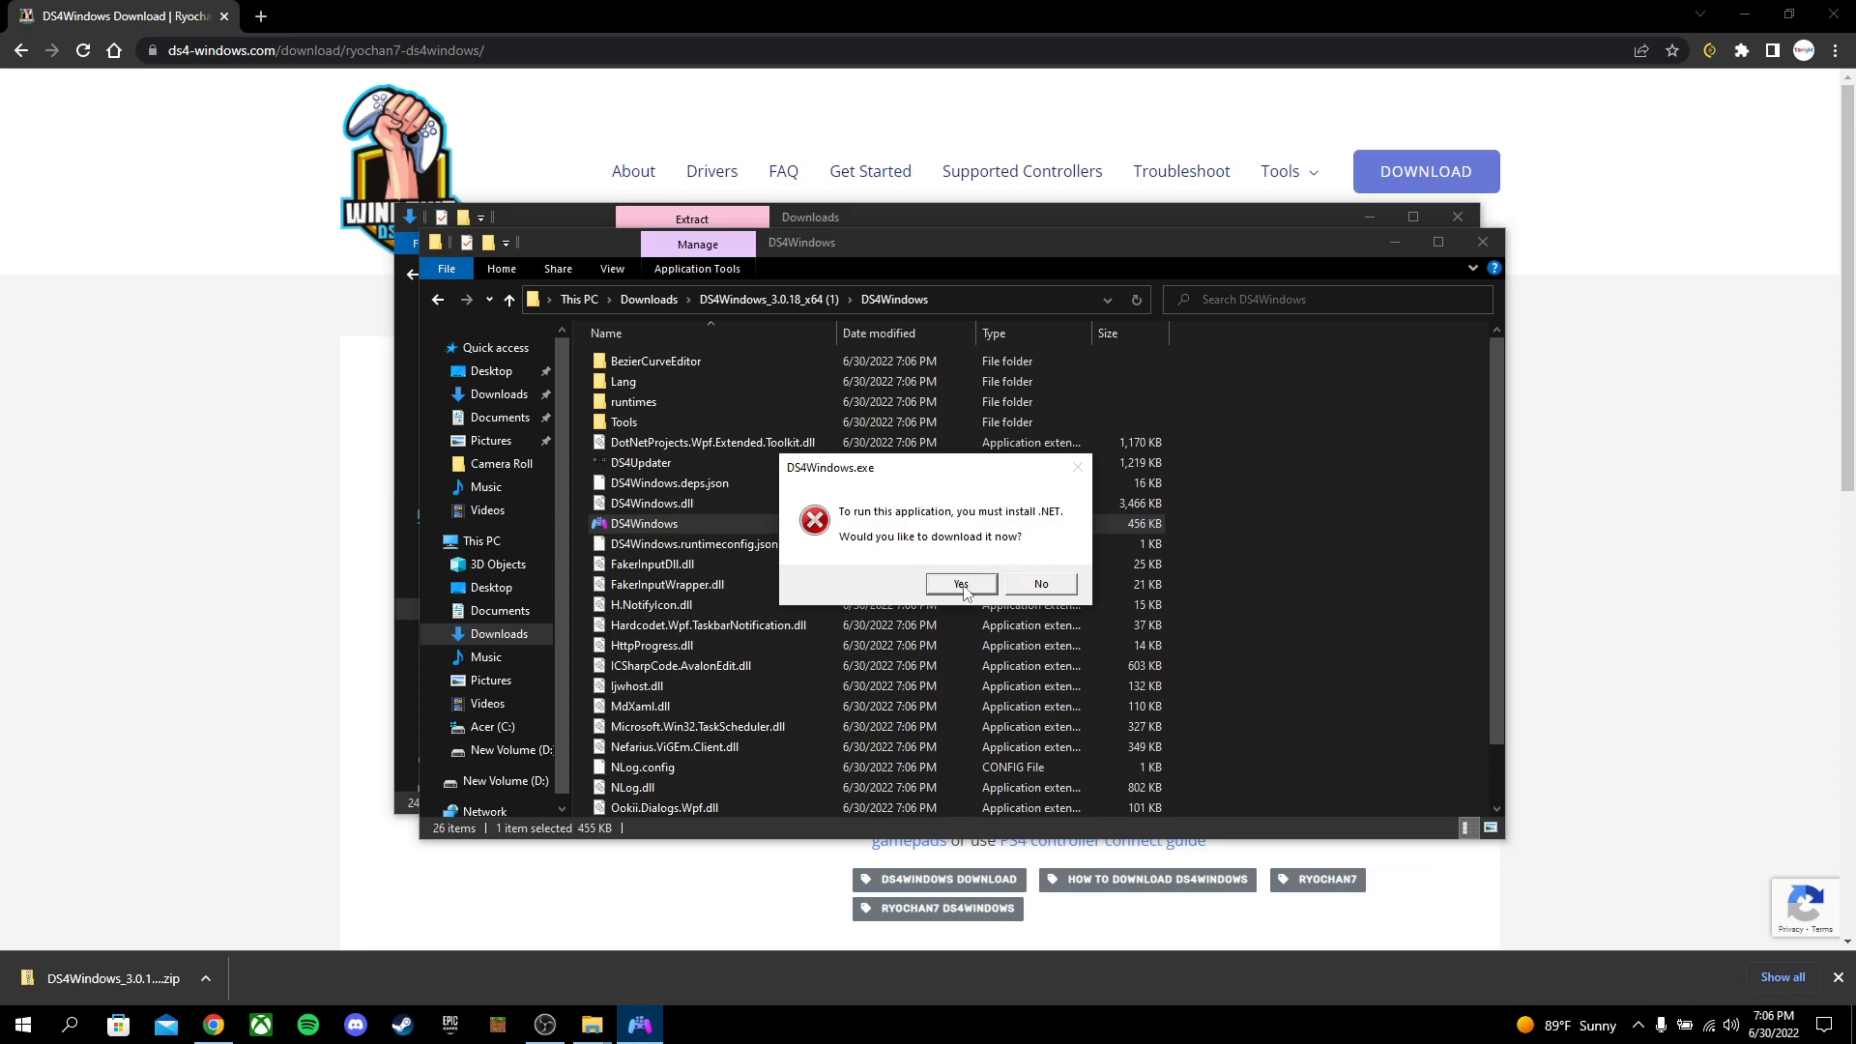
left_click(959, 584)
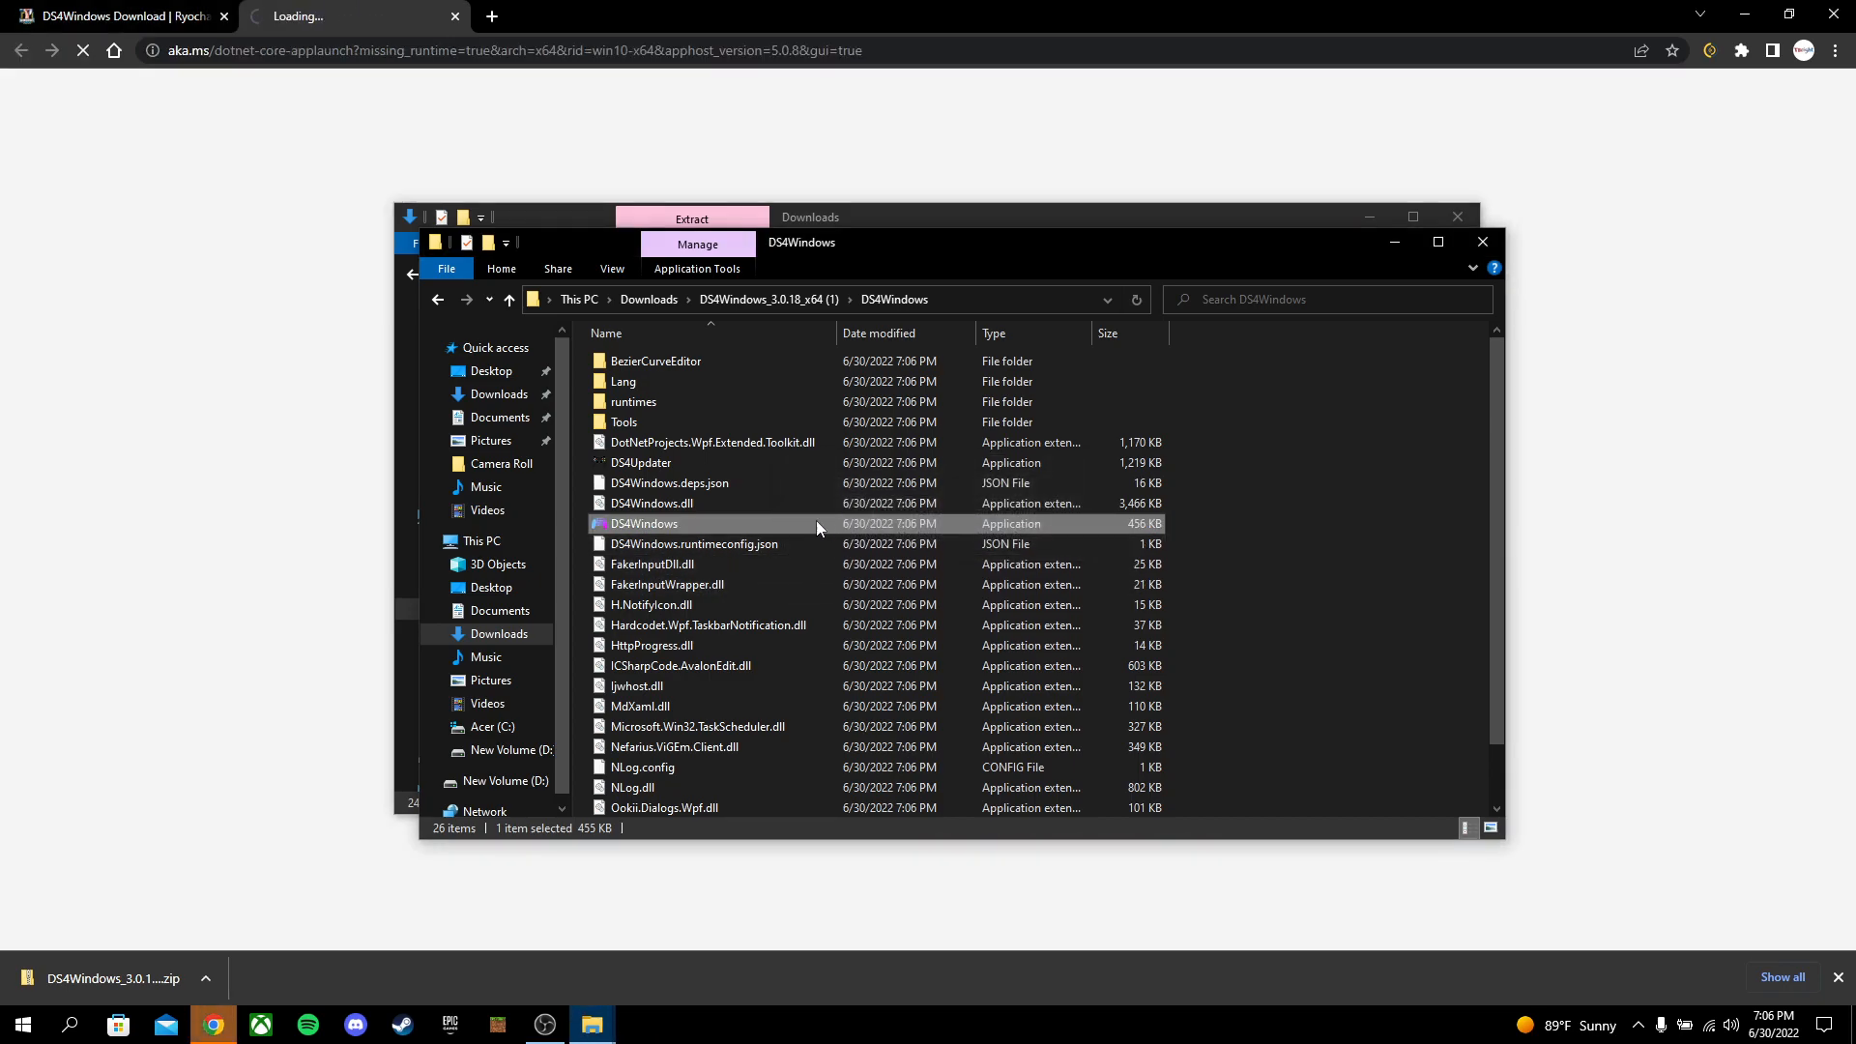
Download the x64 .NET 5.0 Desktop Runtime installer under Run desktop apps
left_click(353, 15)
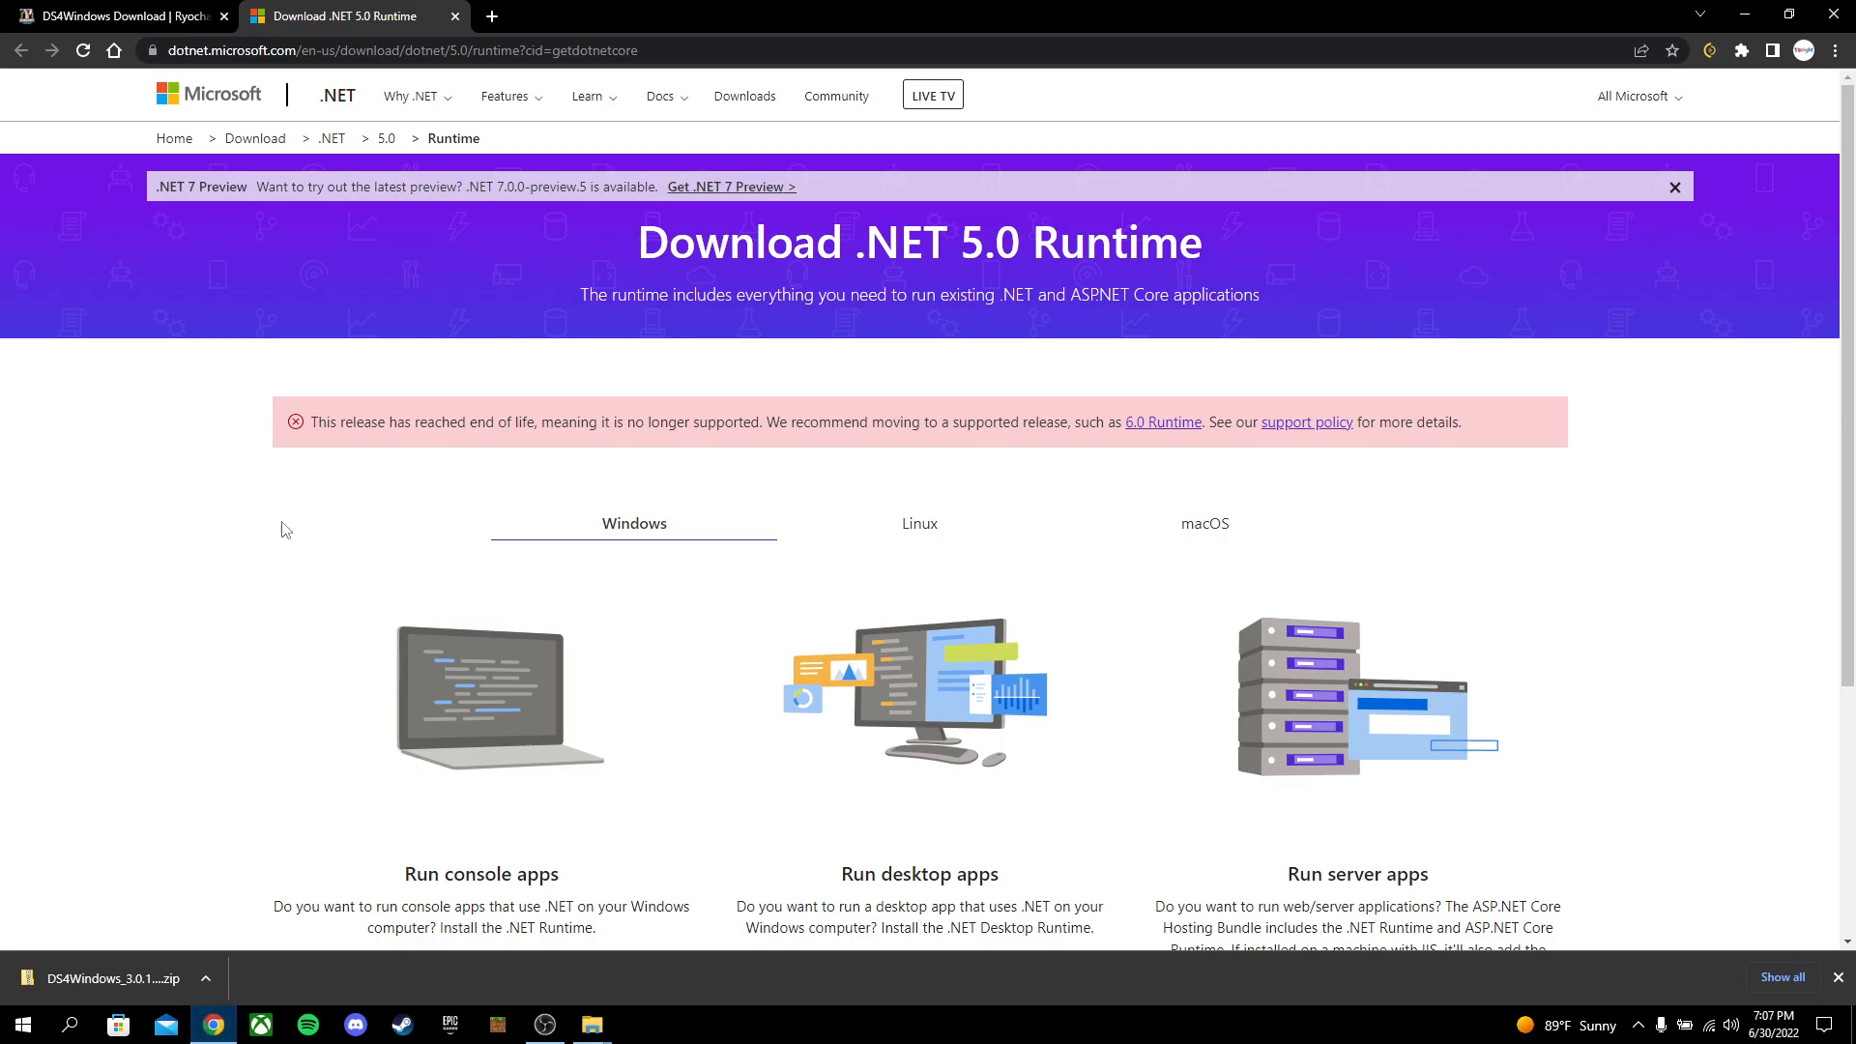
scroll("down", 3)
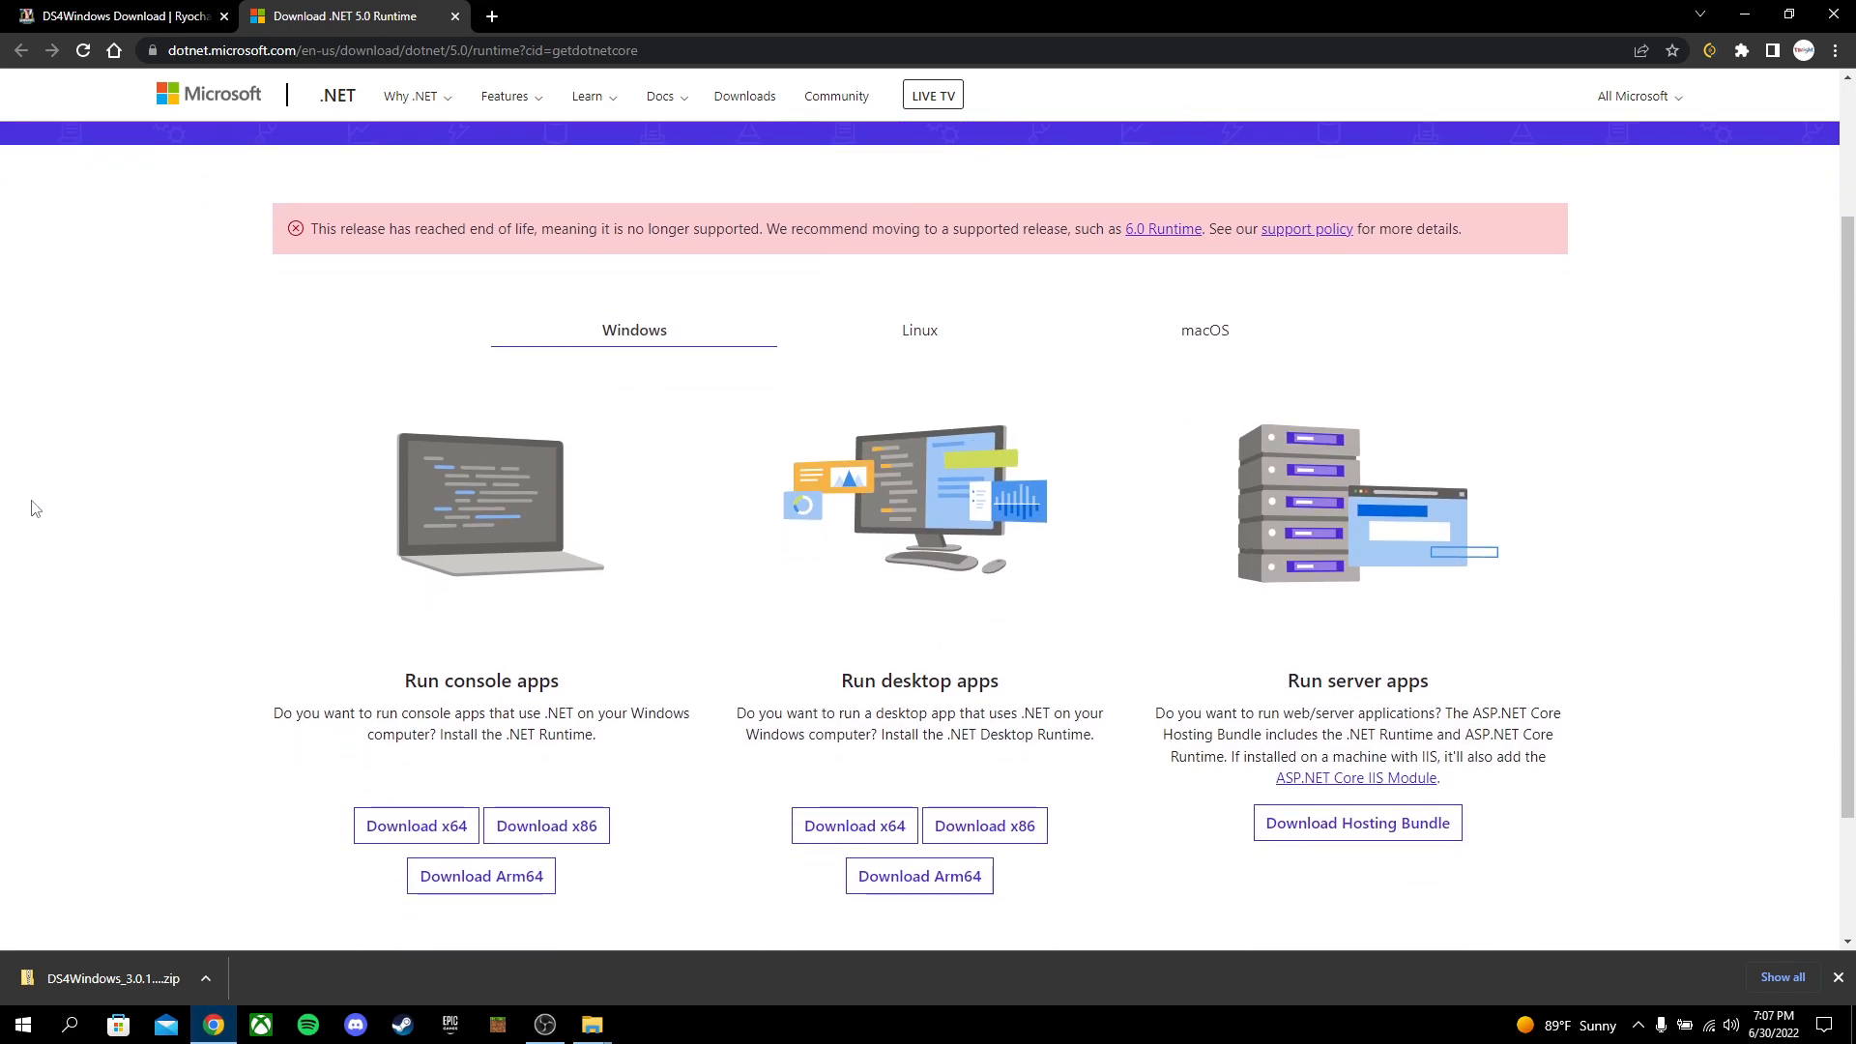
scroll("down", 3)
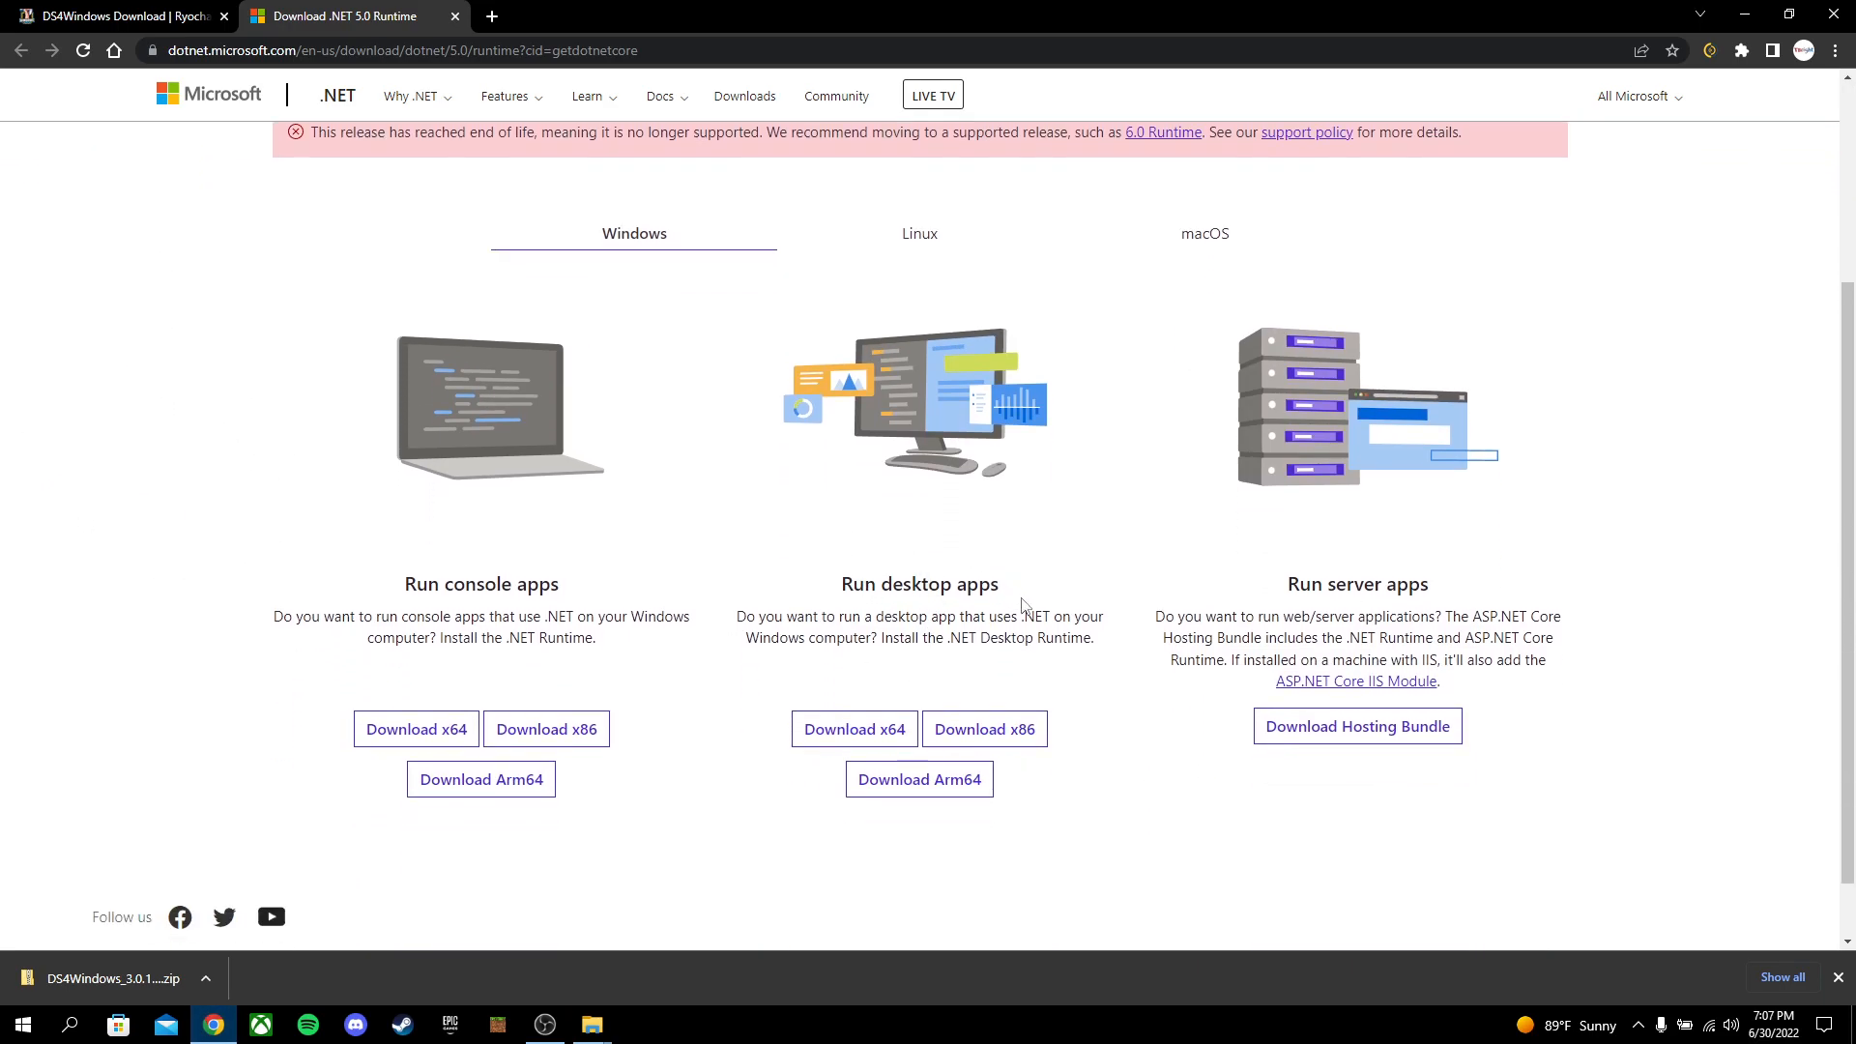
mouse_move(854, 729)
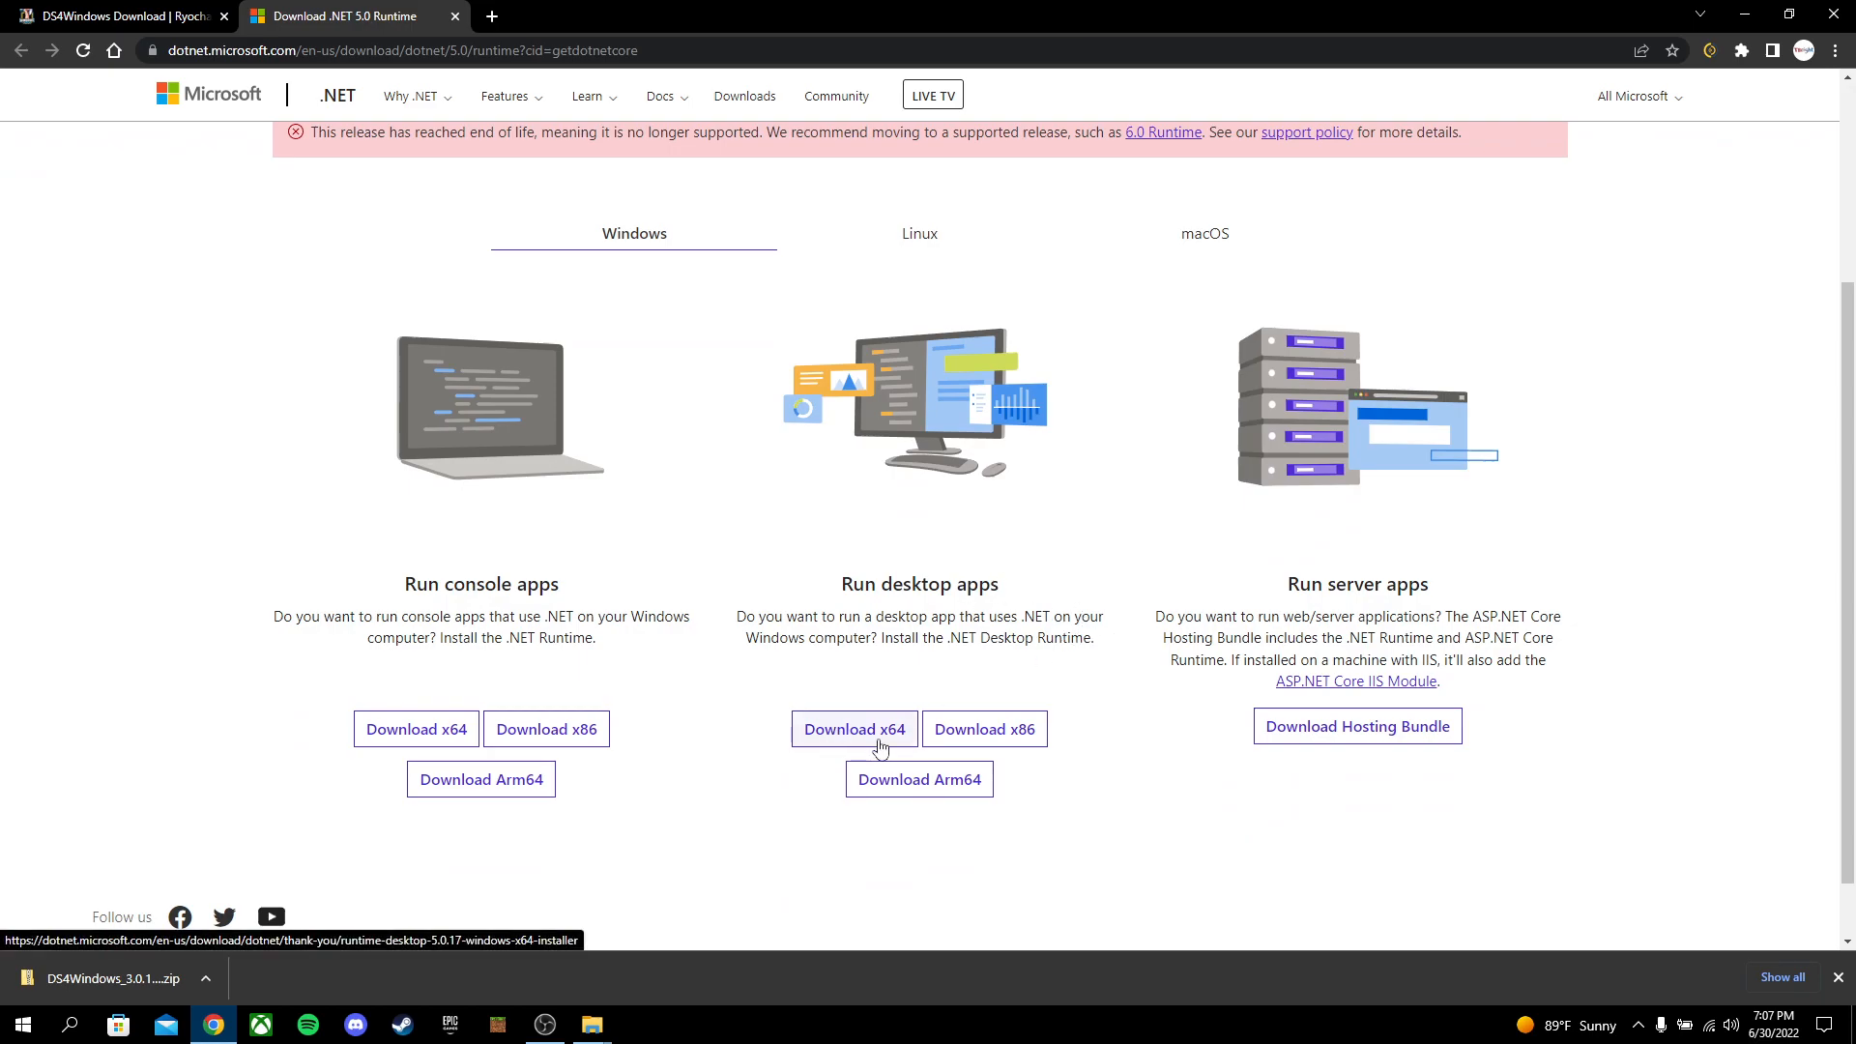
mouse_move(832, 731)
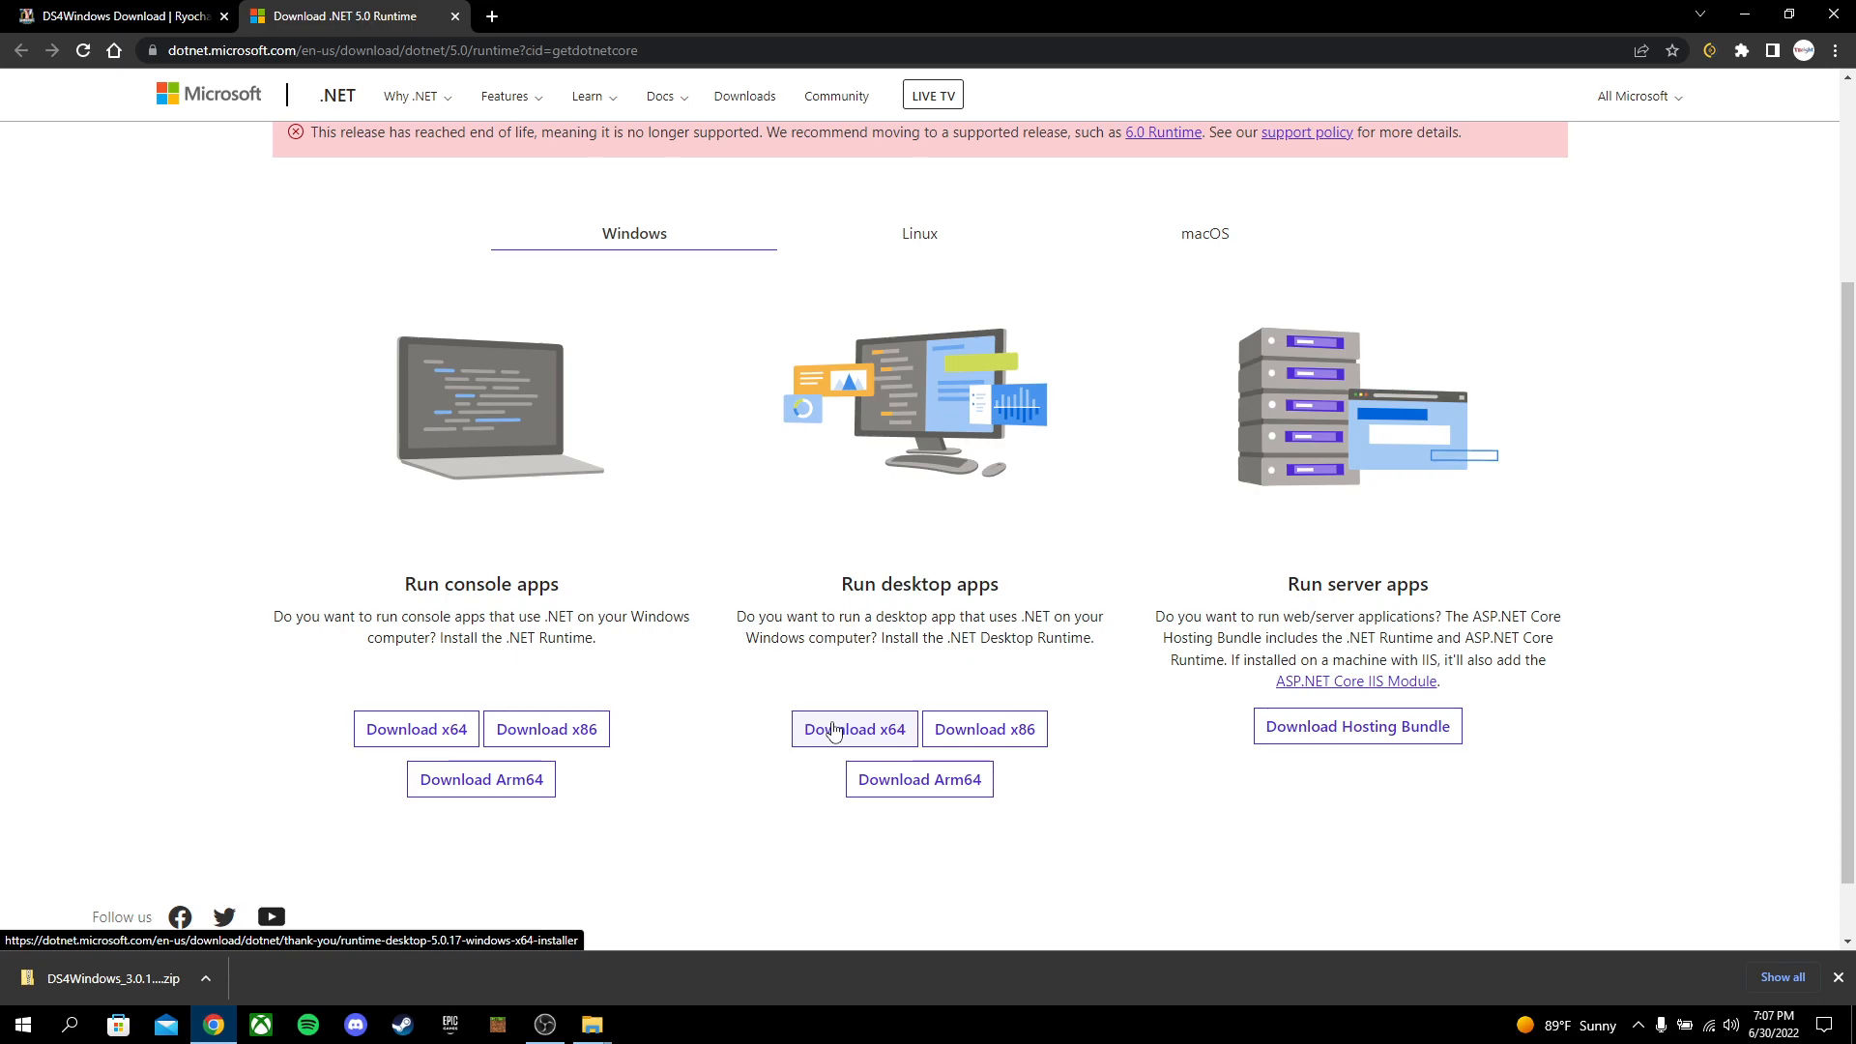
mouse_move(860, 739)
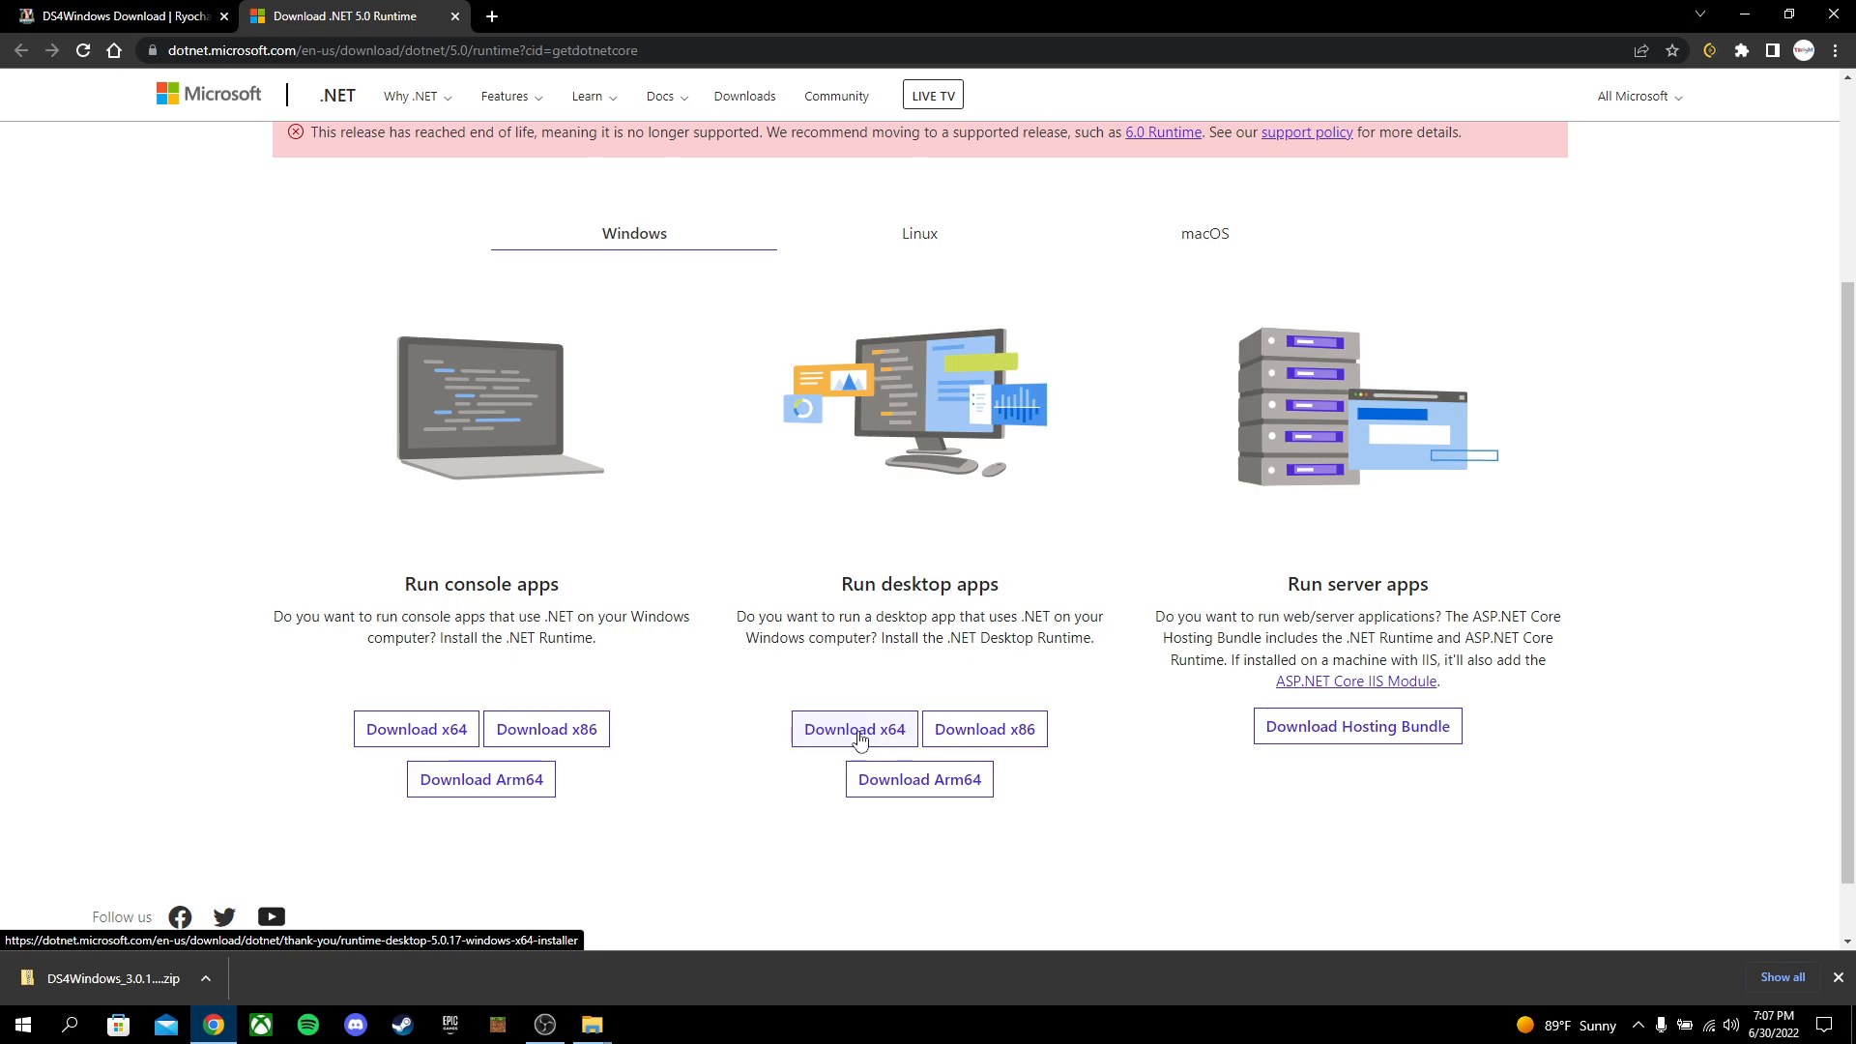
left_click(853, 728)
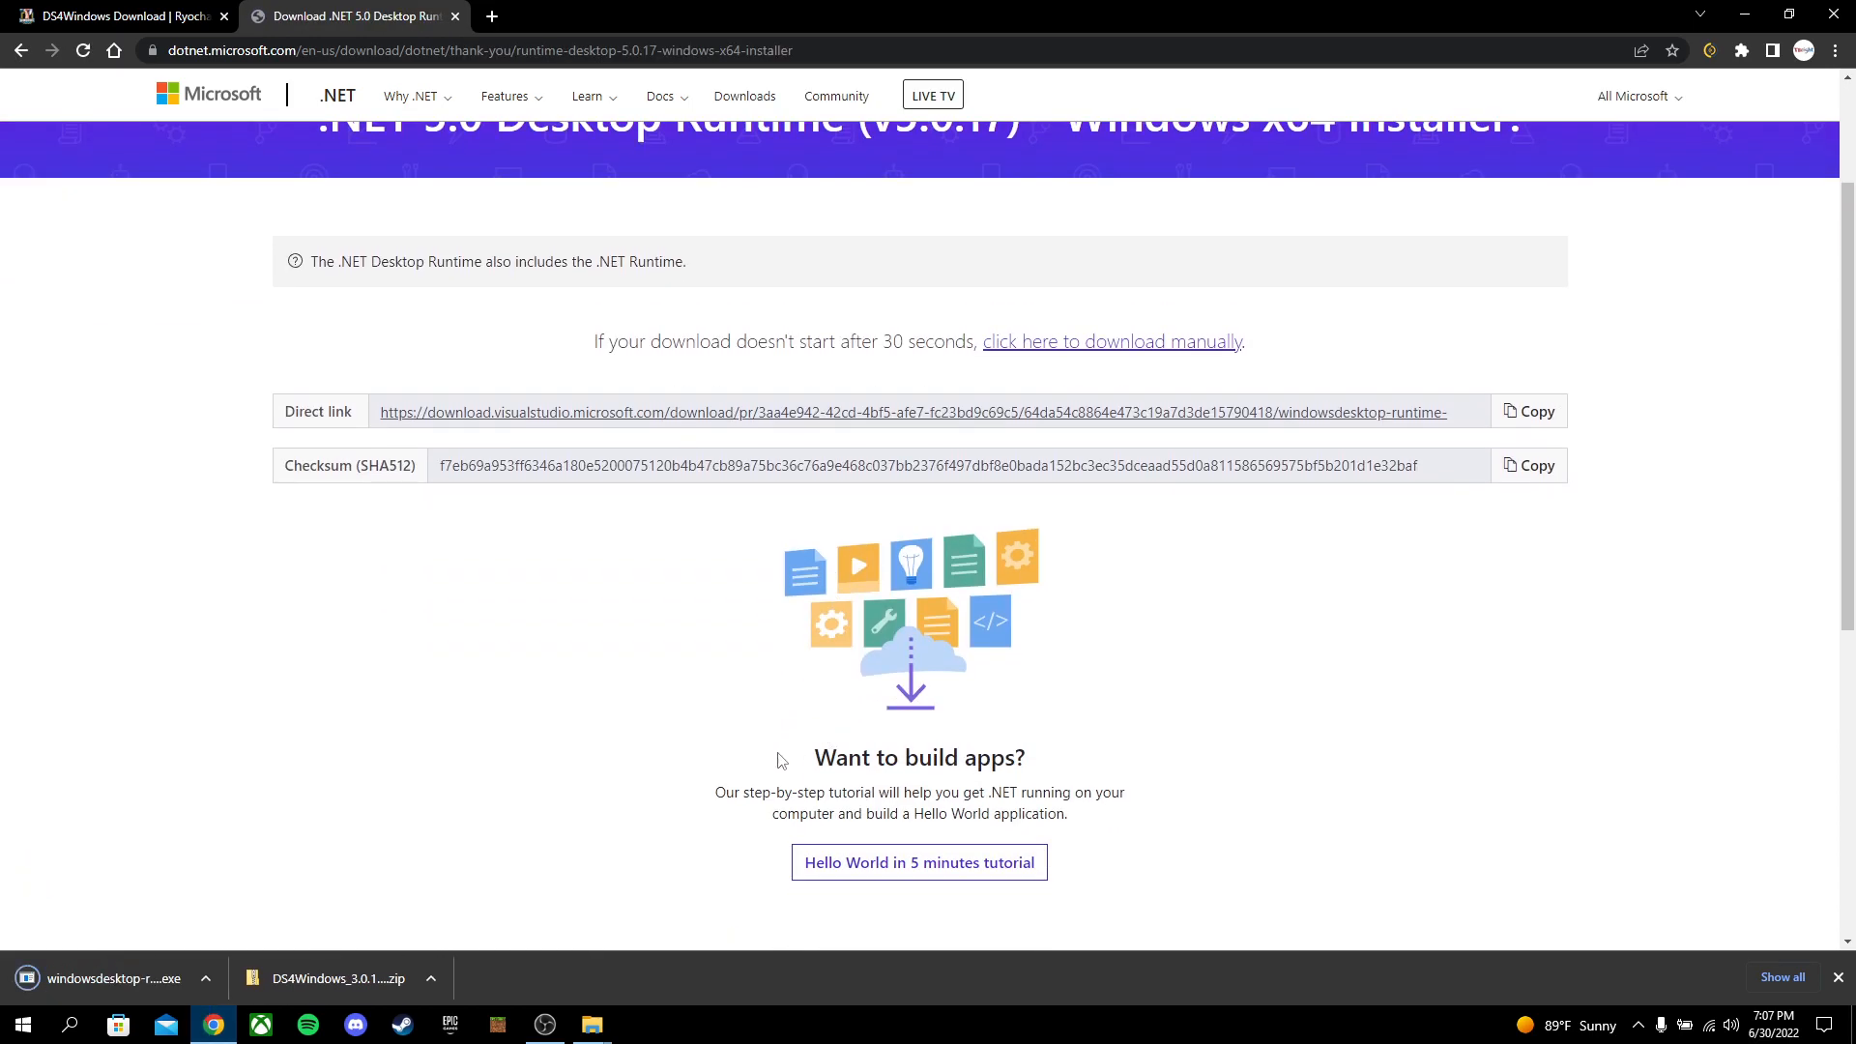
scroll("down", 3)
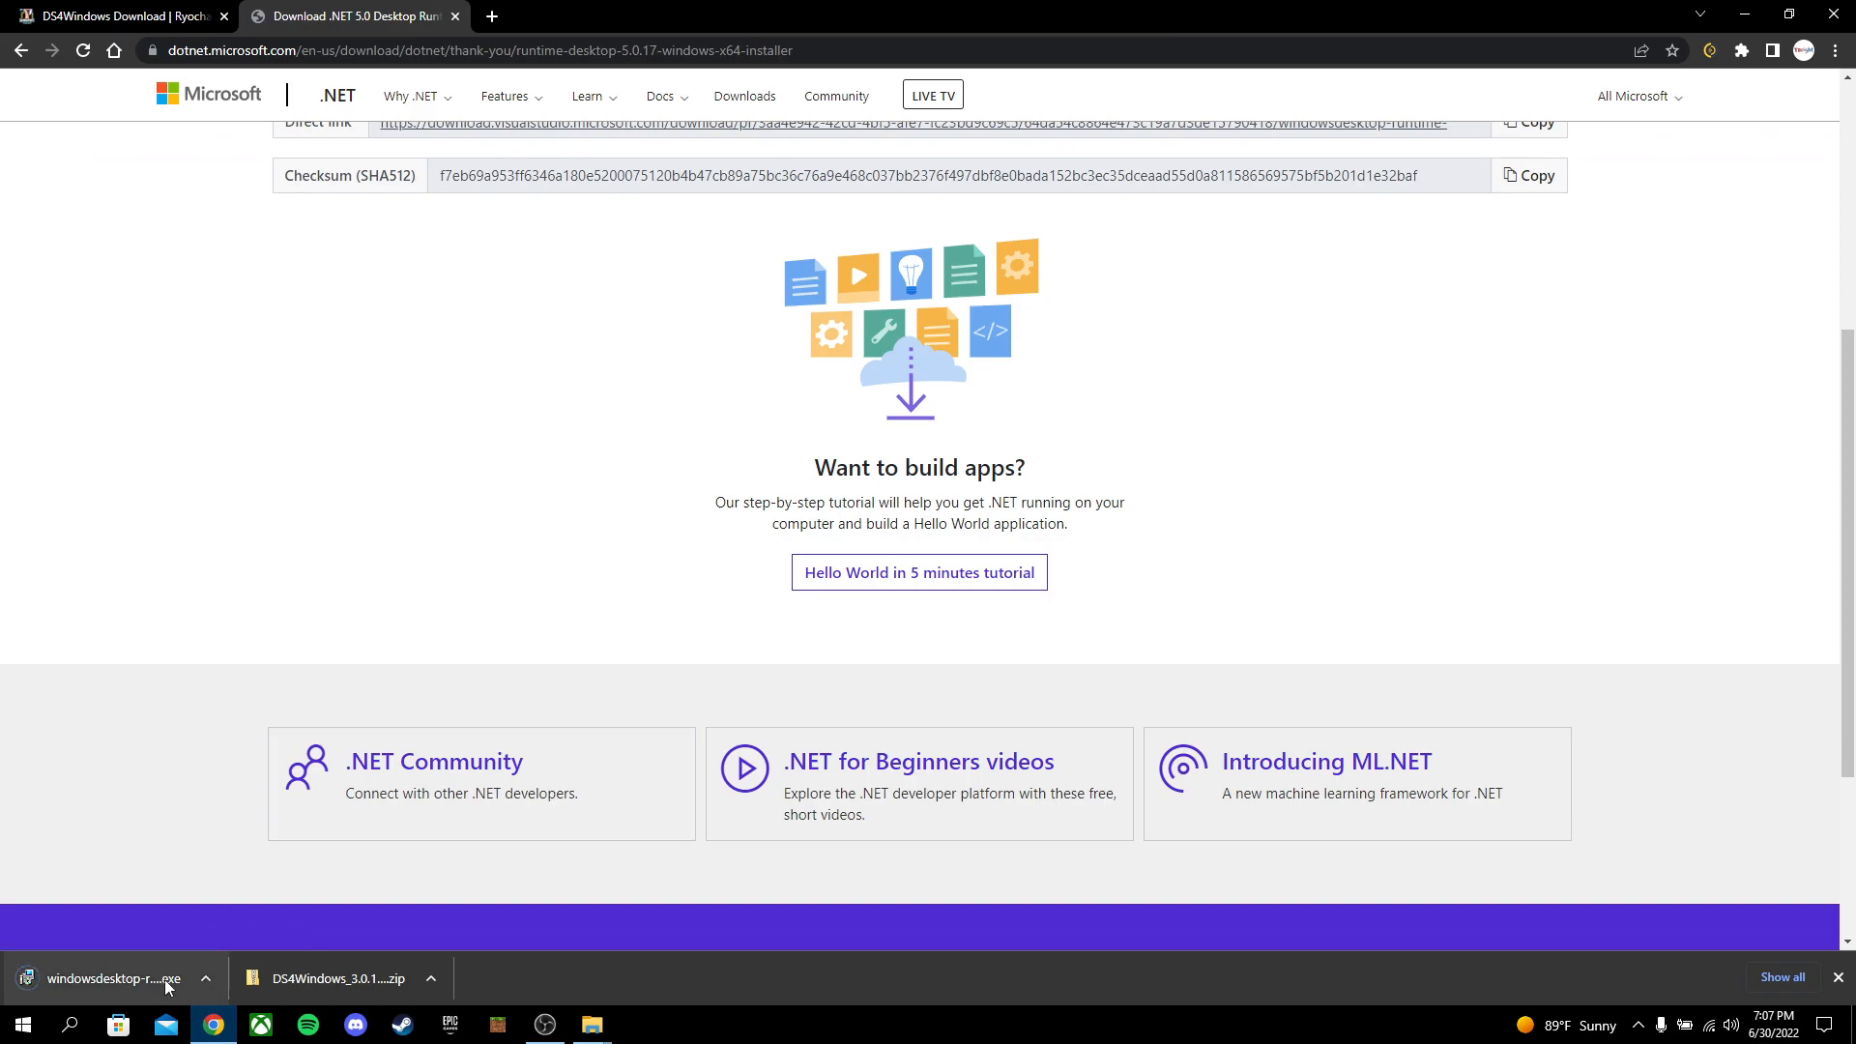
Install Windows Desktop Runtime 5.0.17 (x64), then relaunch DS4Windows to its welcome window
left_click(101, 978)
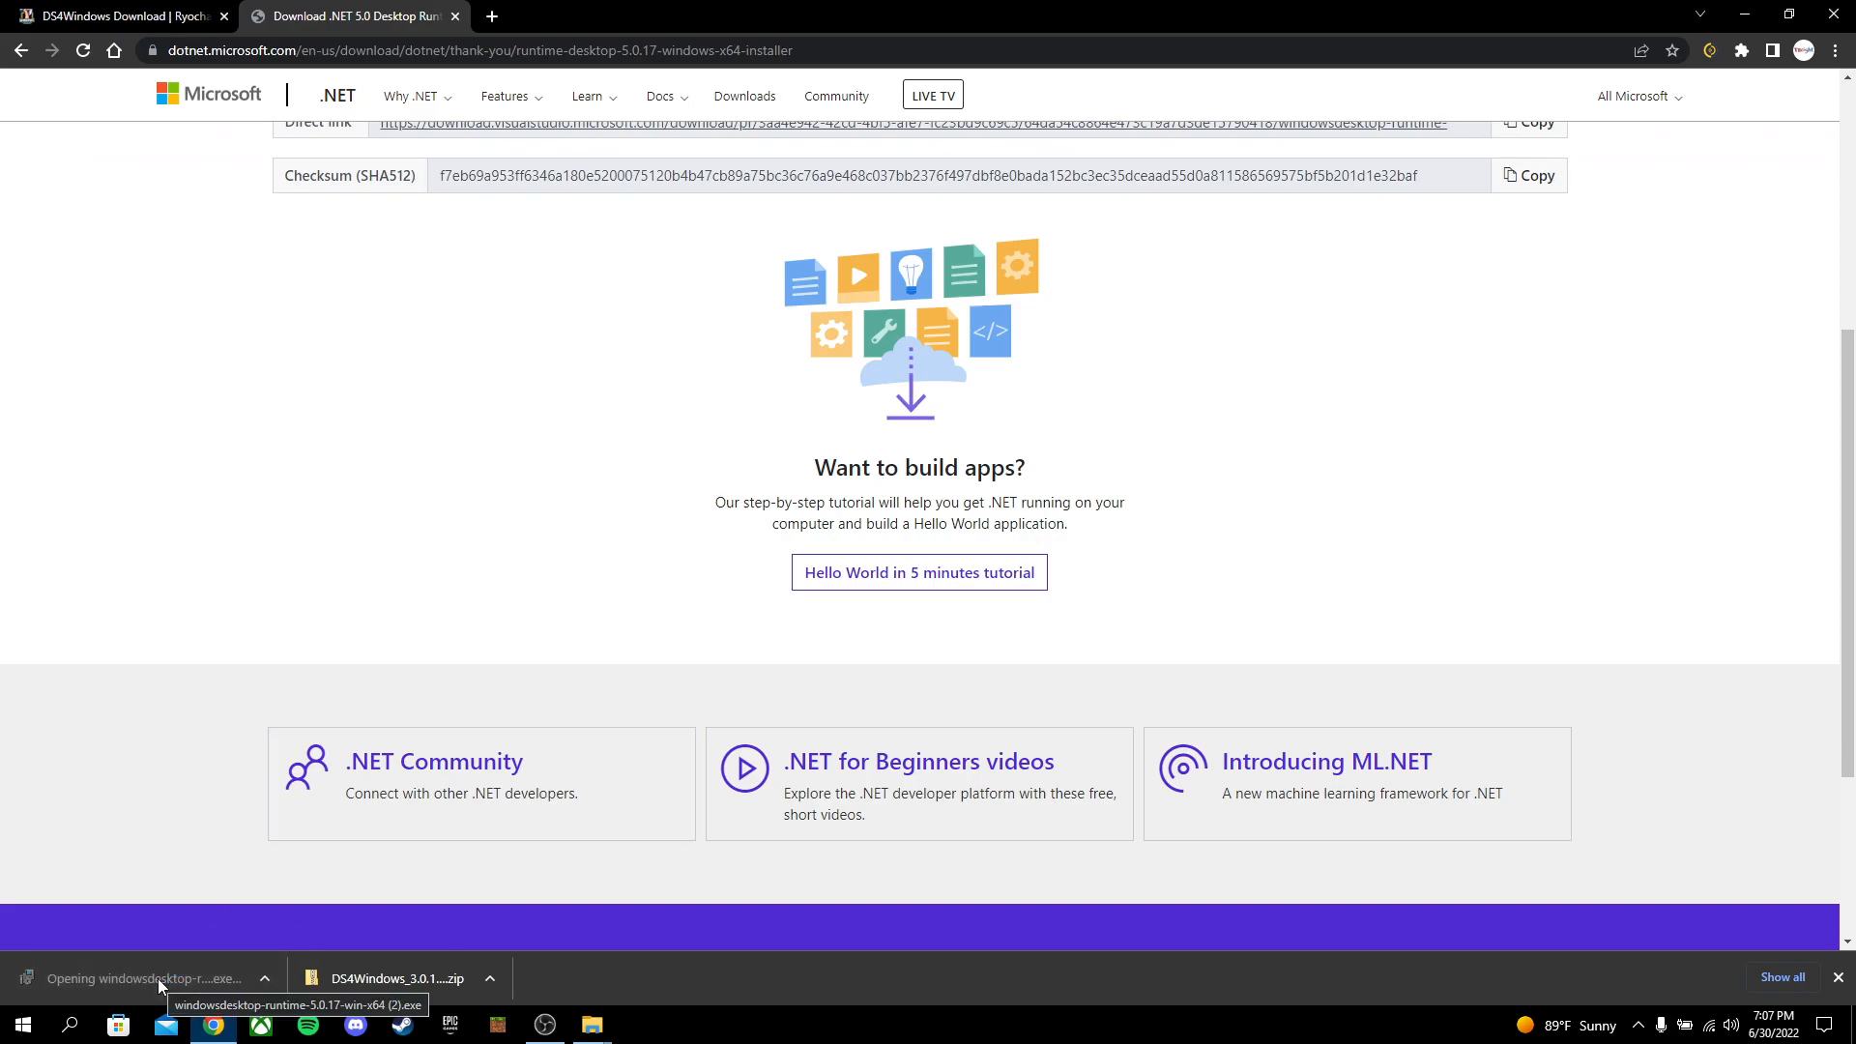
left_click(148, 984)
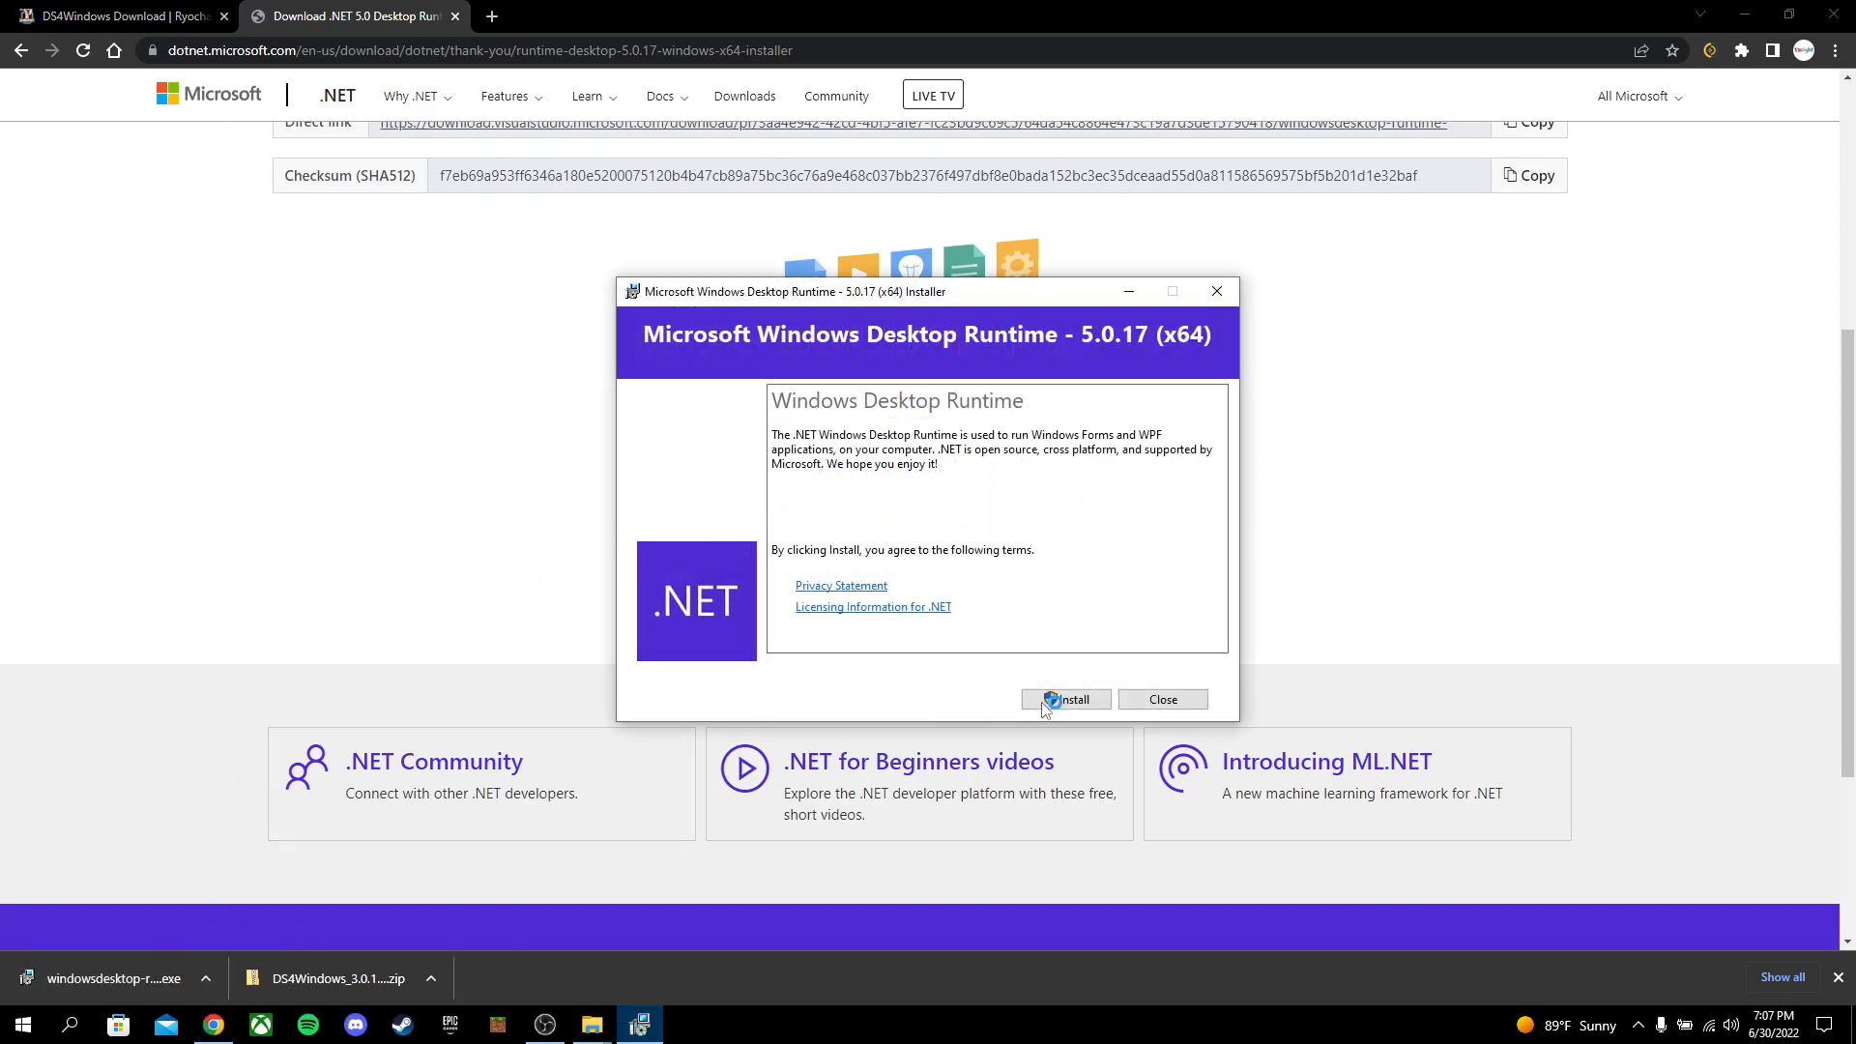
left_click(1064, 698)
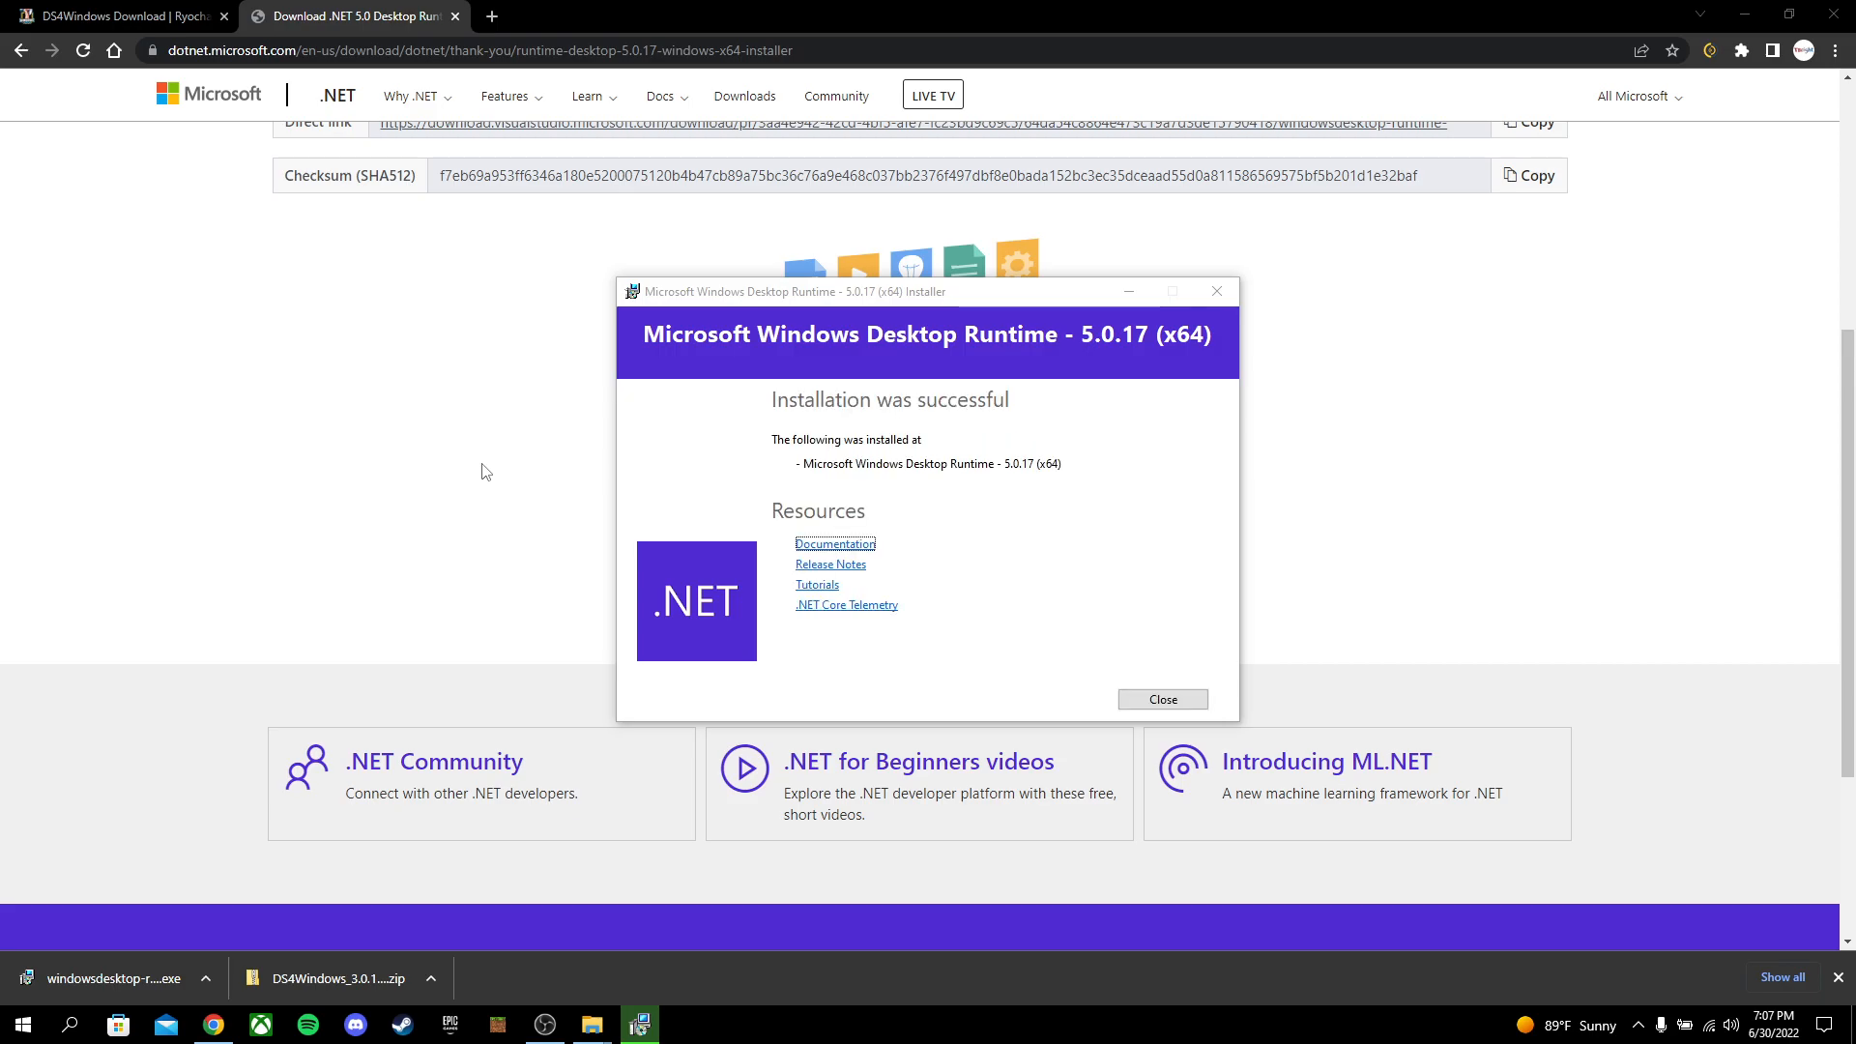
mouse_move(892, 429)
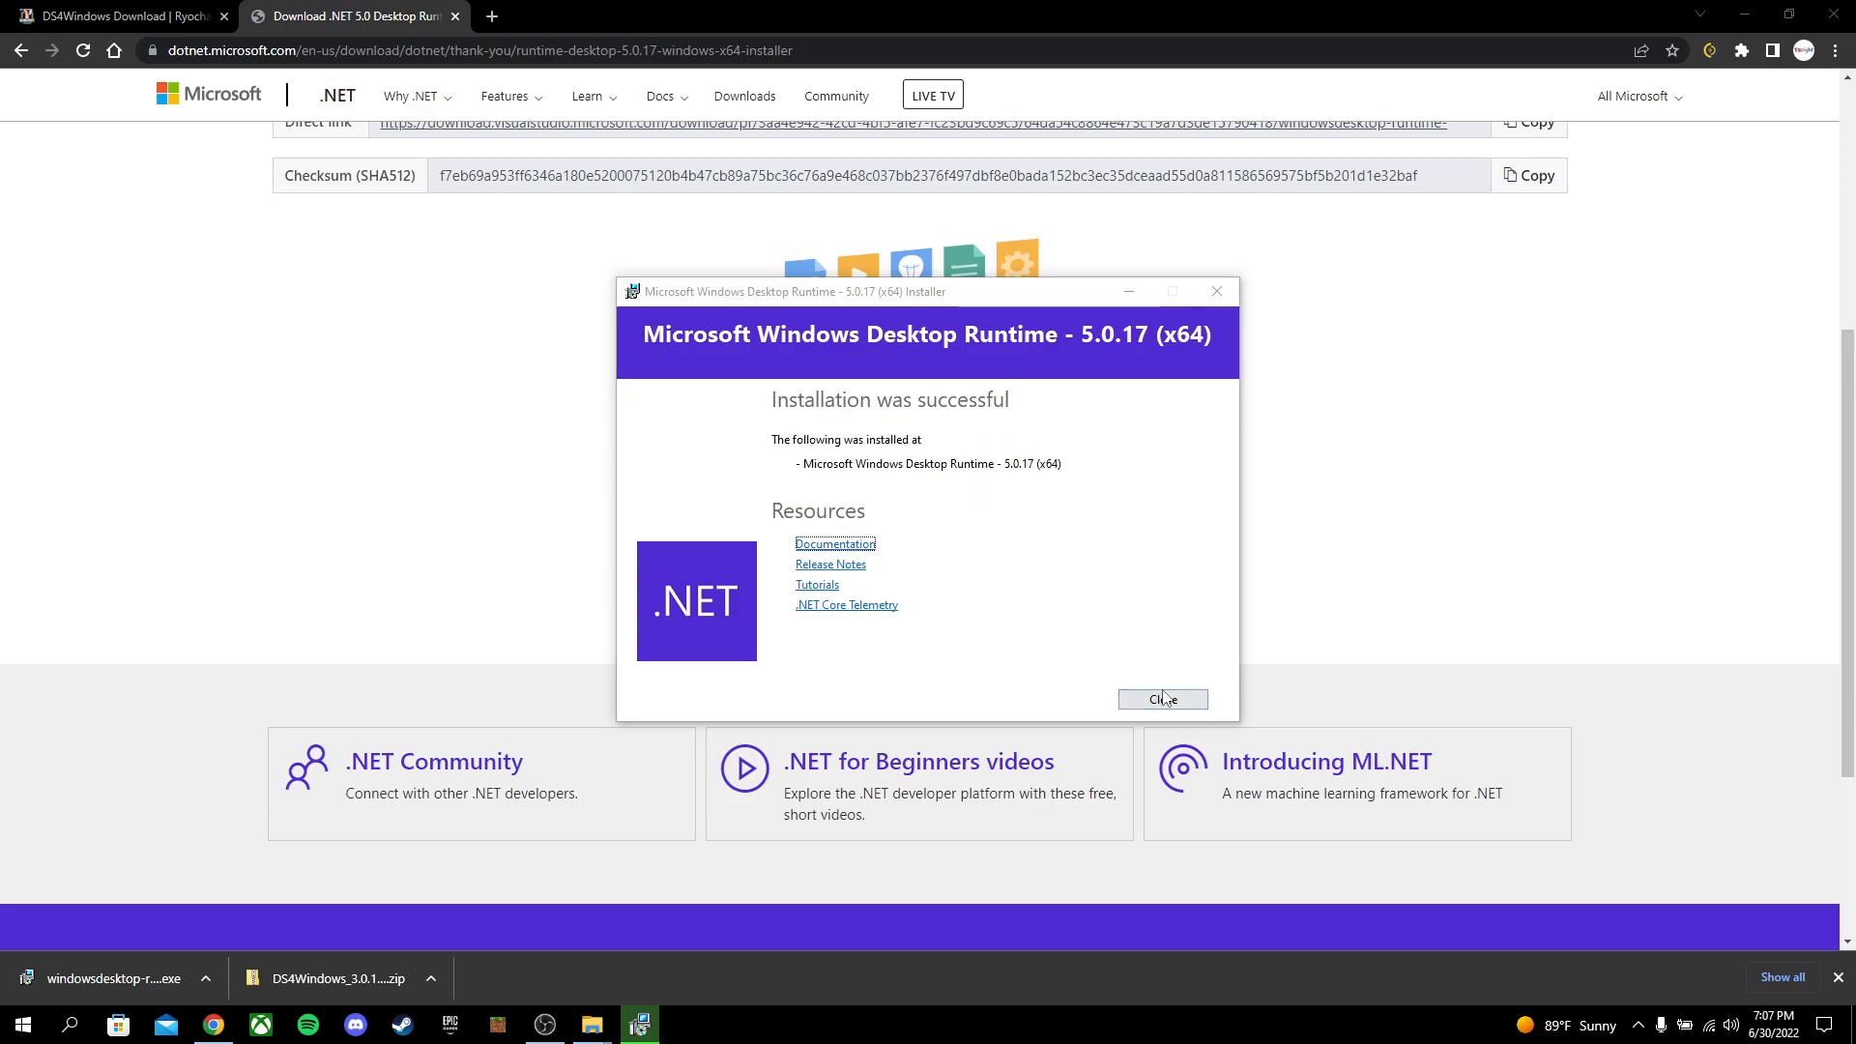
left_click(1161, 698)
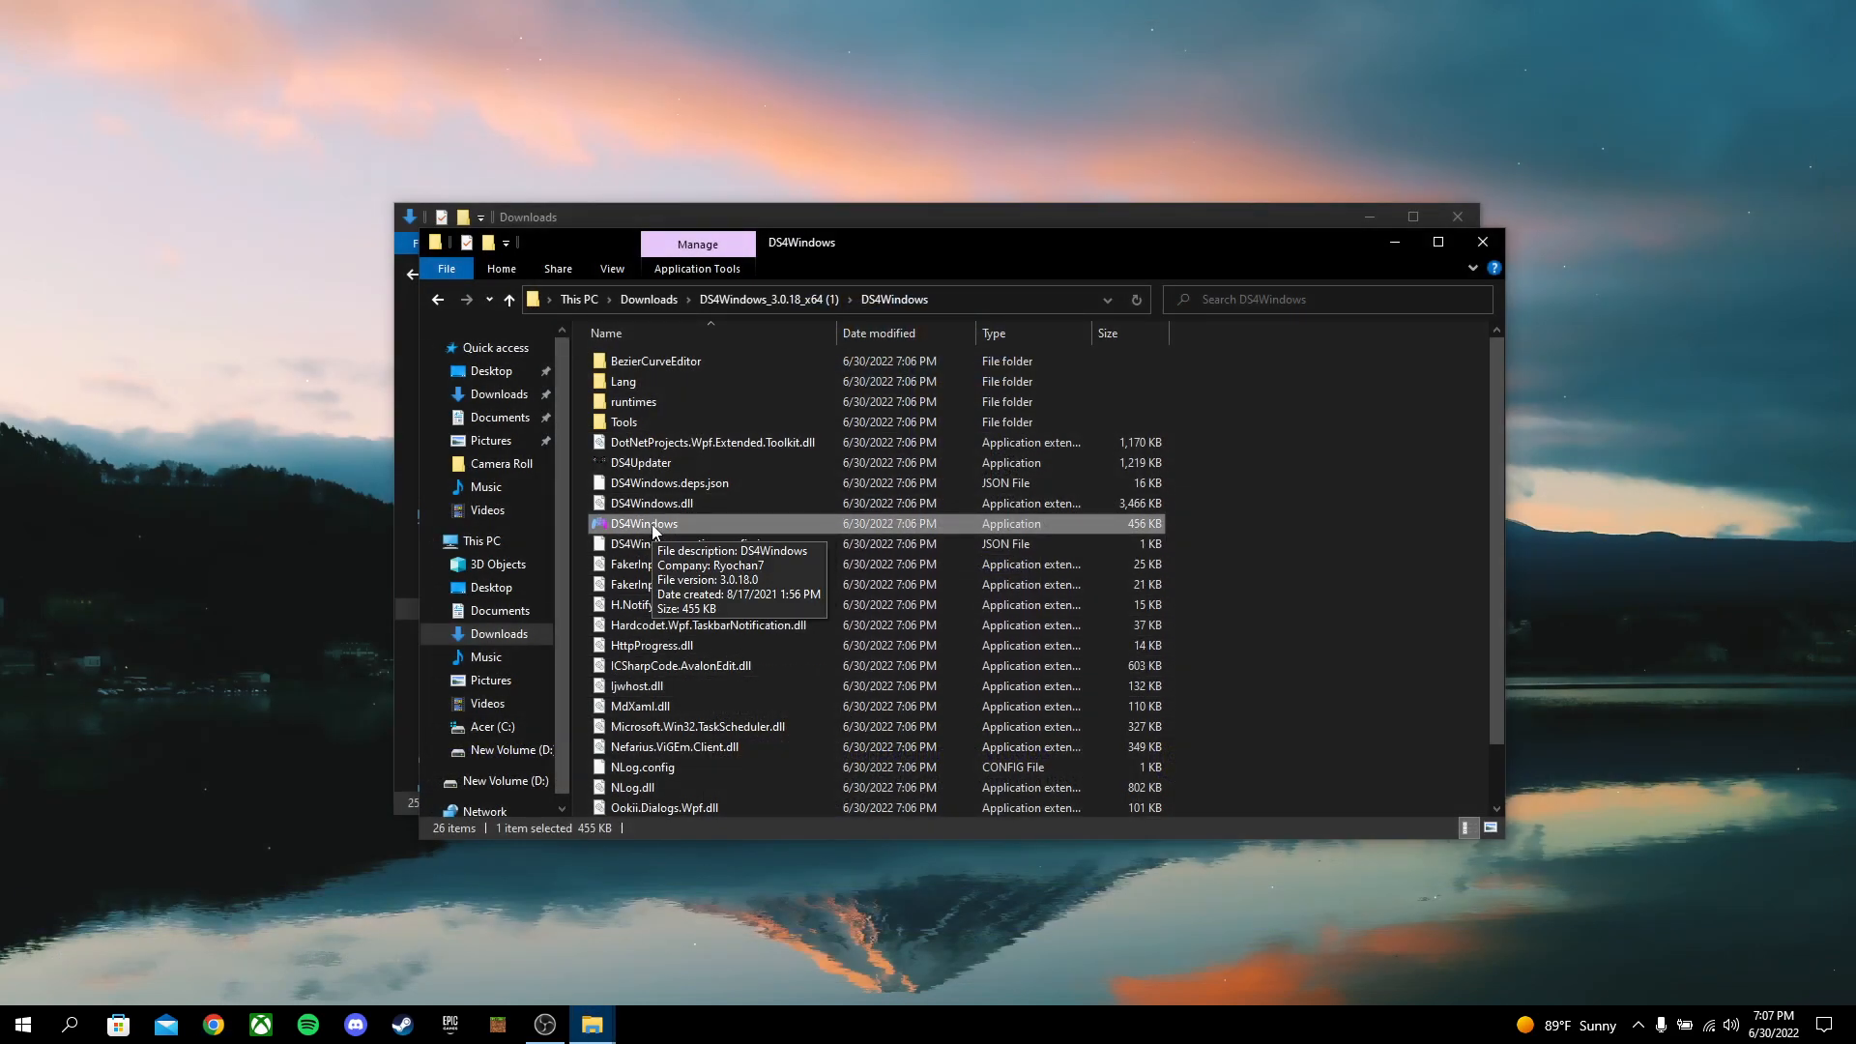
mouse_move(650, 523)
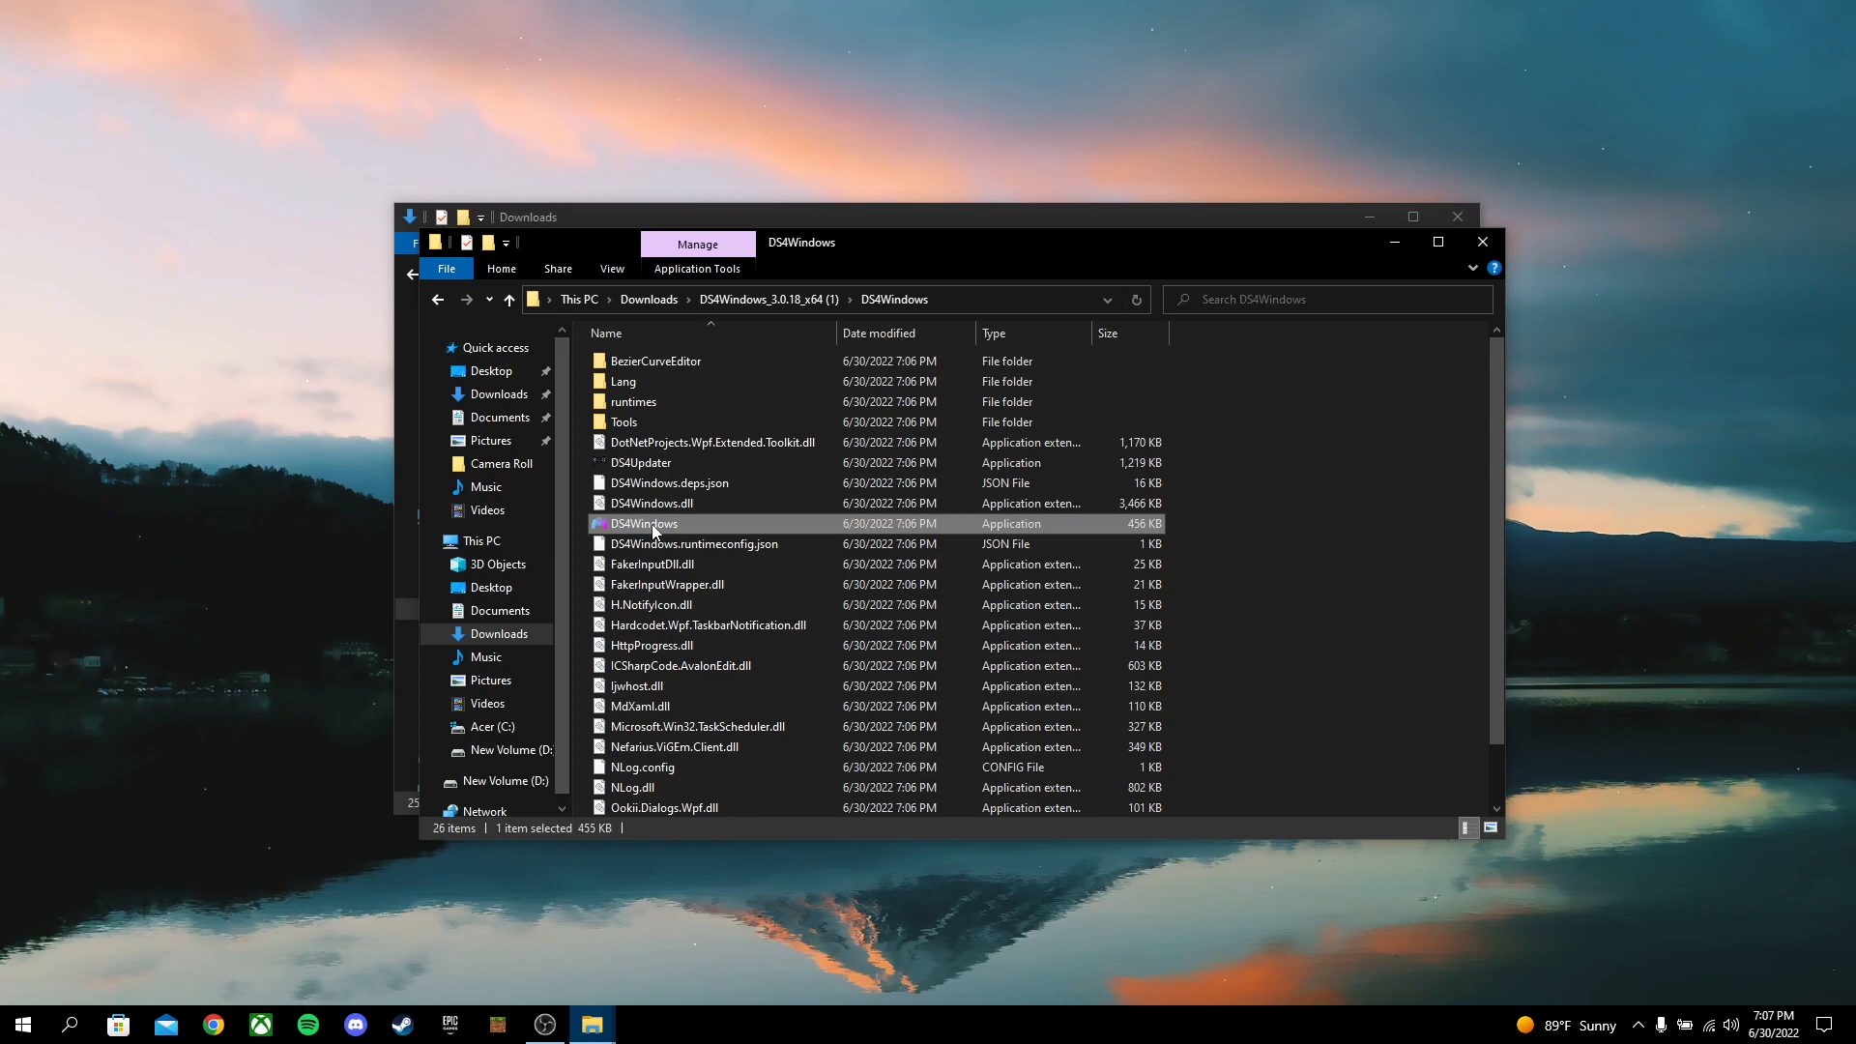
double_click(640, 523)
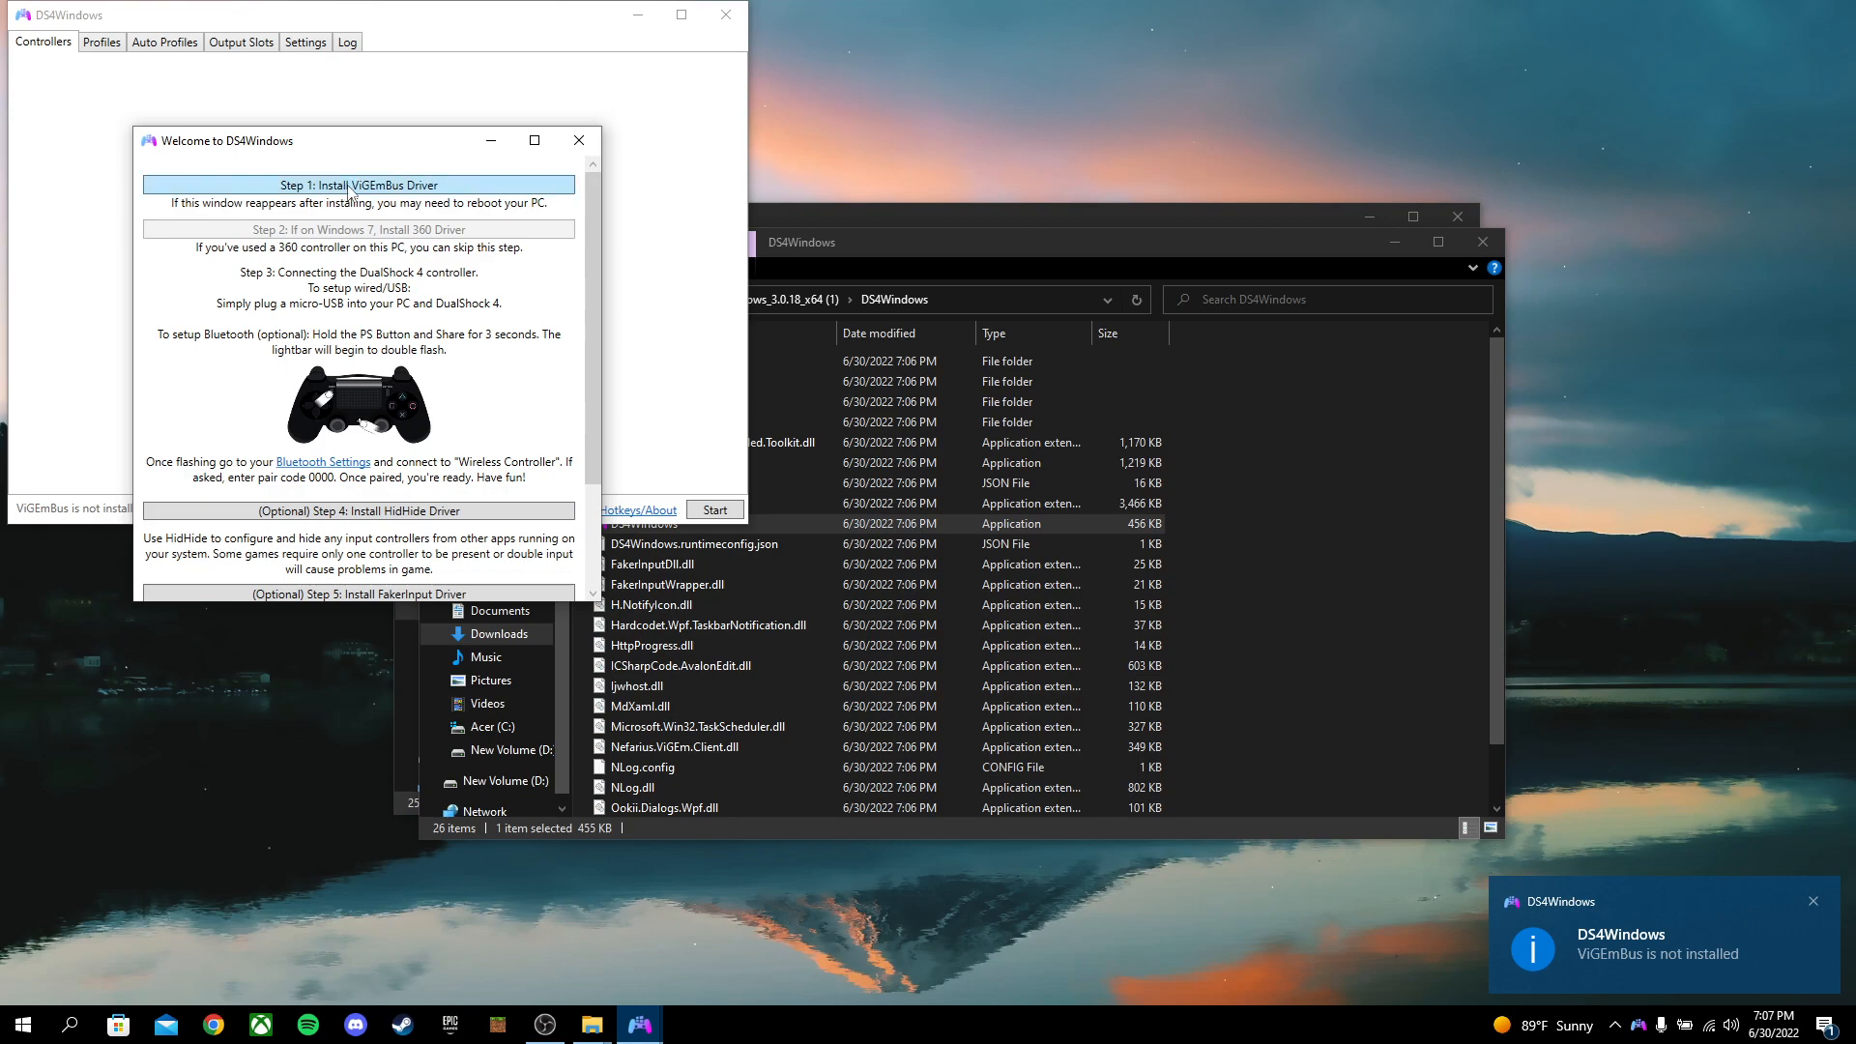
mouse_move(422, 193)
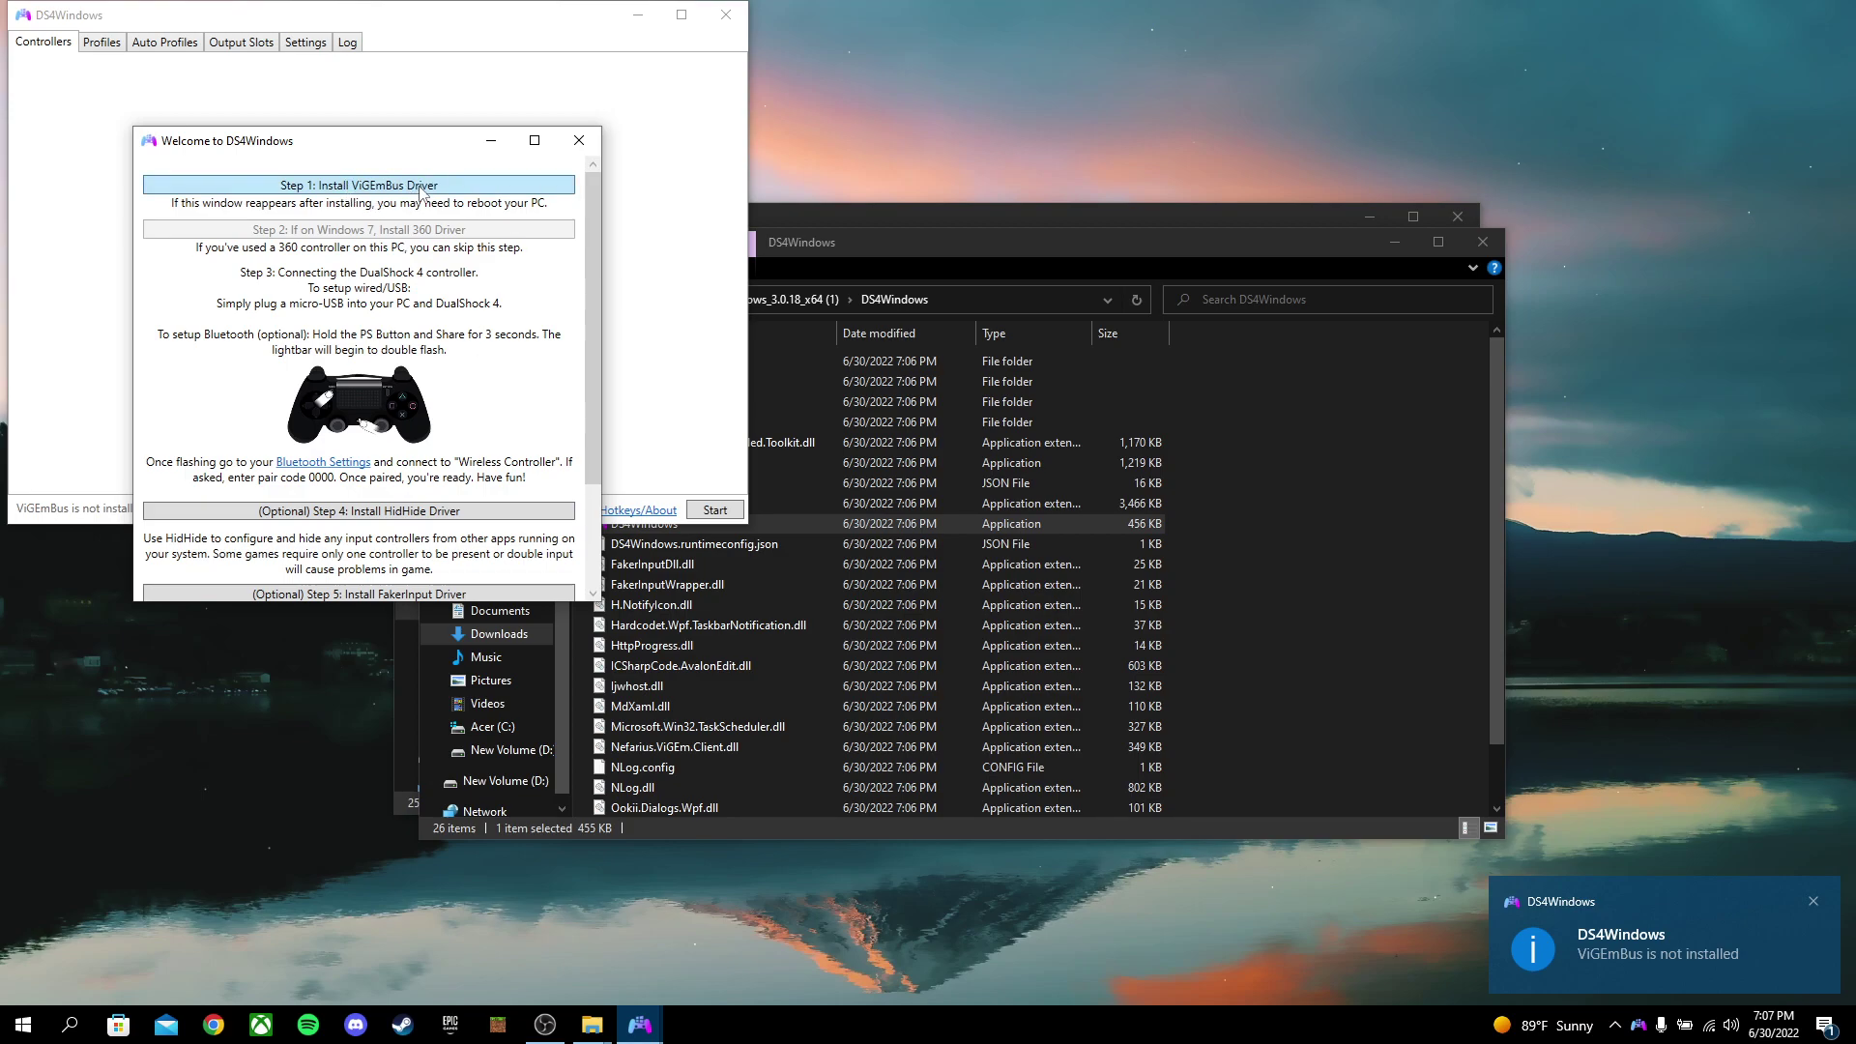
Accept the Nefarius license and install ViGEmBus through Step 1 of the welcome window
left_click(358, 185)
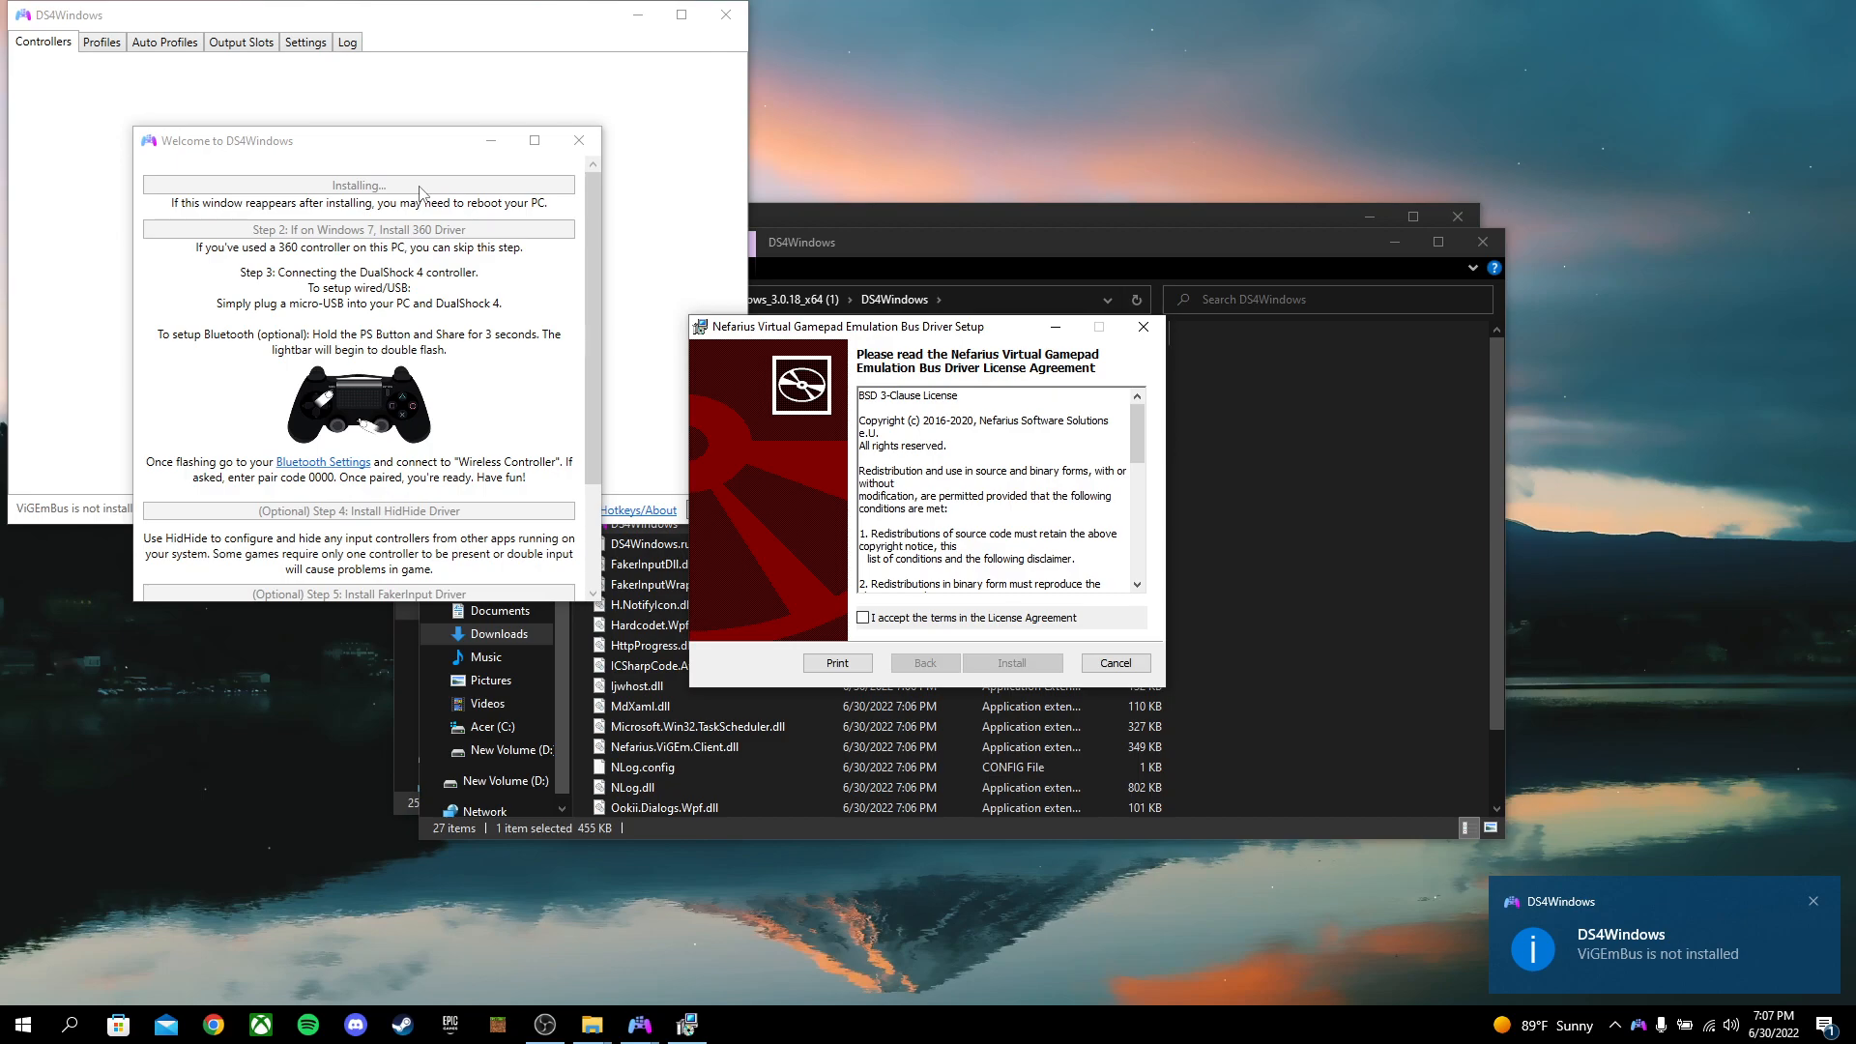
left_click(863, 616)
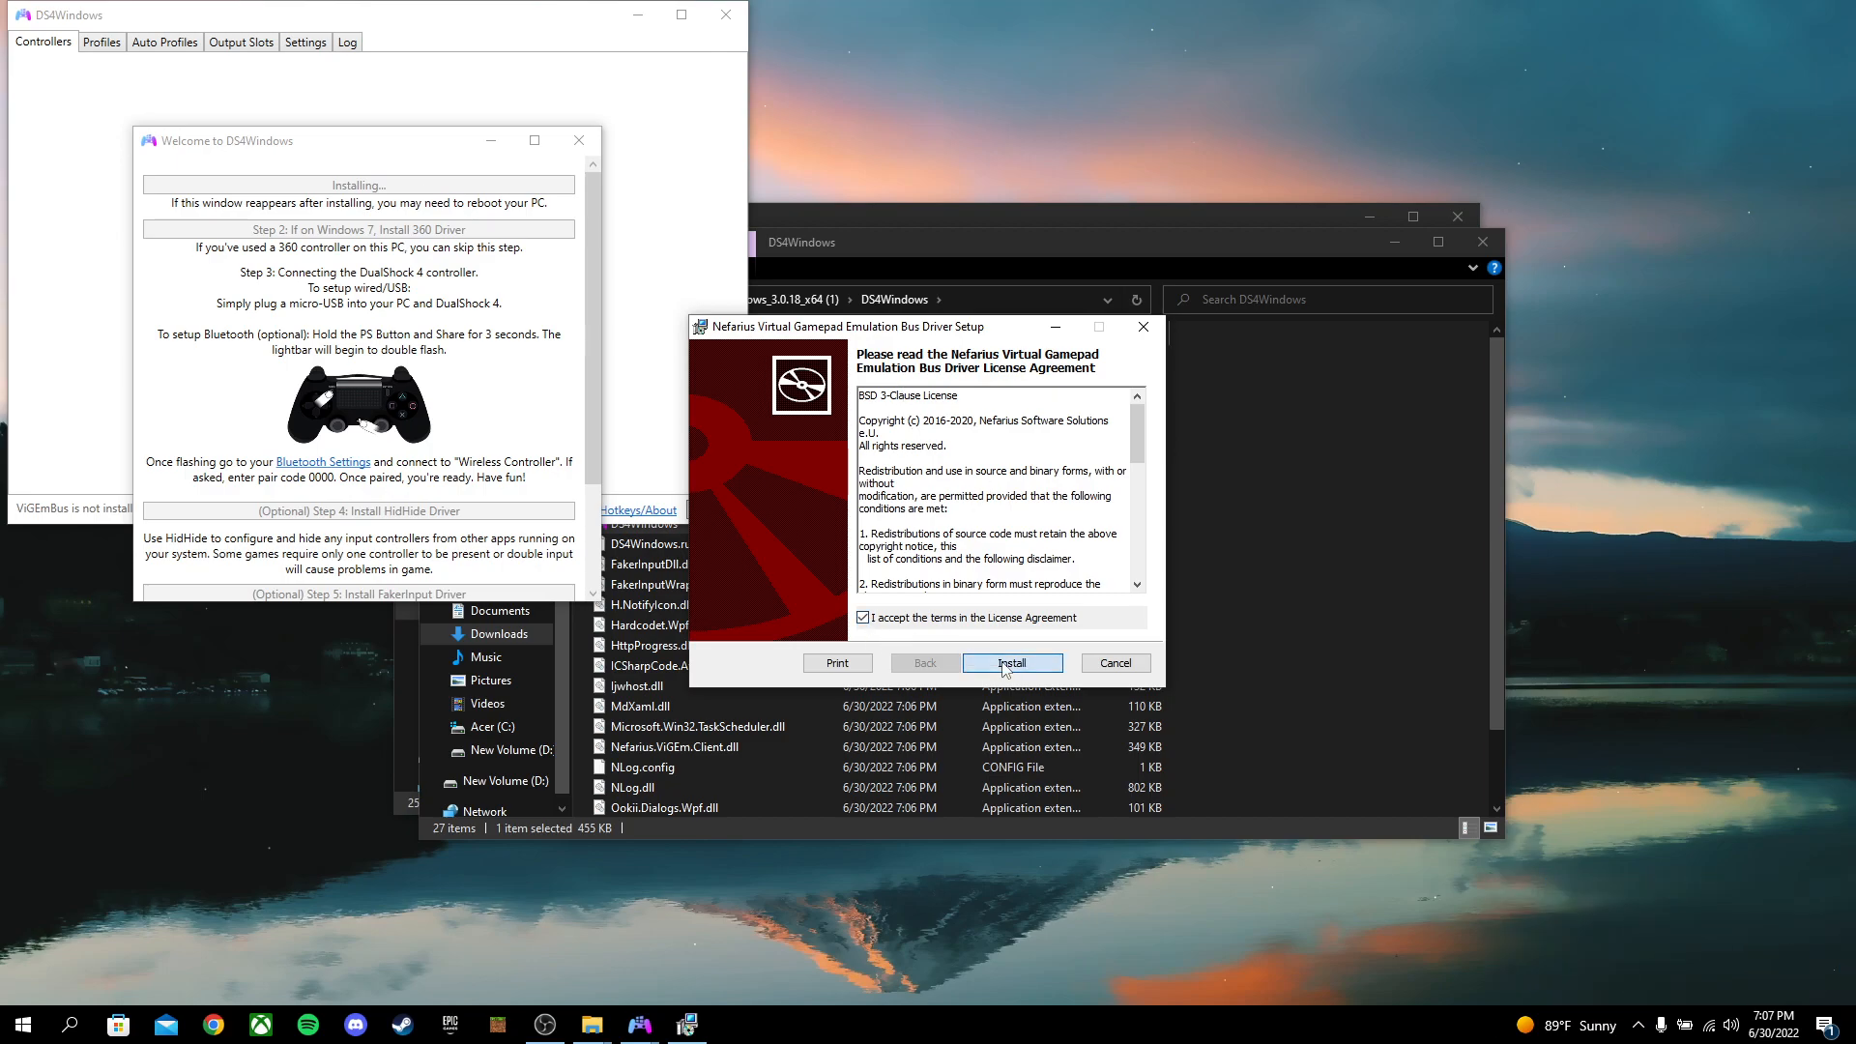
left_click(1011, 661)
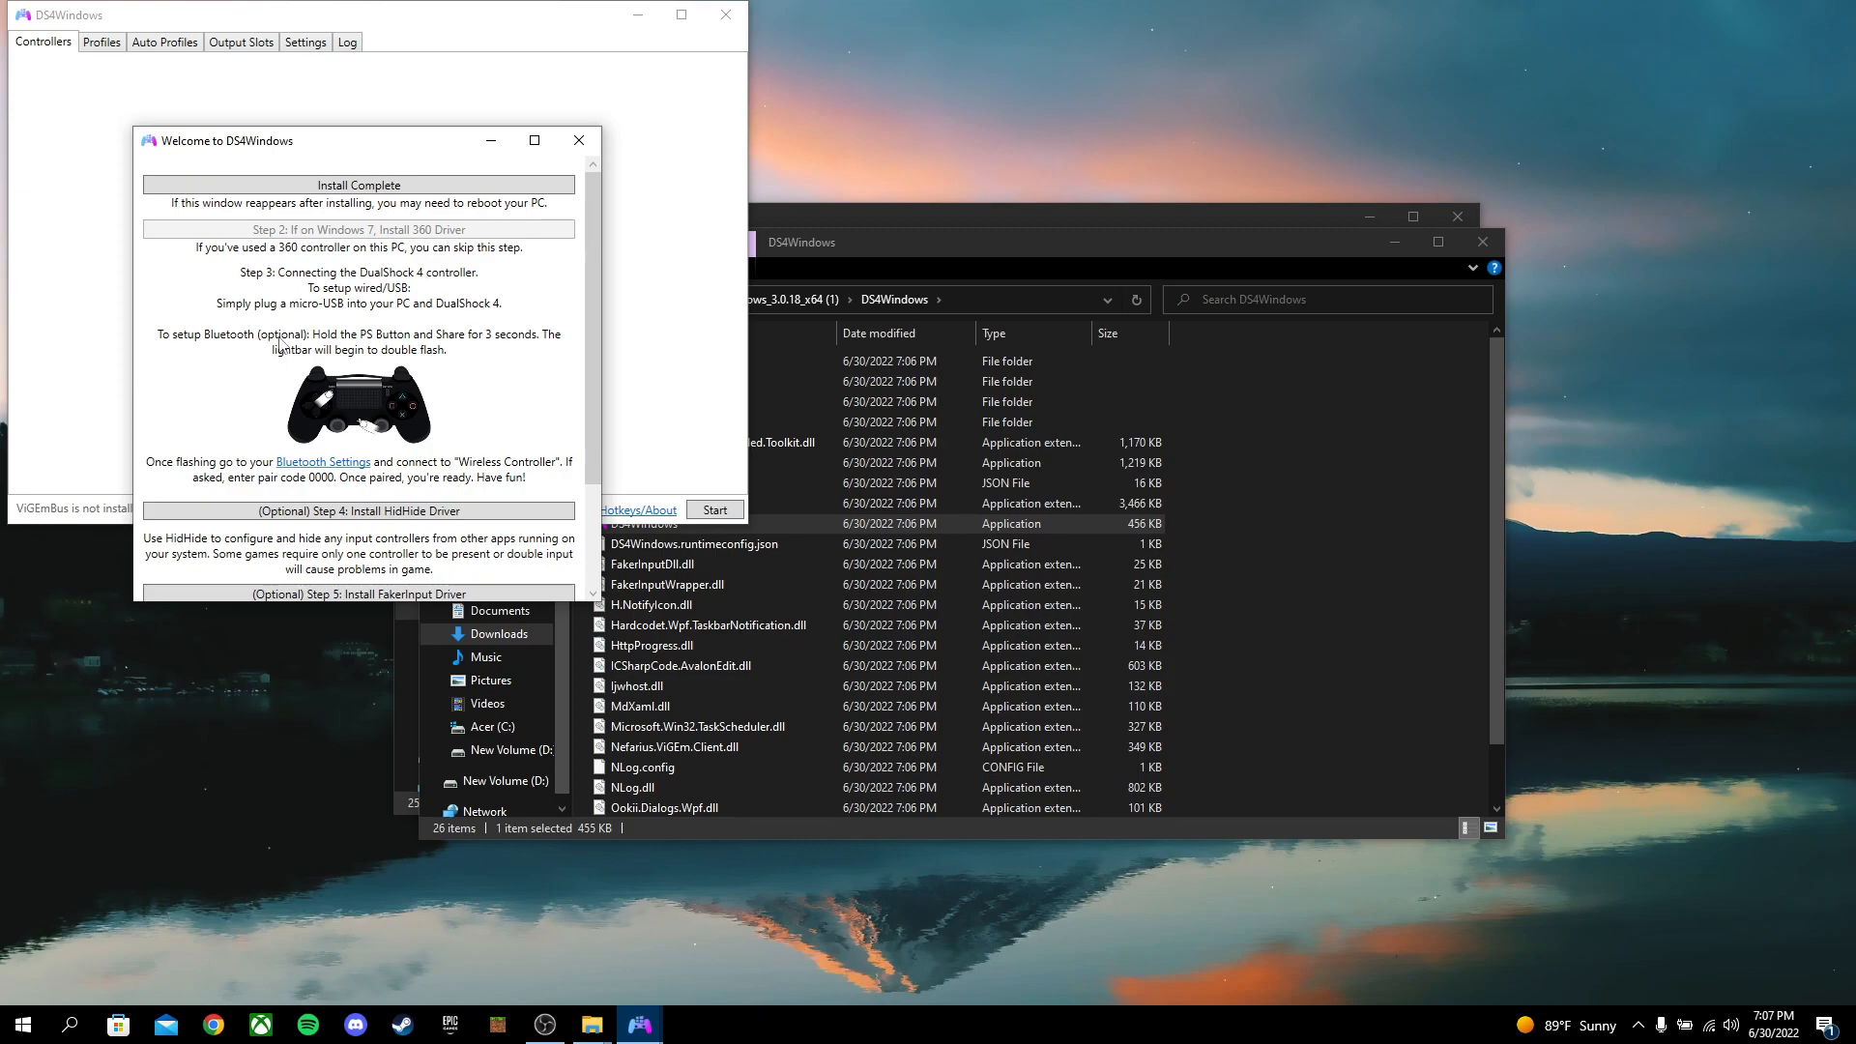
scroll("down", 3)
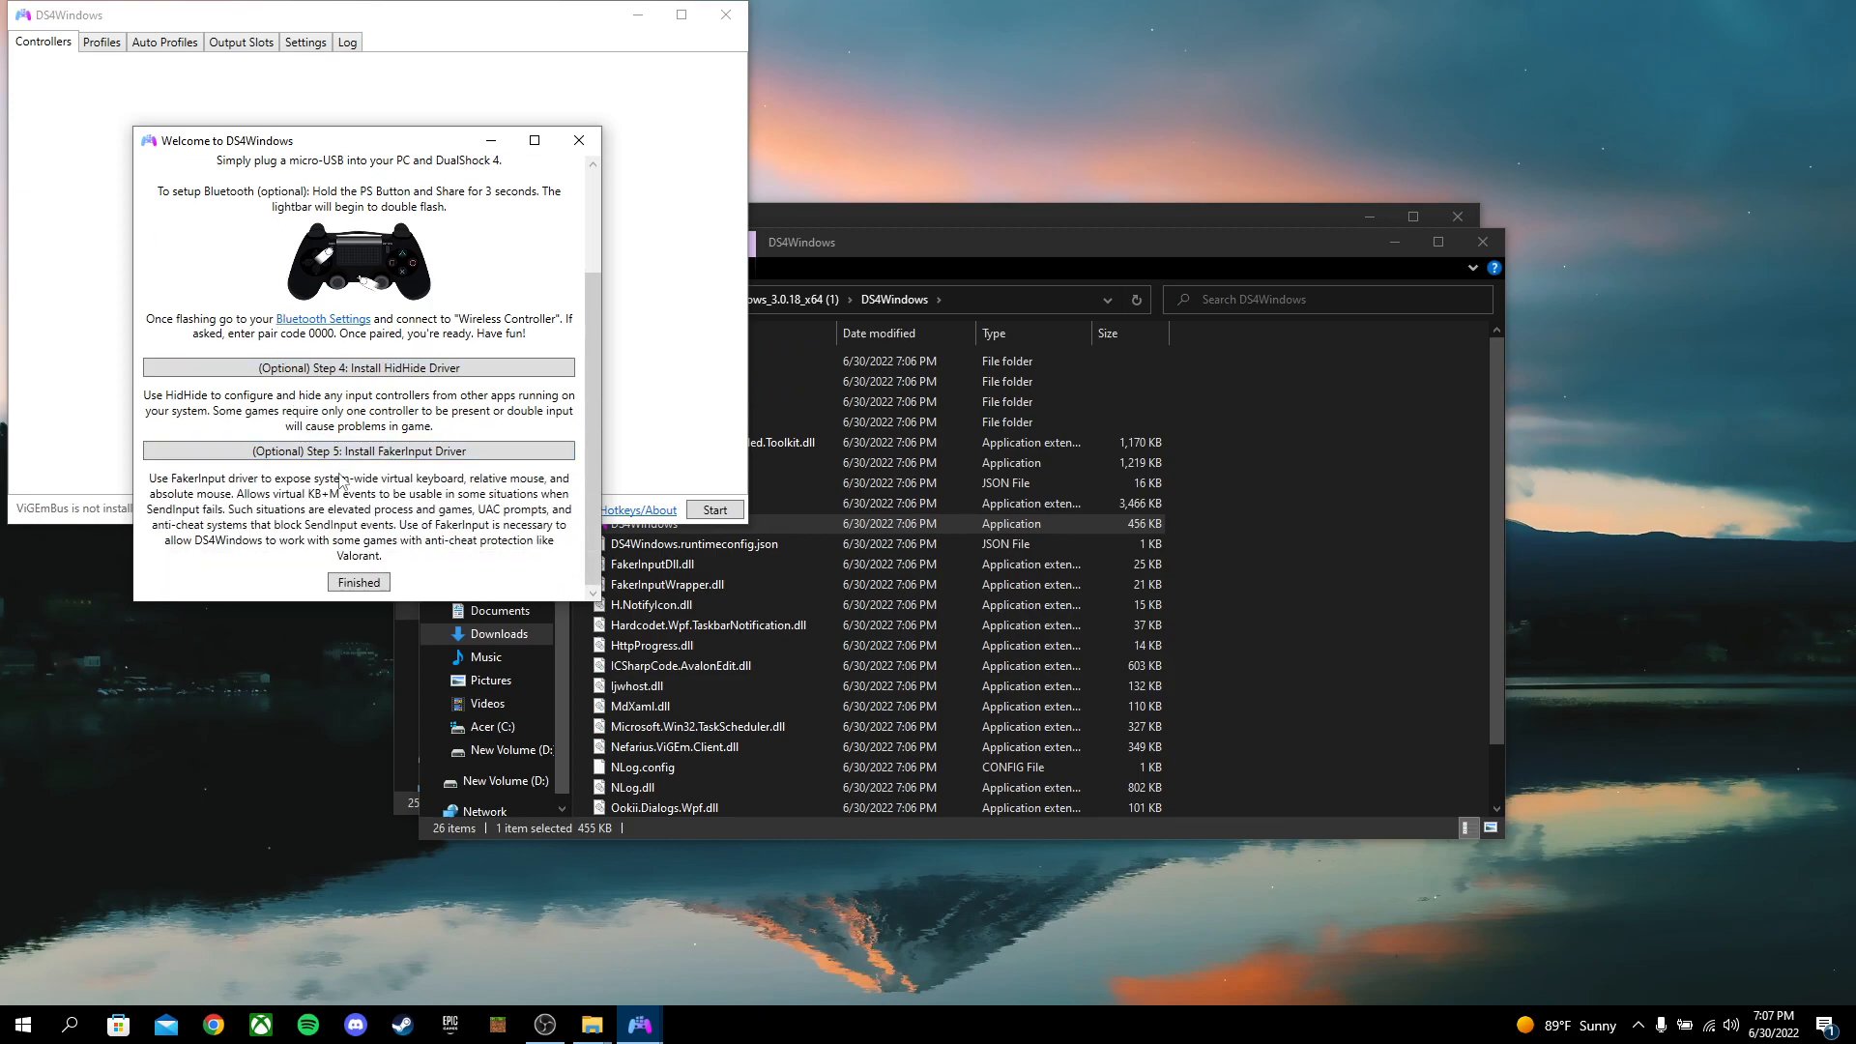
scroll("up", 3)
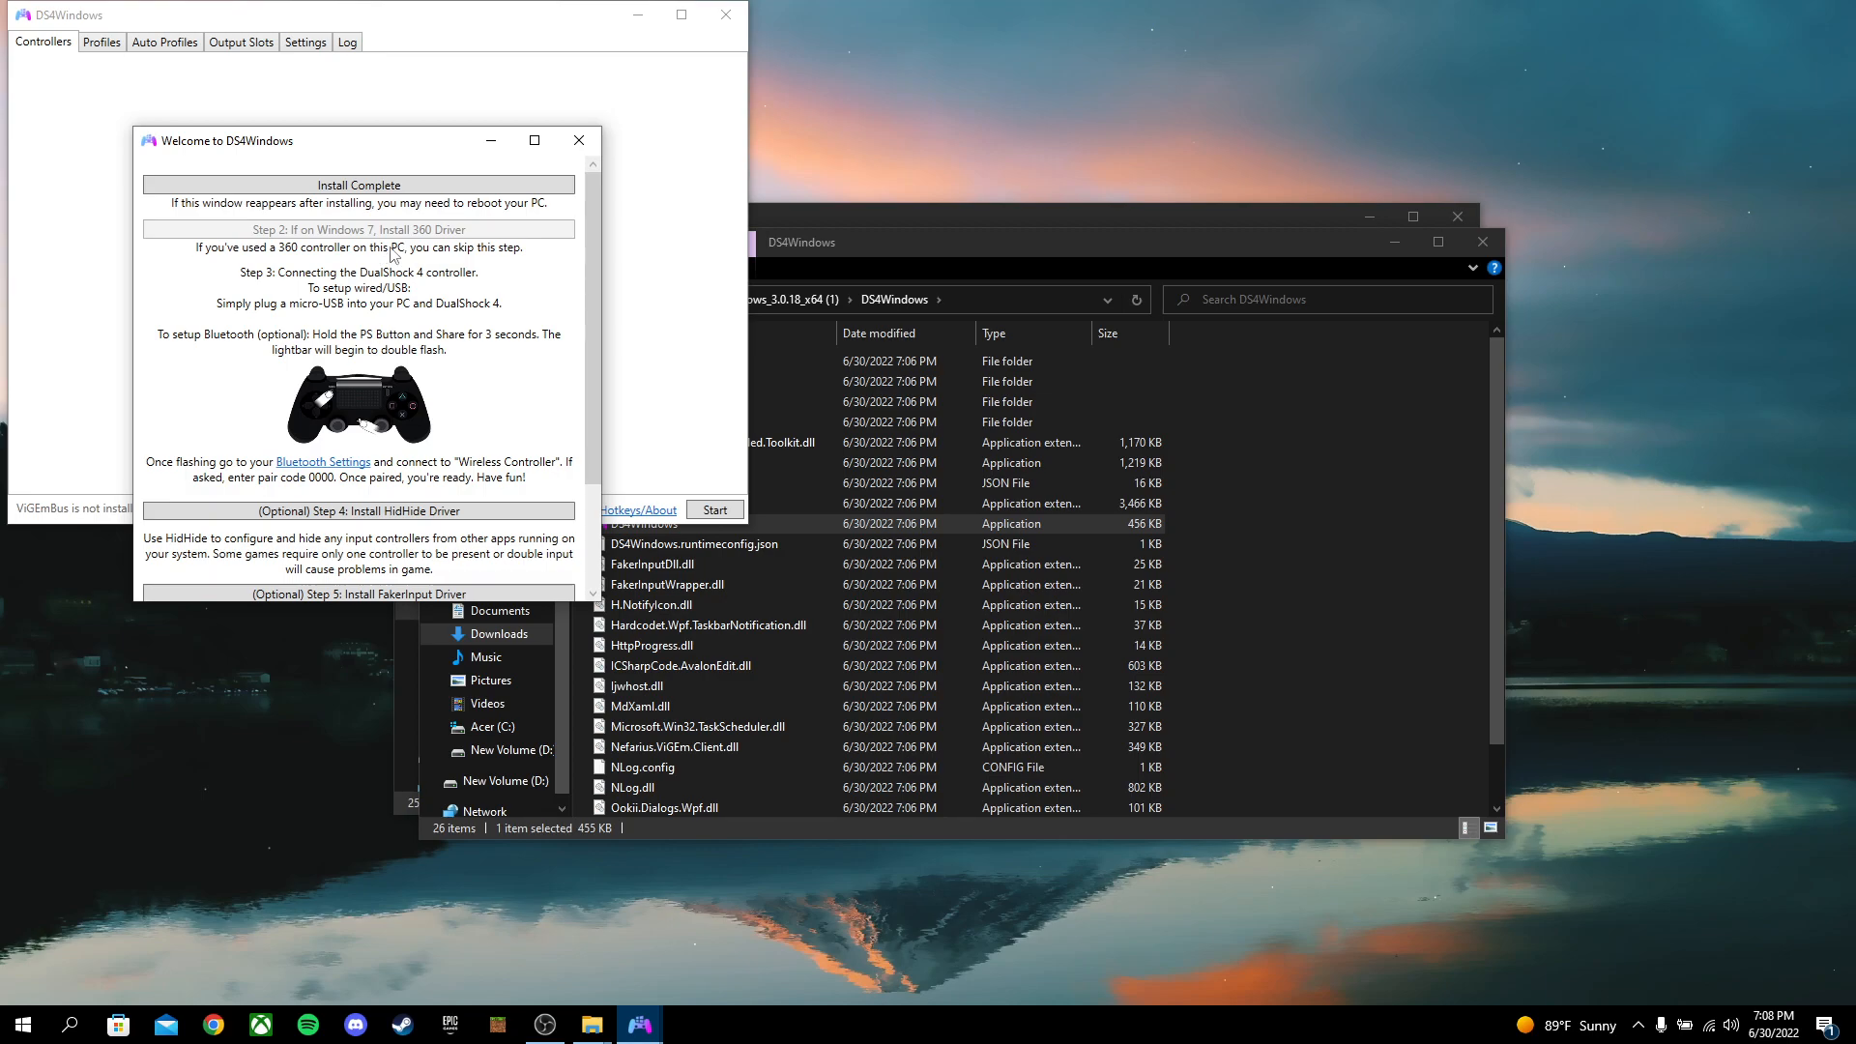
mouse_move(352, 253)
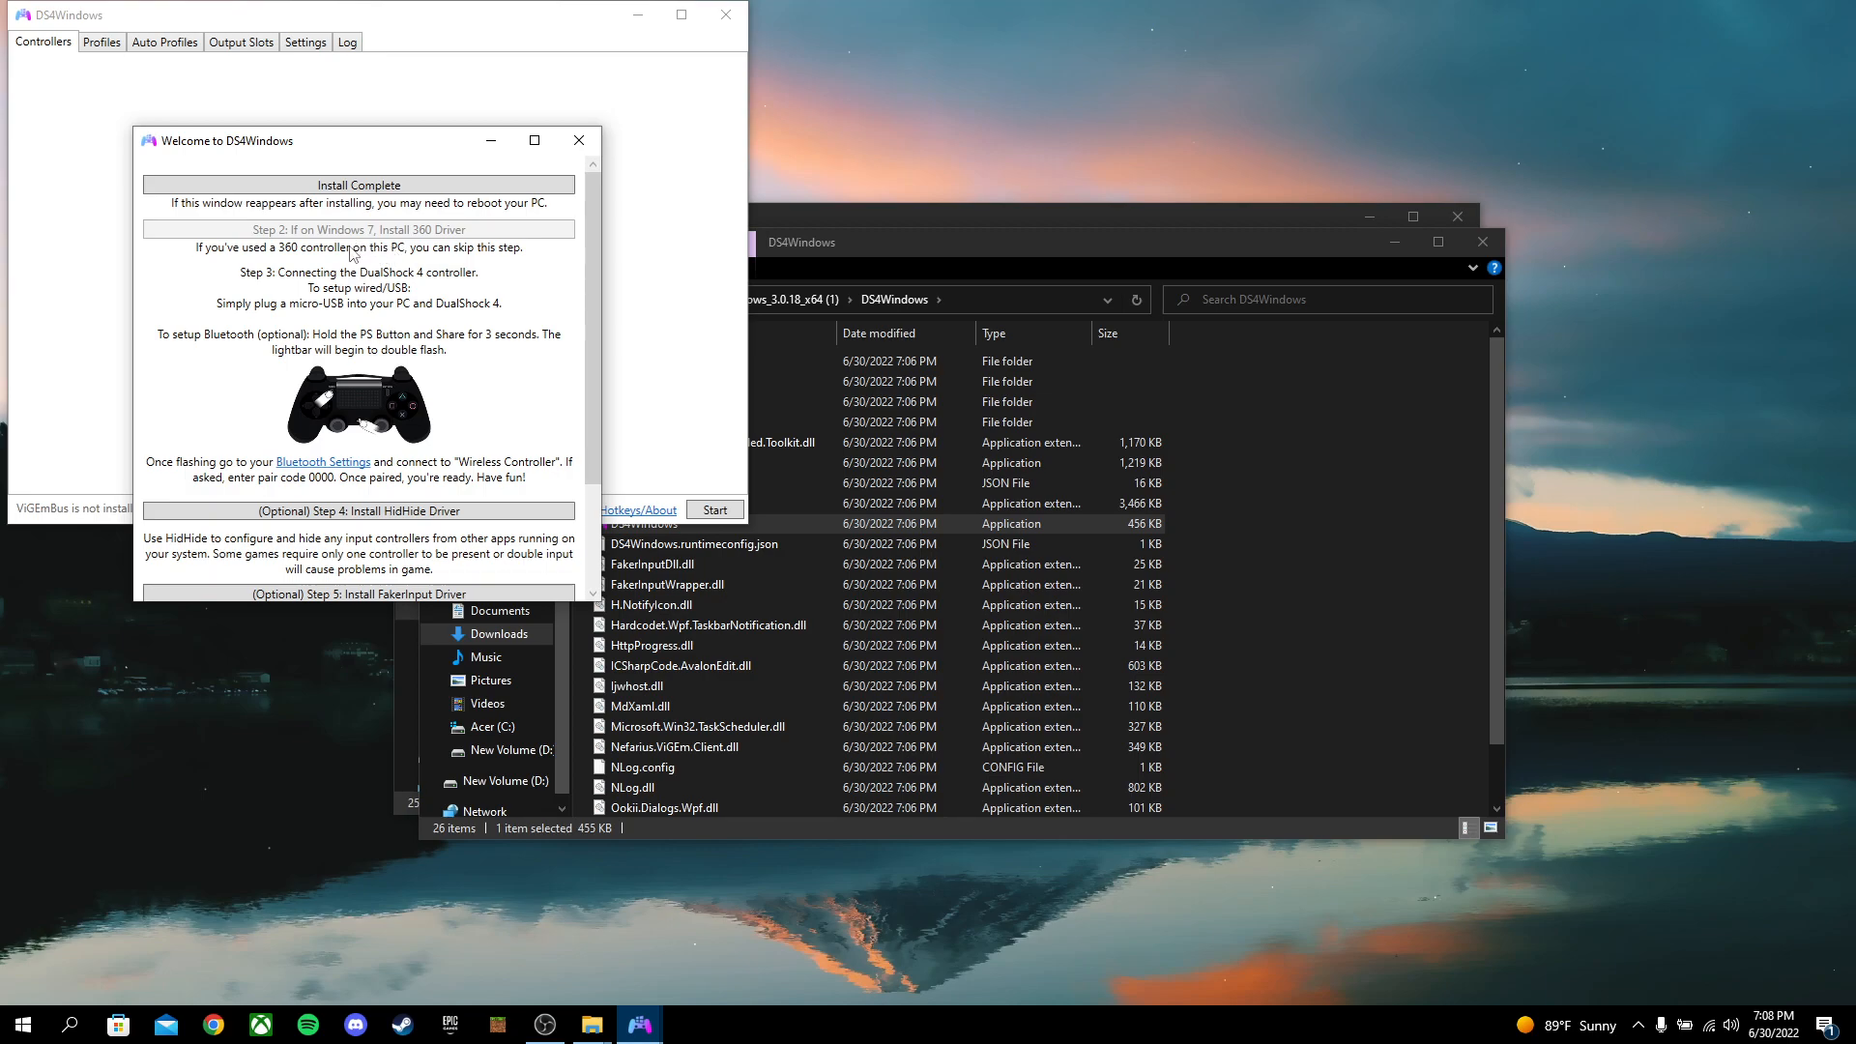
scroll("down", 3)
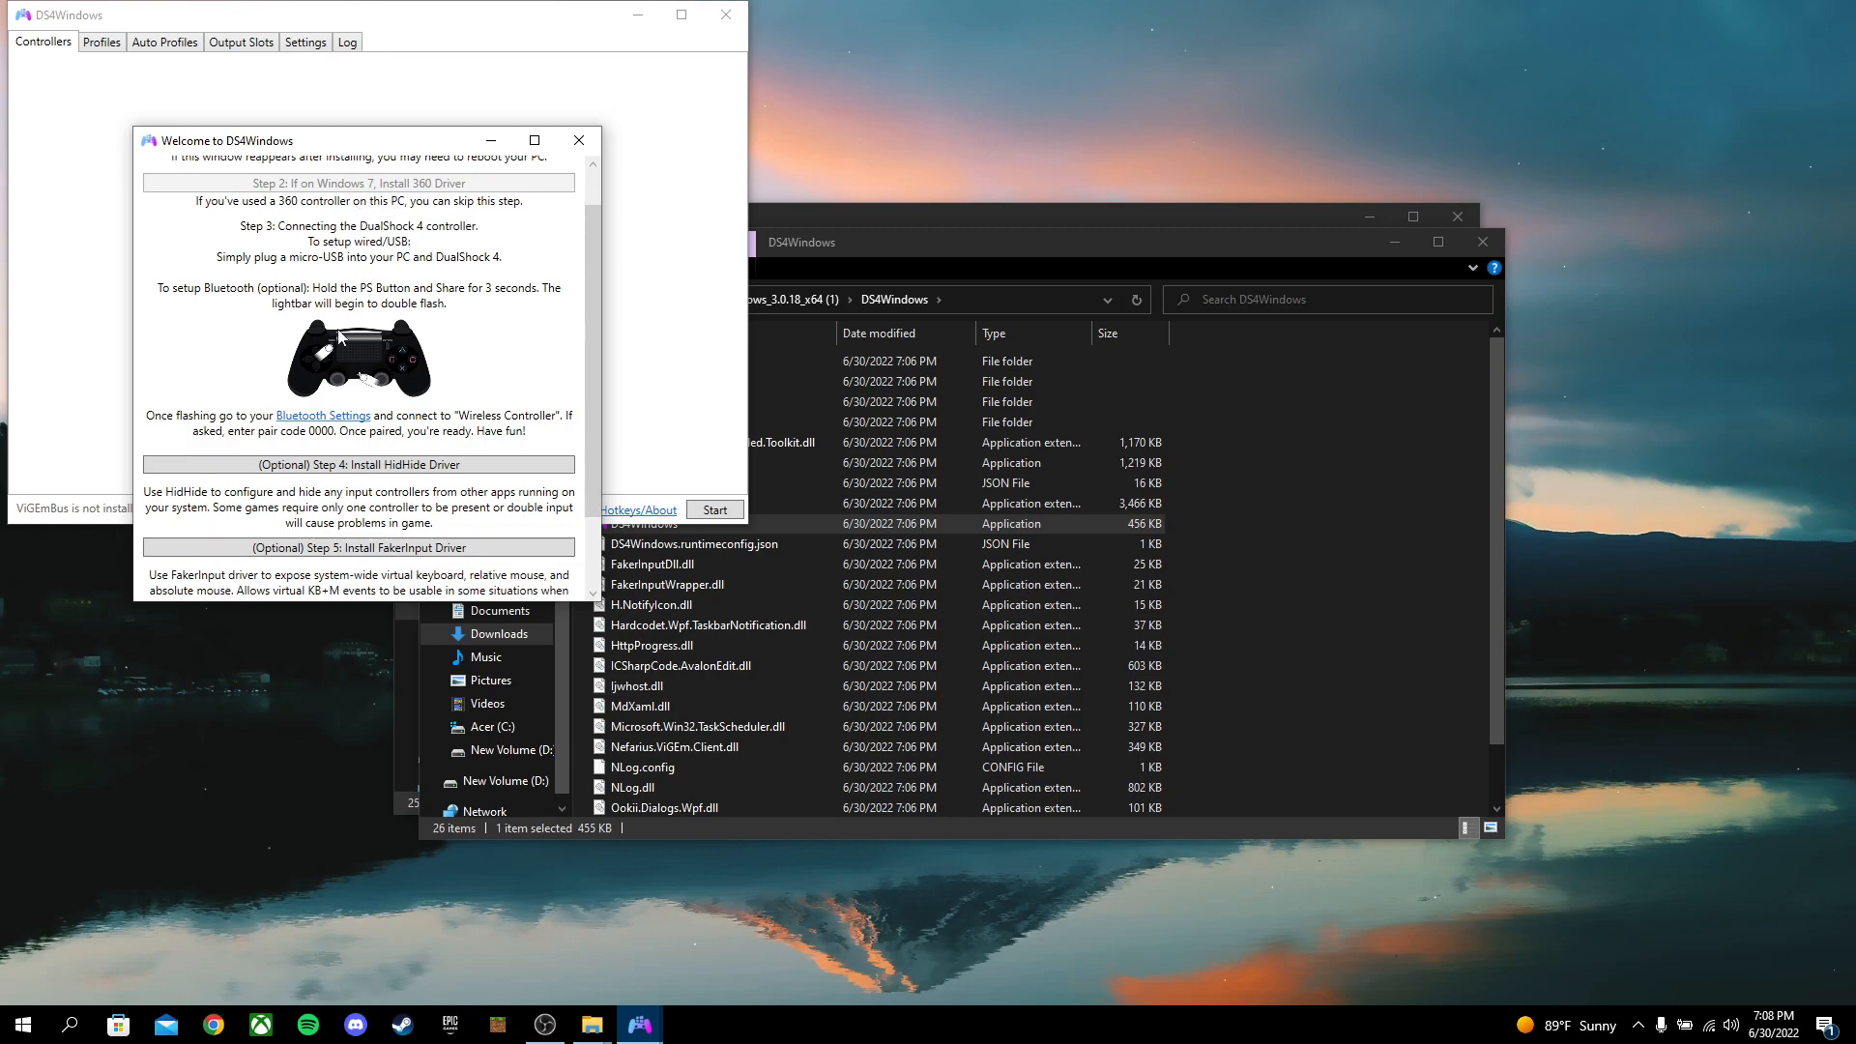
mouse_move(379, 355)
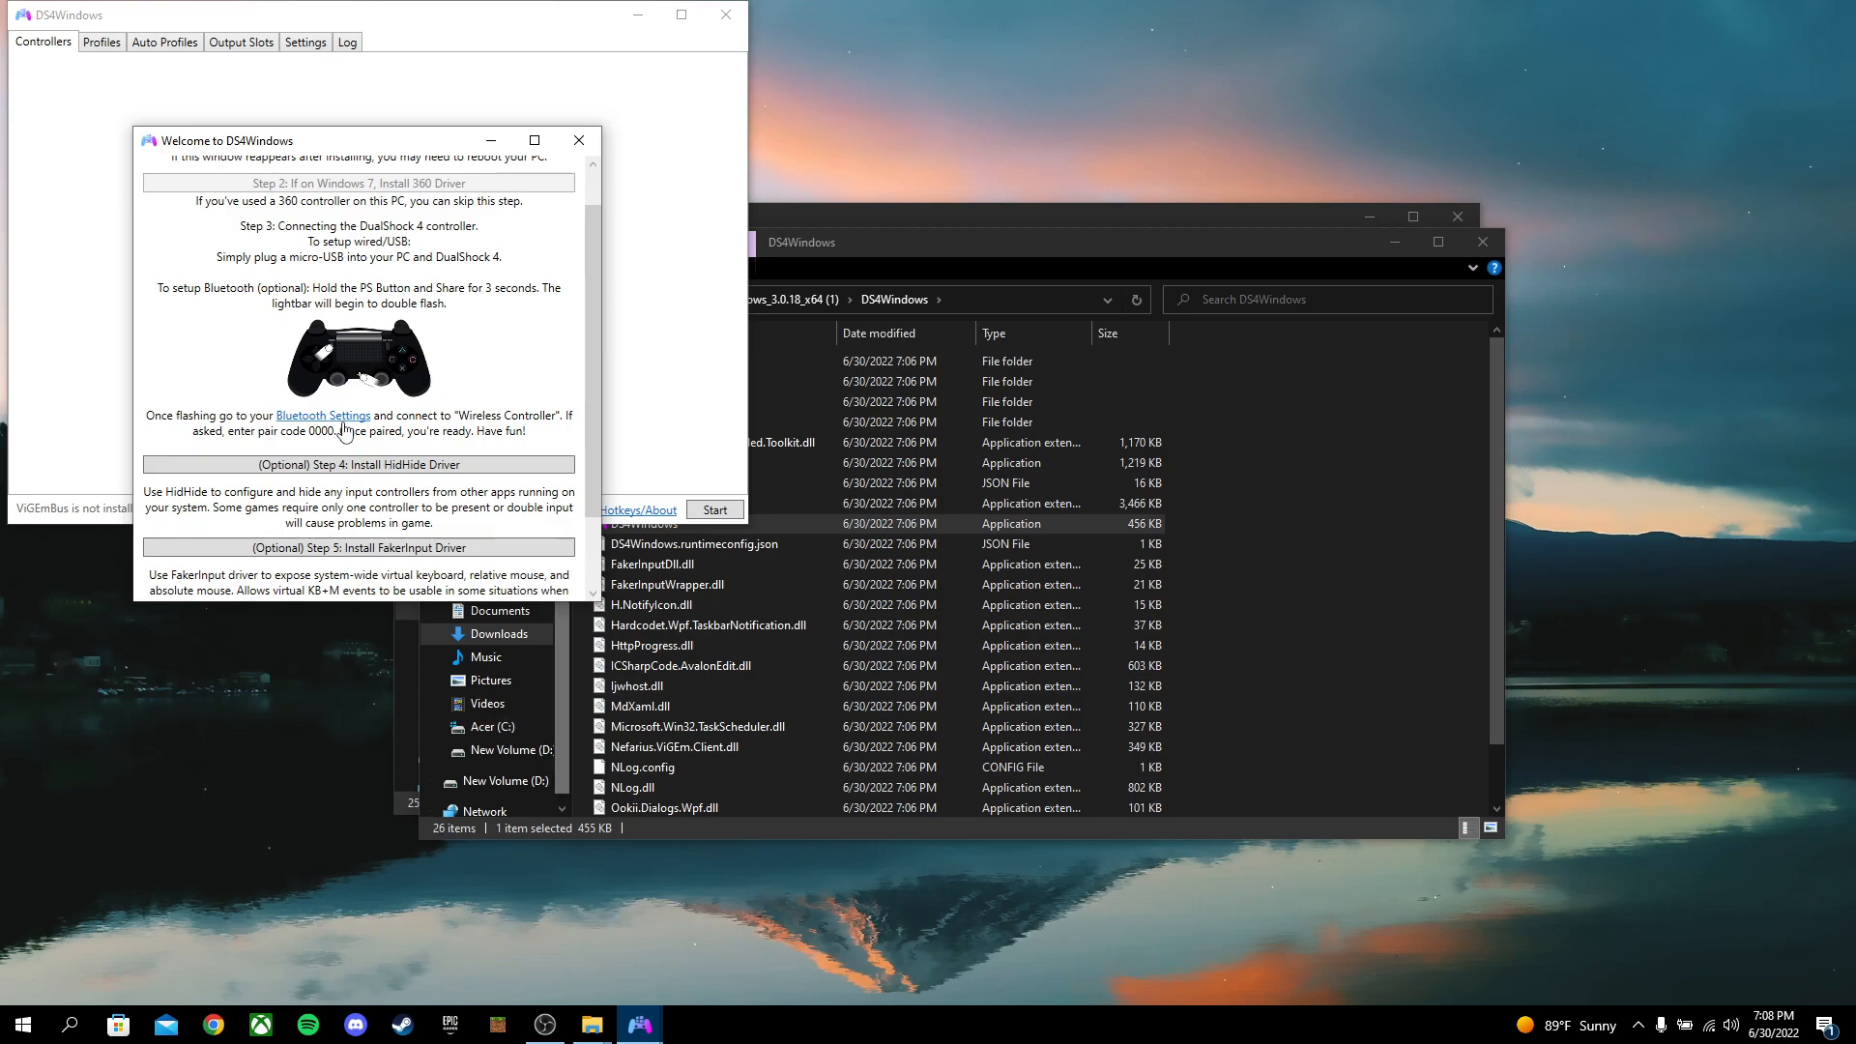
scroll("down", 3)
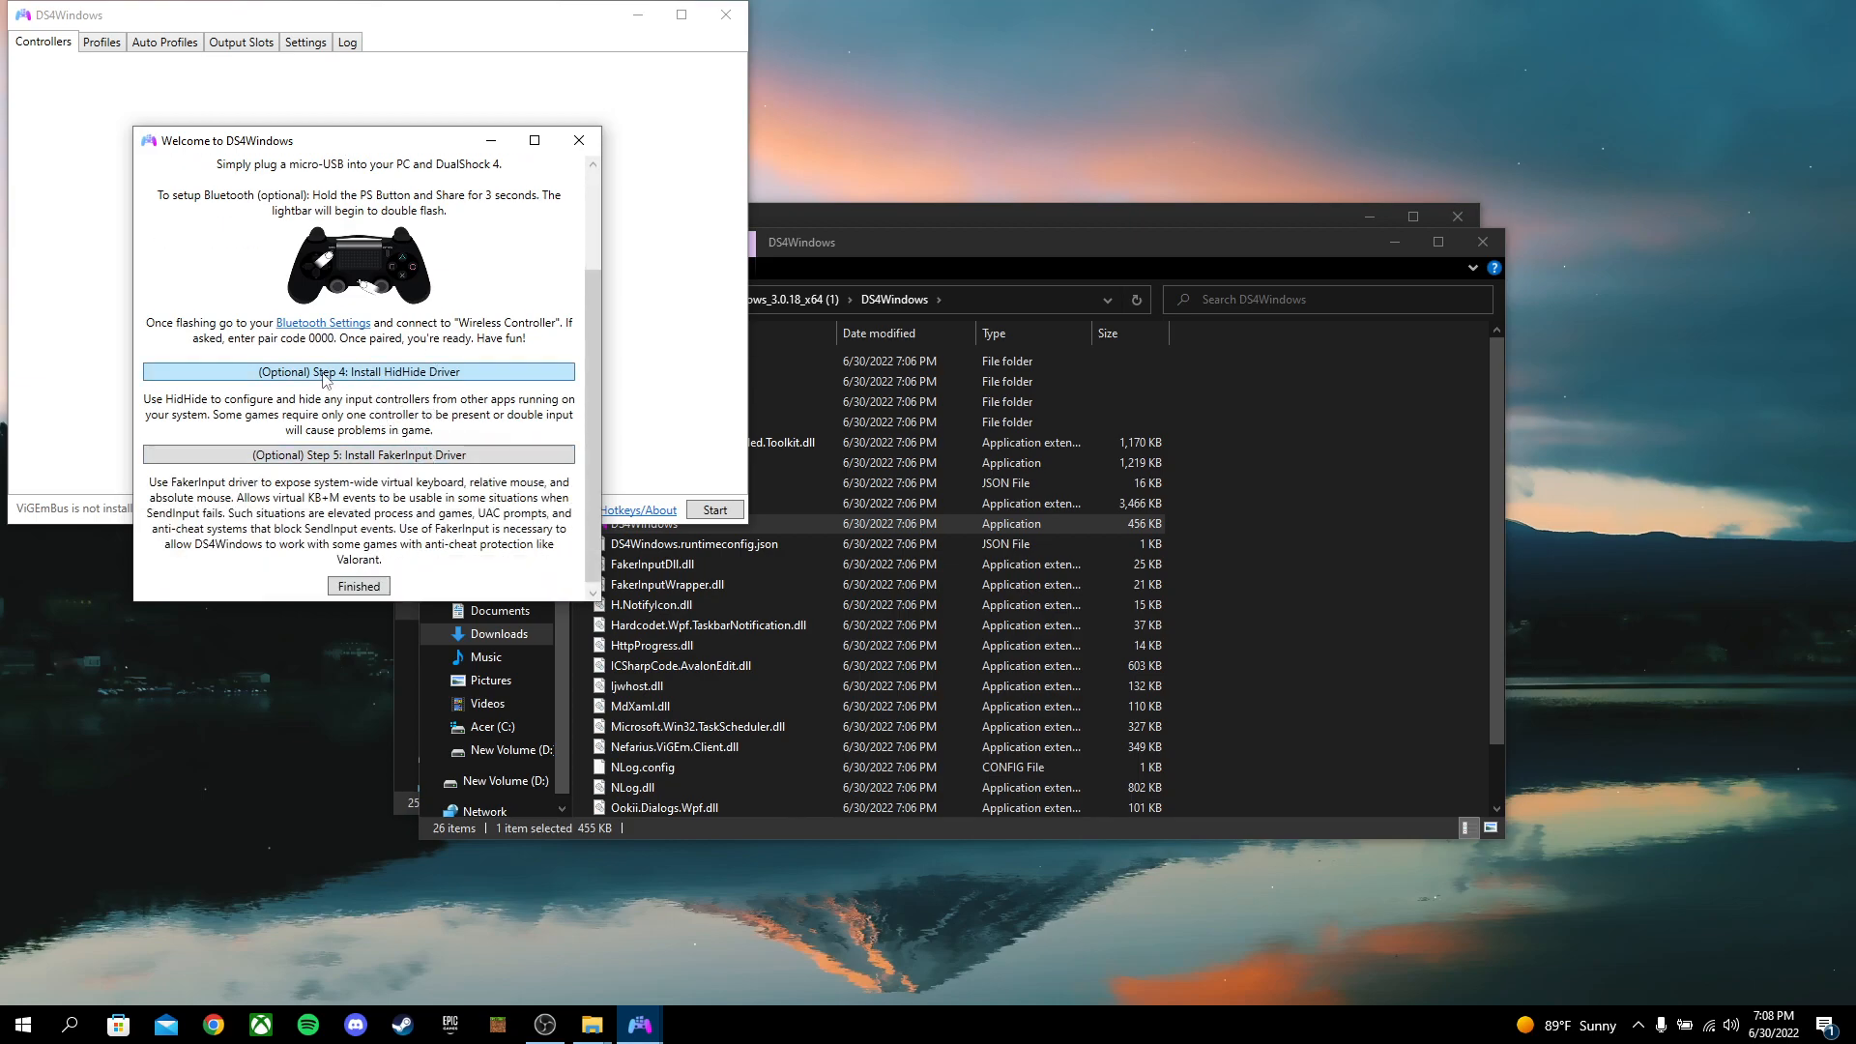
mouse_move(423, 404)
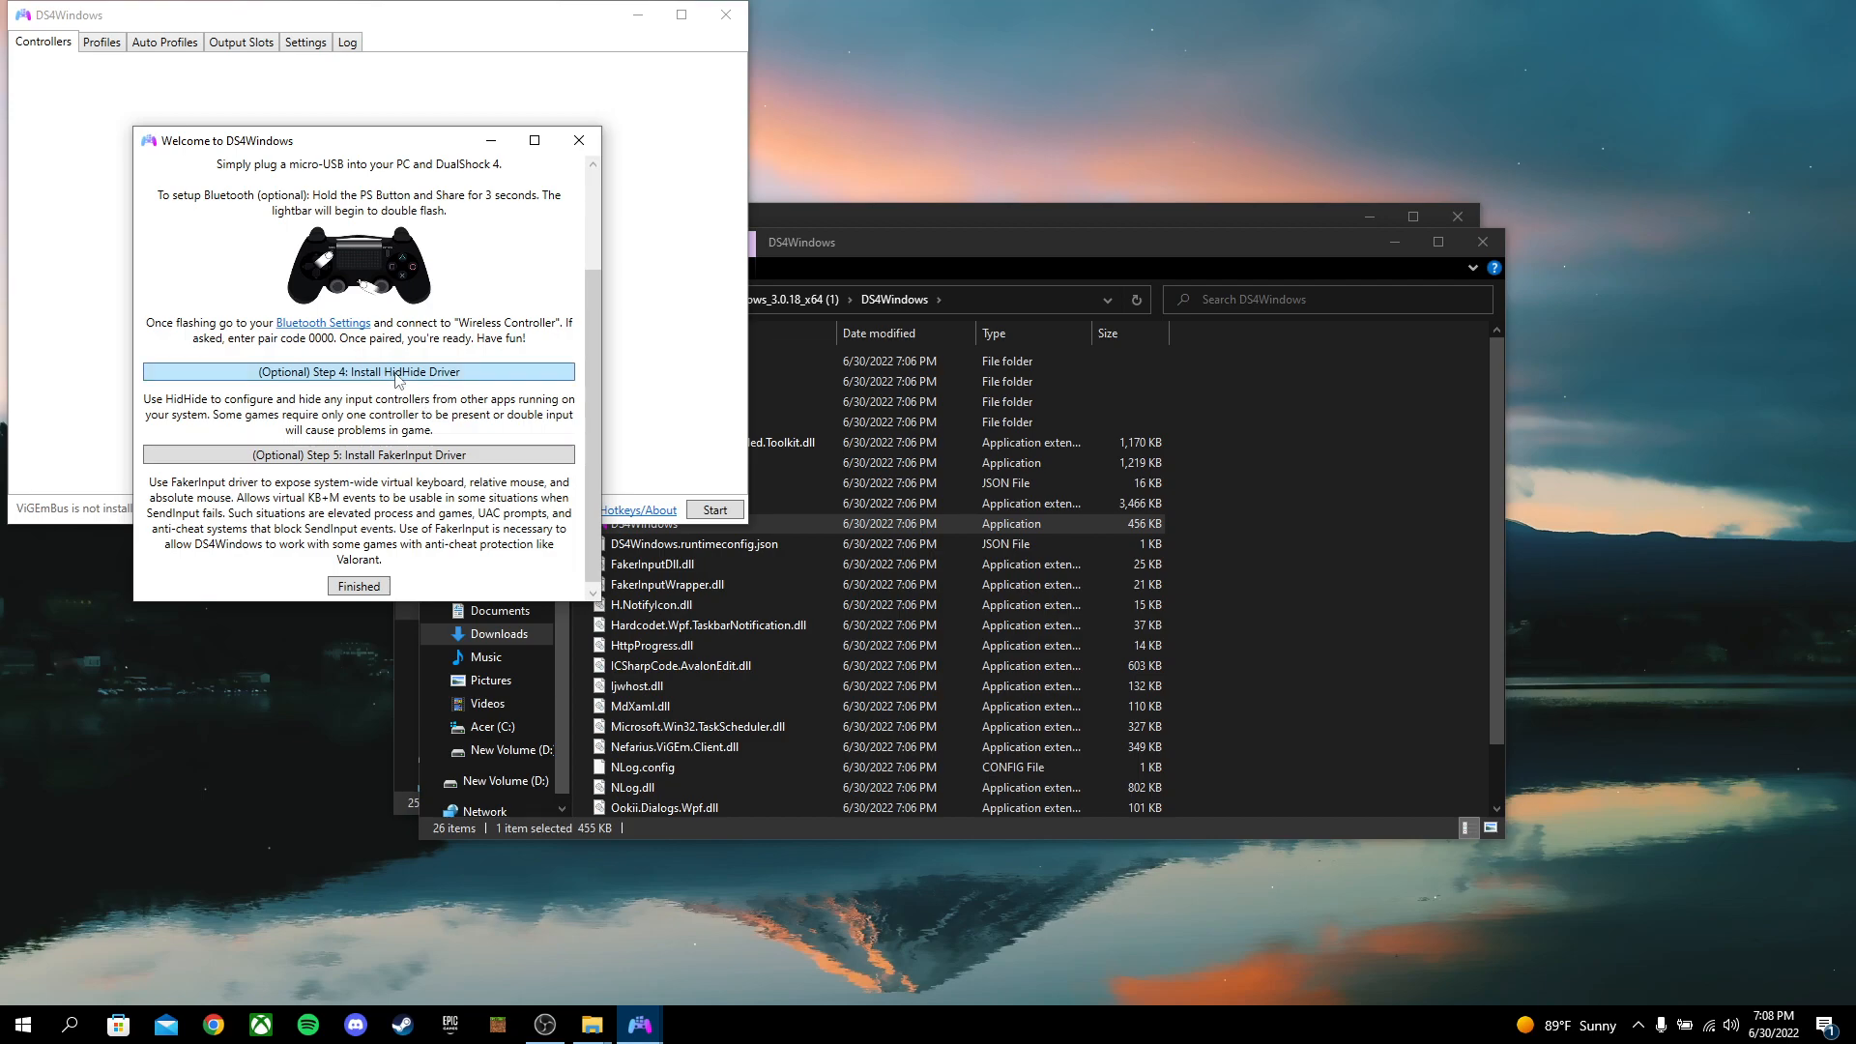
Install the HidHide driver with its default features
left_click(357, 371)
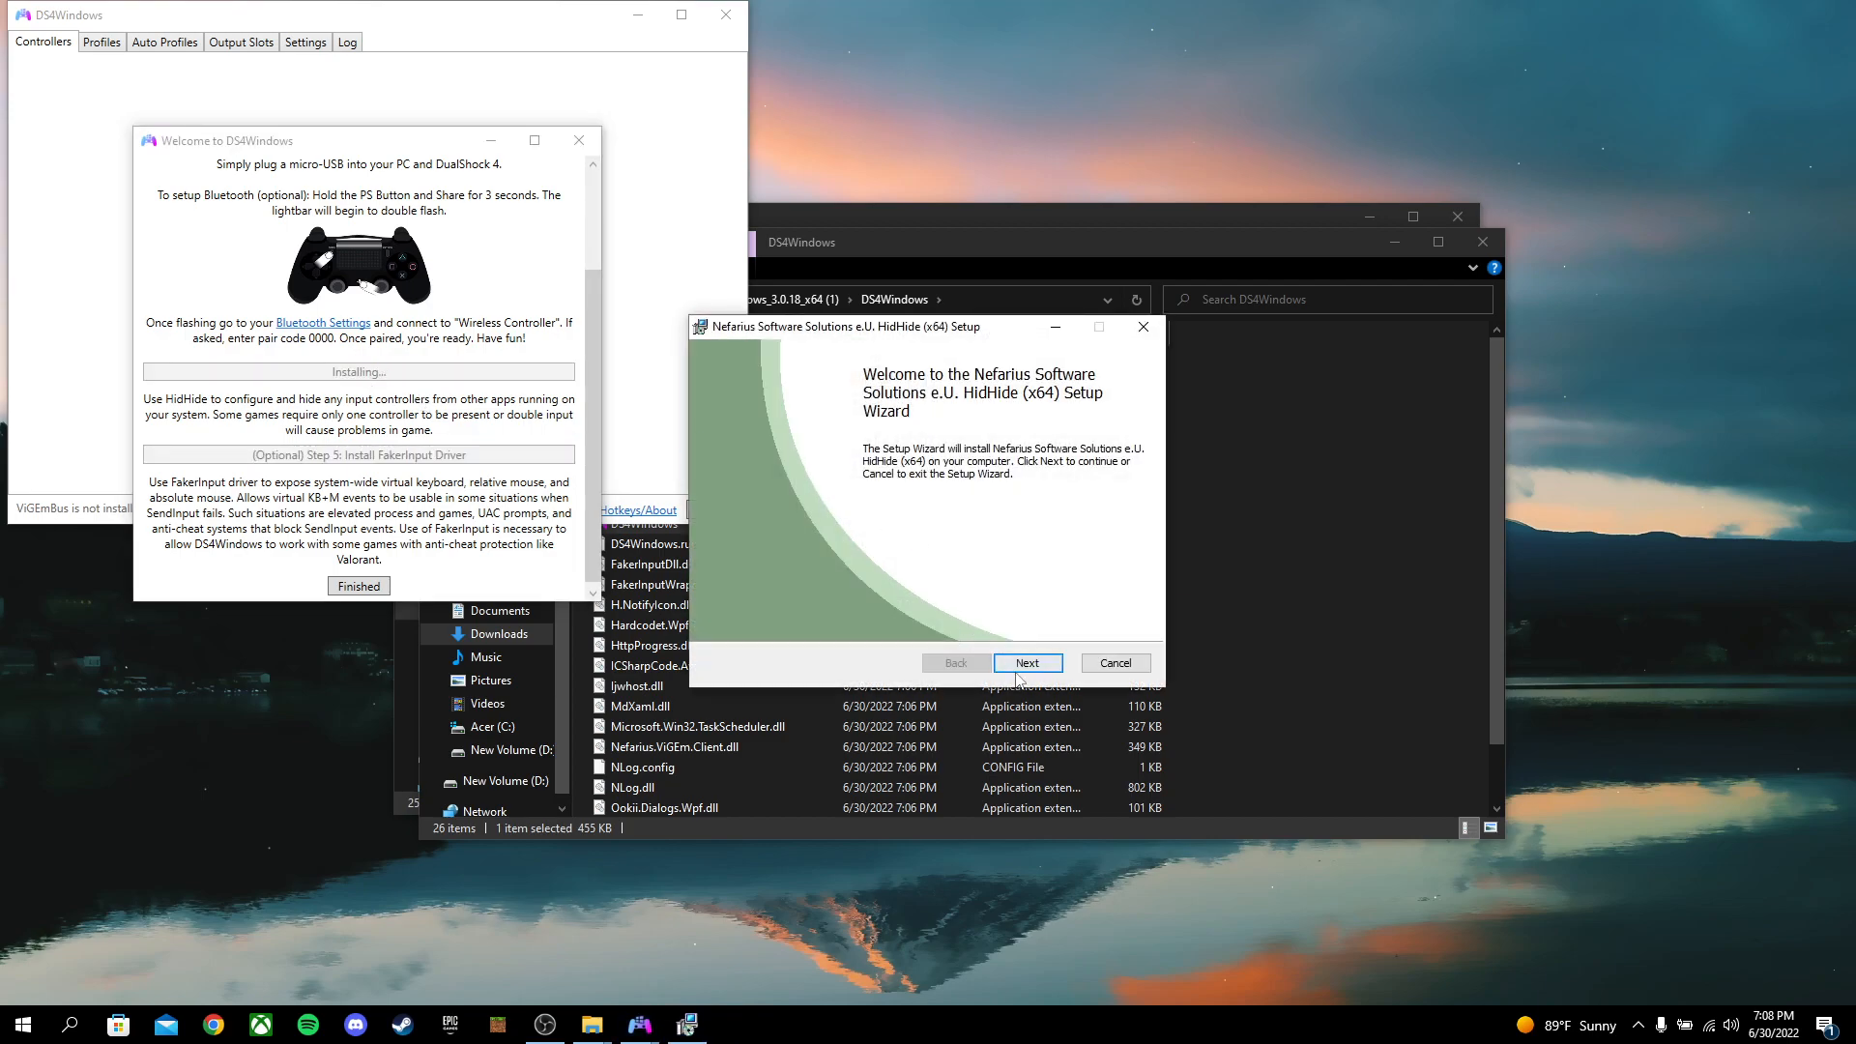
left_click(1027, 661)
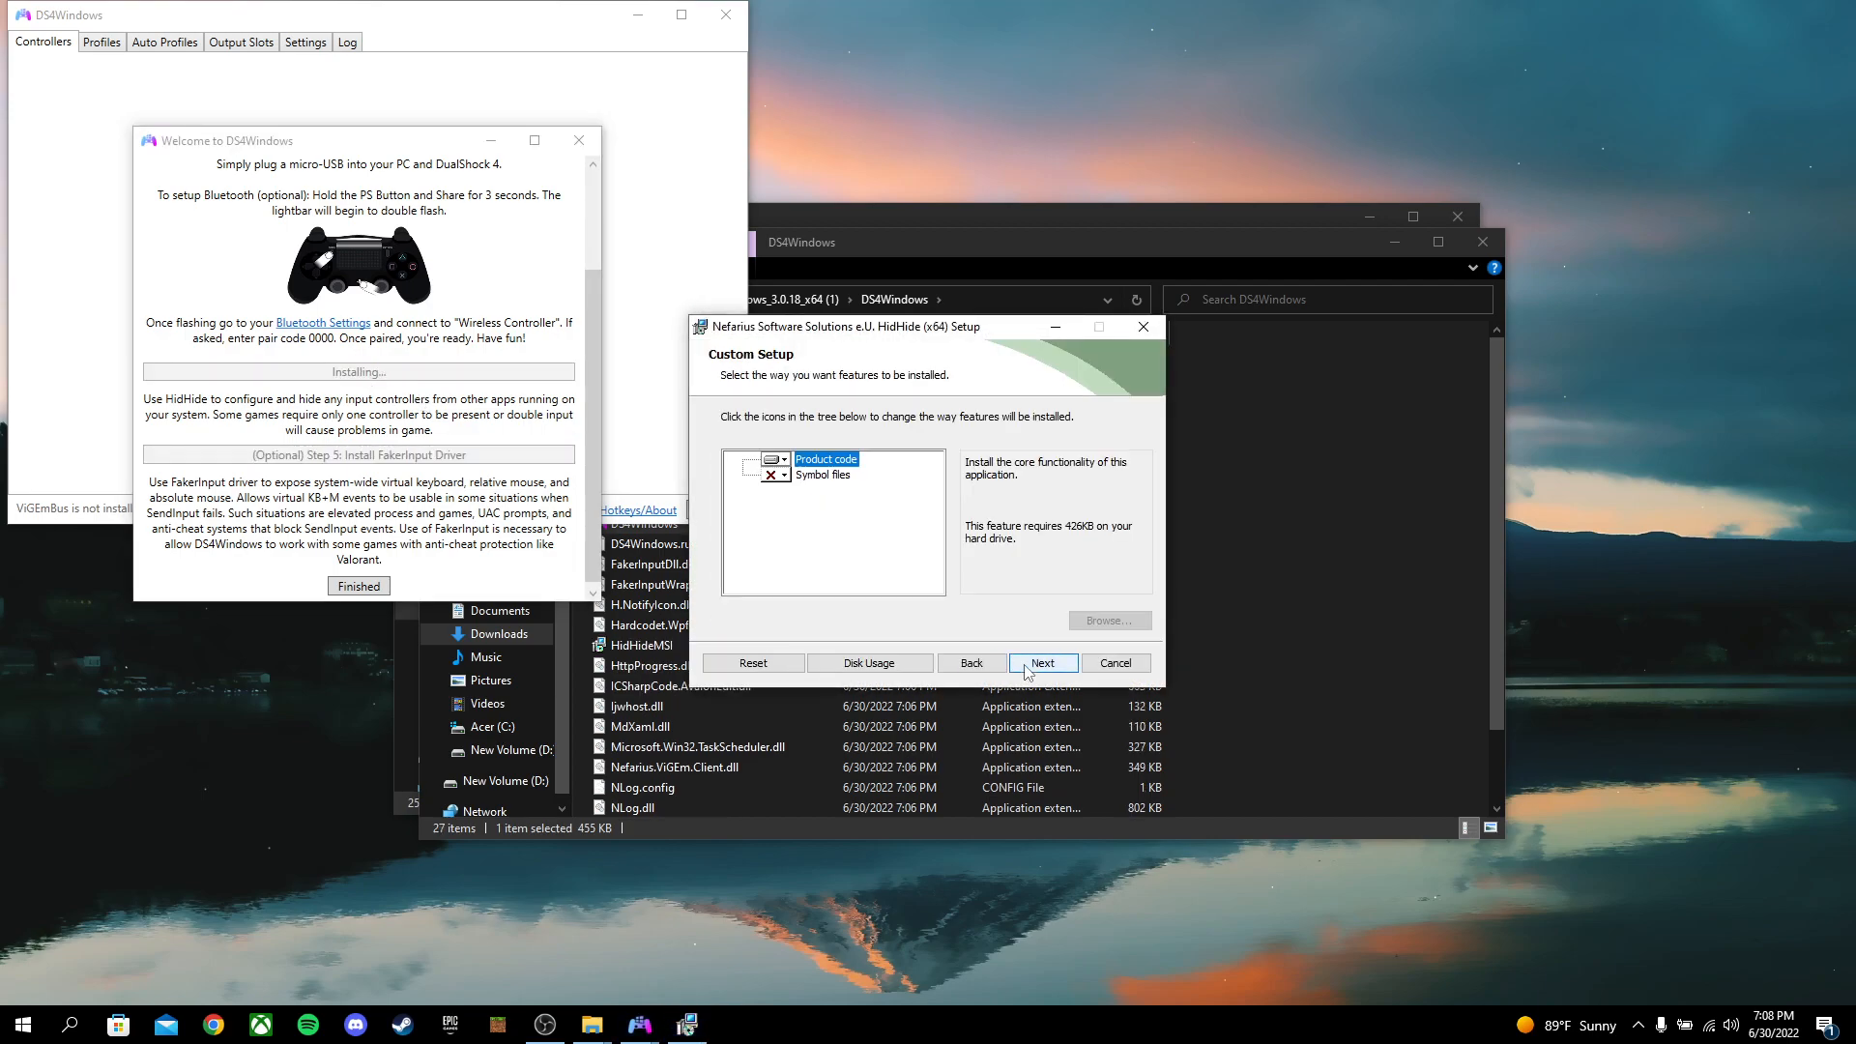
left_click(1043, 661)
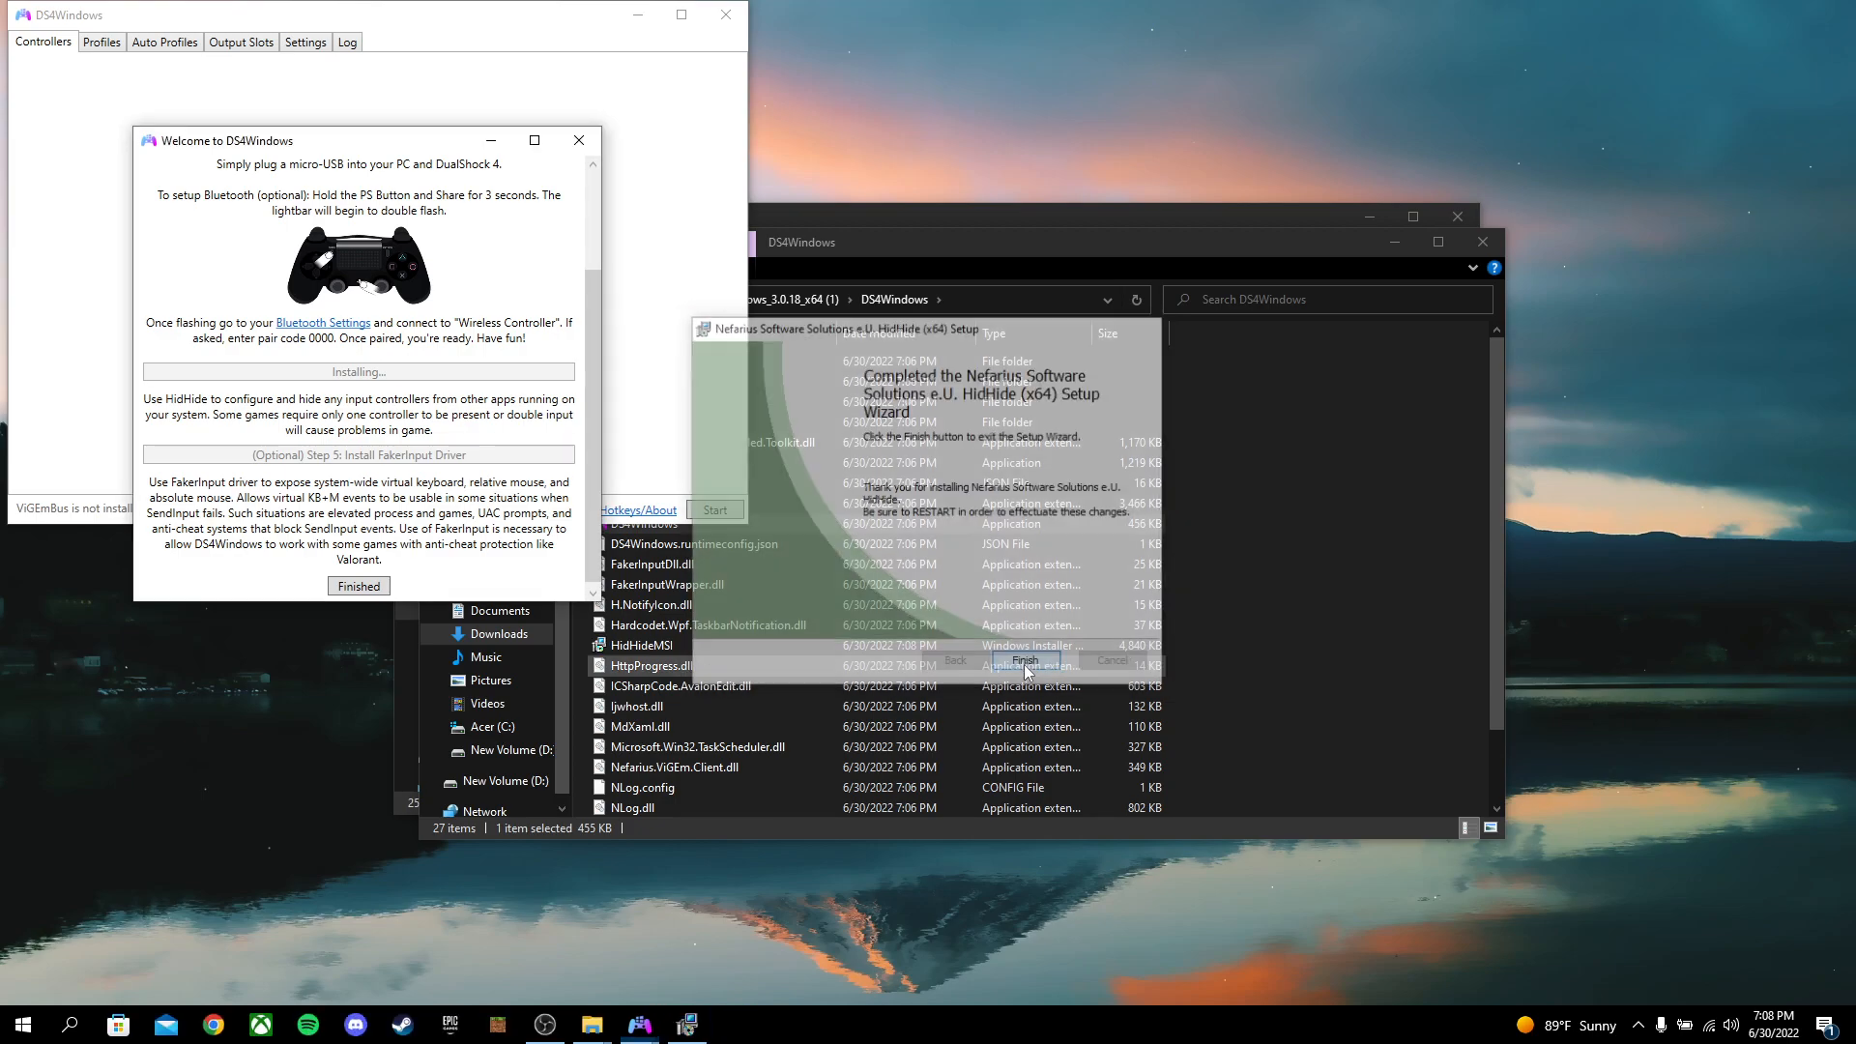
left_click(1025, 659)
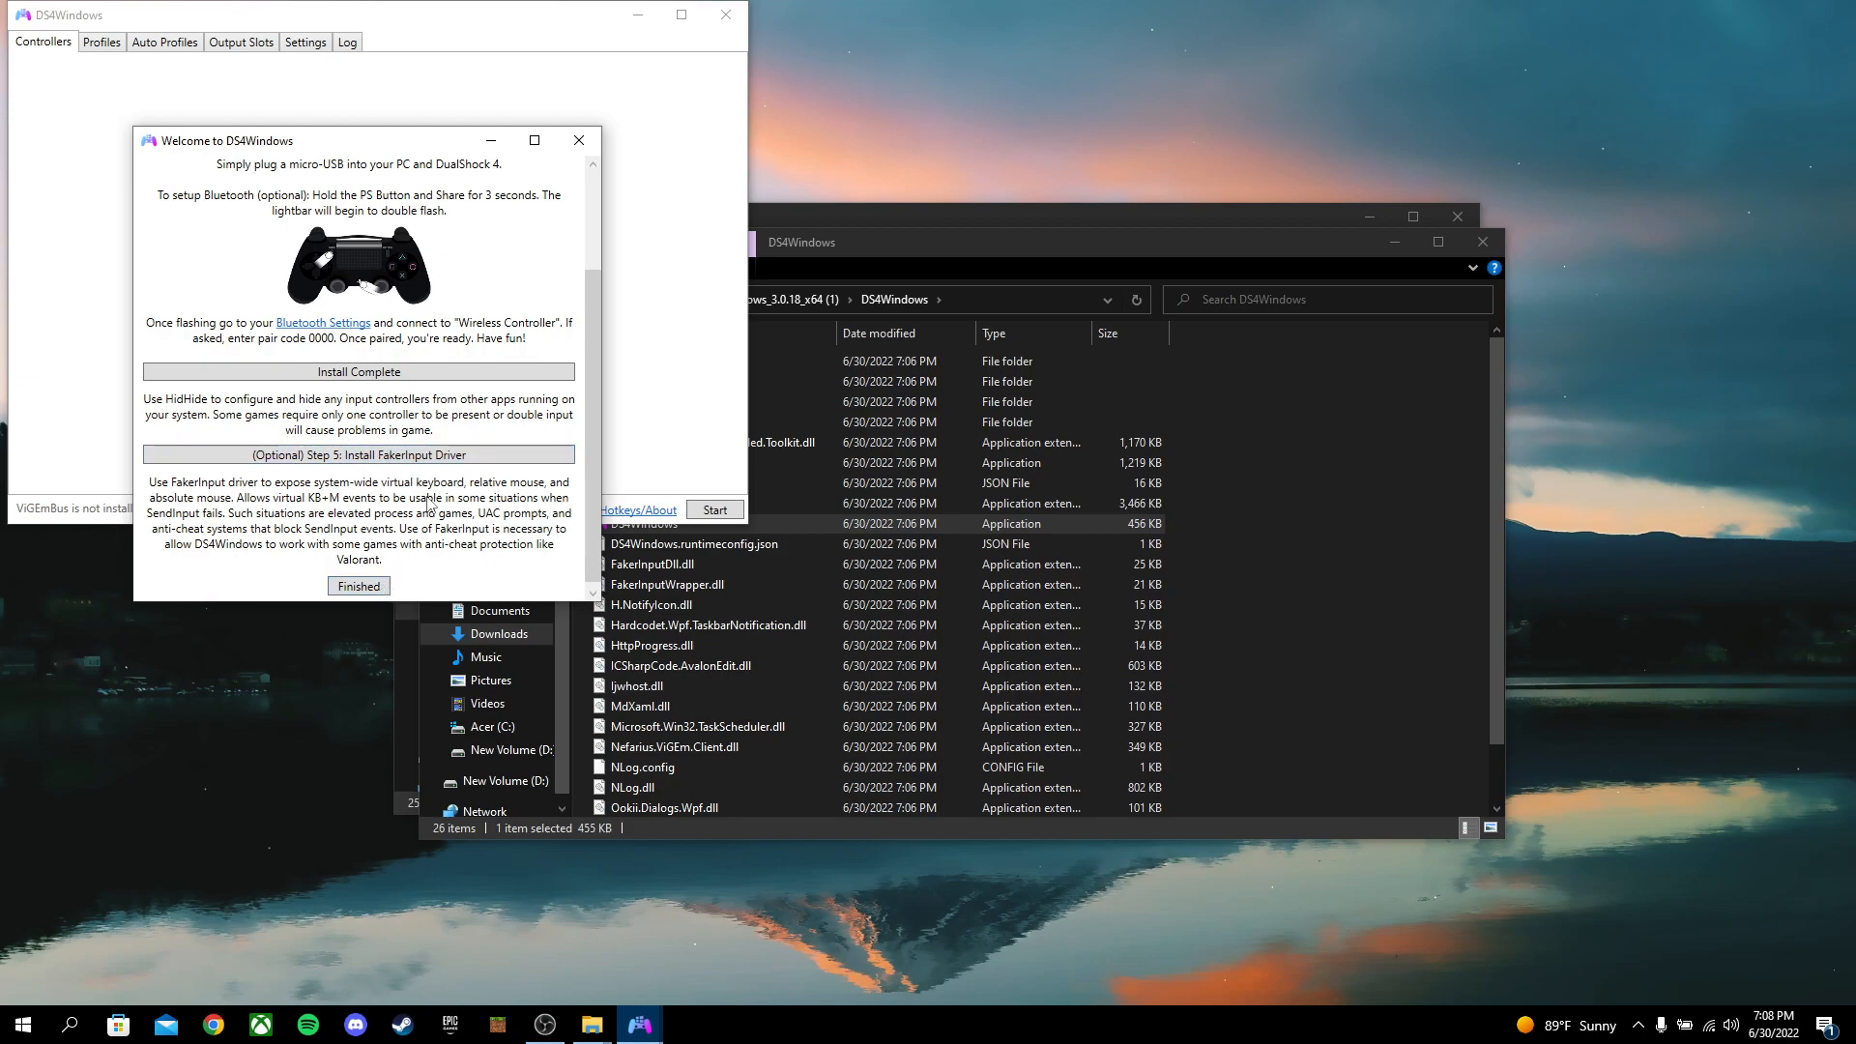
Close the welcome guide with Finished and start DS4Windows
scroll("up", 3)
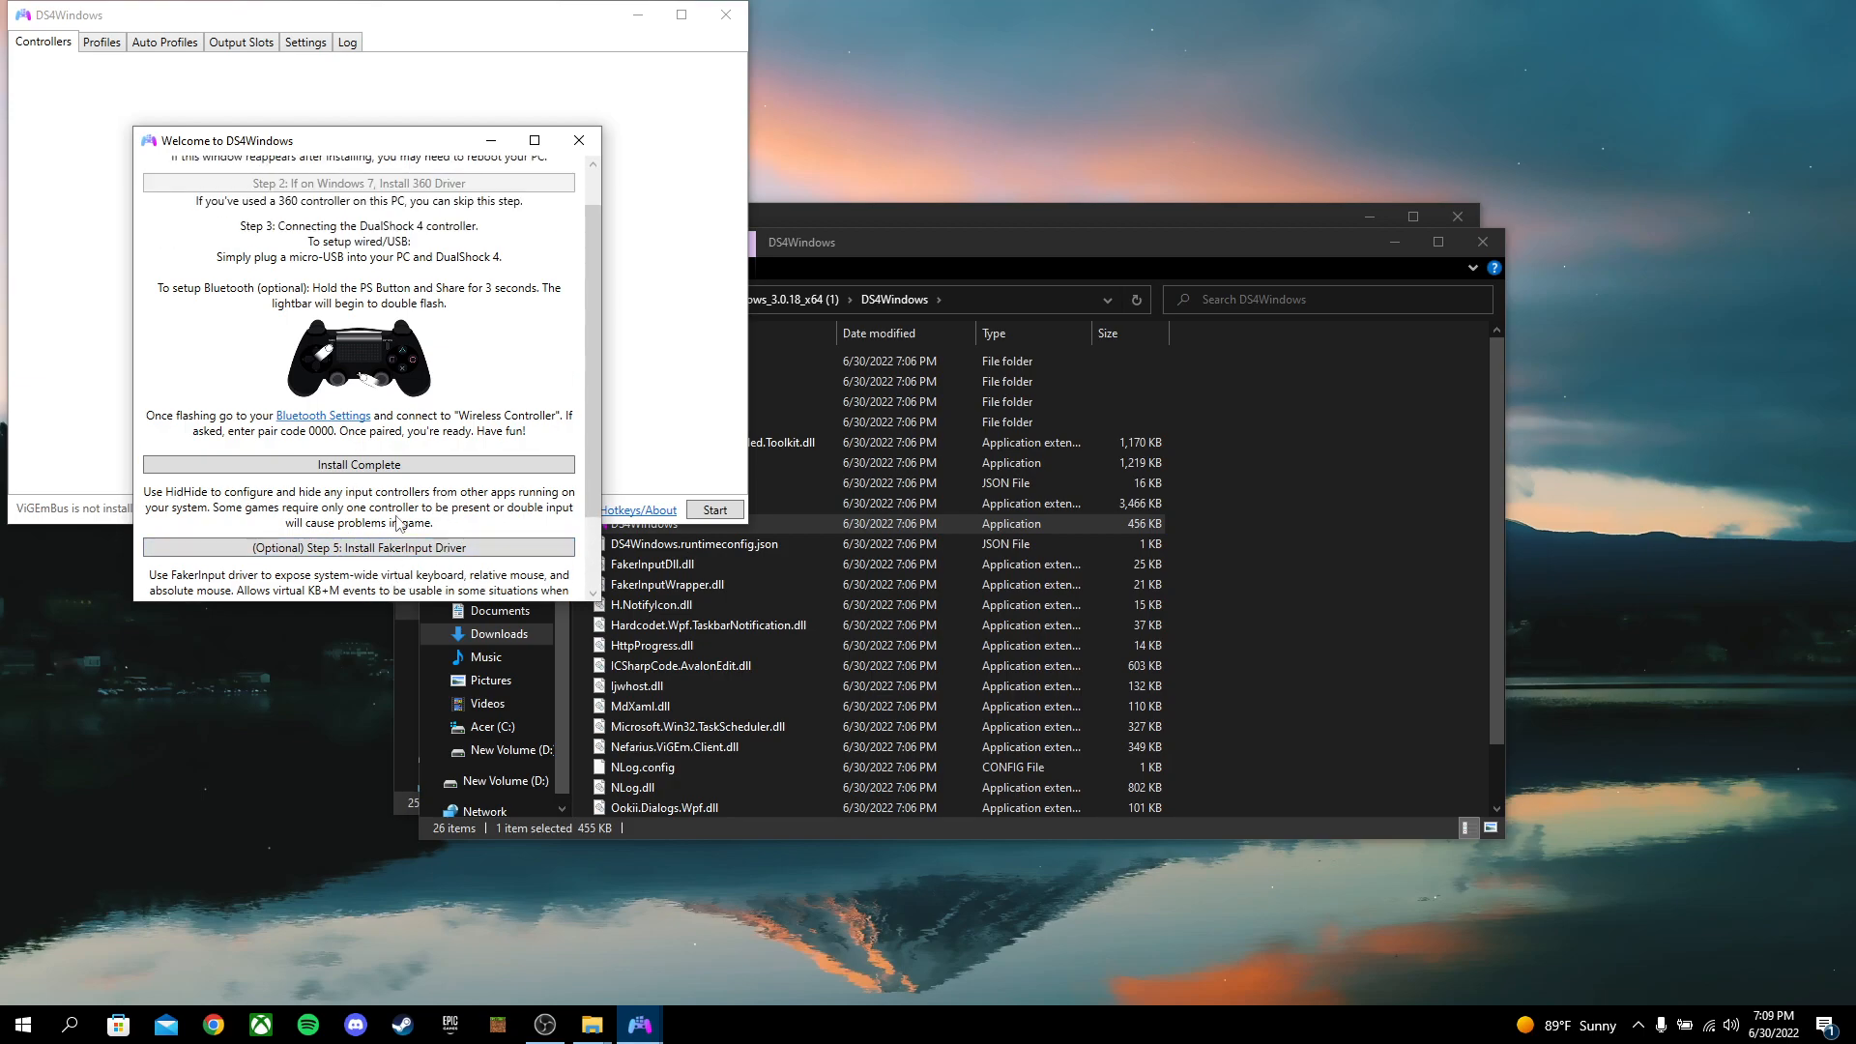
scroll("down", 3)
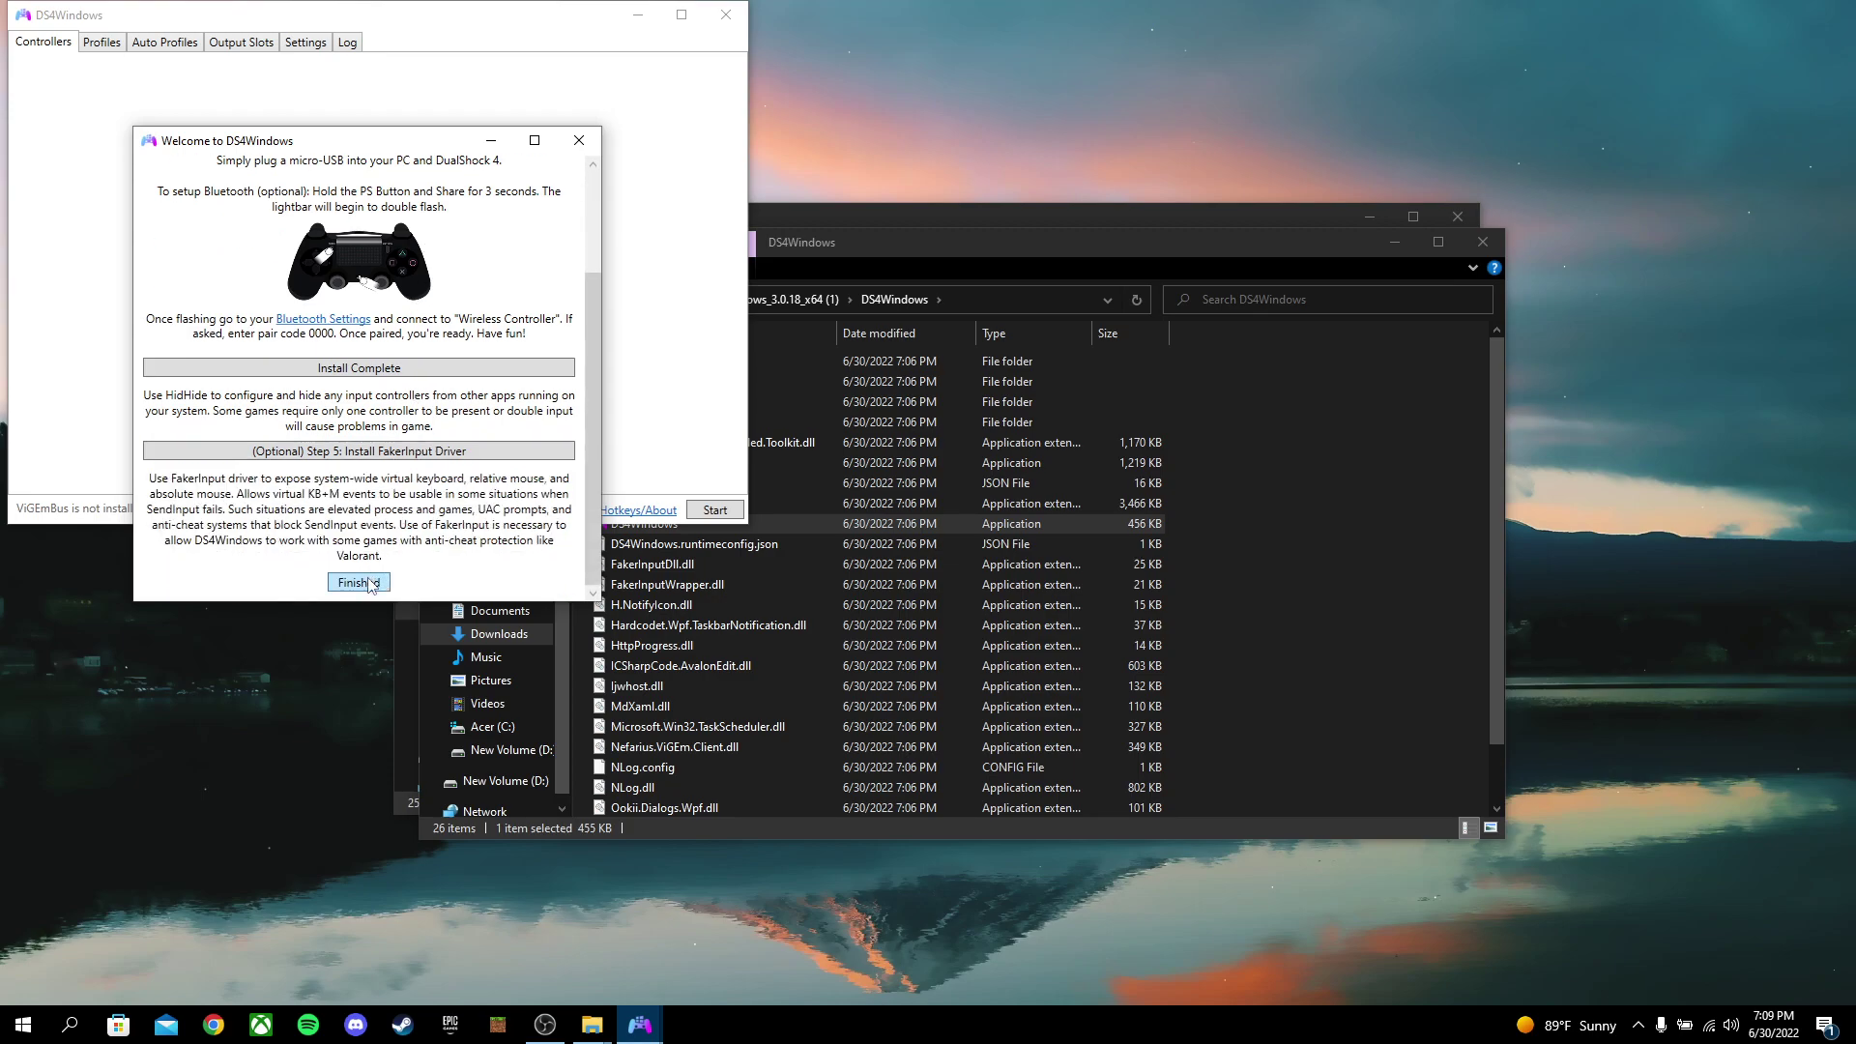
left_click(358, 581)
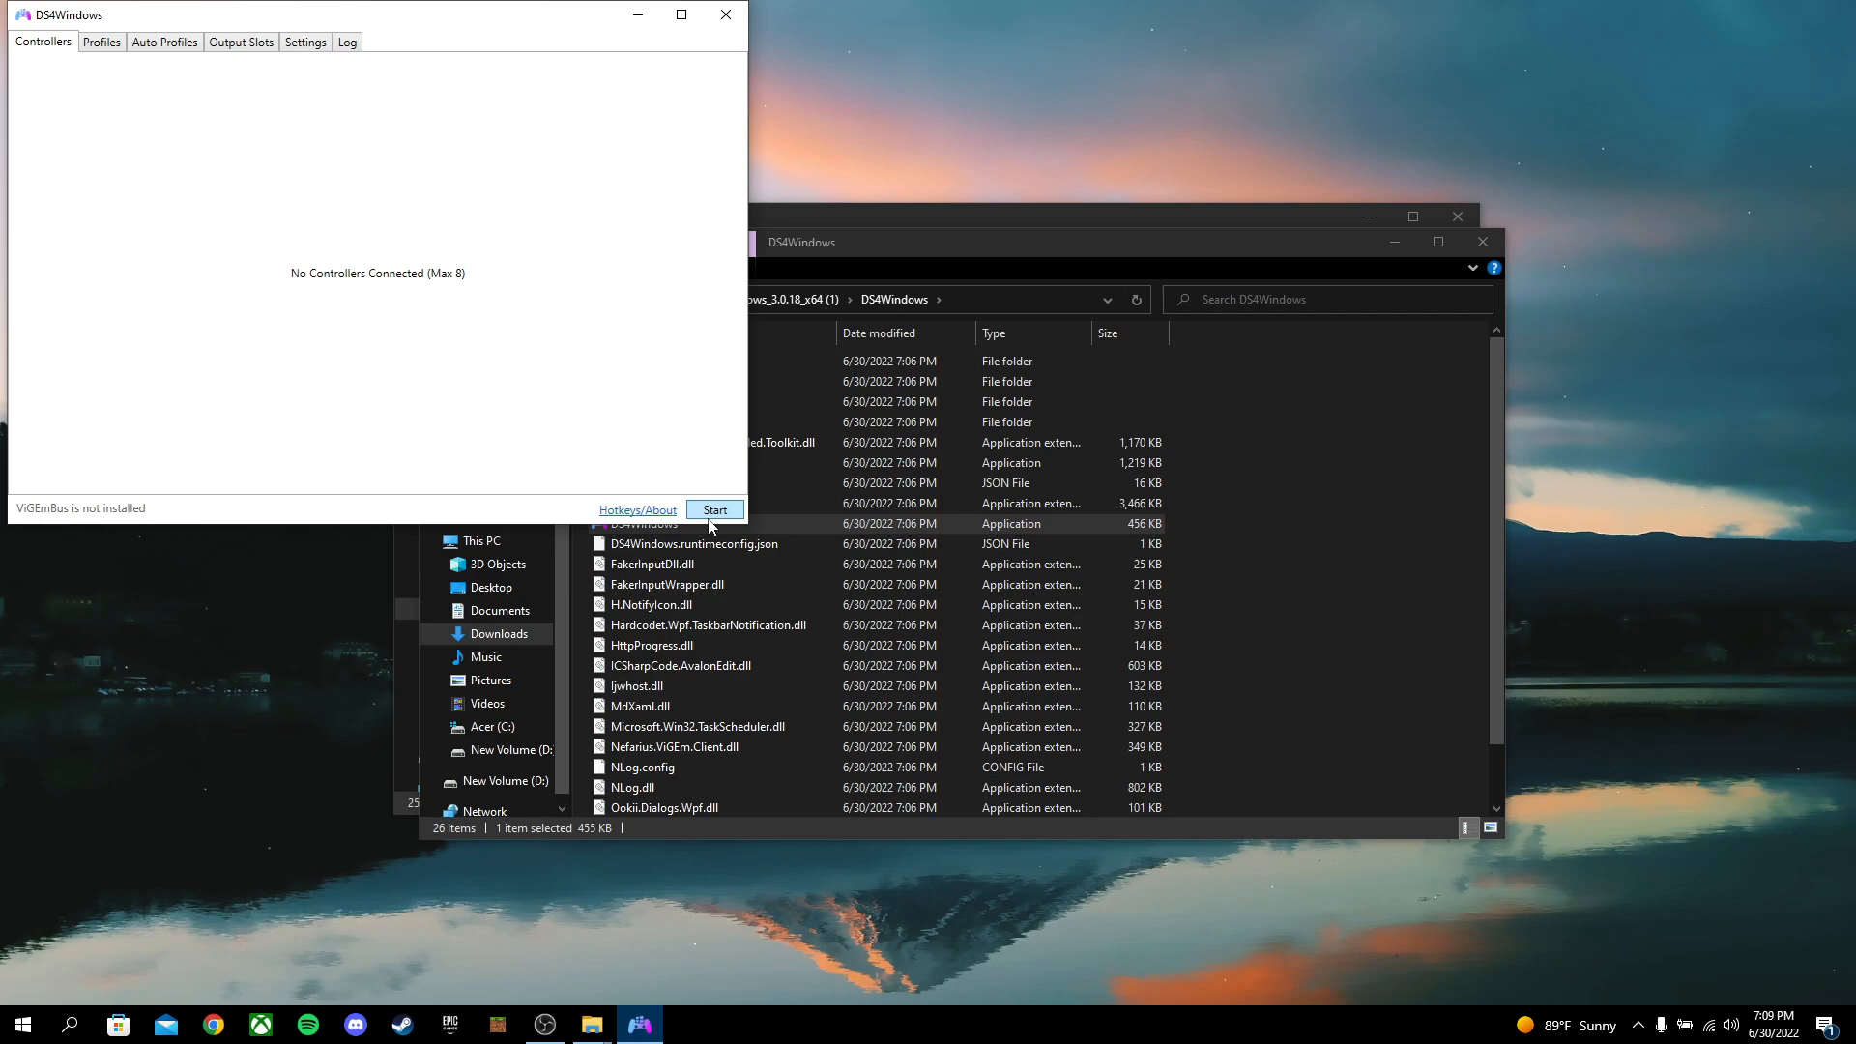
left_click(713, 510)
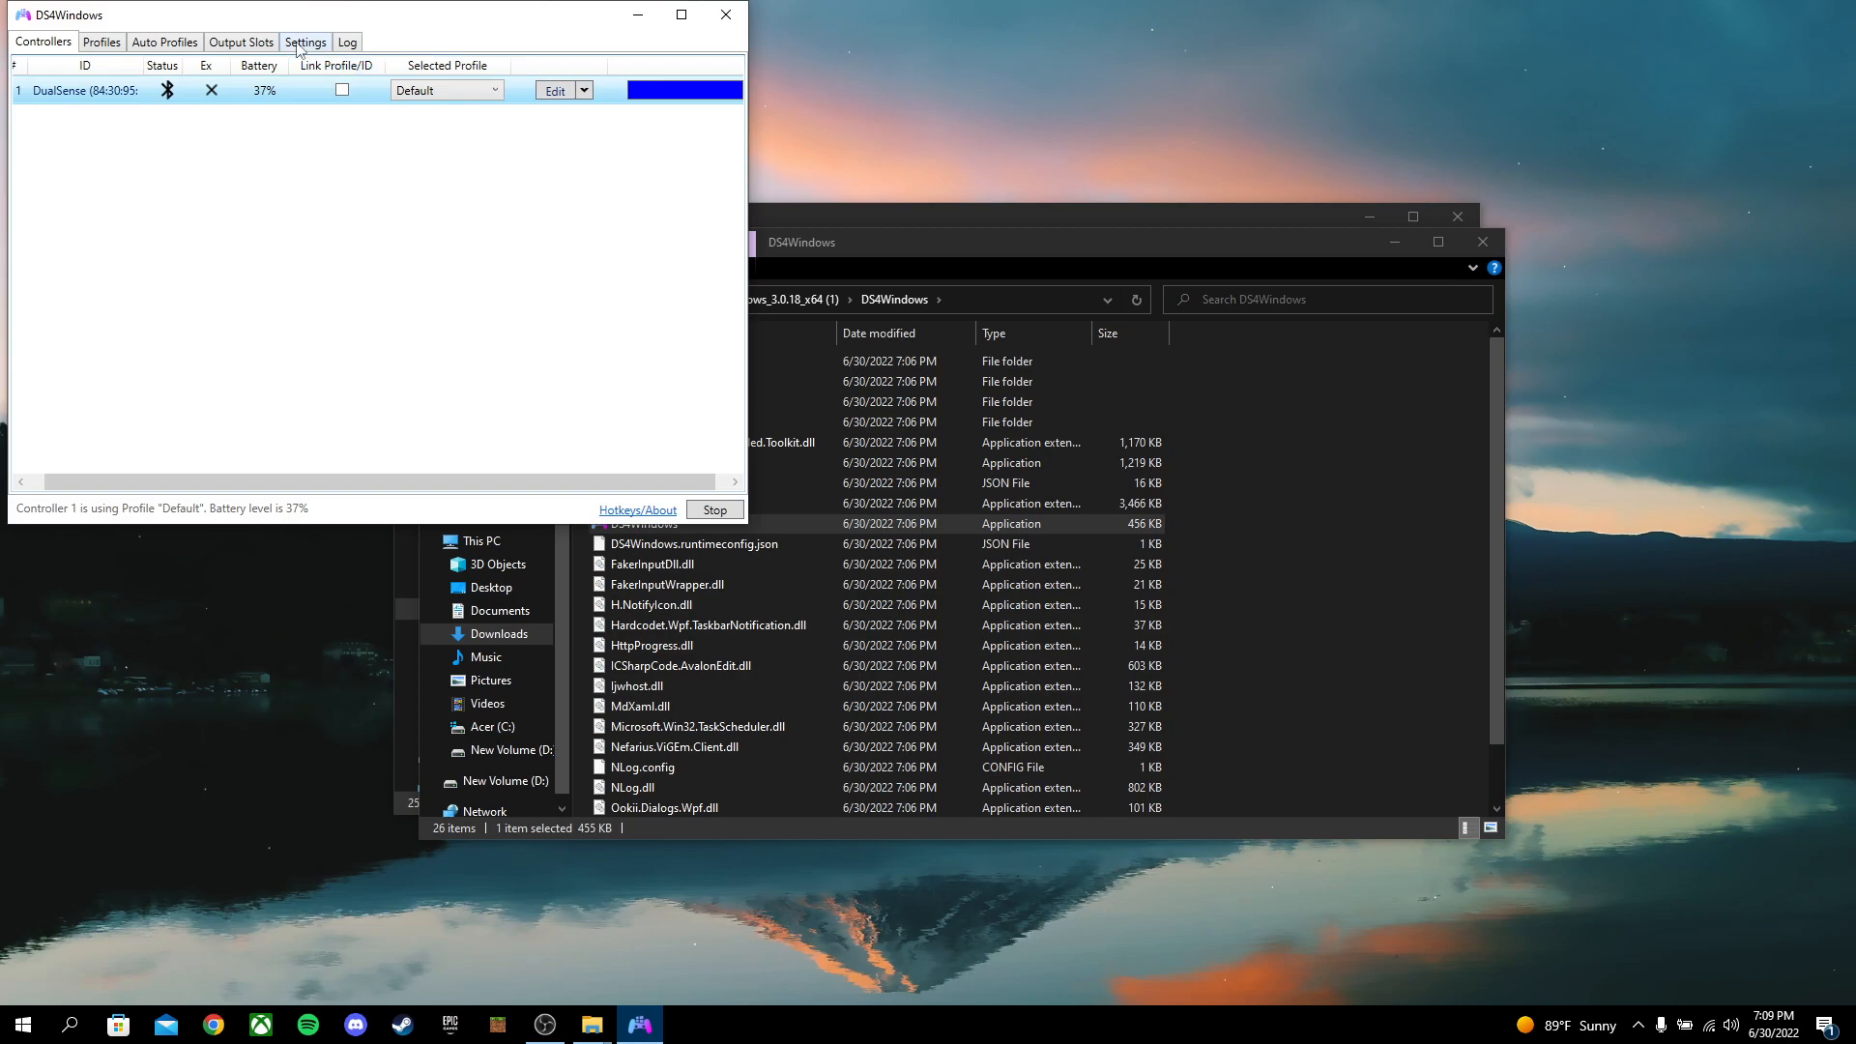
Glance at the Settings tab, then return to the Controllers list
left_click(306, 41)
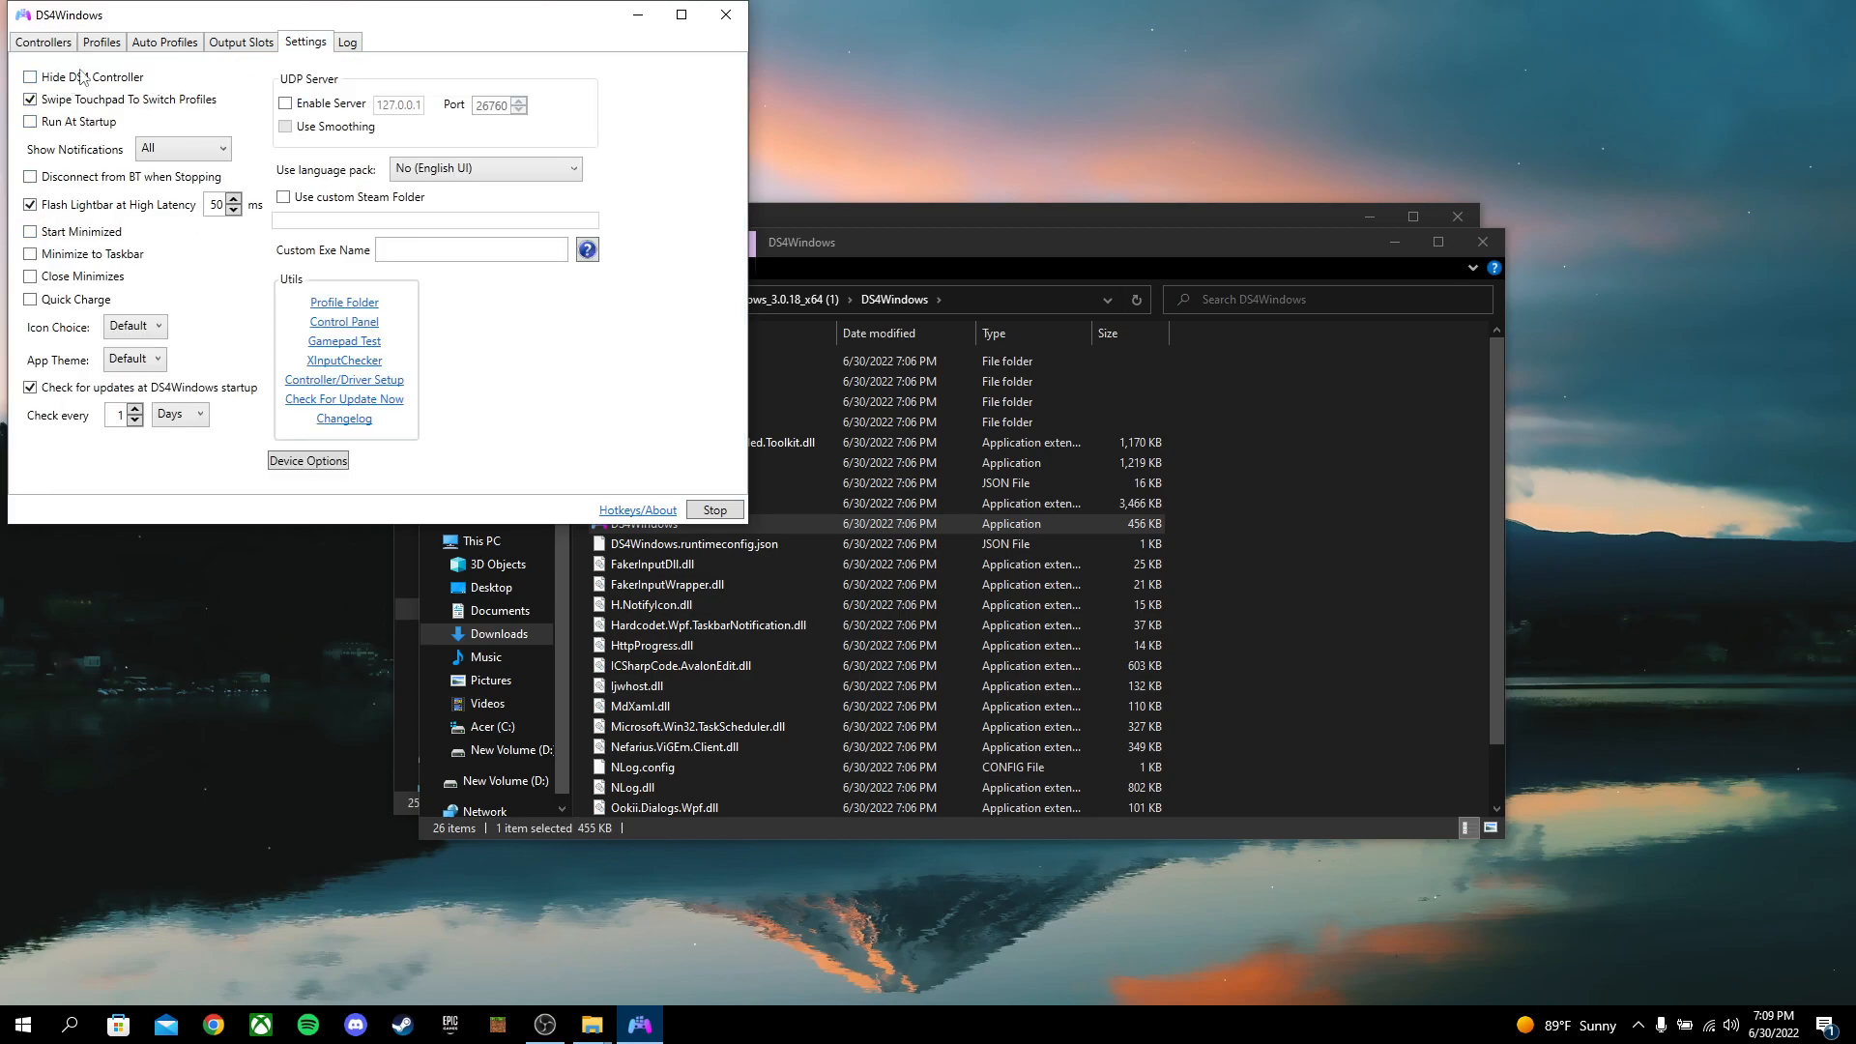
left_click(42, 41)
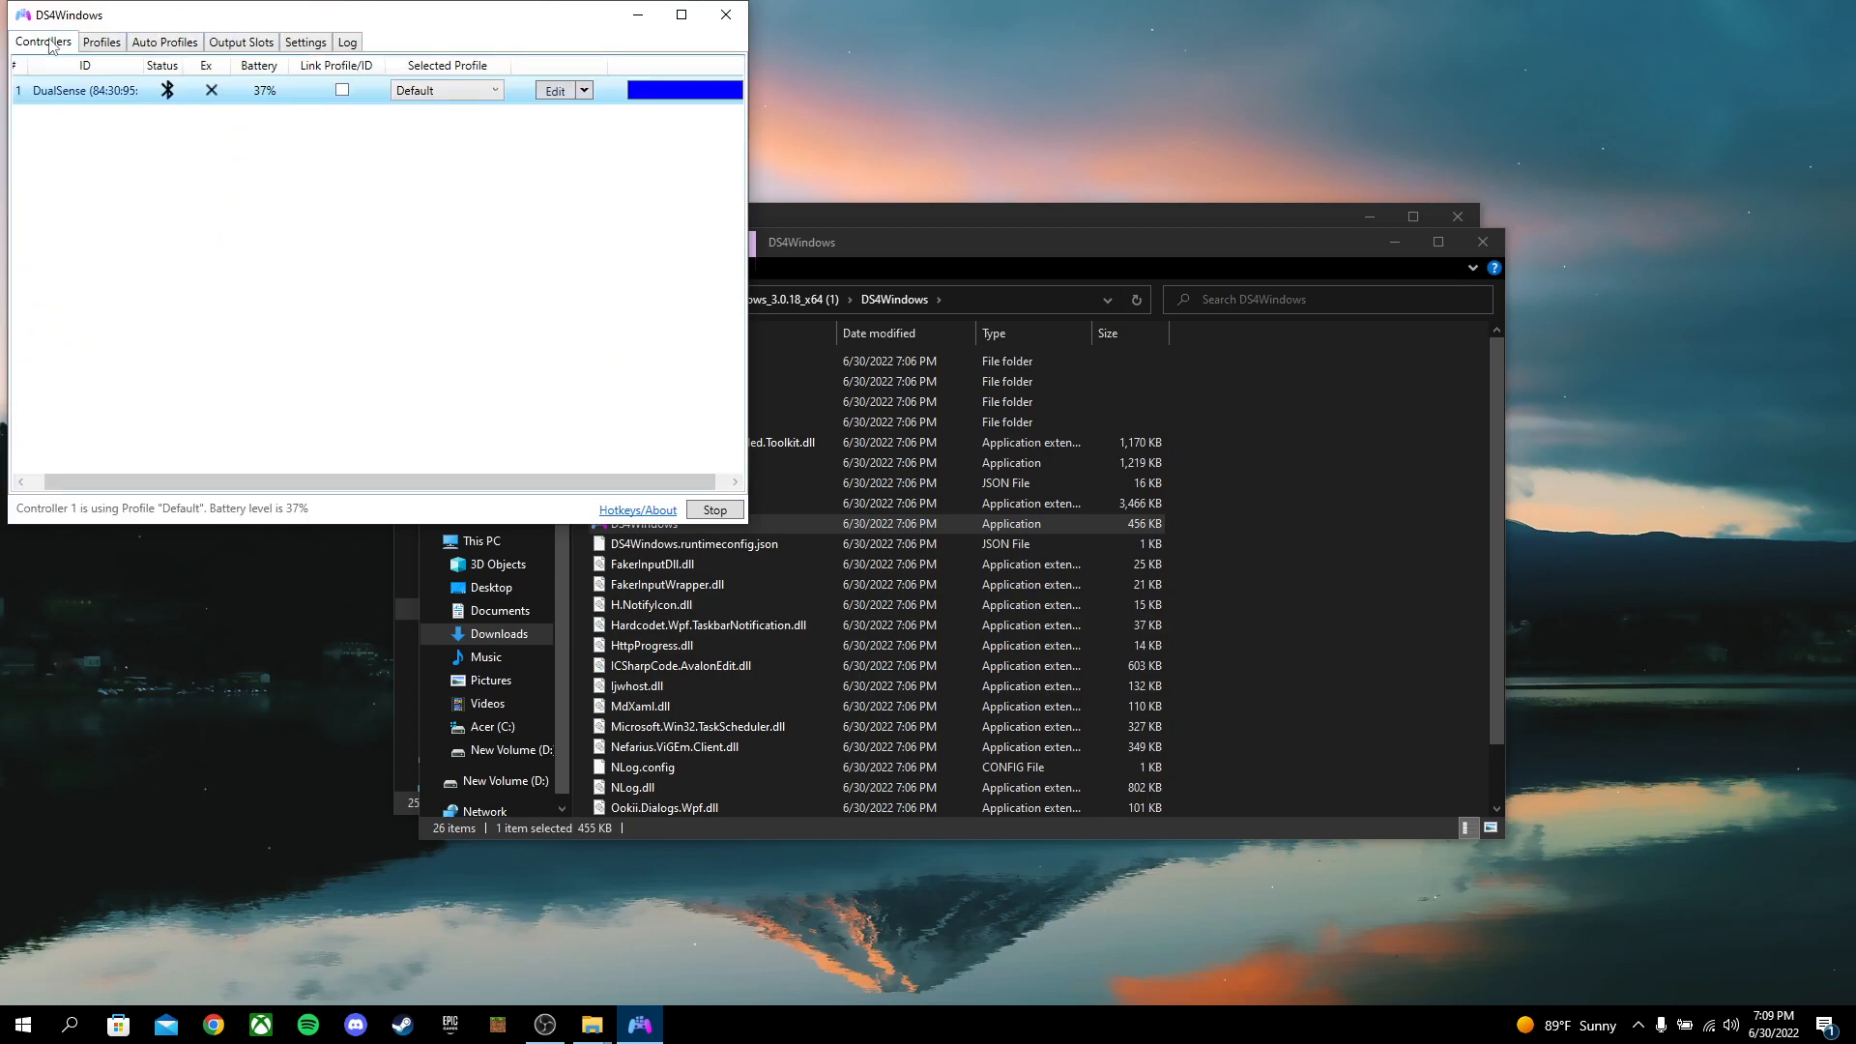
Edit the Default profile, check Controller Readings, then reopen the profile editor
left_click(553, 90)
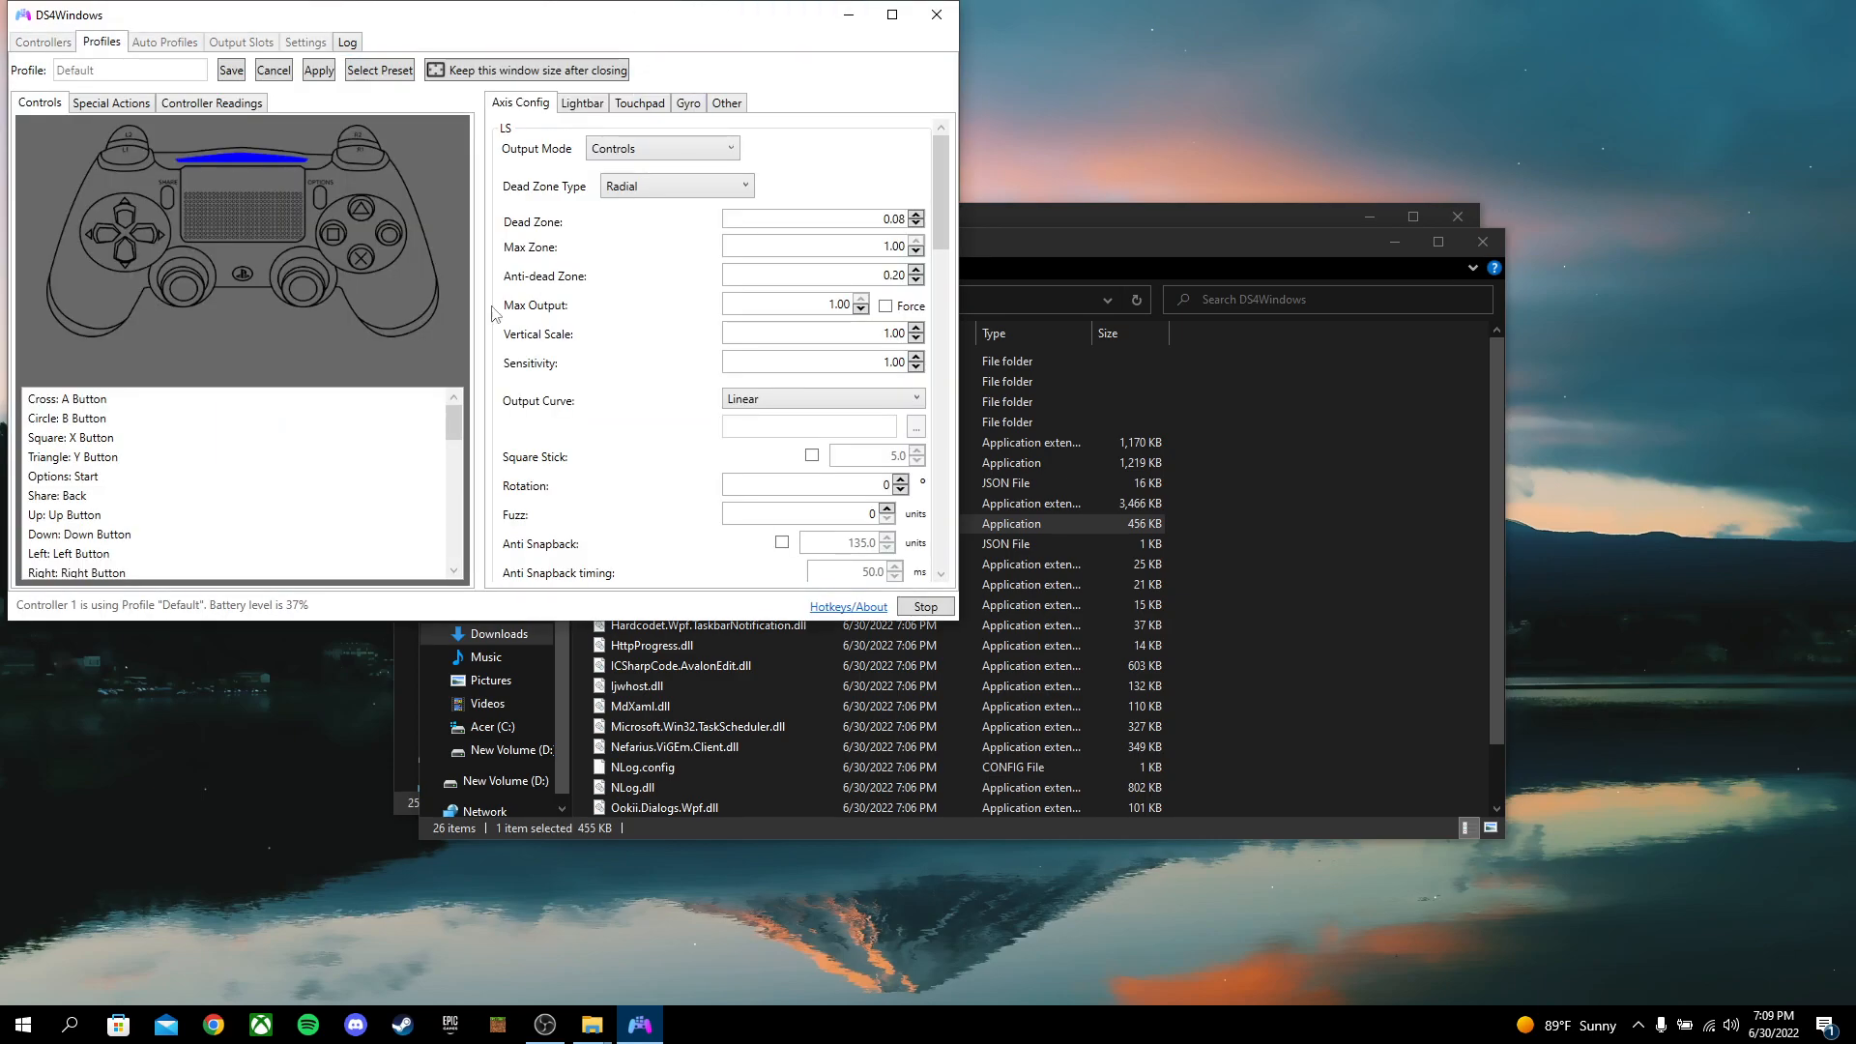
scroll("down", 3)
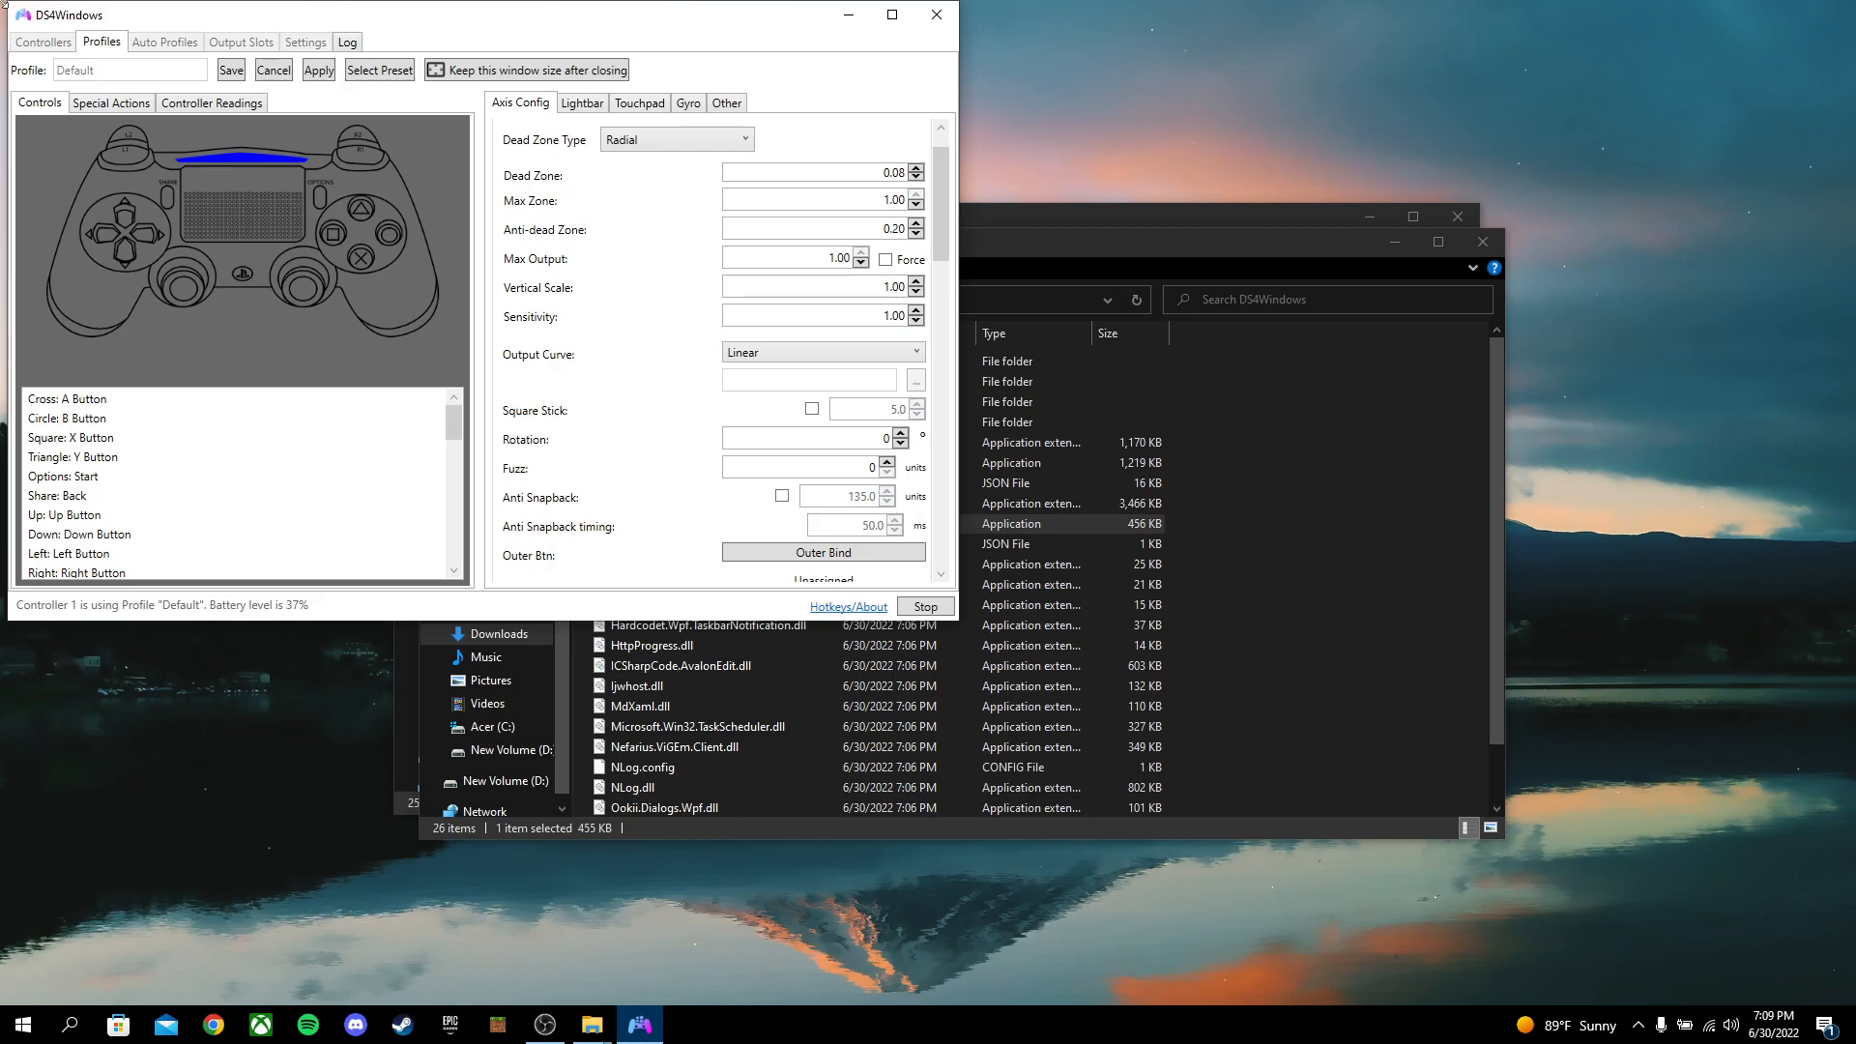
left_click(211, 104)
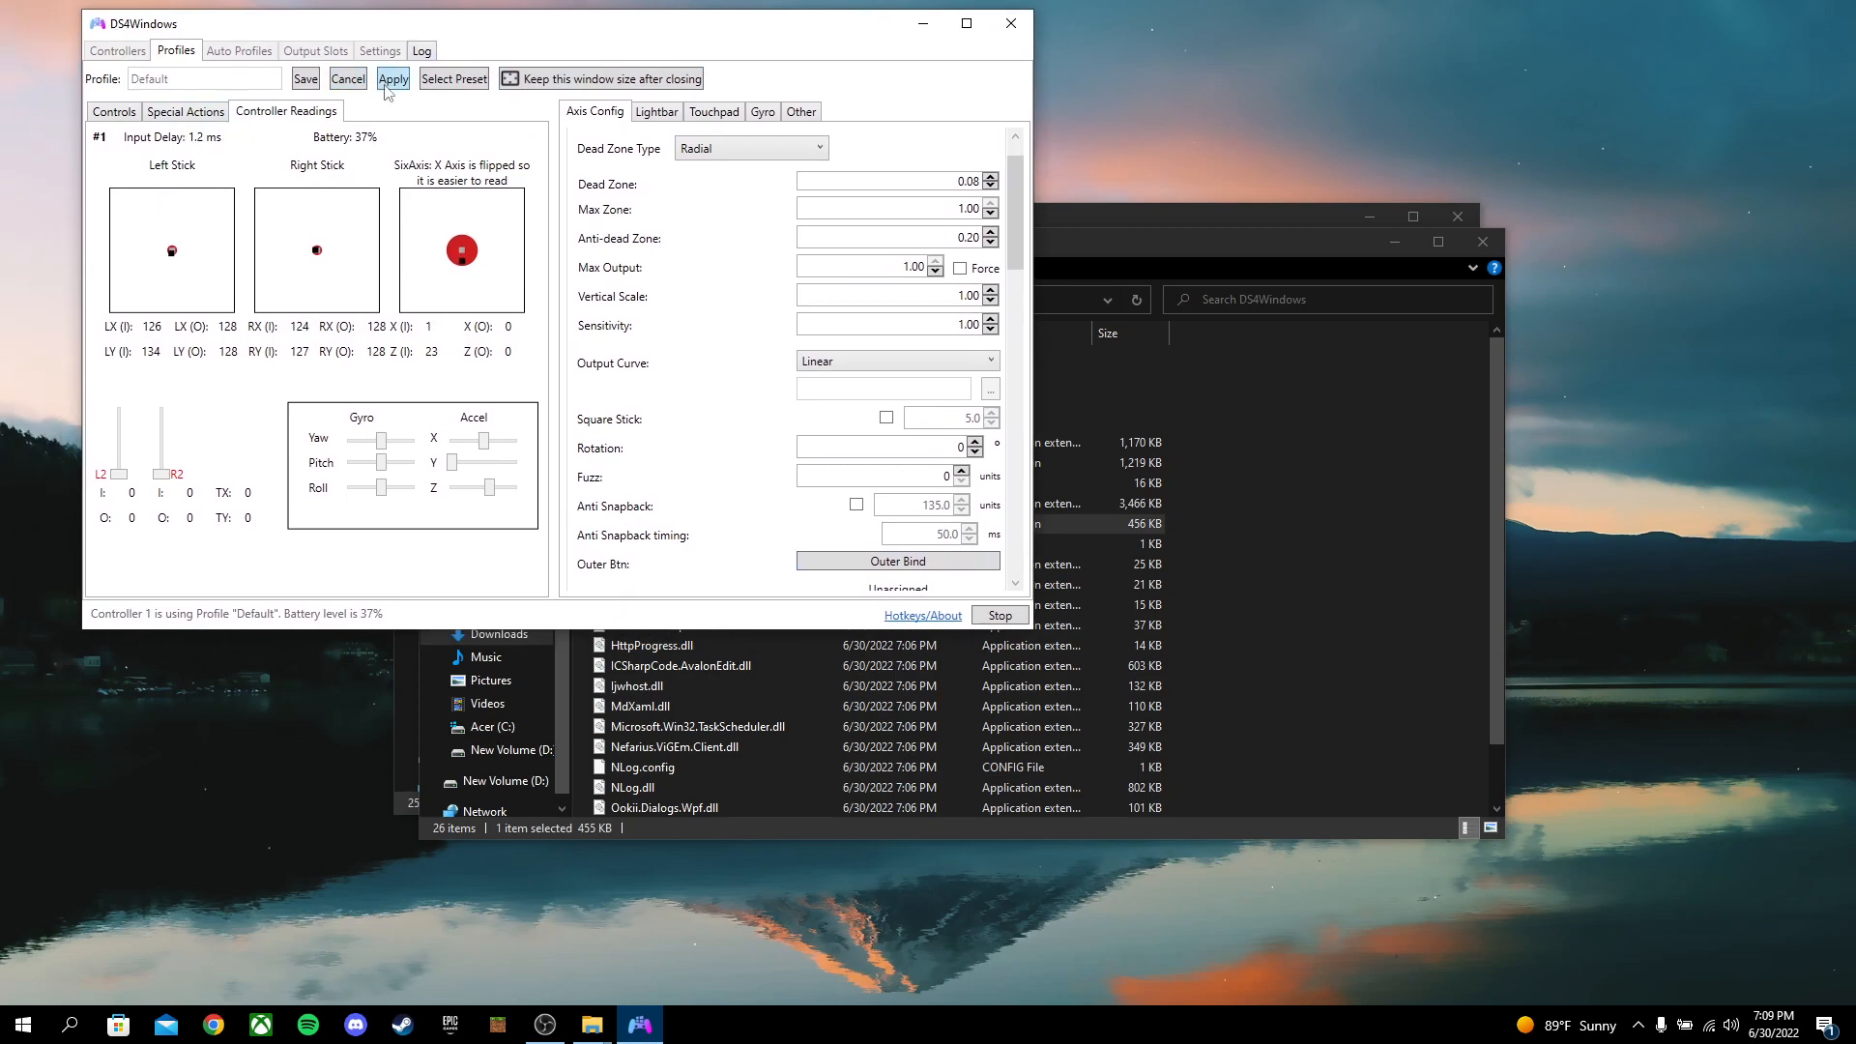
left_click(391, 79)
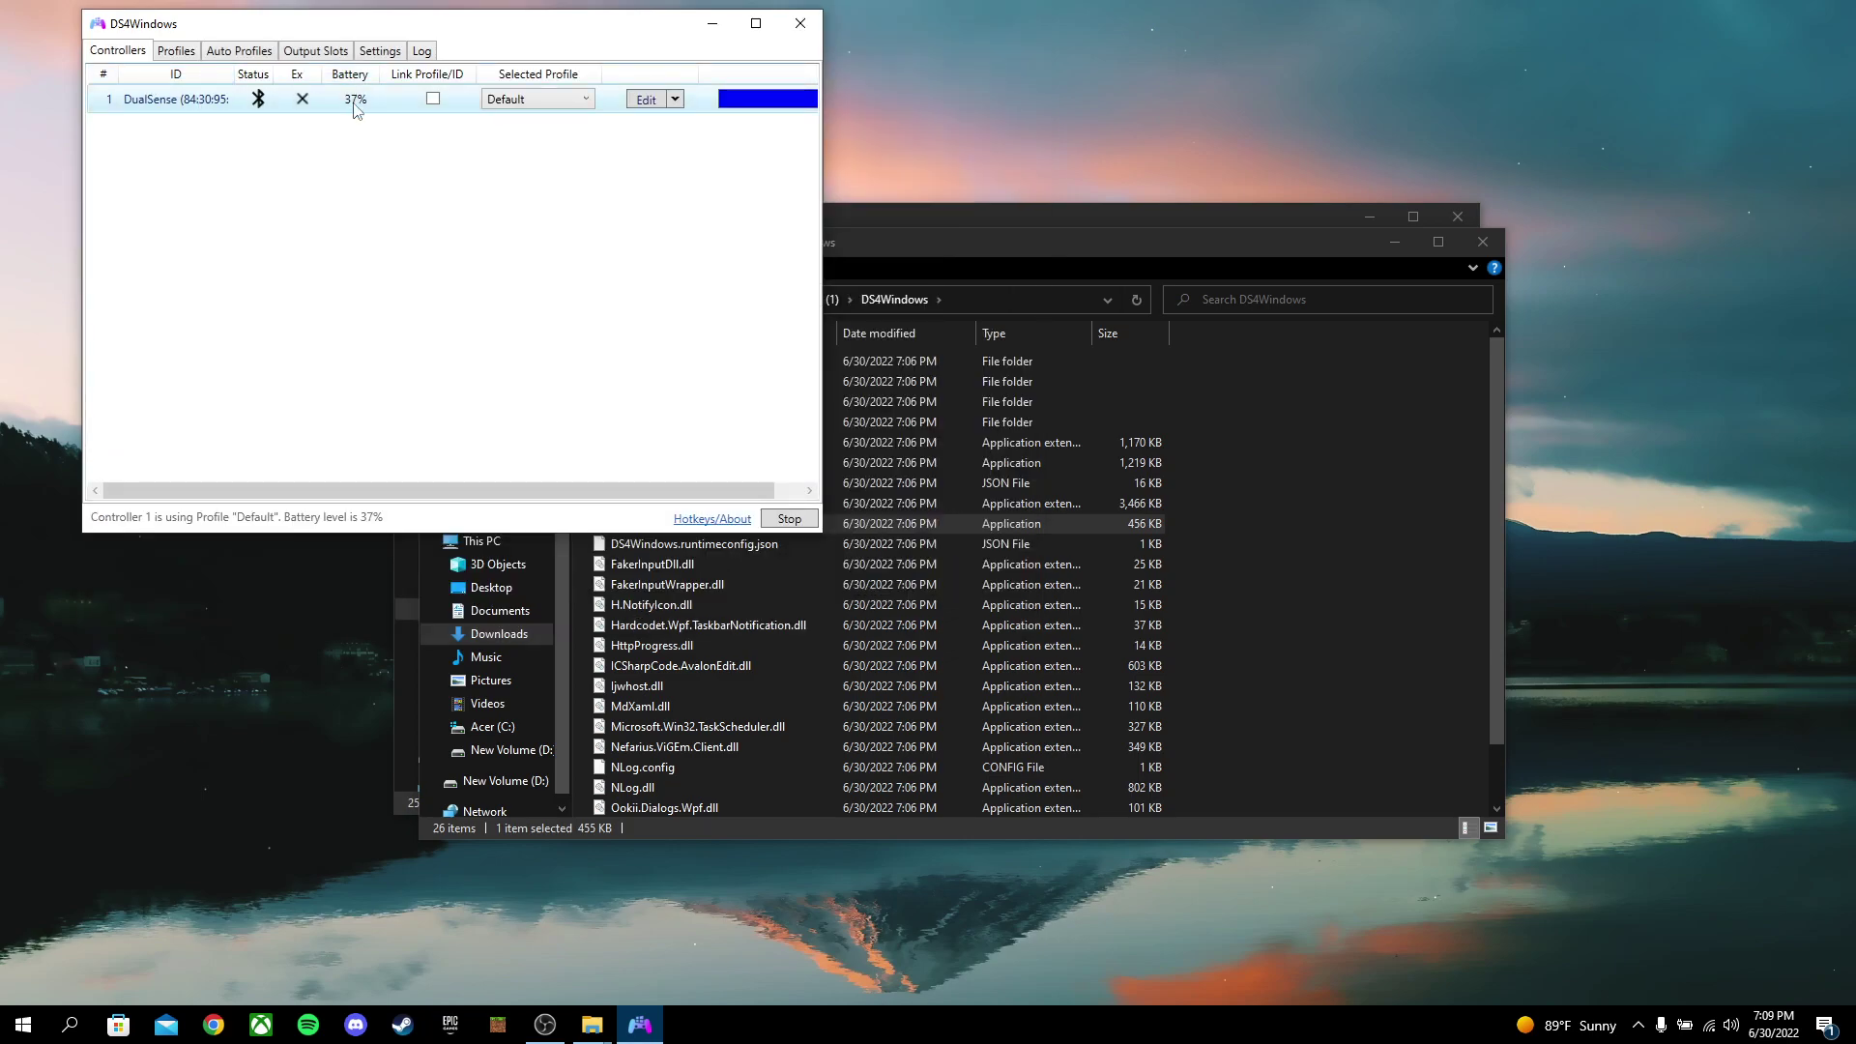
mouse_move(281, 128)
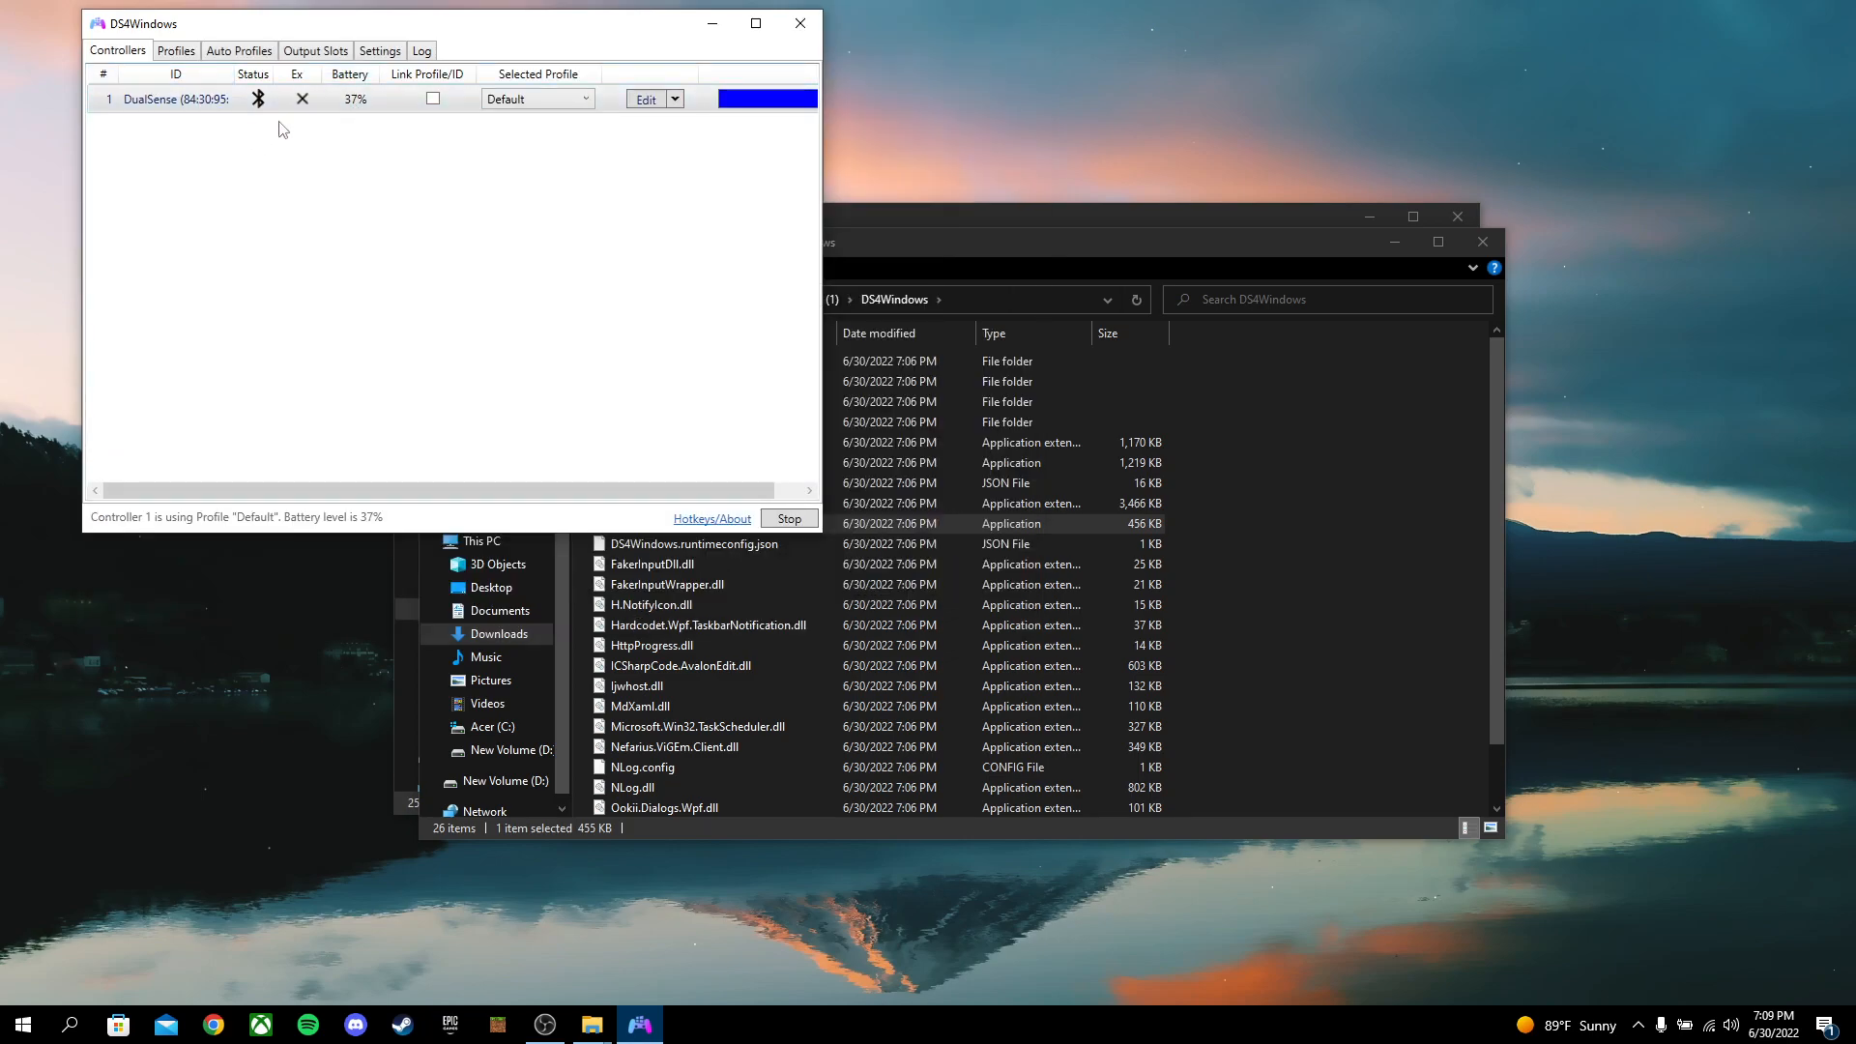
left_click(379, 49)
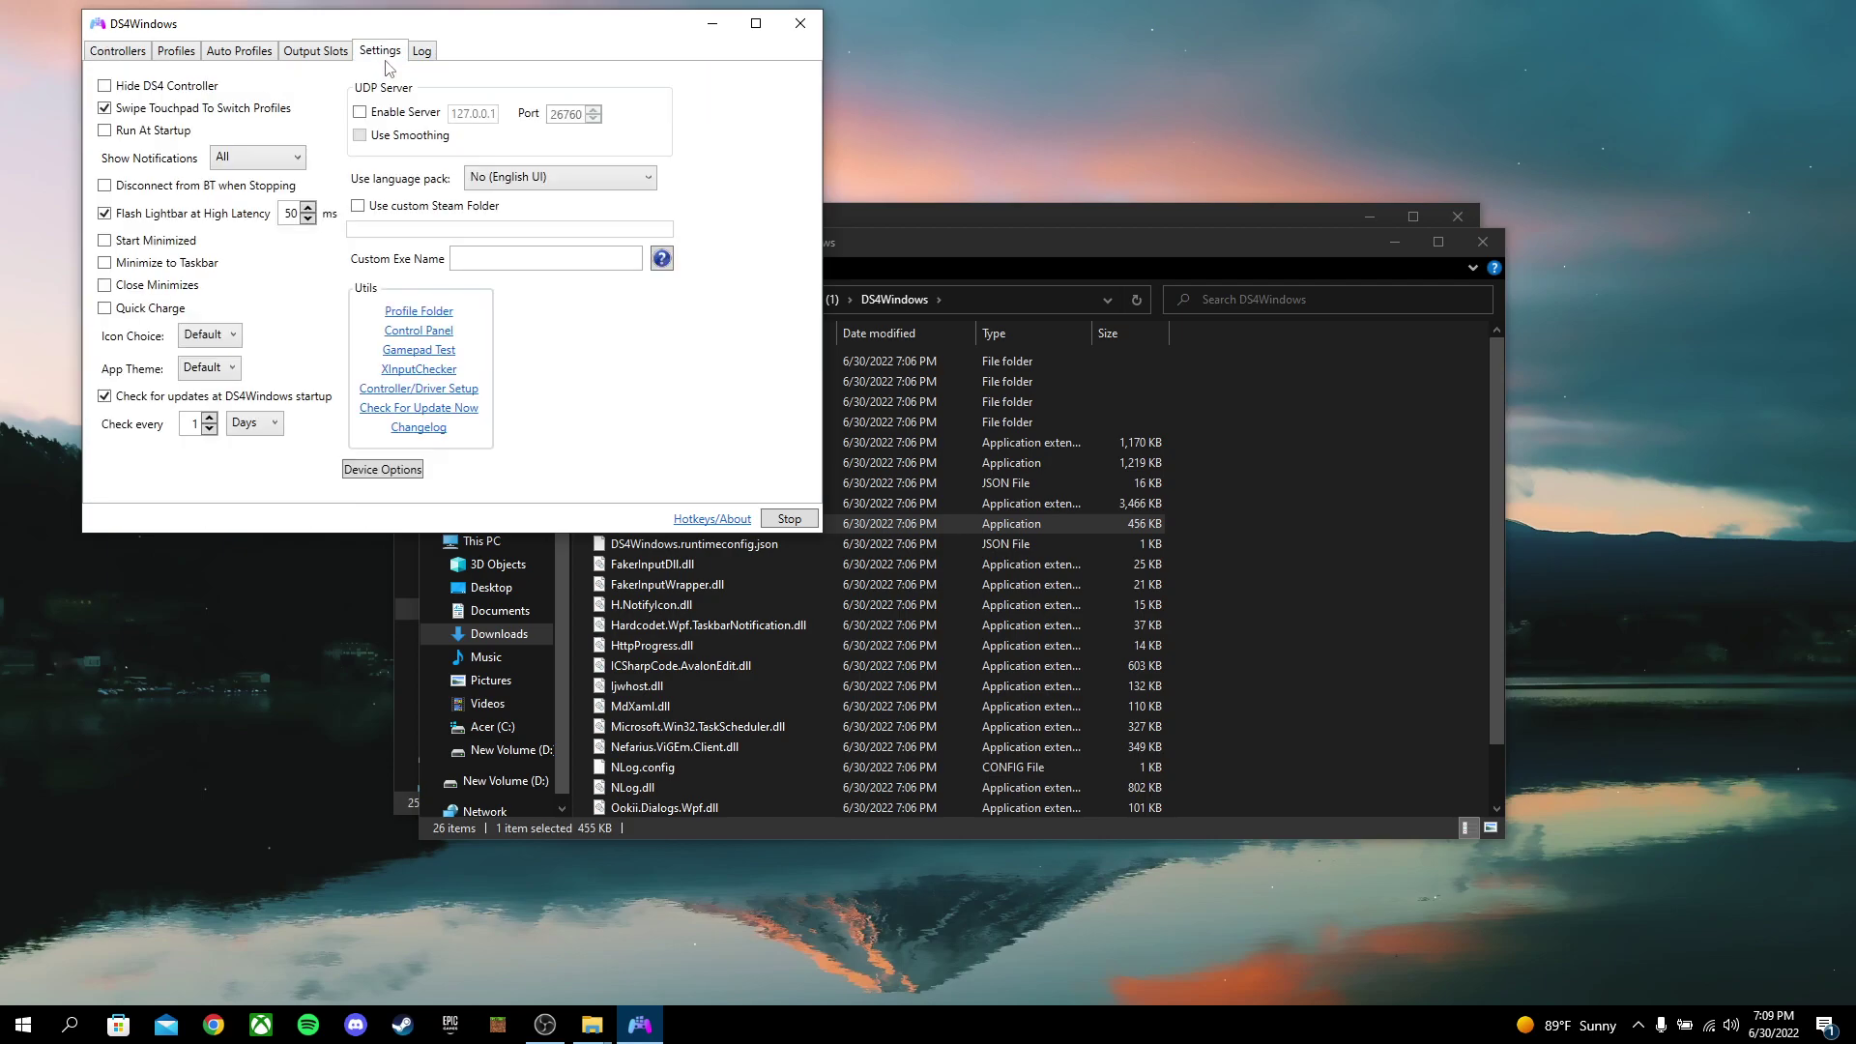
left_click(175, 51)
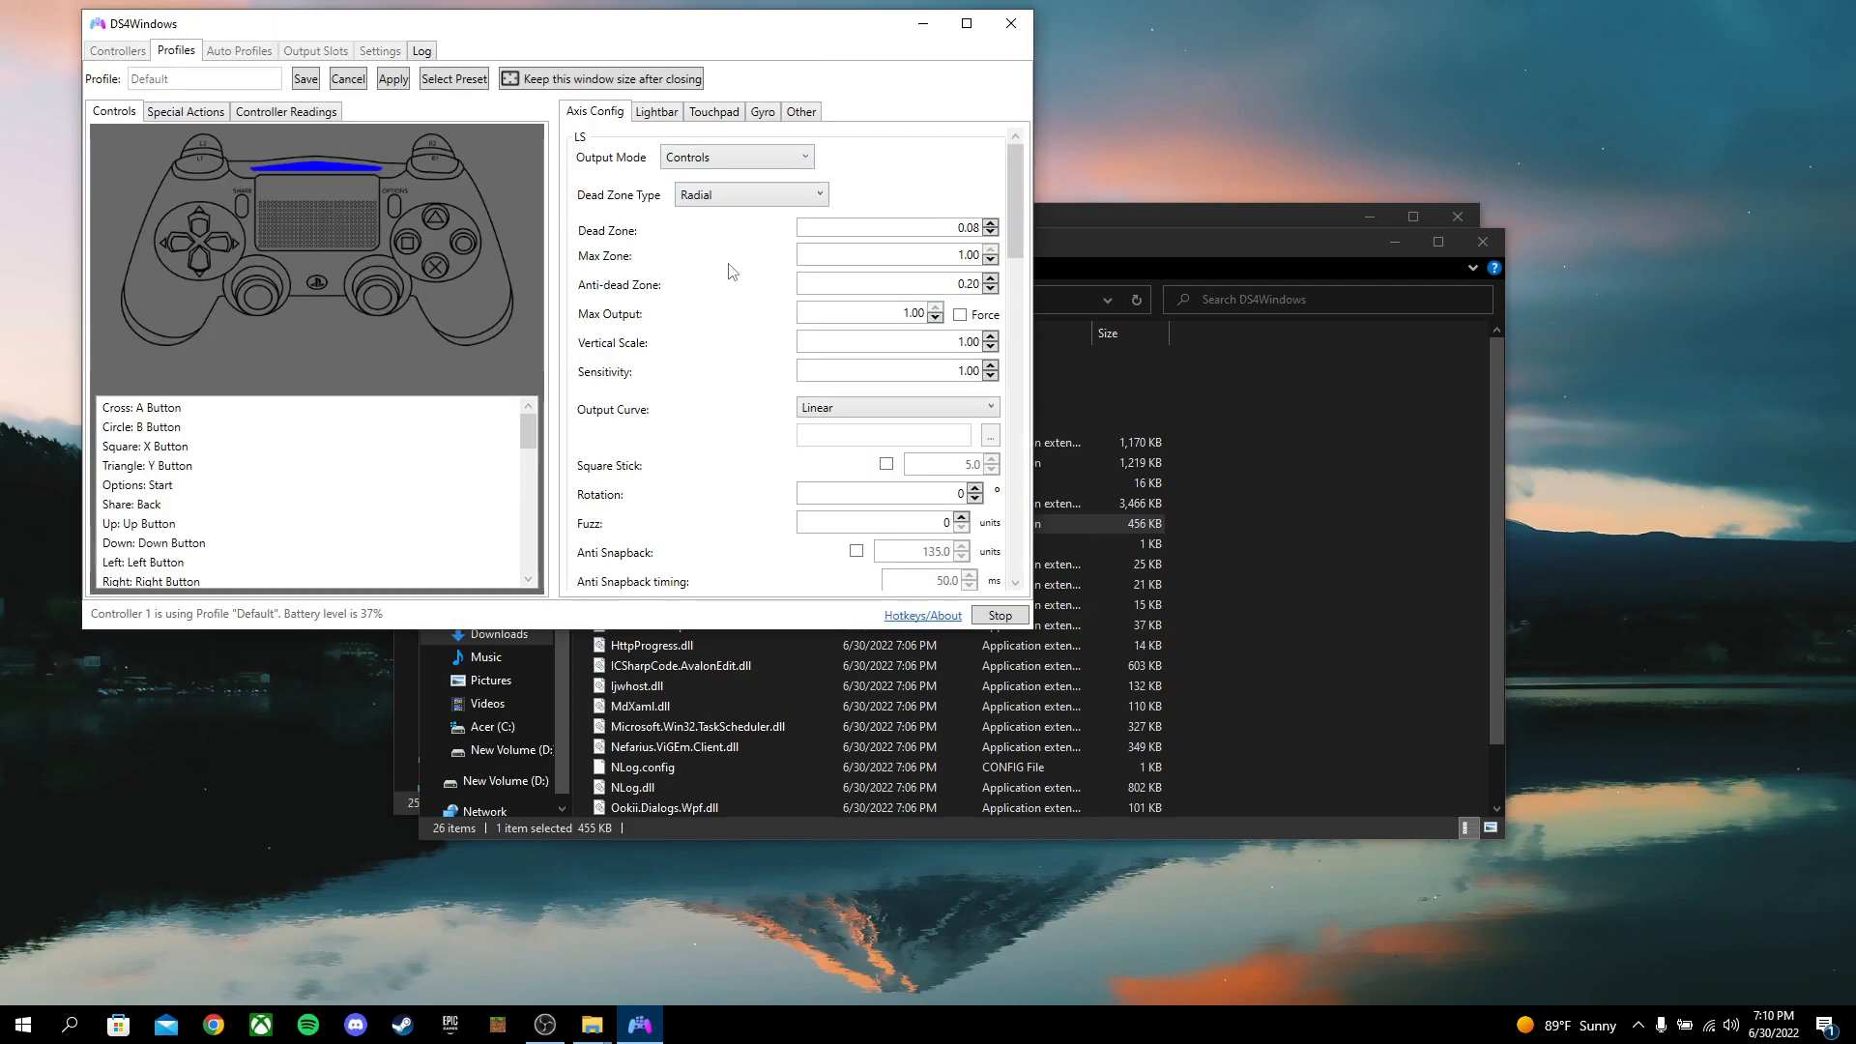
Scroll through the Default profile's Axis Config options and open the Other tab
scroll("down", 3)
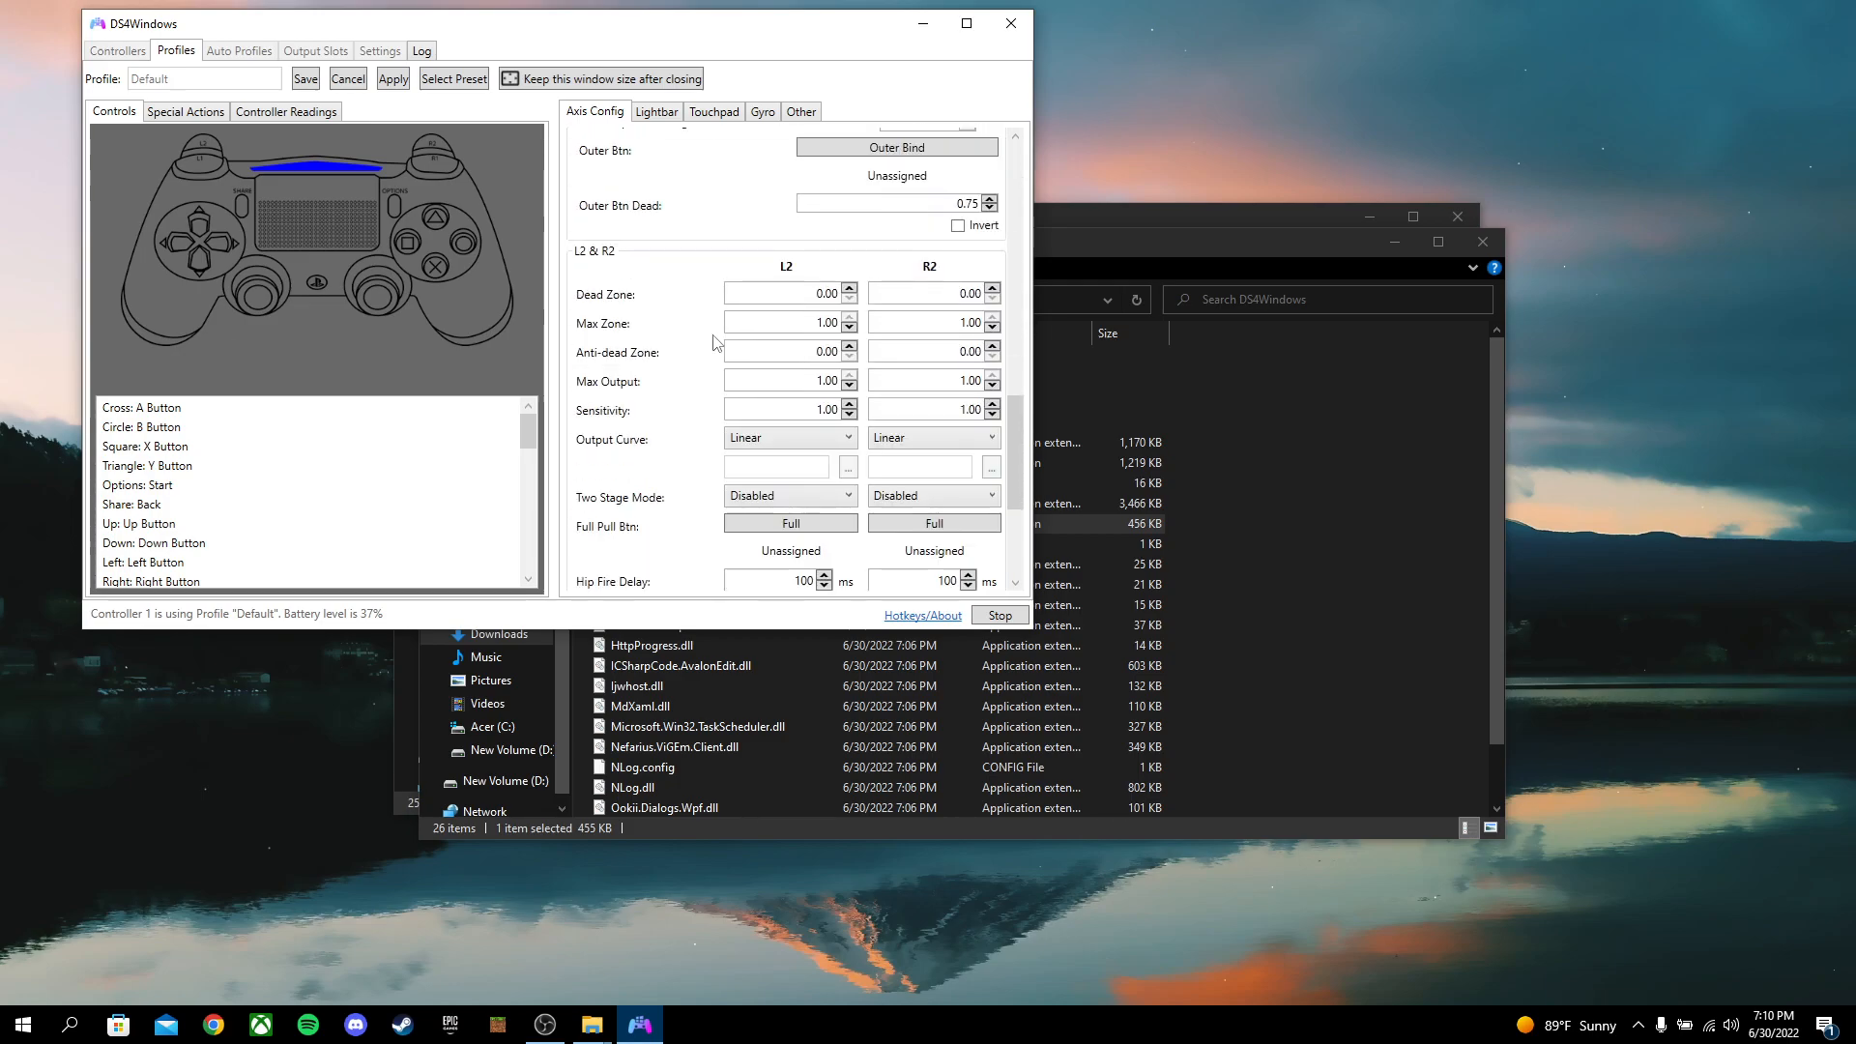
scroll("up", 3)
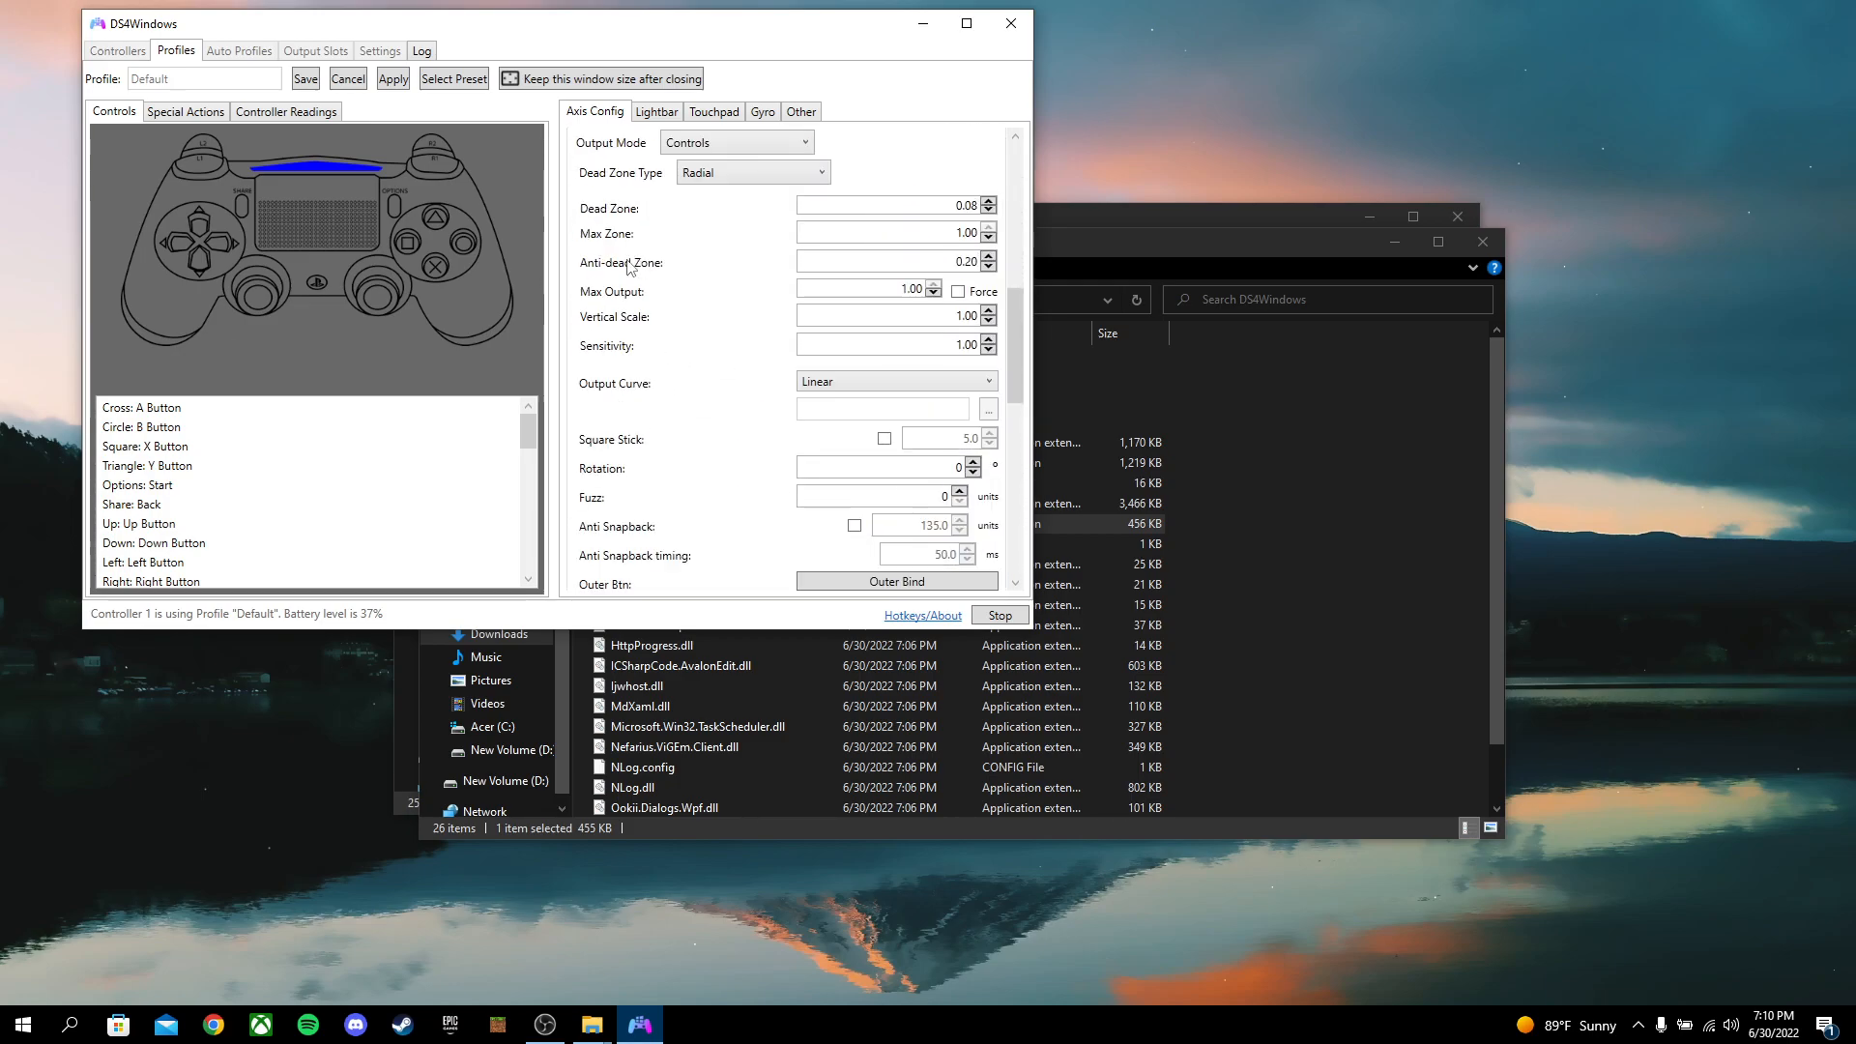
left_click(801, 111)
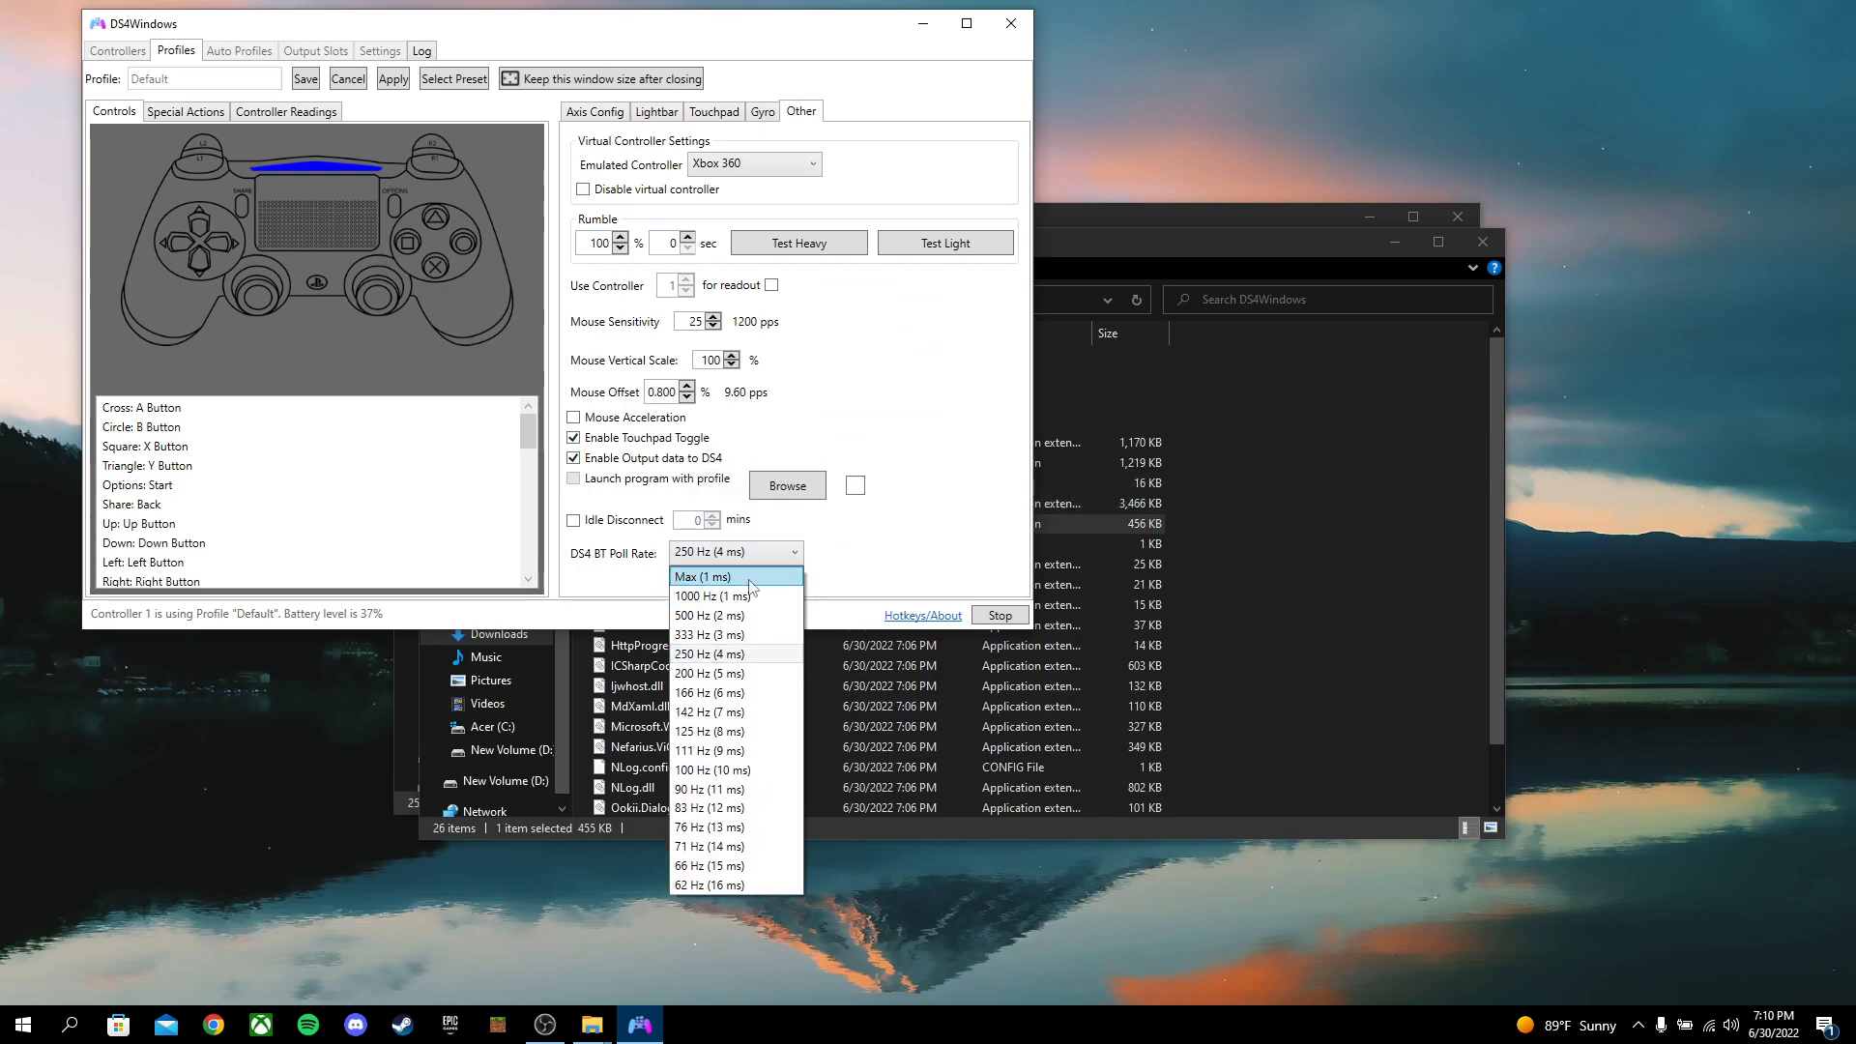
mouse_move(924, 557)
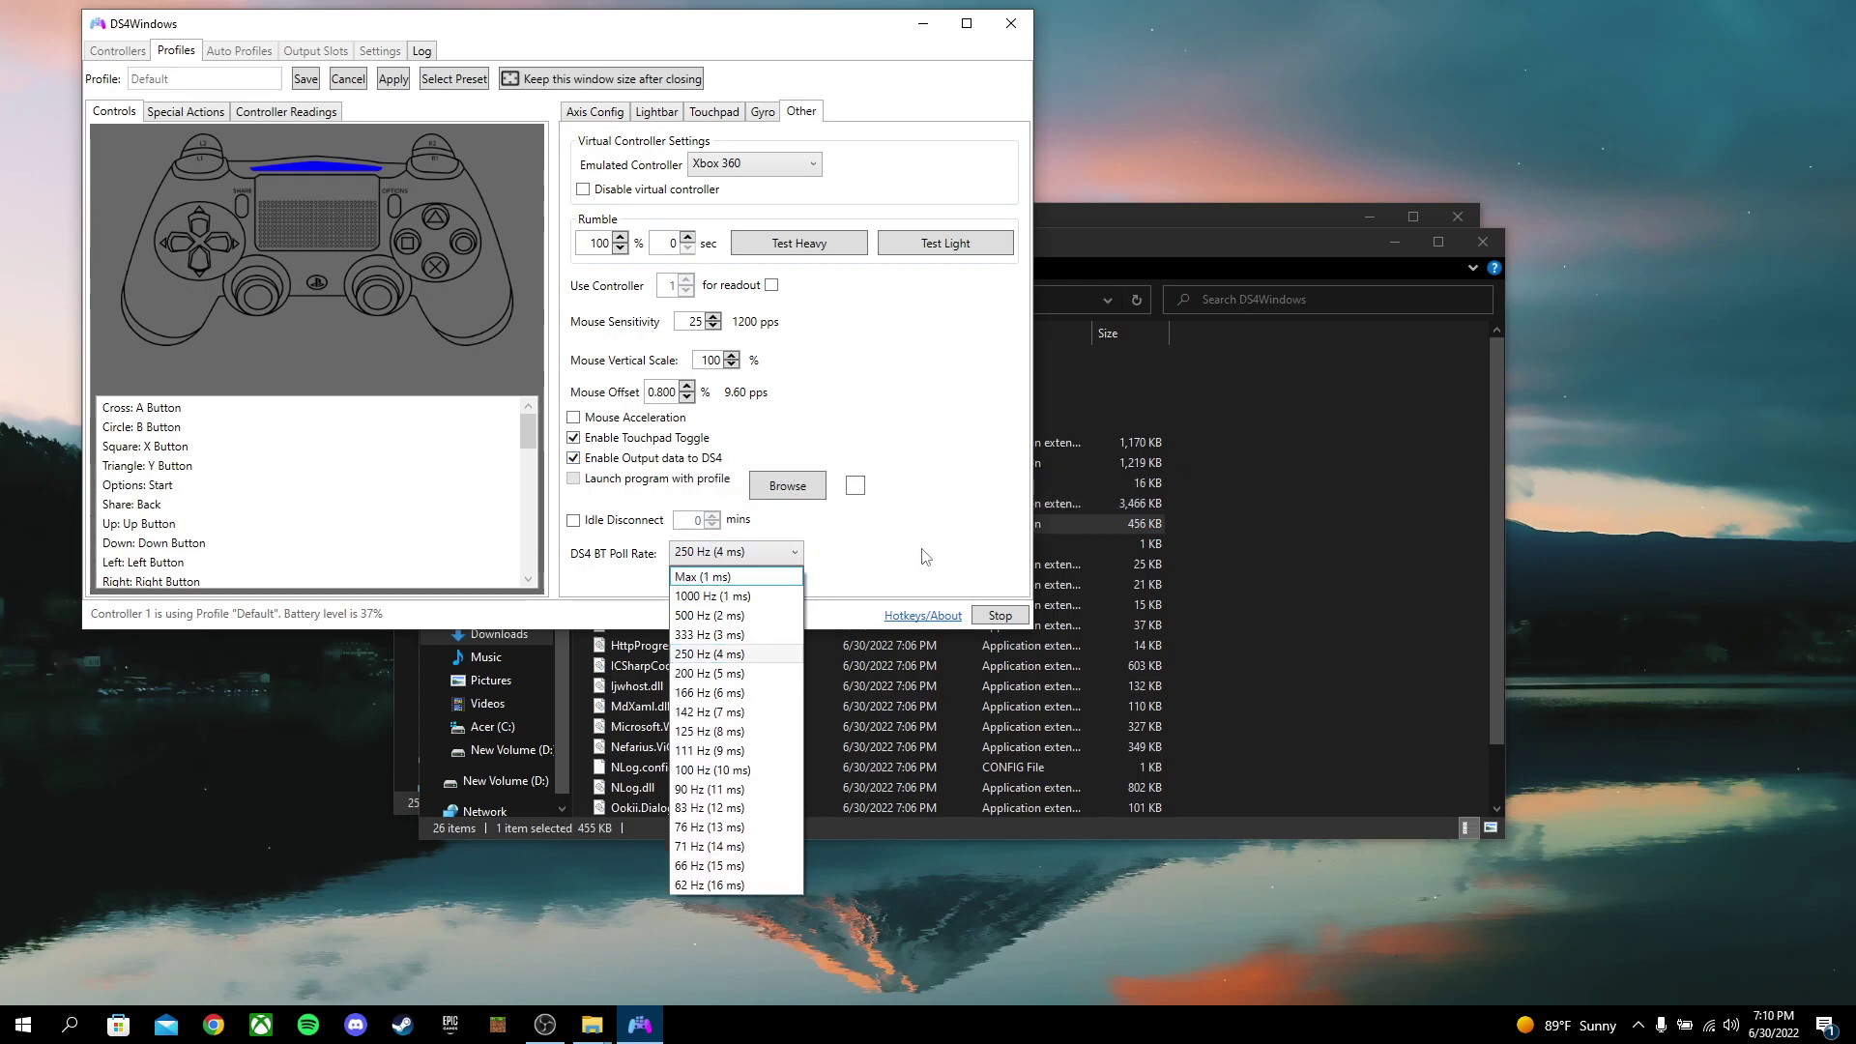
mouse_move(944, 548)
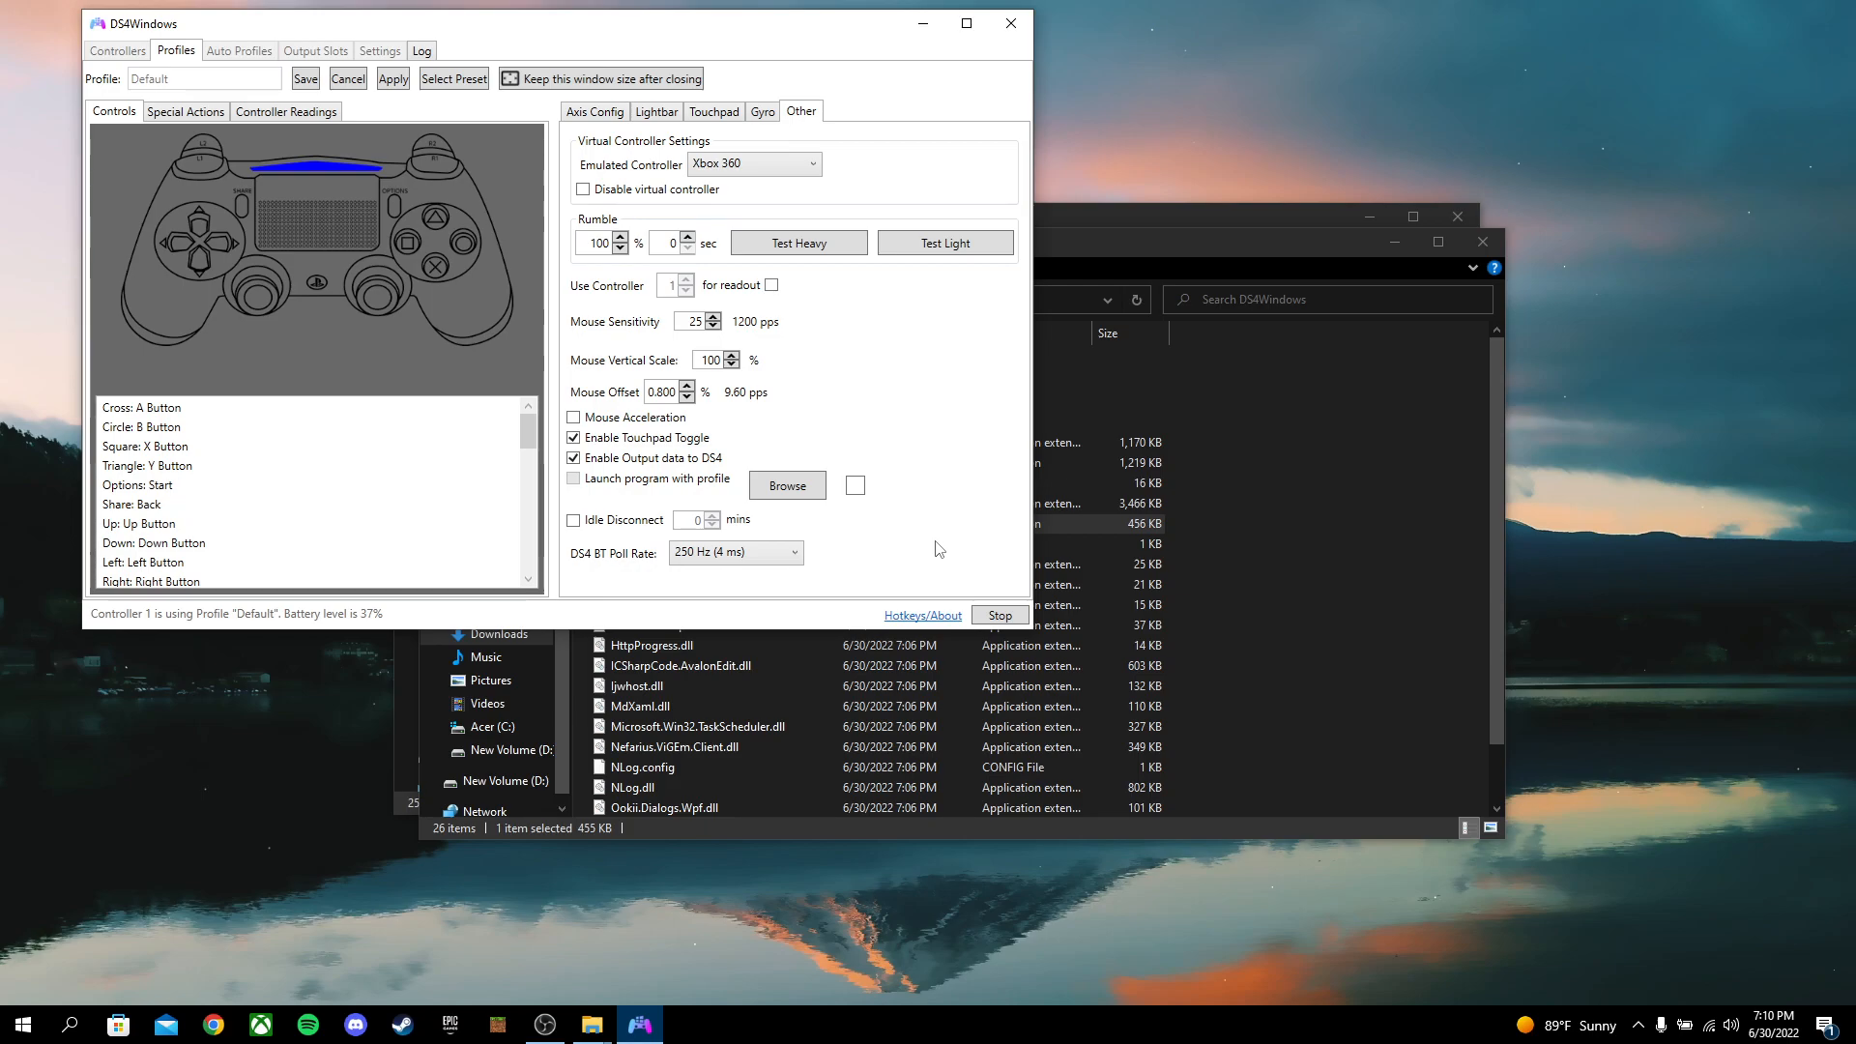
mouse_move(864, 479)
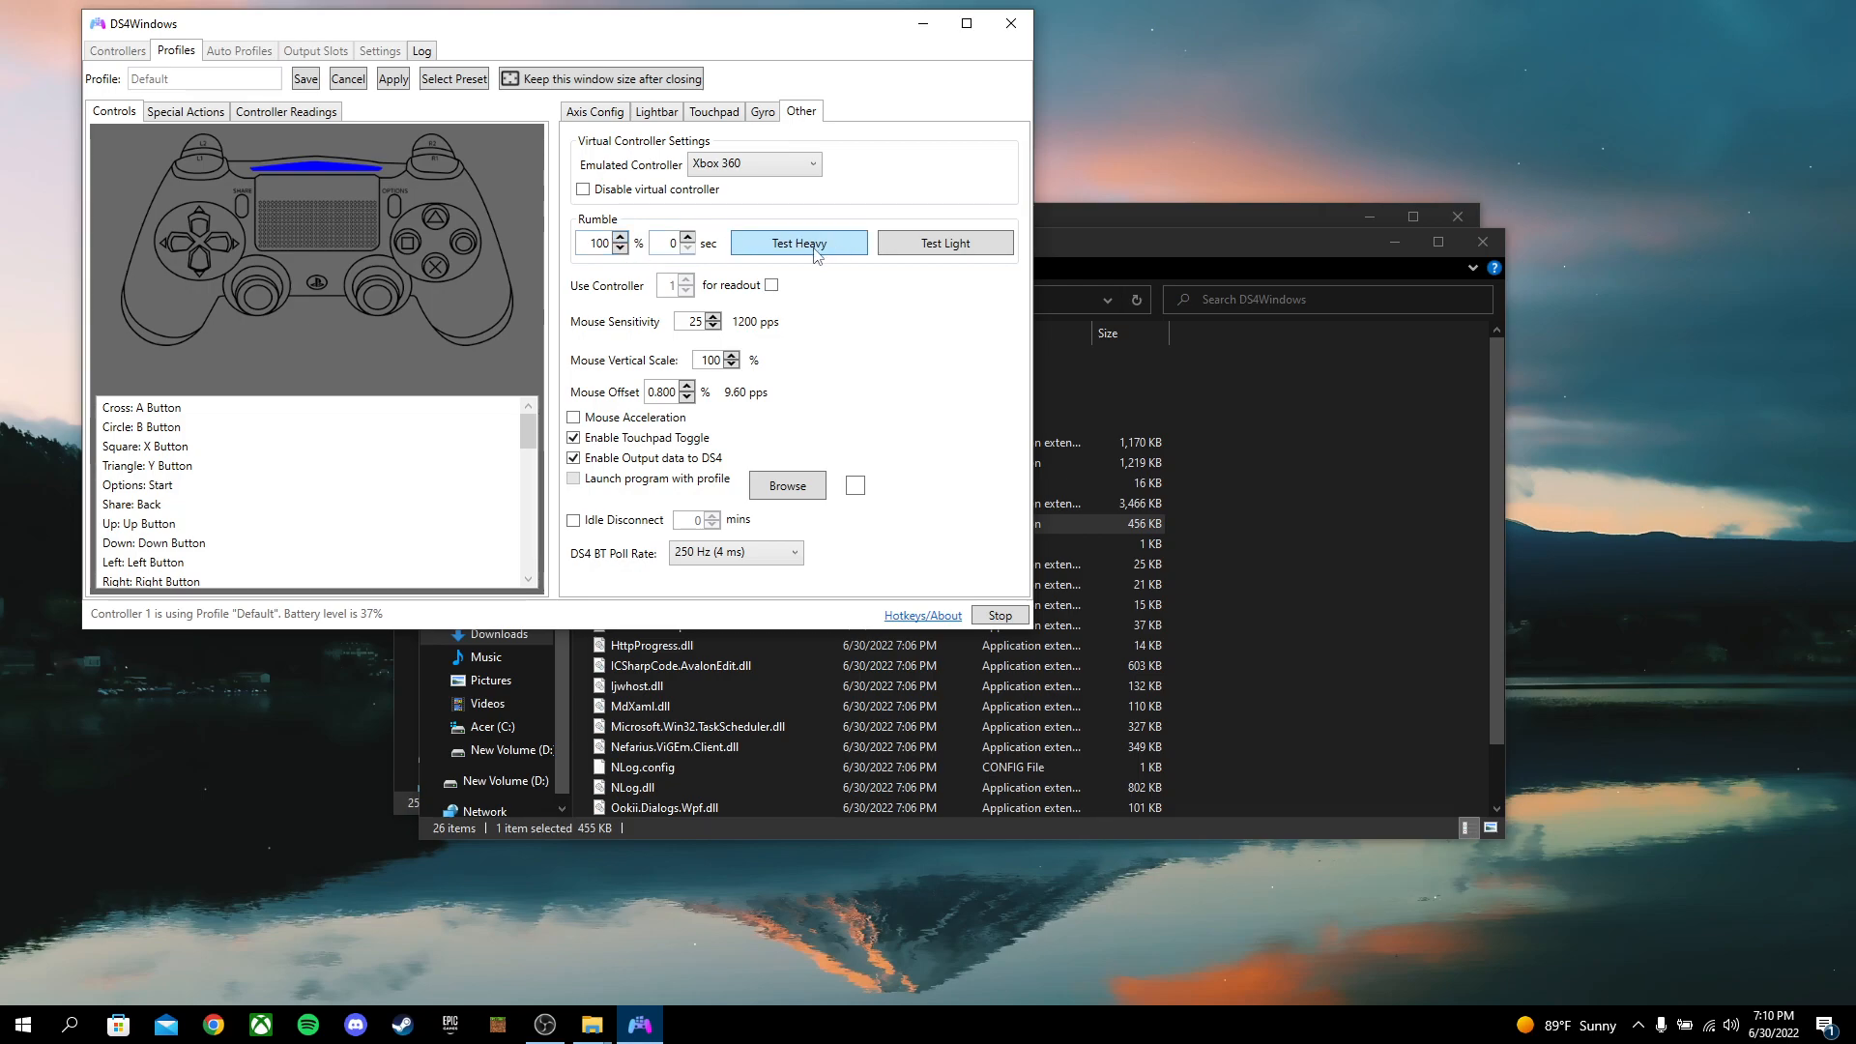
Keep Xbox 360 as the emulated controller, then cancel the editor without saving
left_click(752, 163)
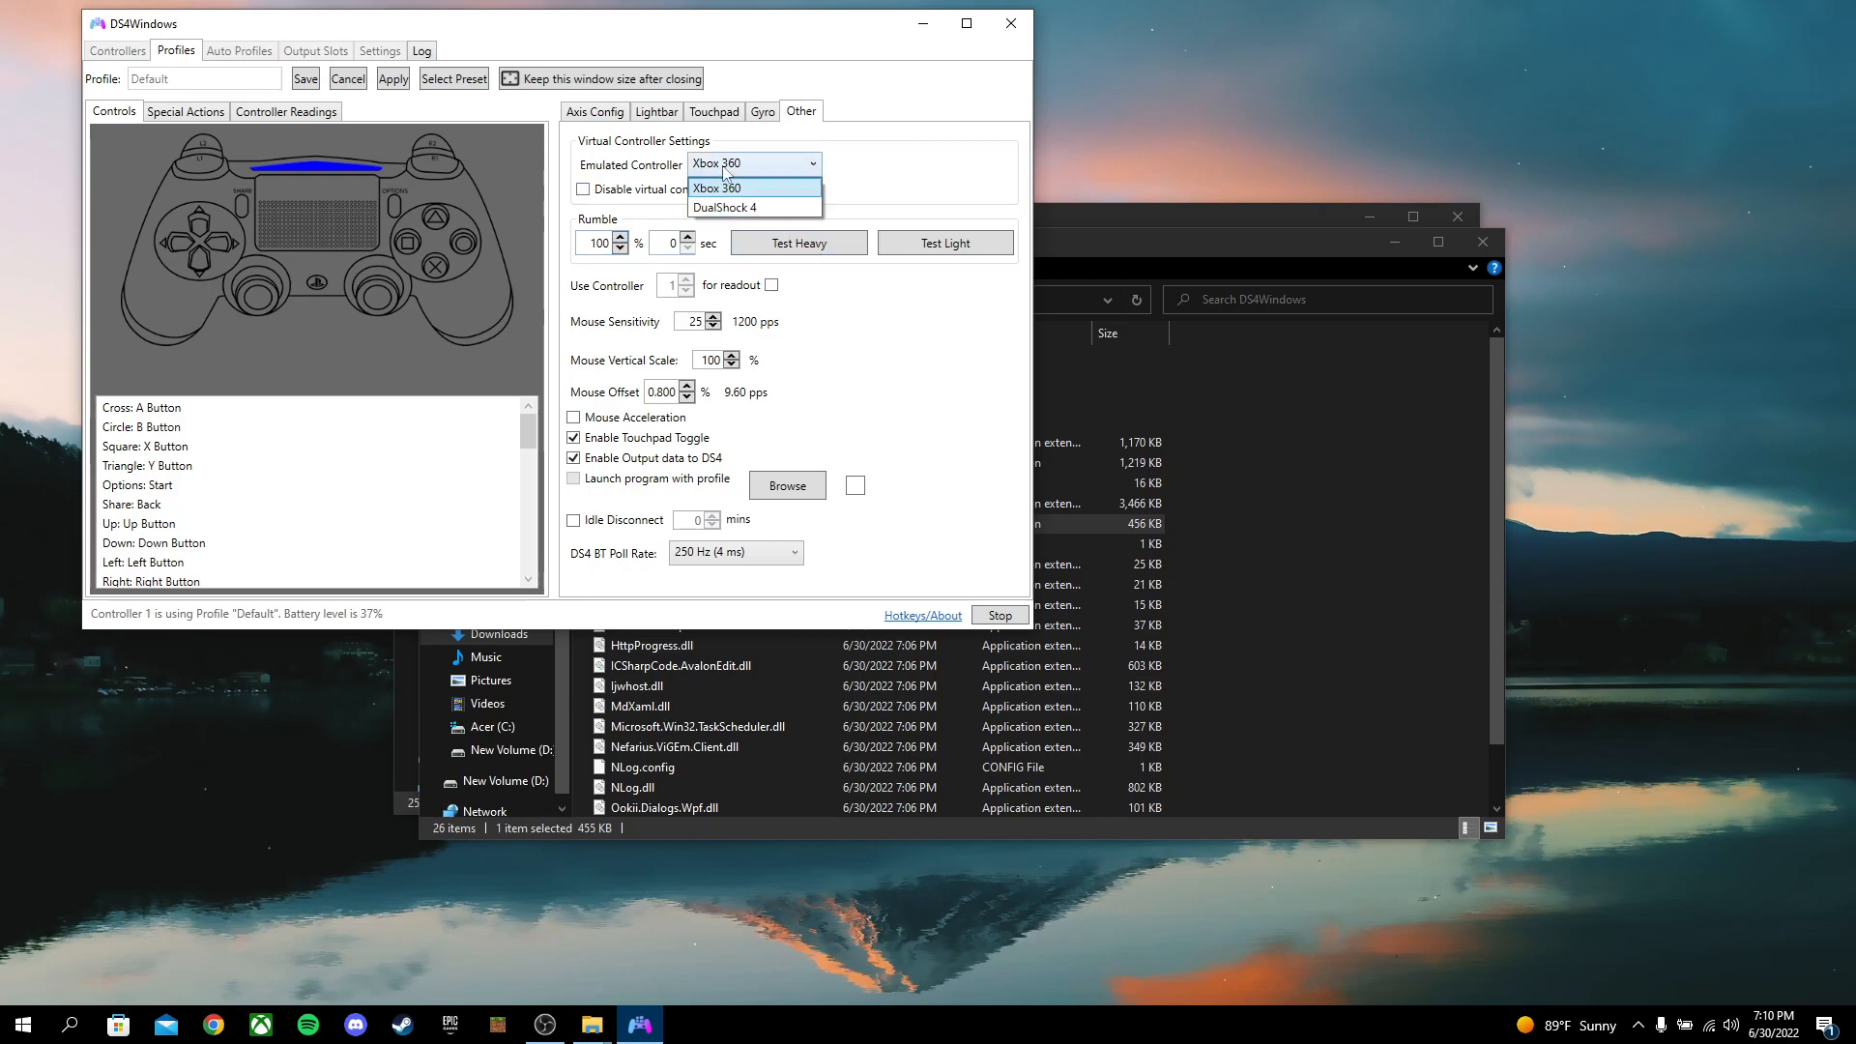
left_click(717, 187)
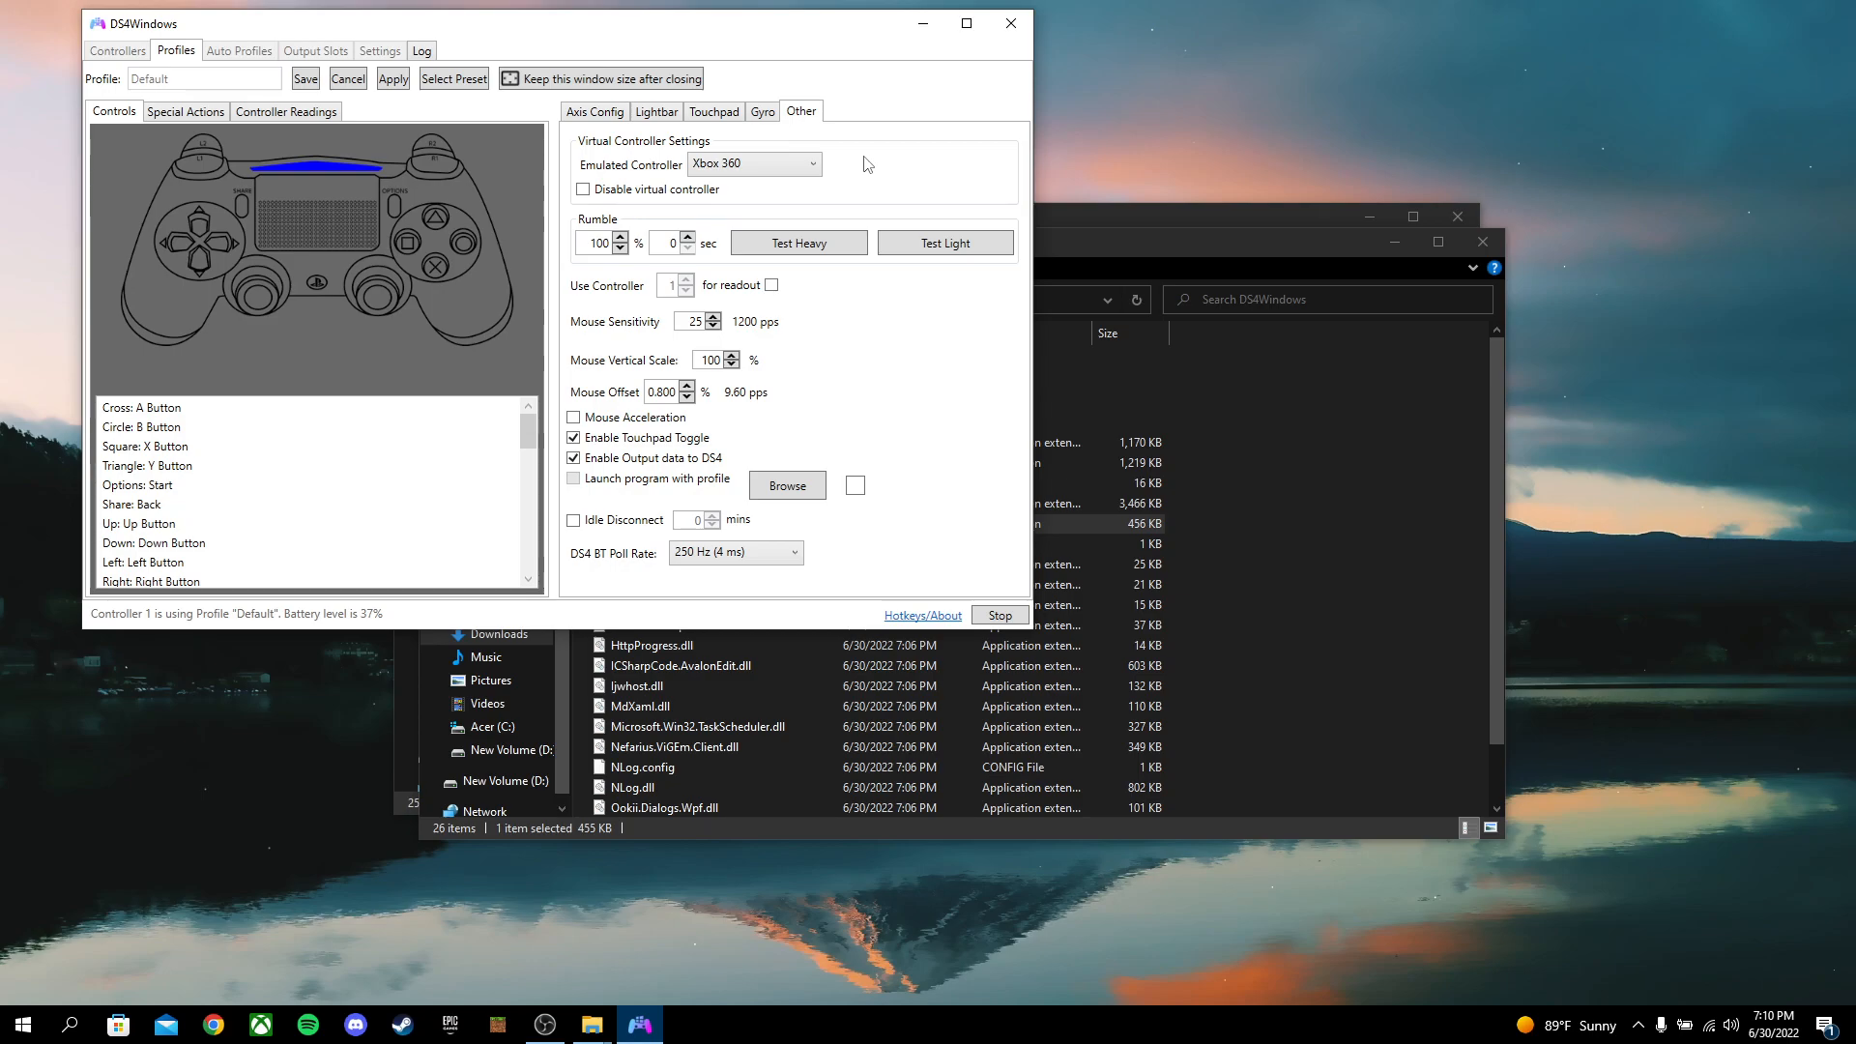
left_click(753, 164)
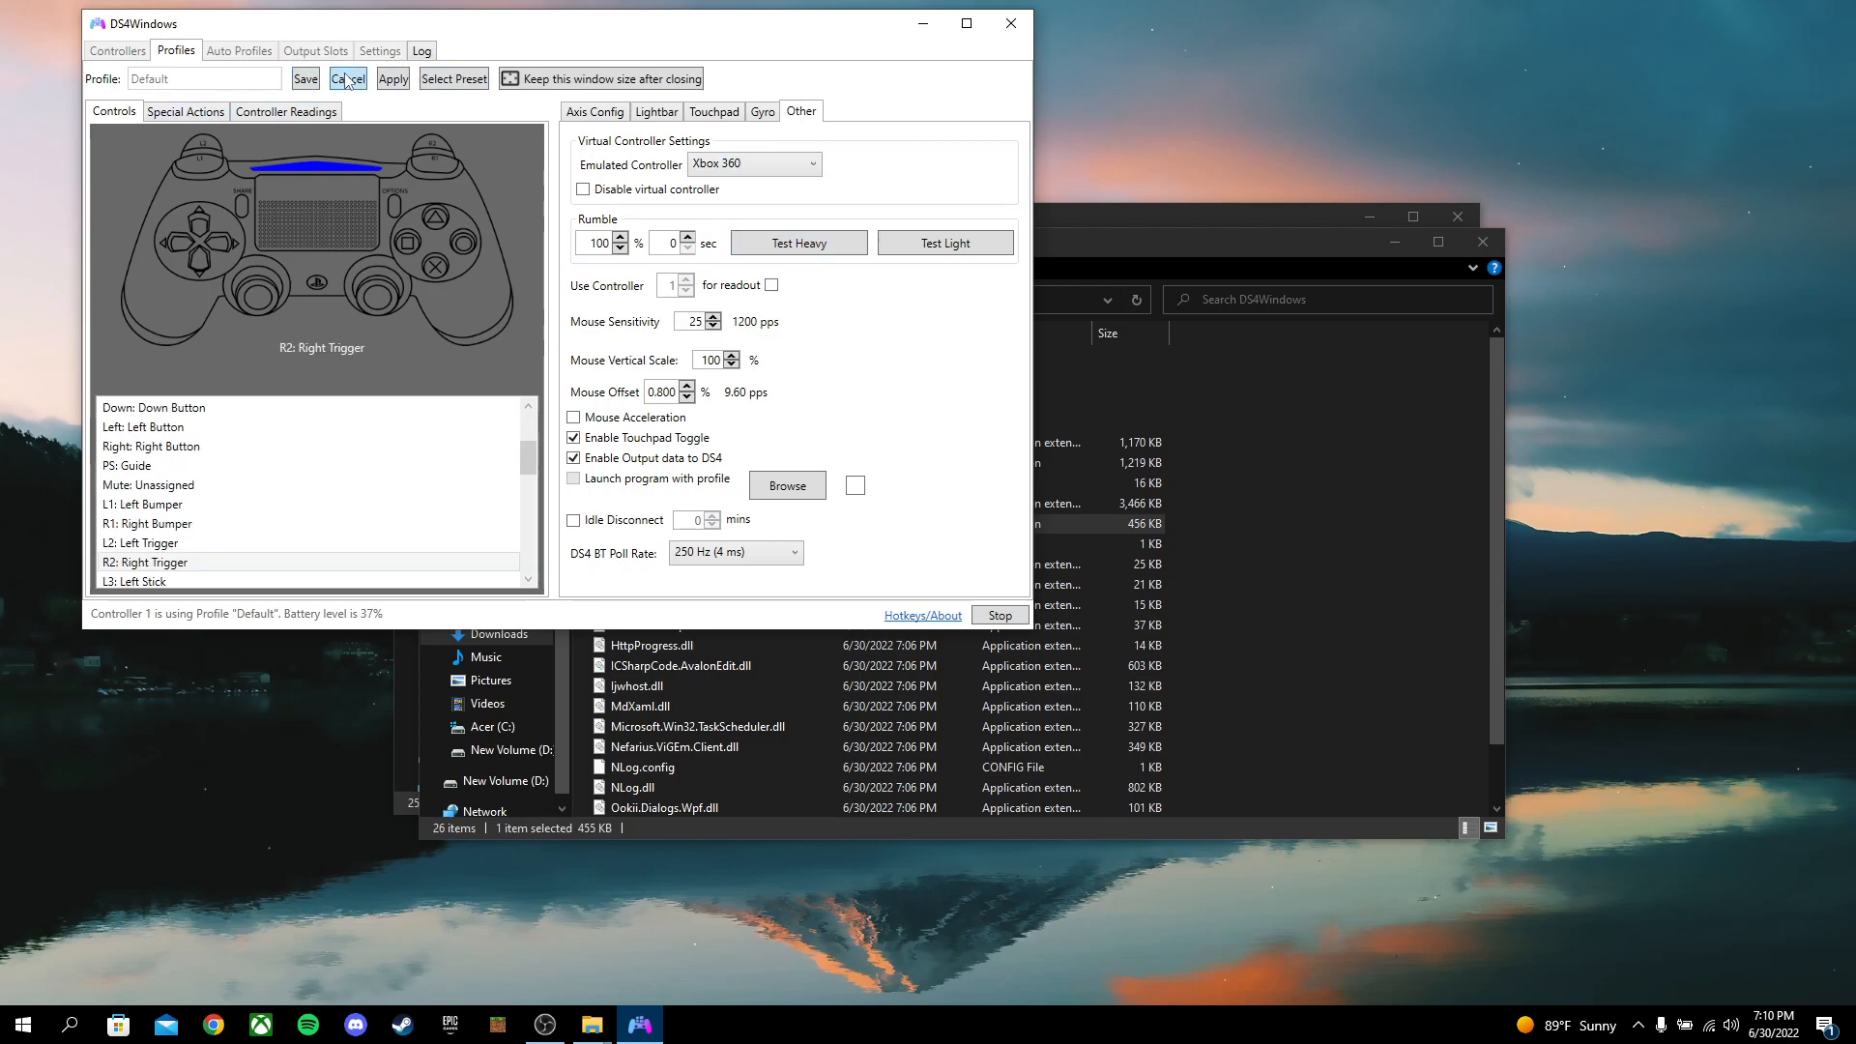
left_click(285, 111)
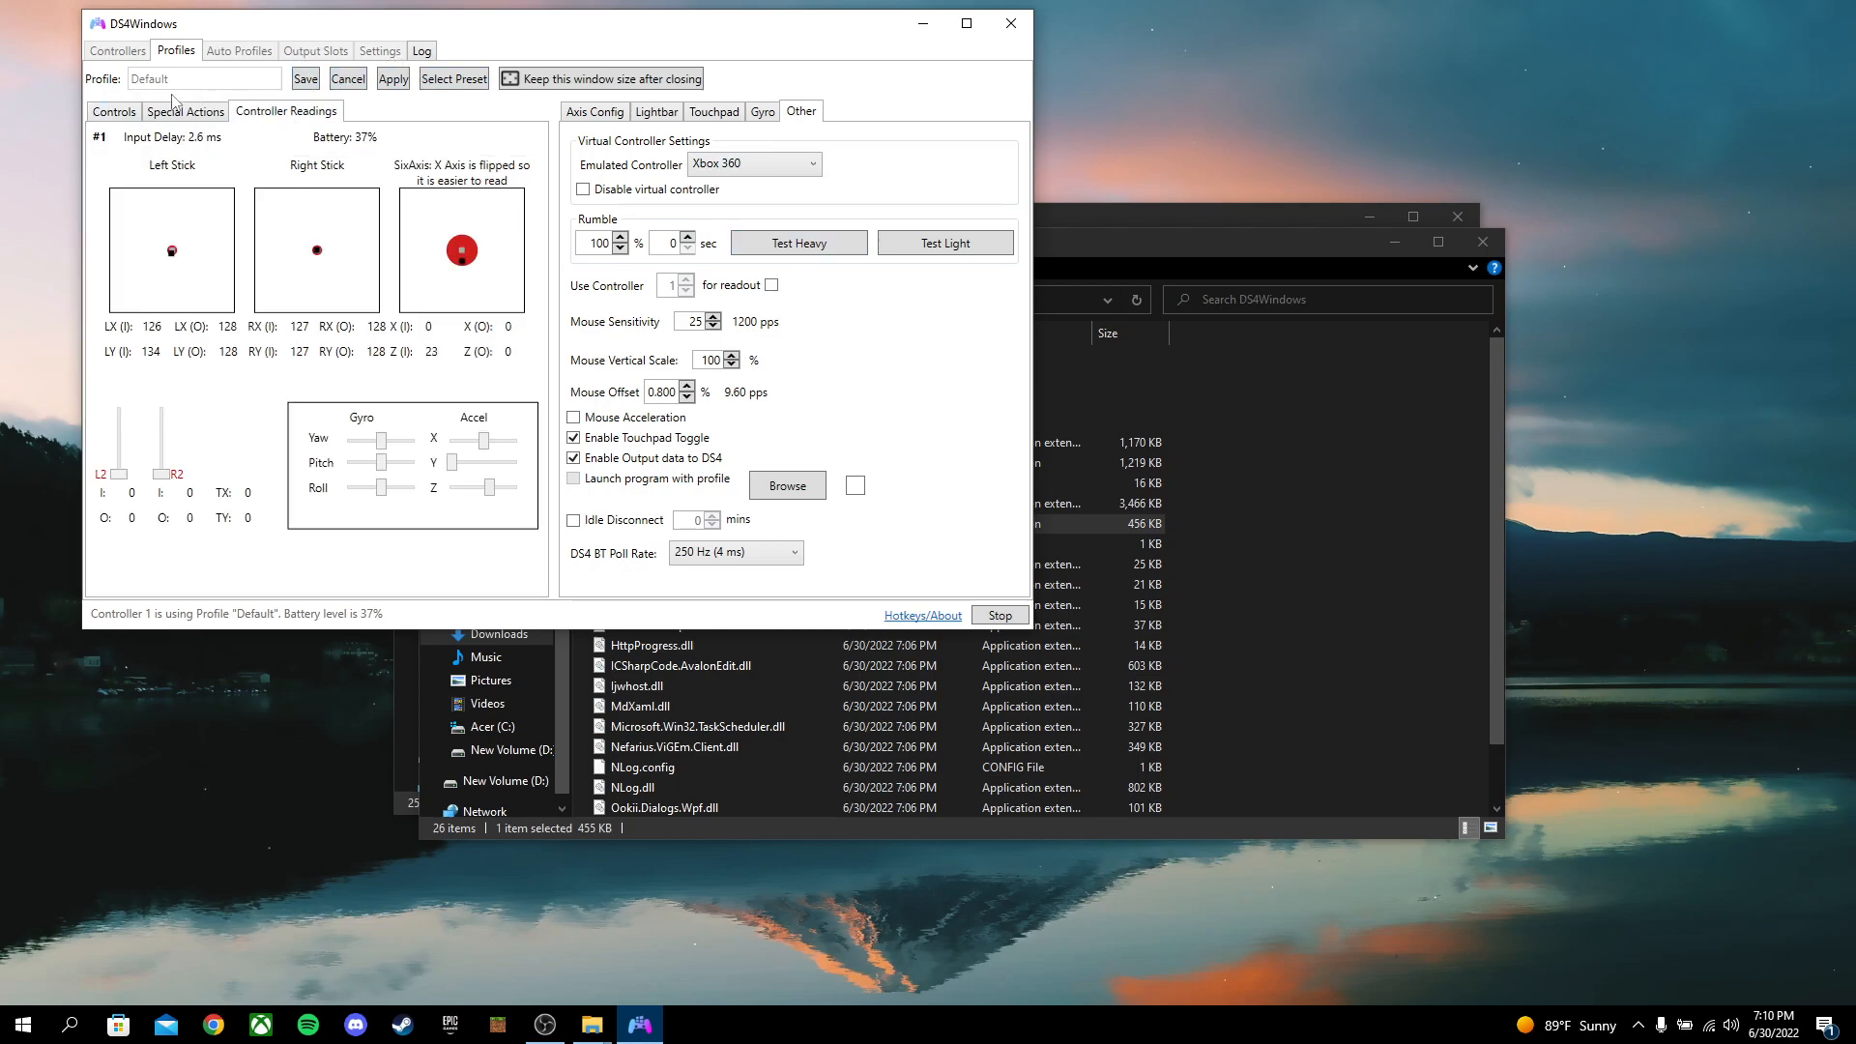
left_click(116, 50)
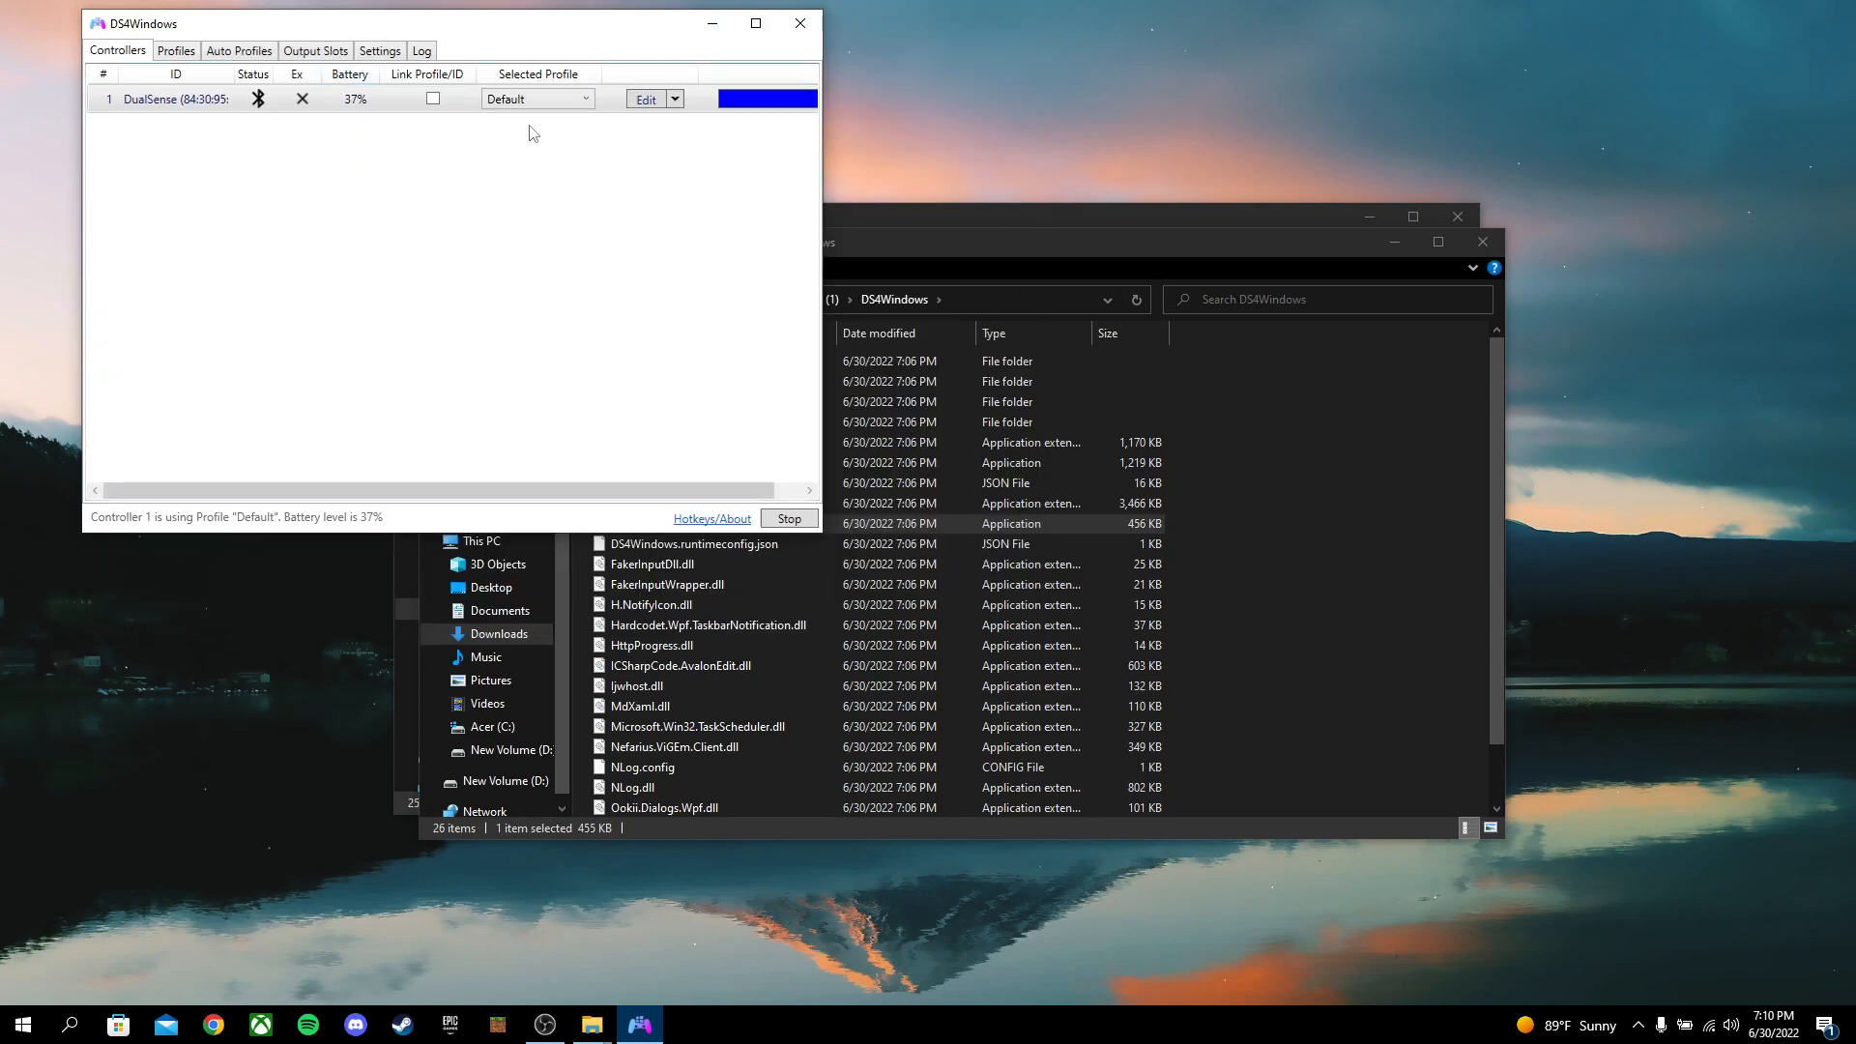
mouse_move(693, 196)
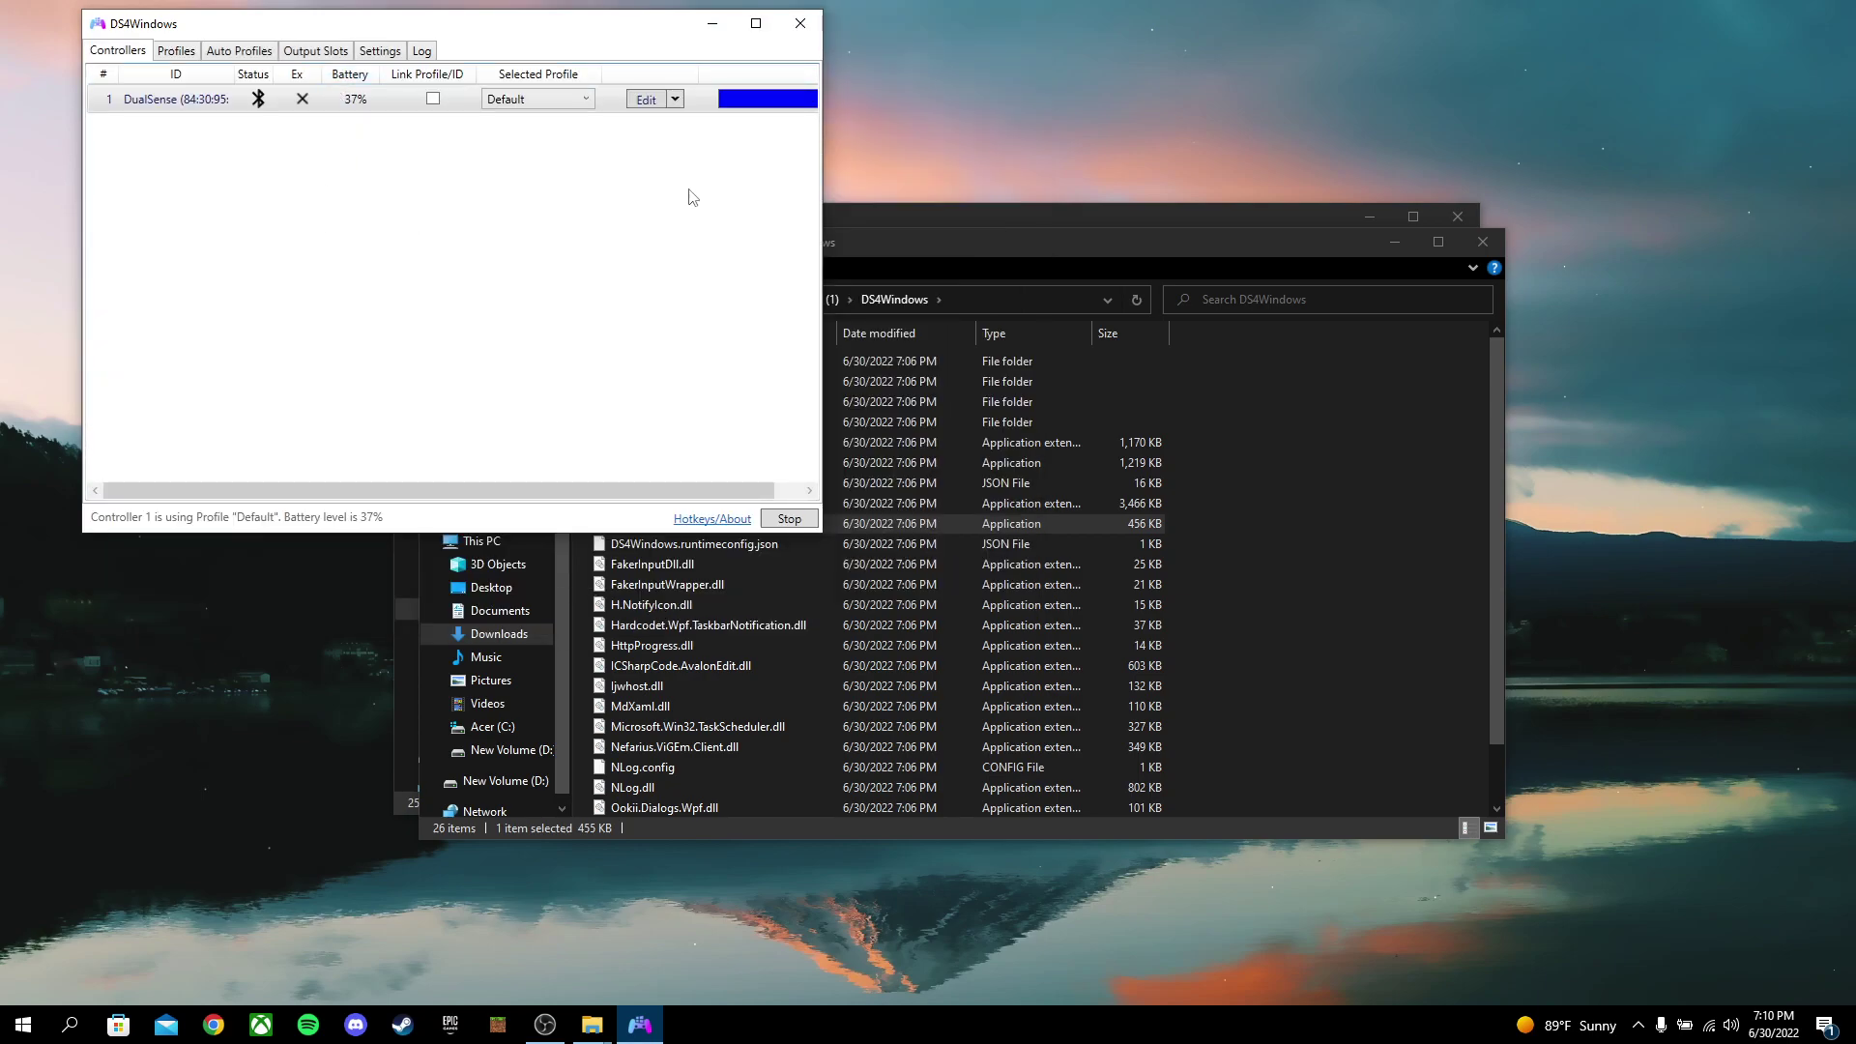